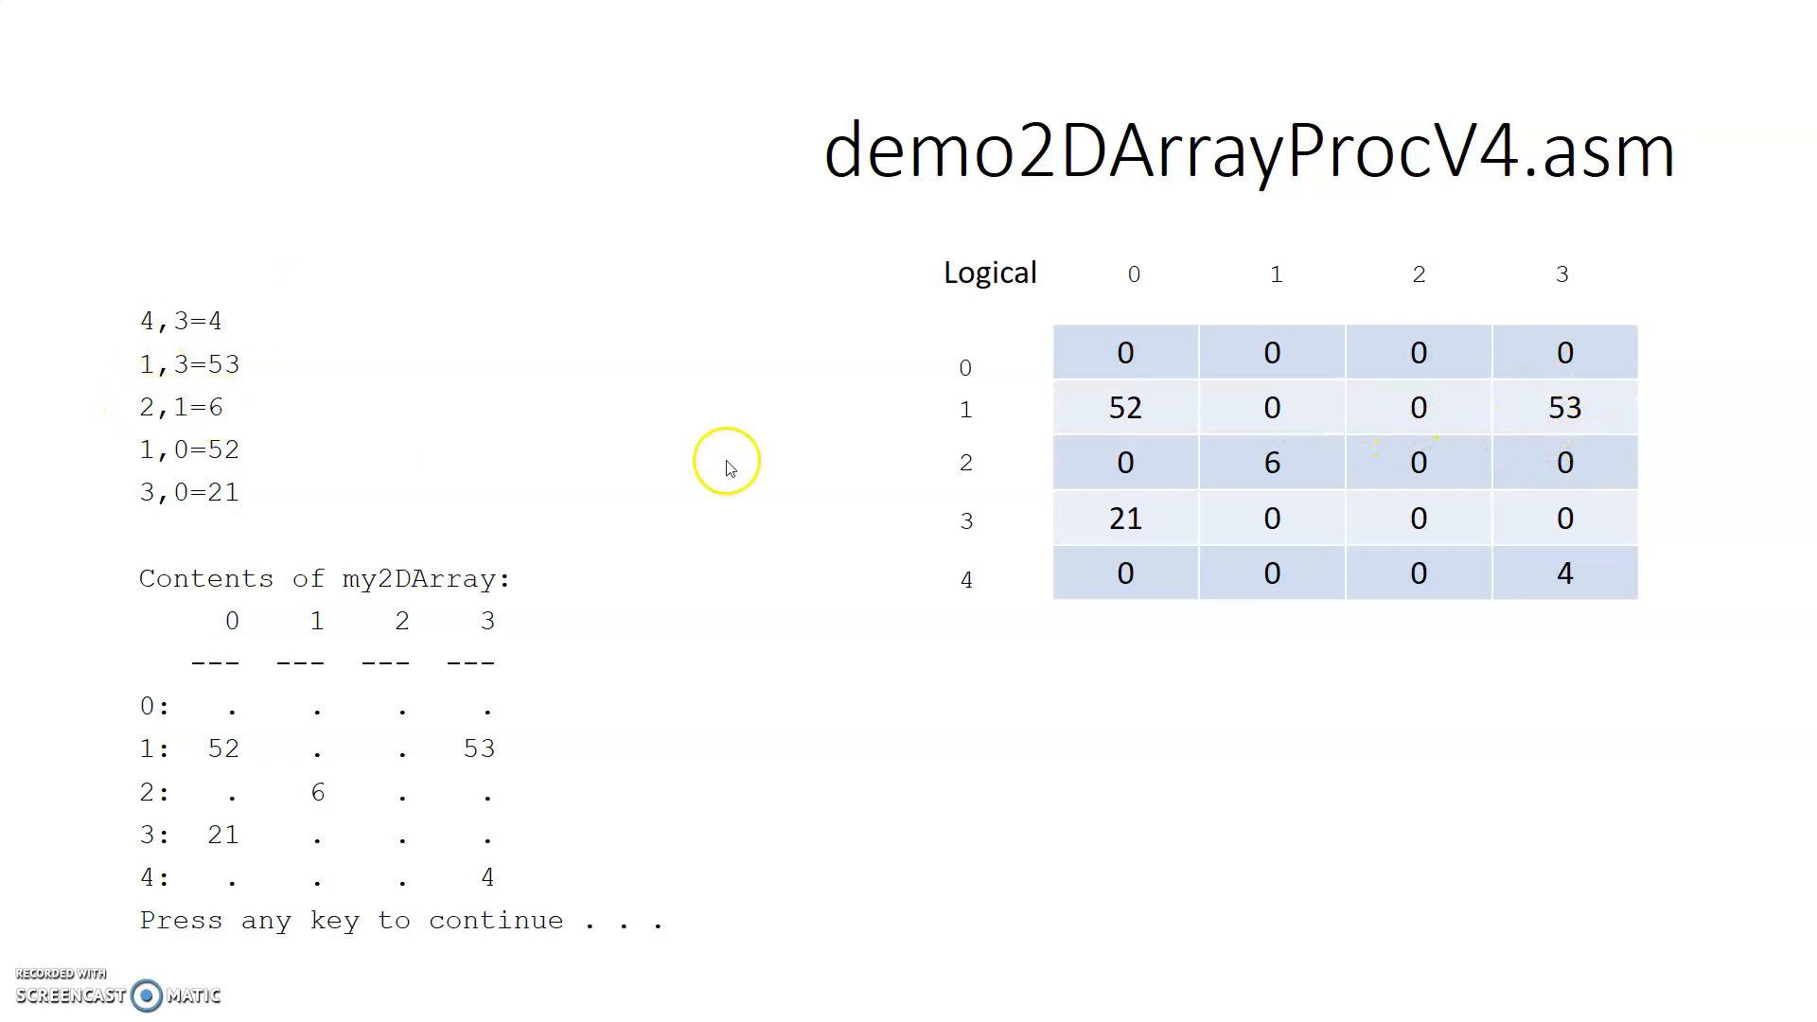
# - Bring up the Alt+Tab window switcher over the my2DArray byte-offset slide
pyautogui.press('alt+tab')
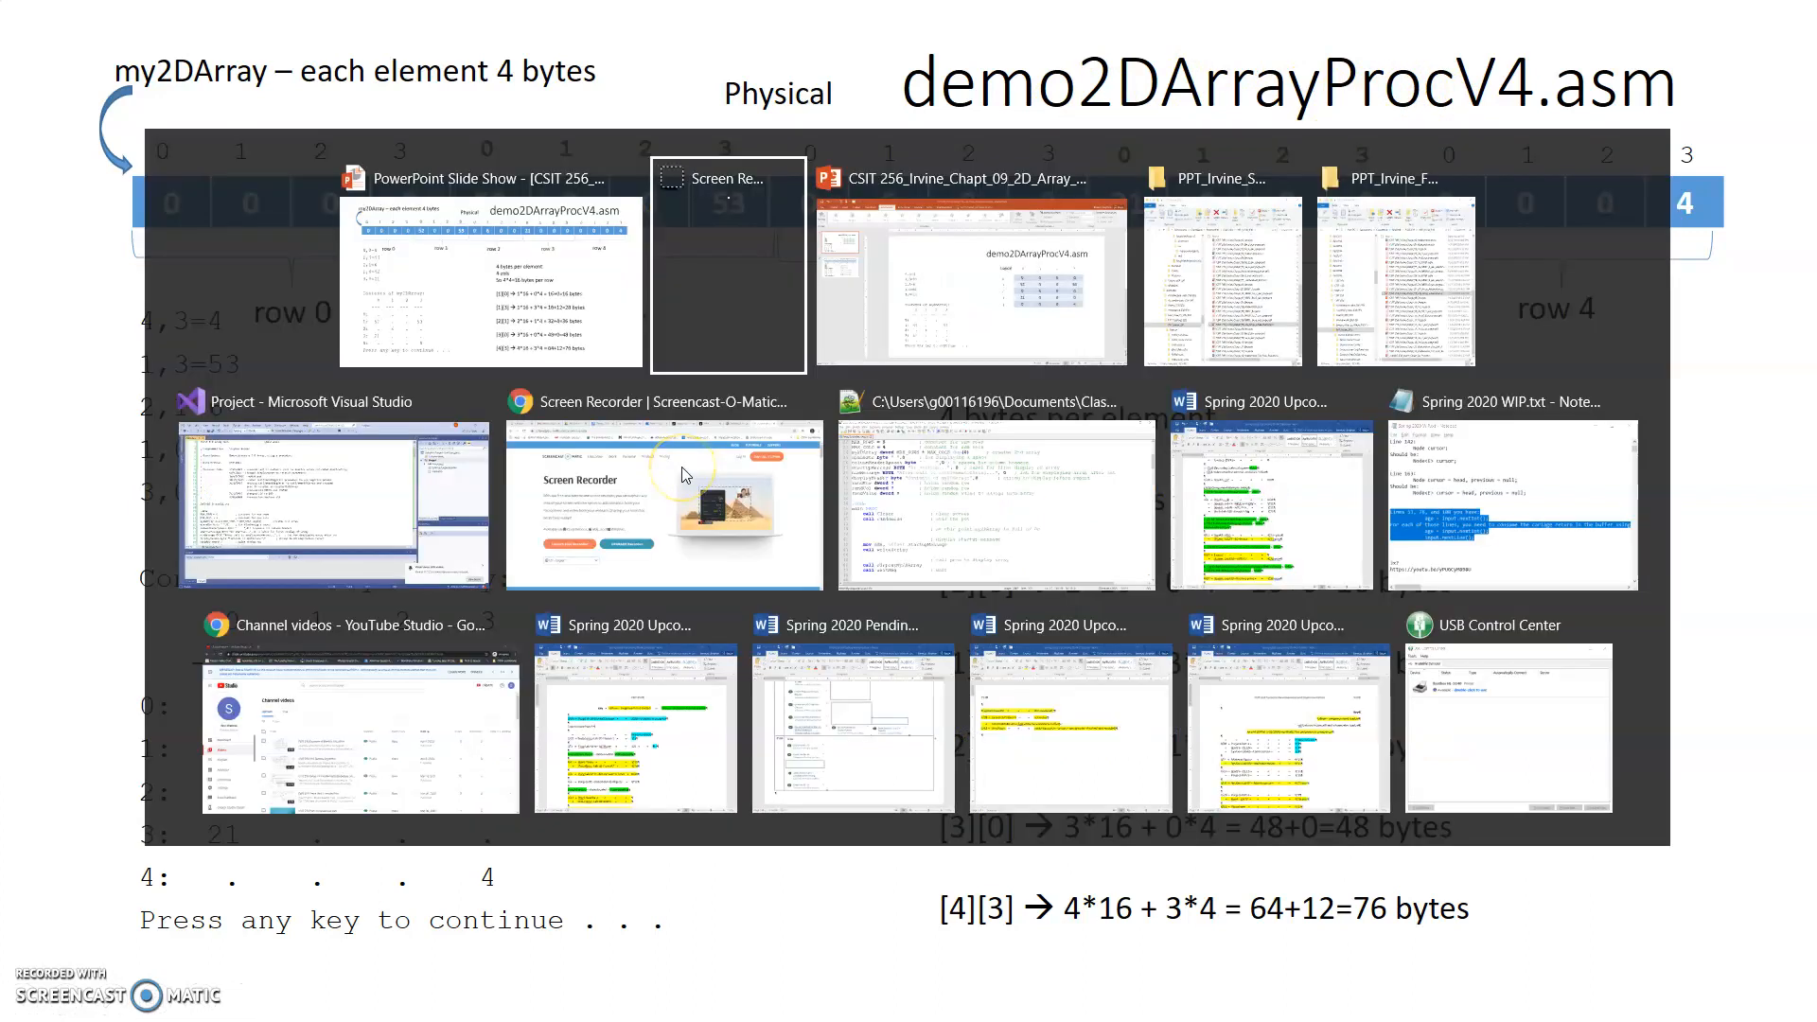
# - Switch to main.asm in Visual Studio and run the 2-D array demo without debugging
pyautogui.click(335, 502)
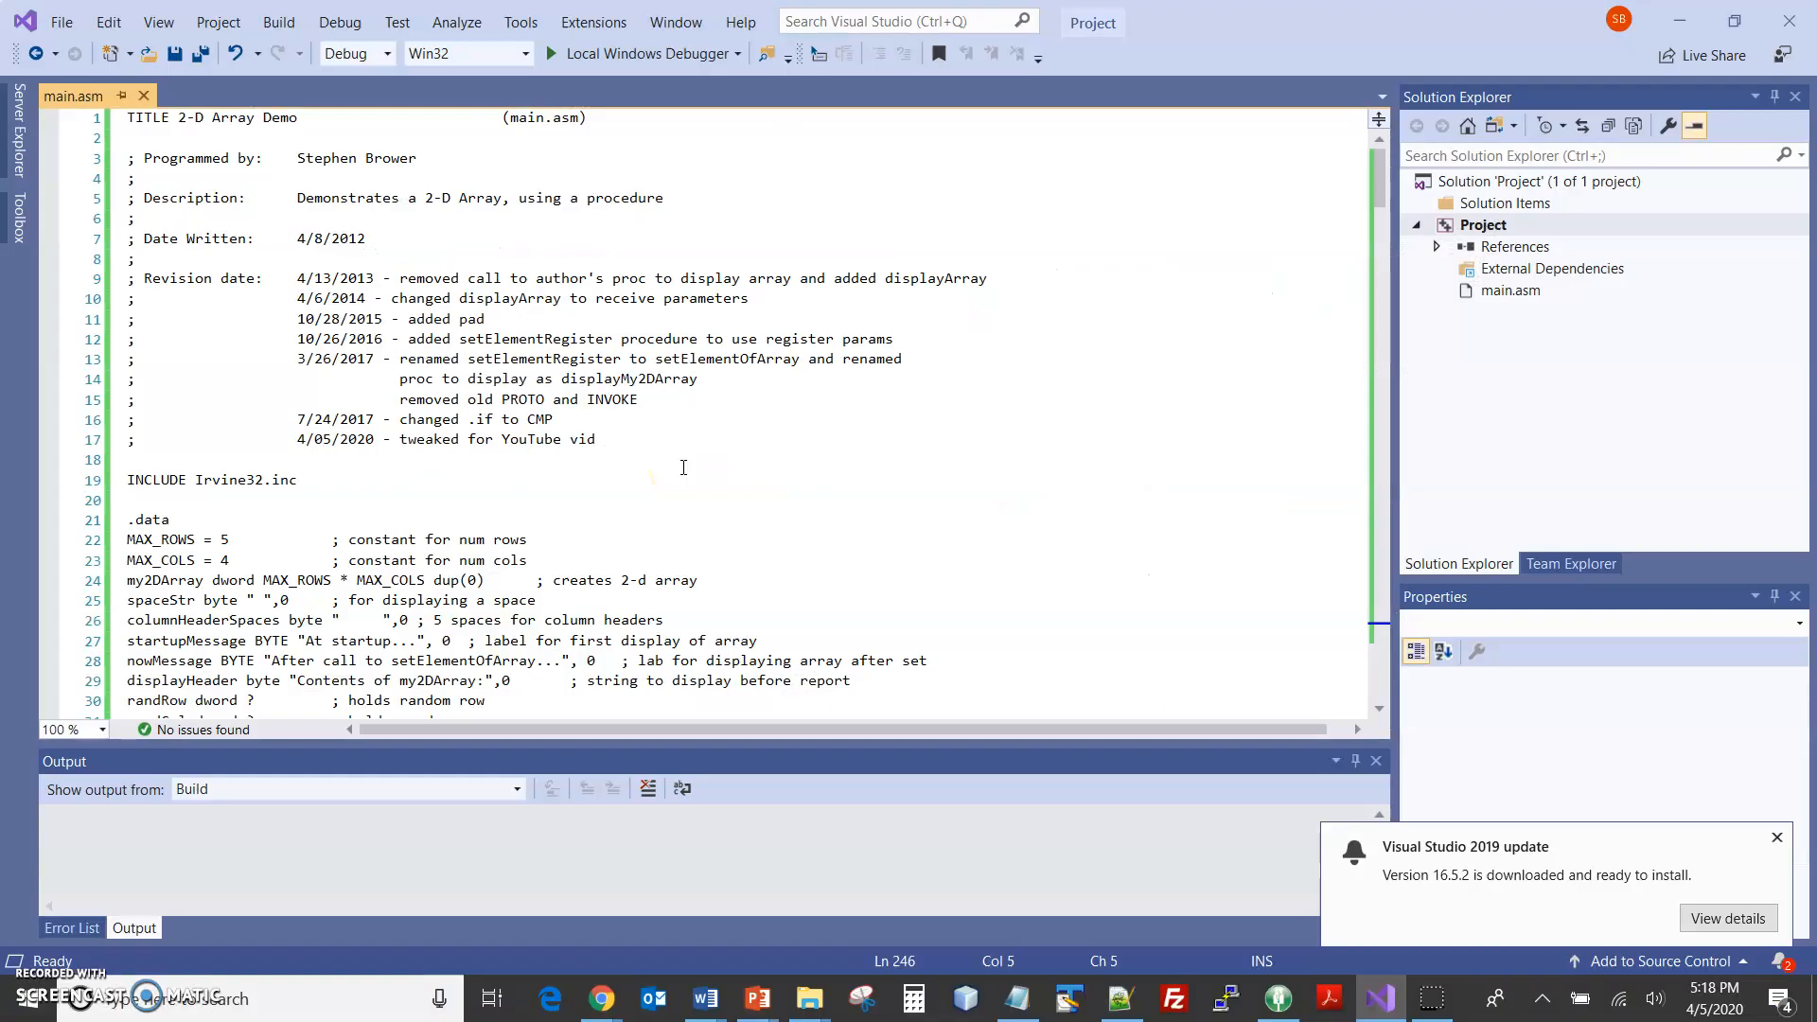
pyautogui.moveTo(776, 379)
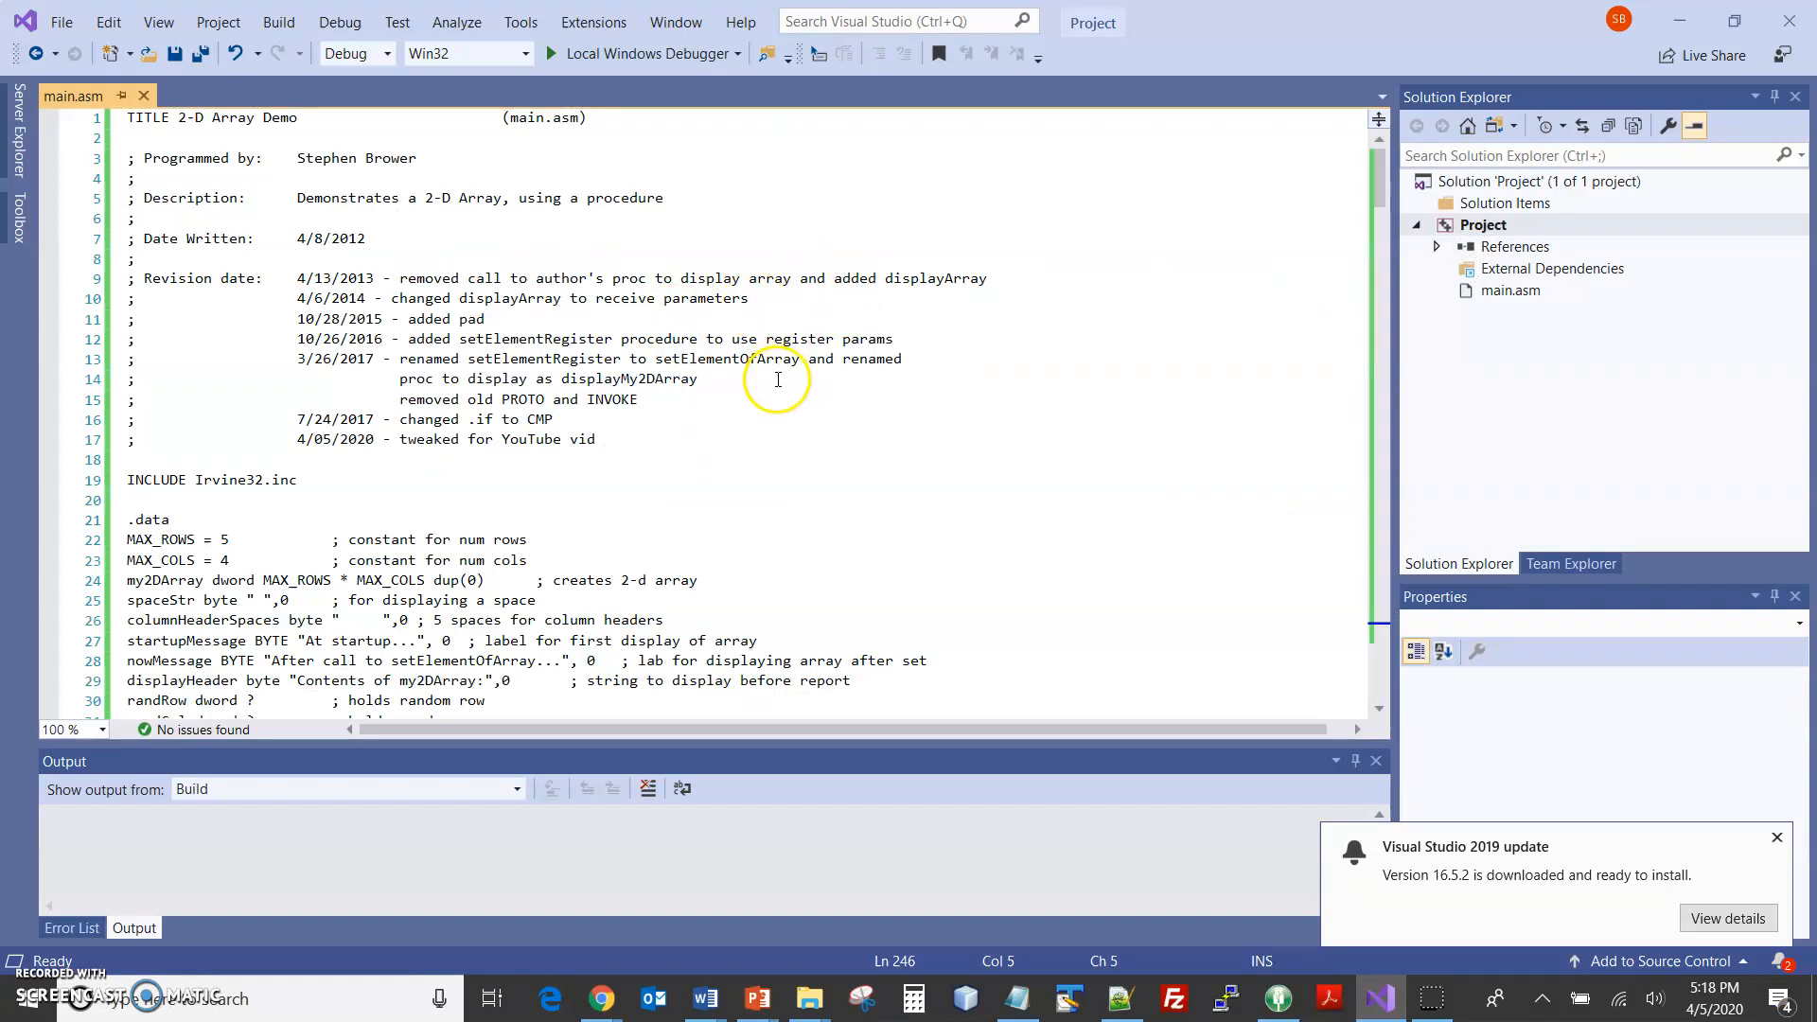
pyautogui.moveTo(603, 379)
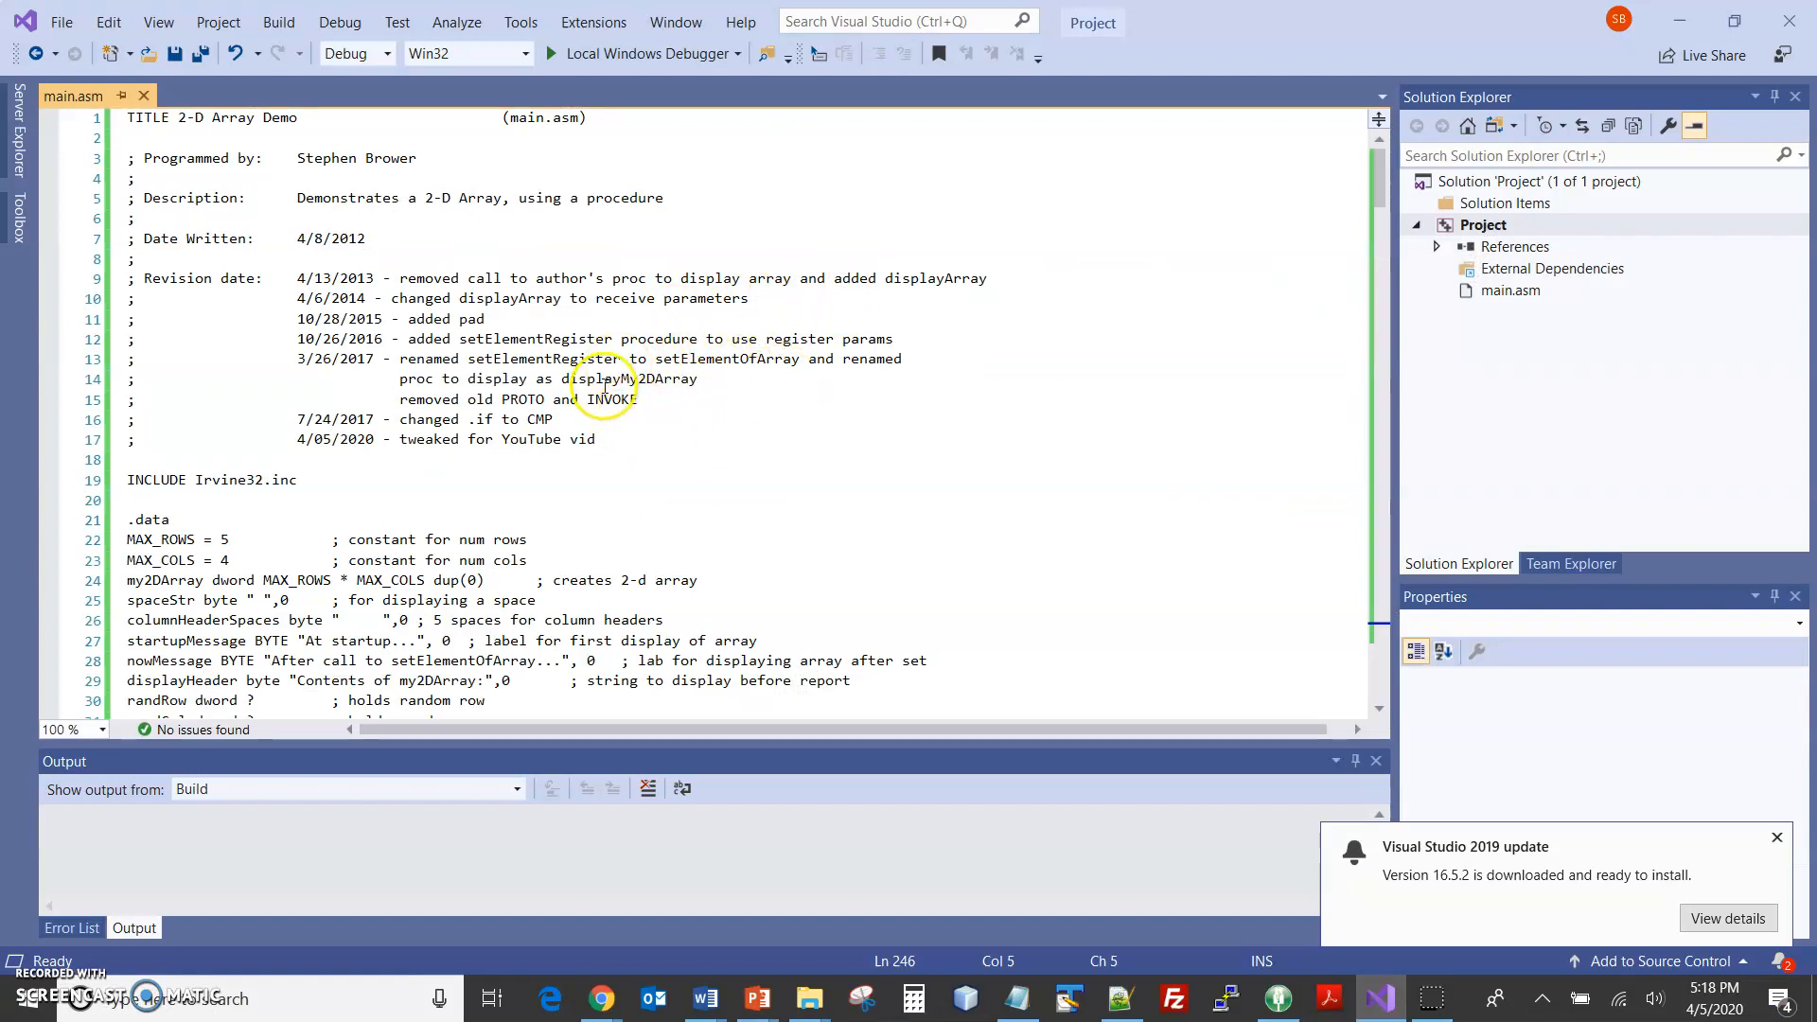
pyautogui.click(603, 378)
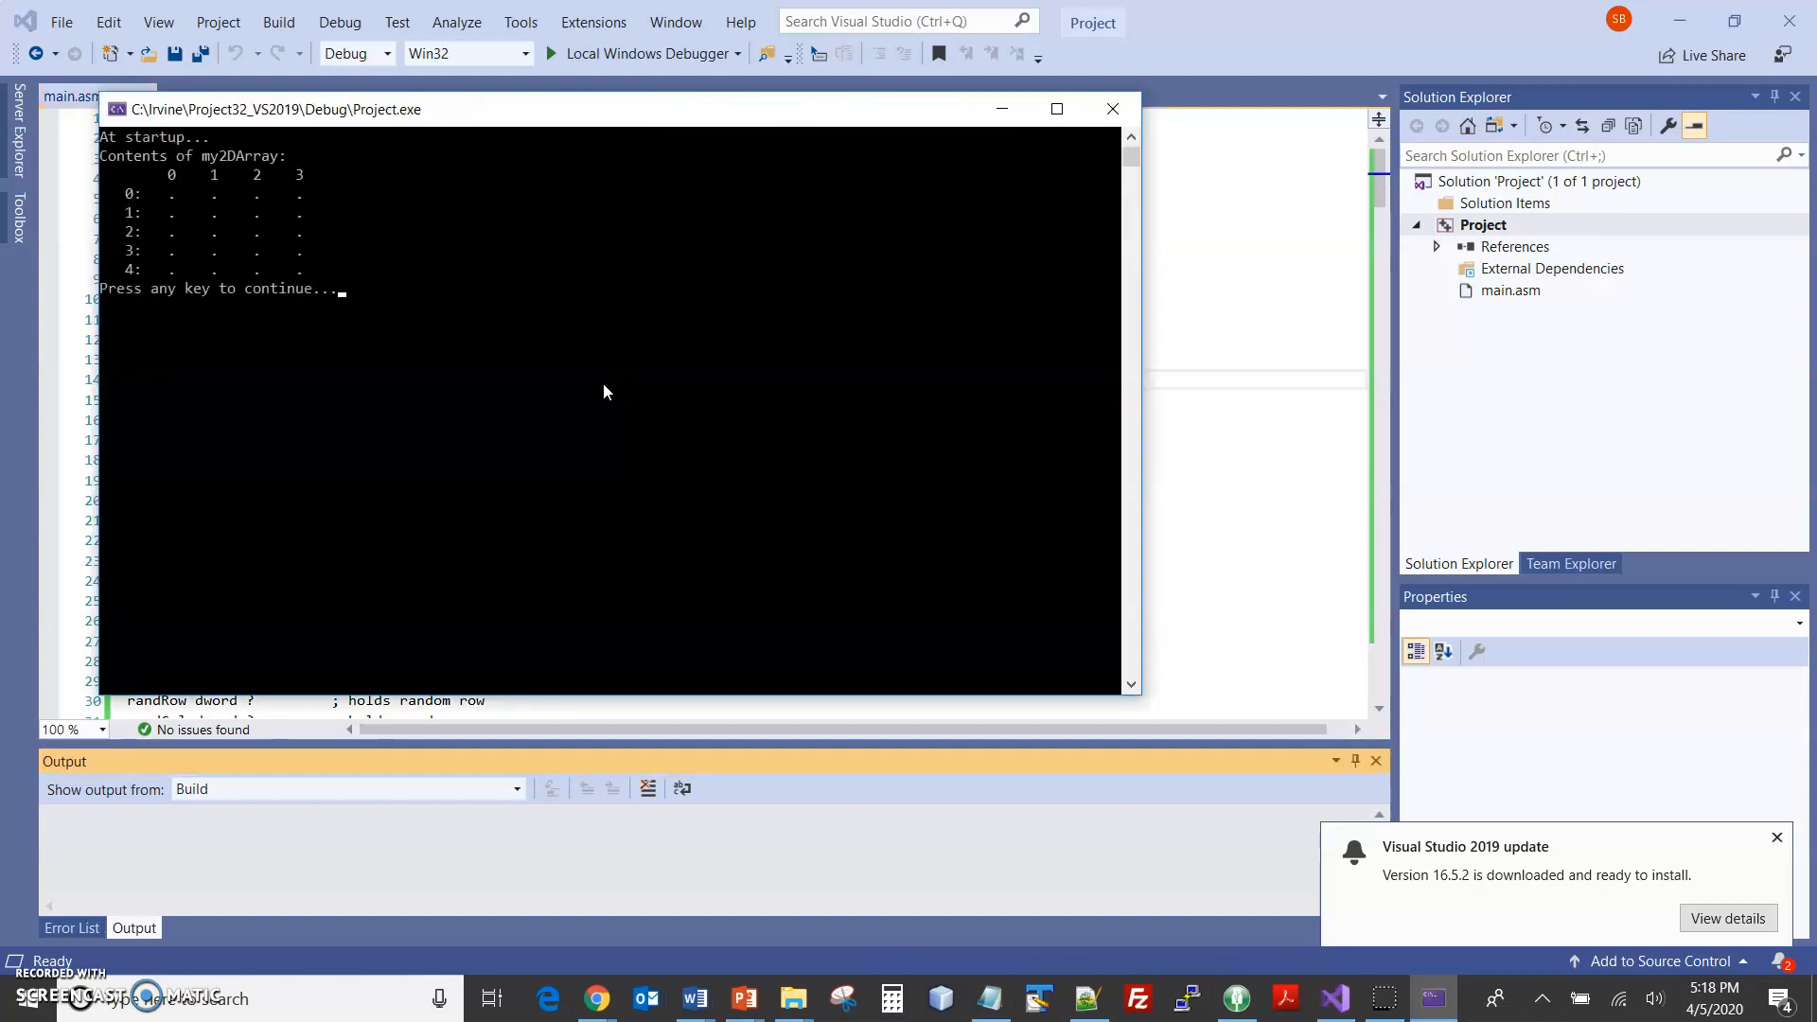
# - Set the console's Consolas font size to 28 in its Properties dialog
pyautogui.rightClick(116, 109)
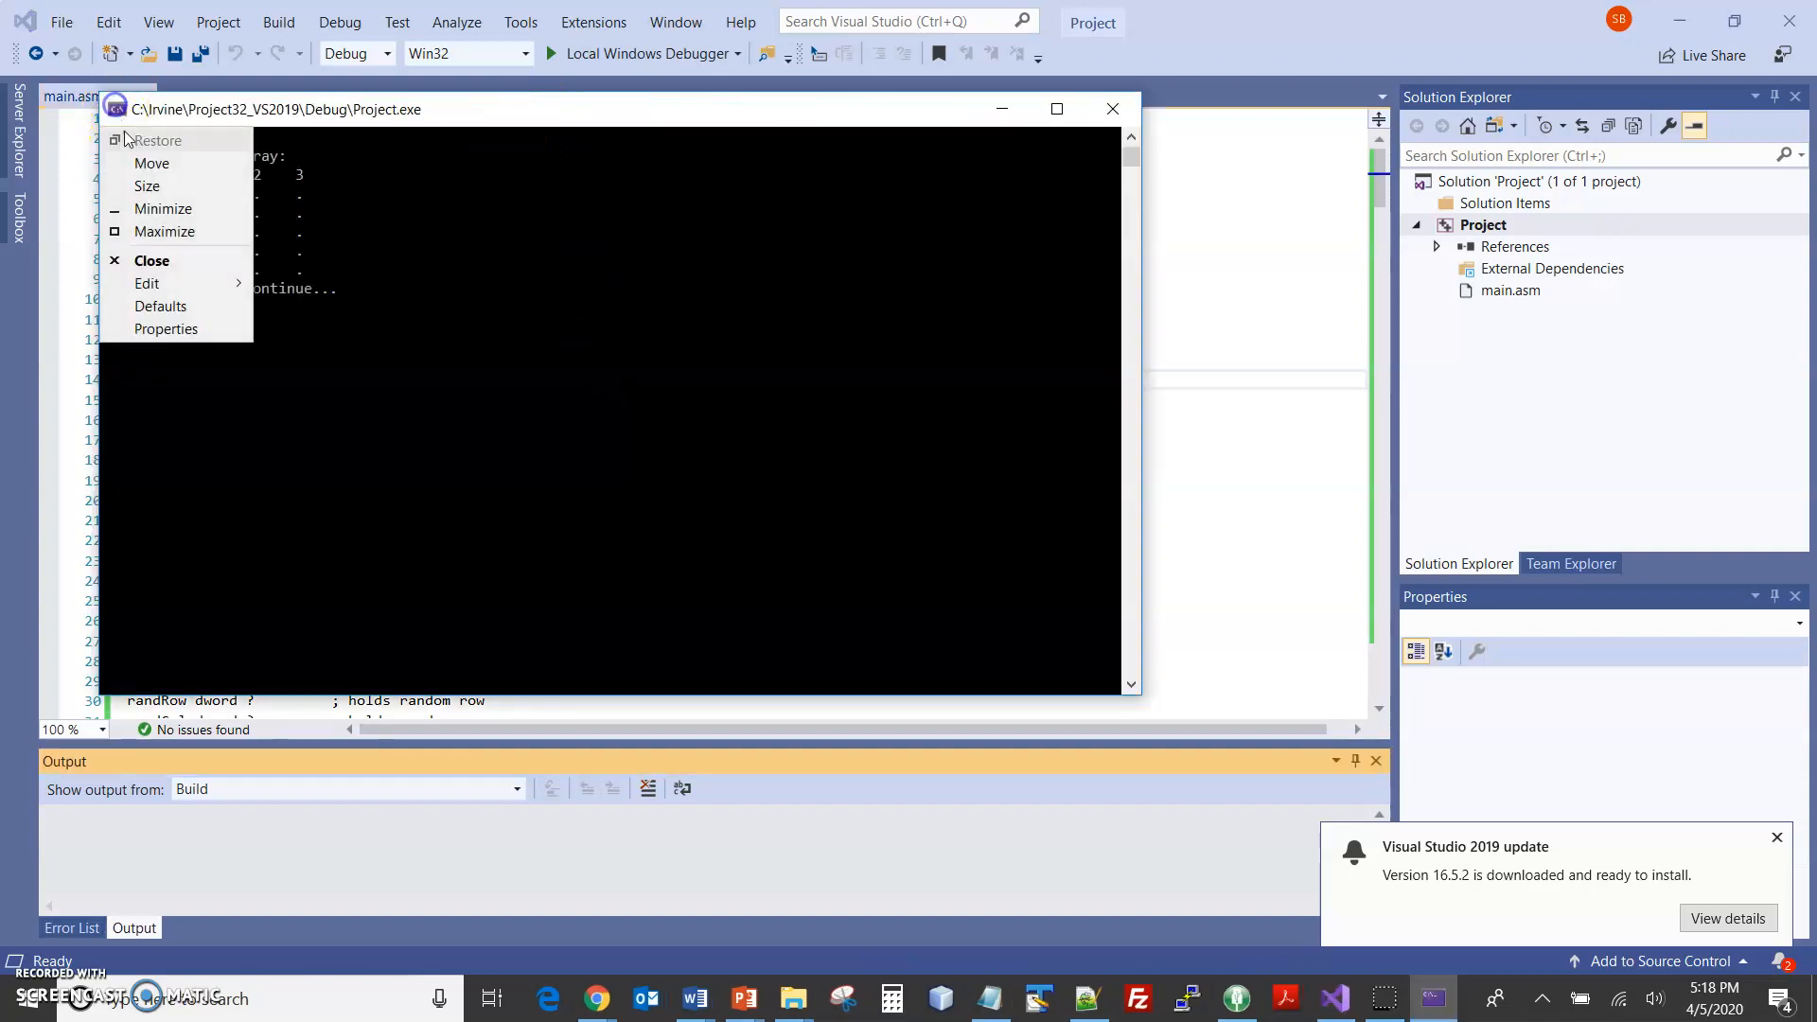
pyautogui.click(145, 283)
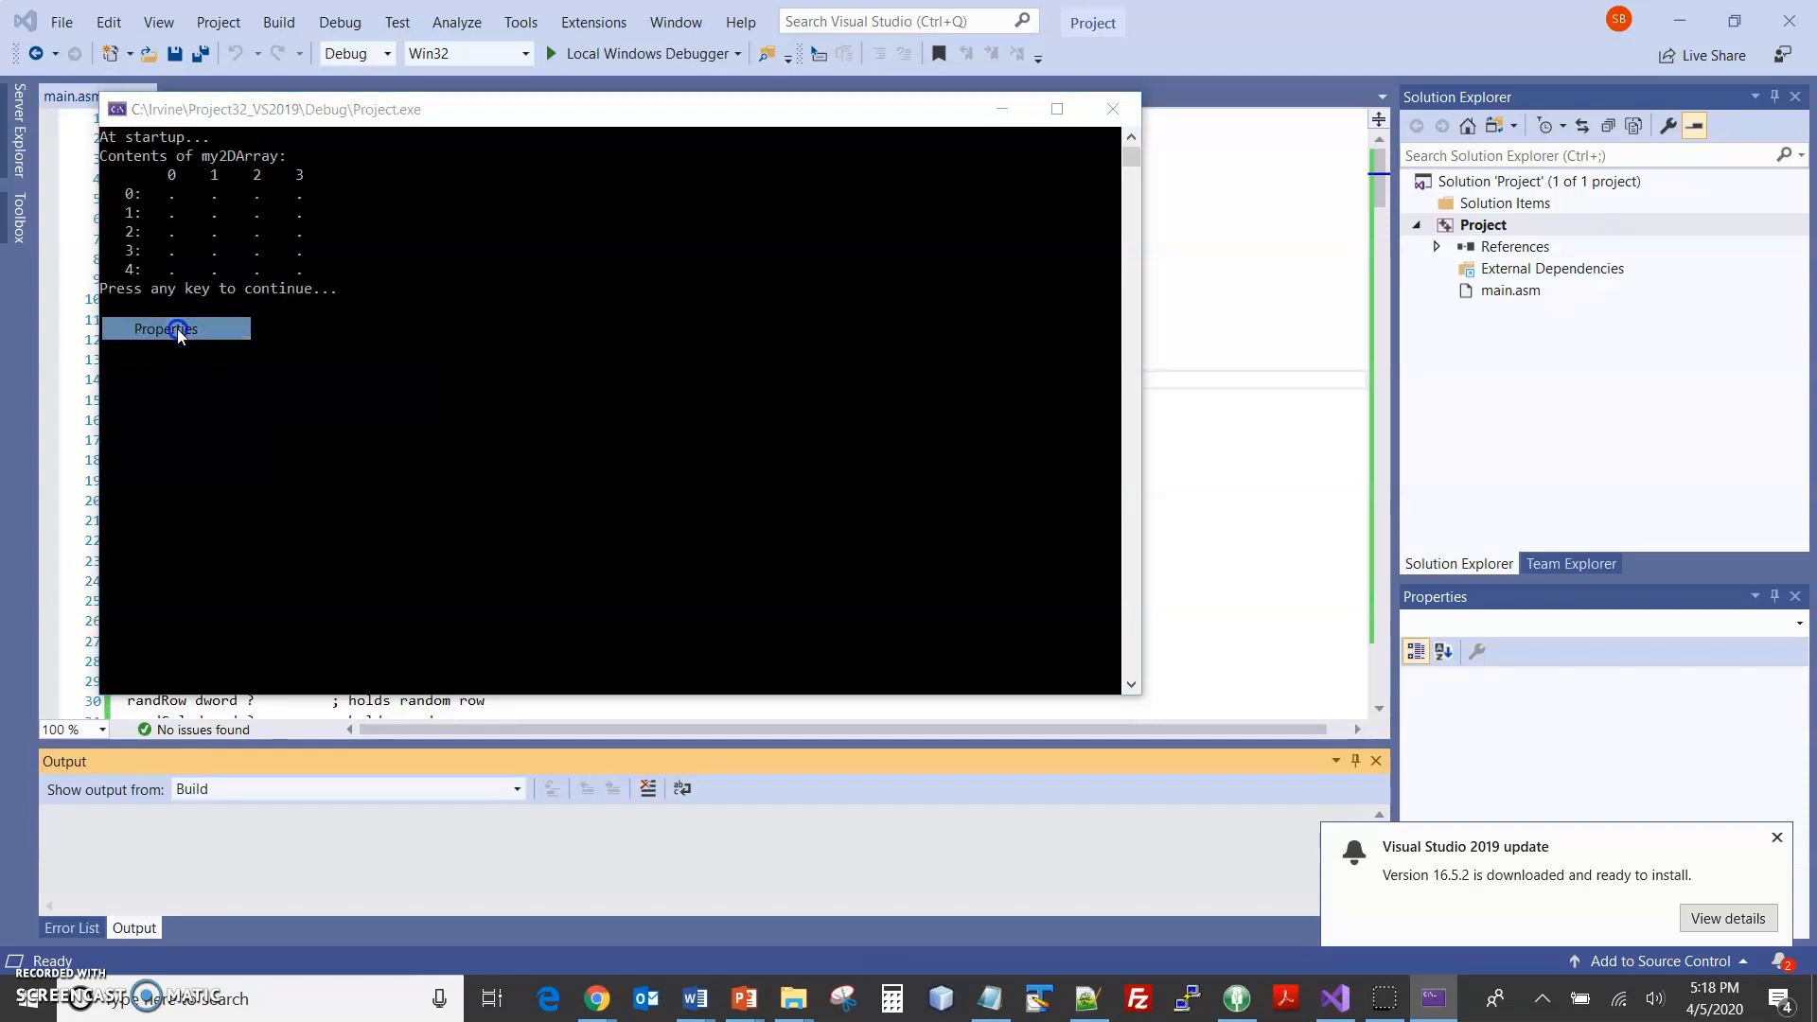
pyautogui.click(166, 329)
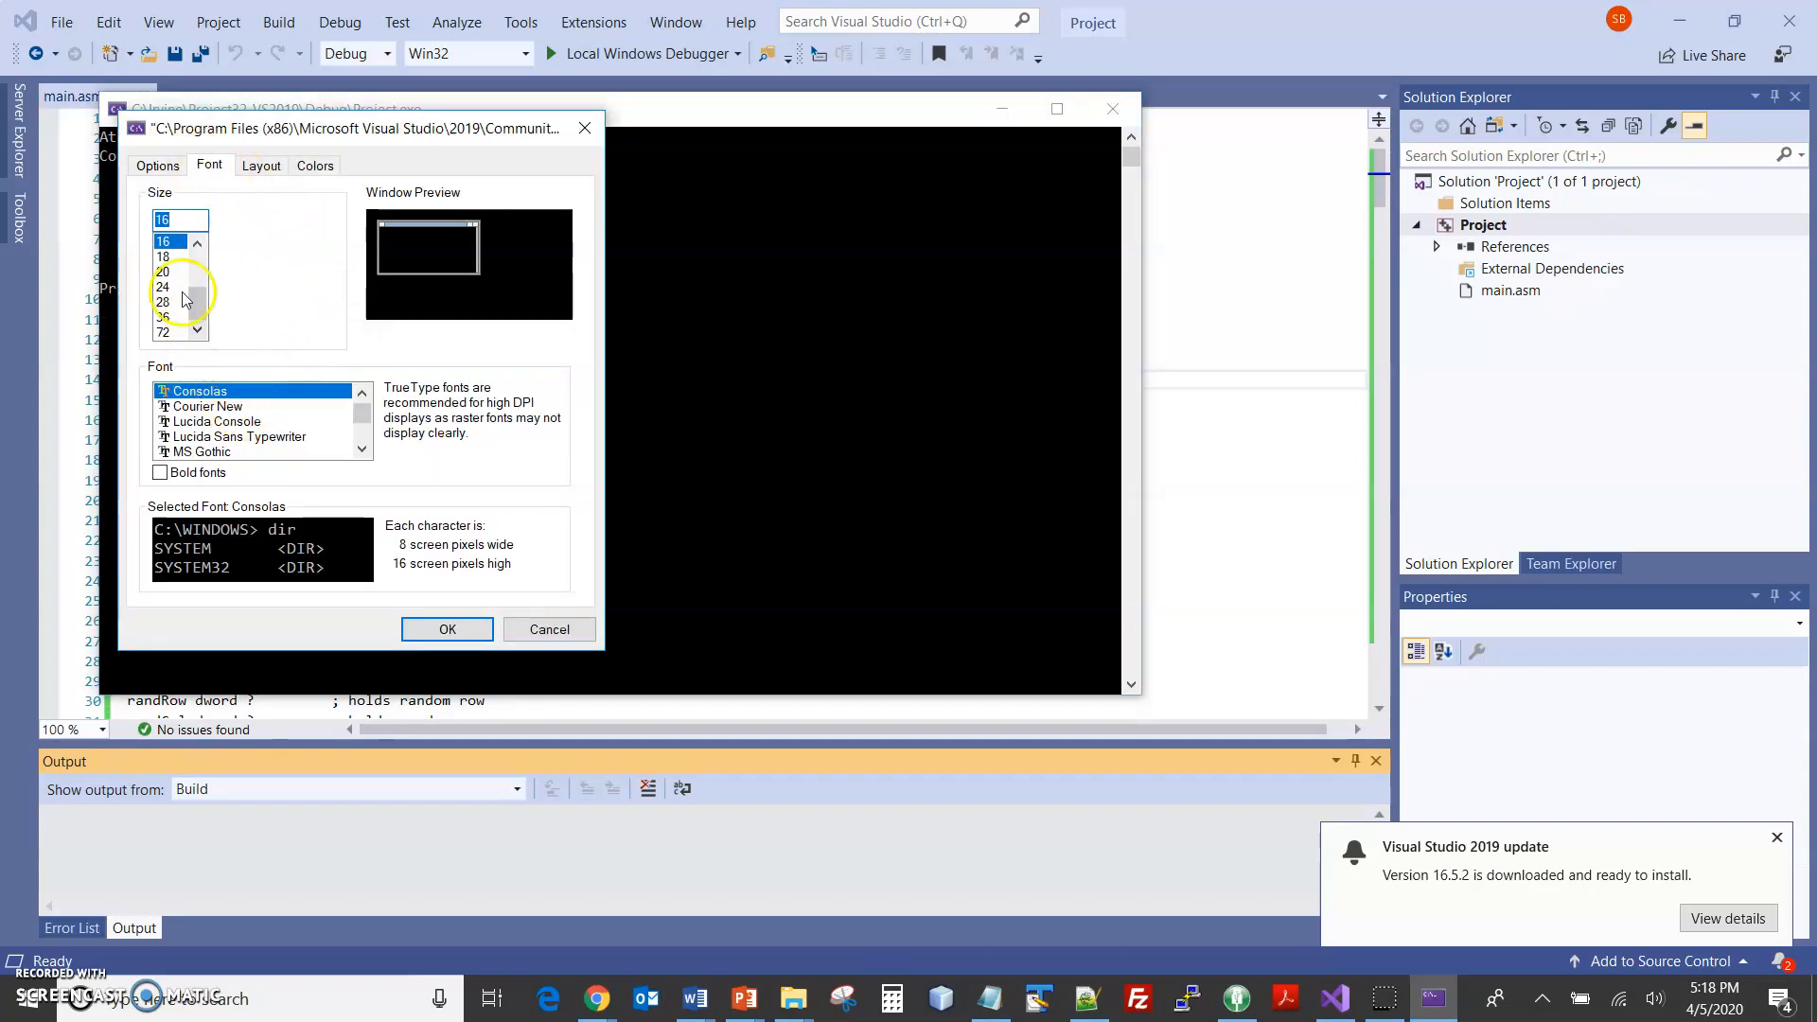
pyautogui.click(162, 301)
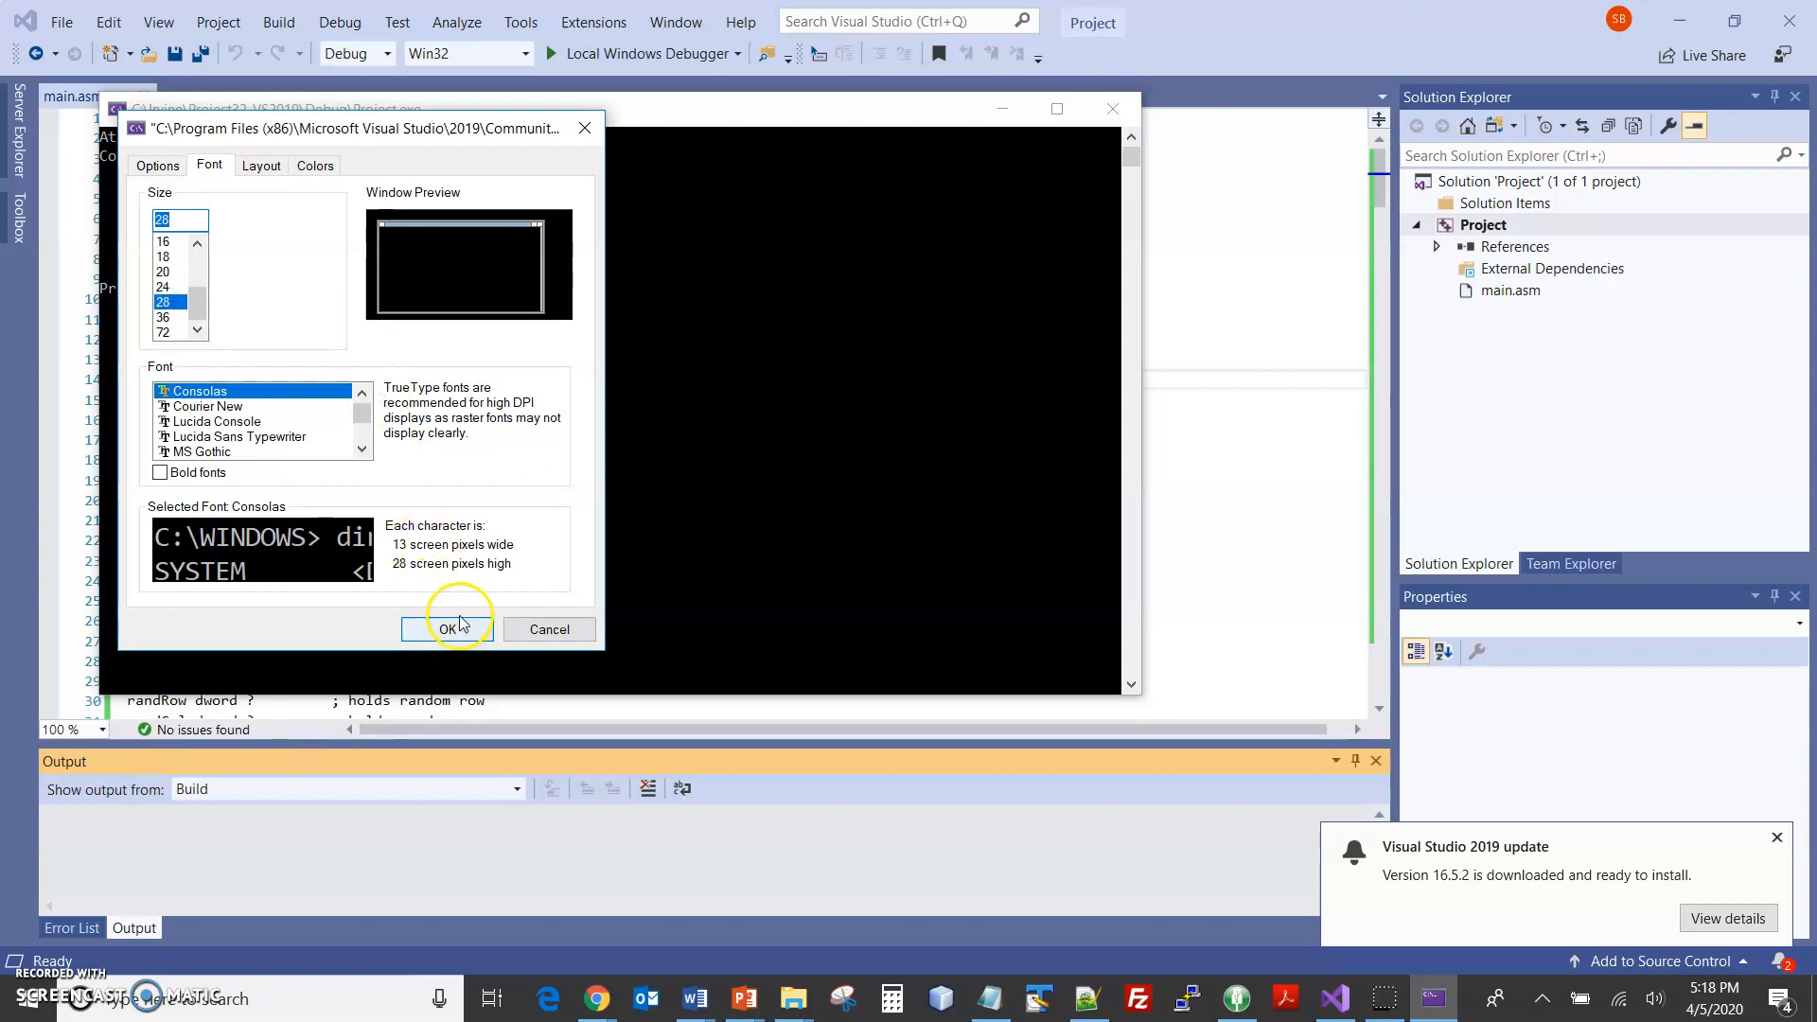
pyautogui.click(446, 629)
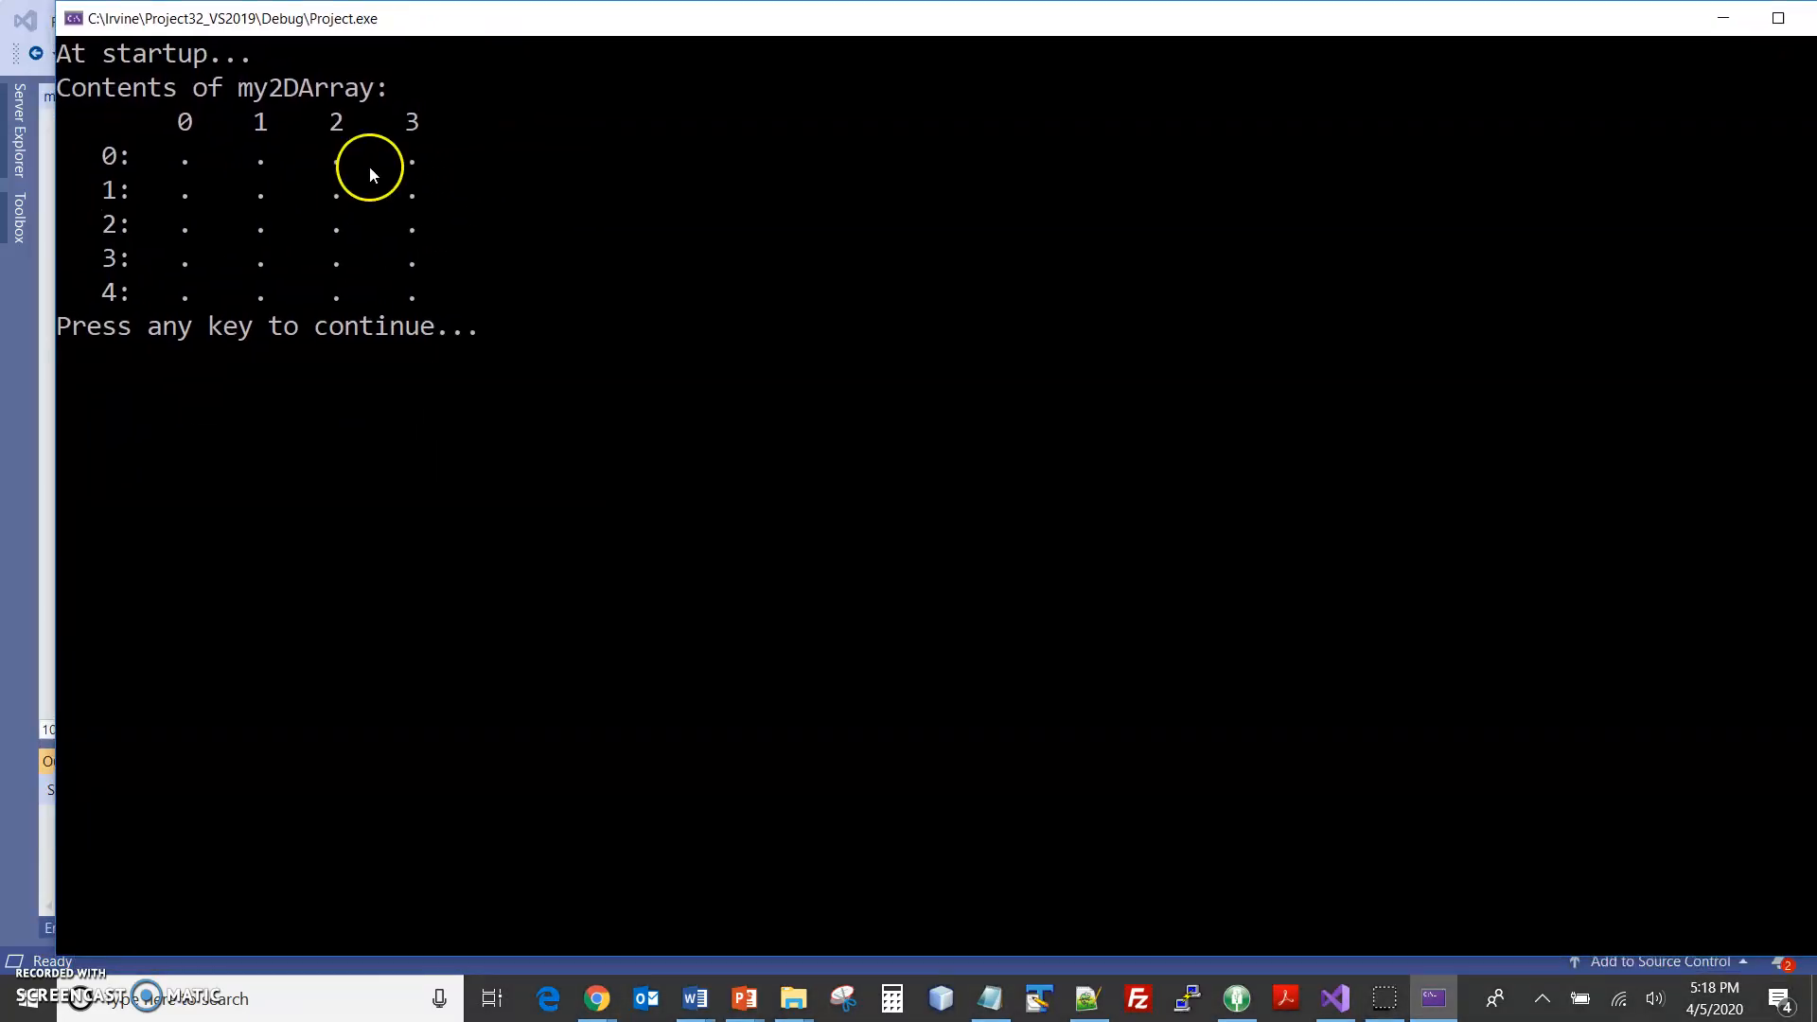
pyautogui.moveTo(444, 244)
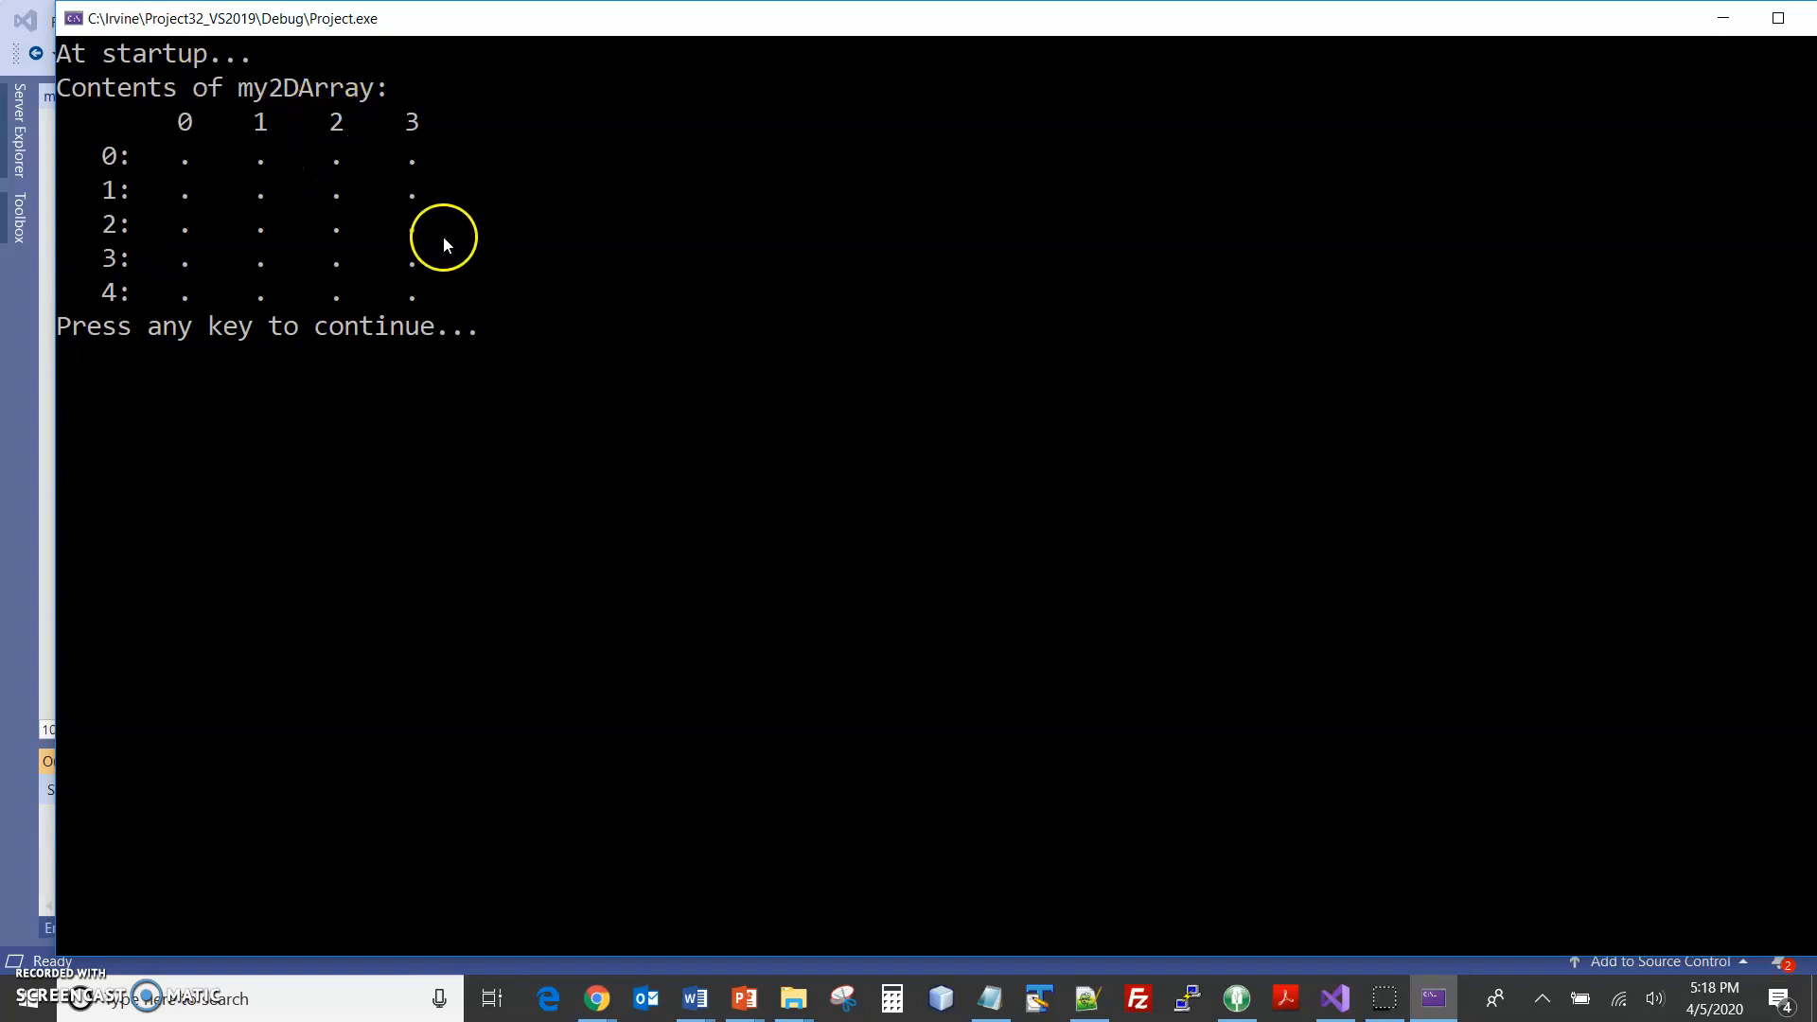
pyautogui.moveTo(258, 206)
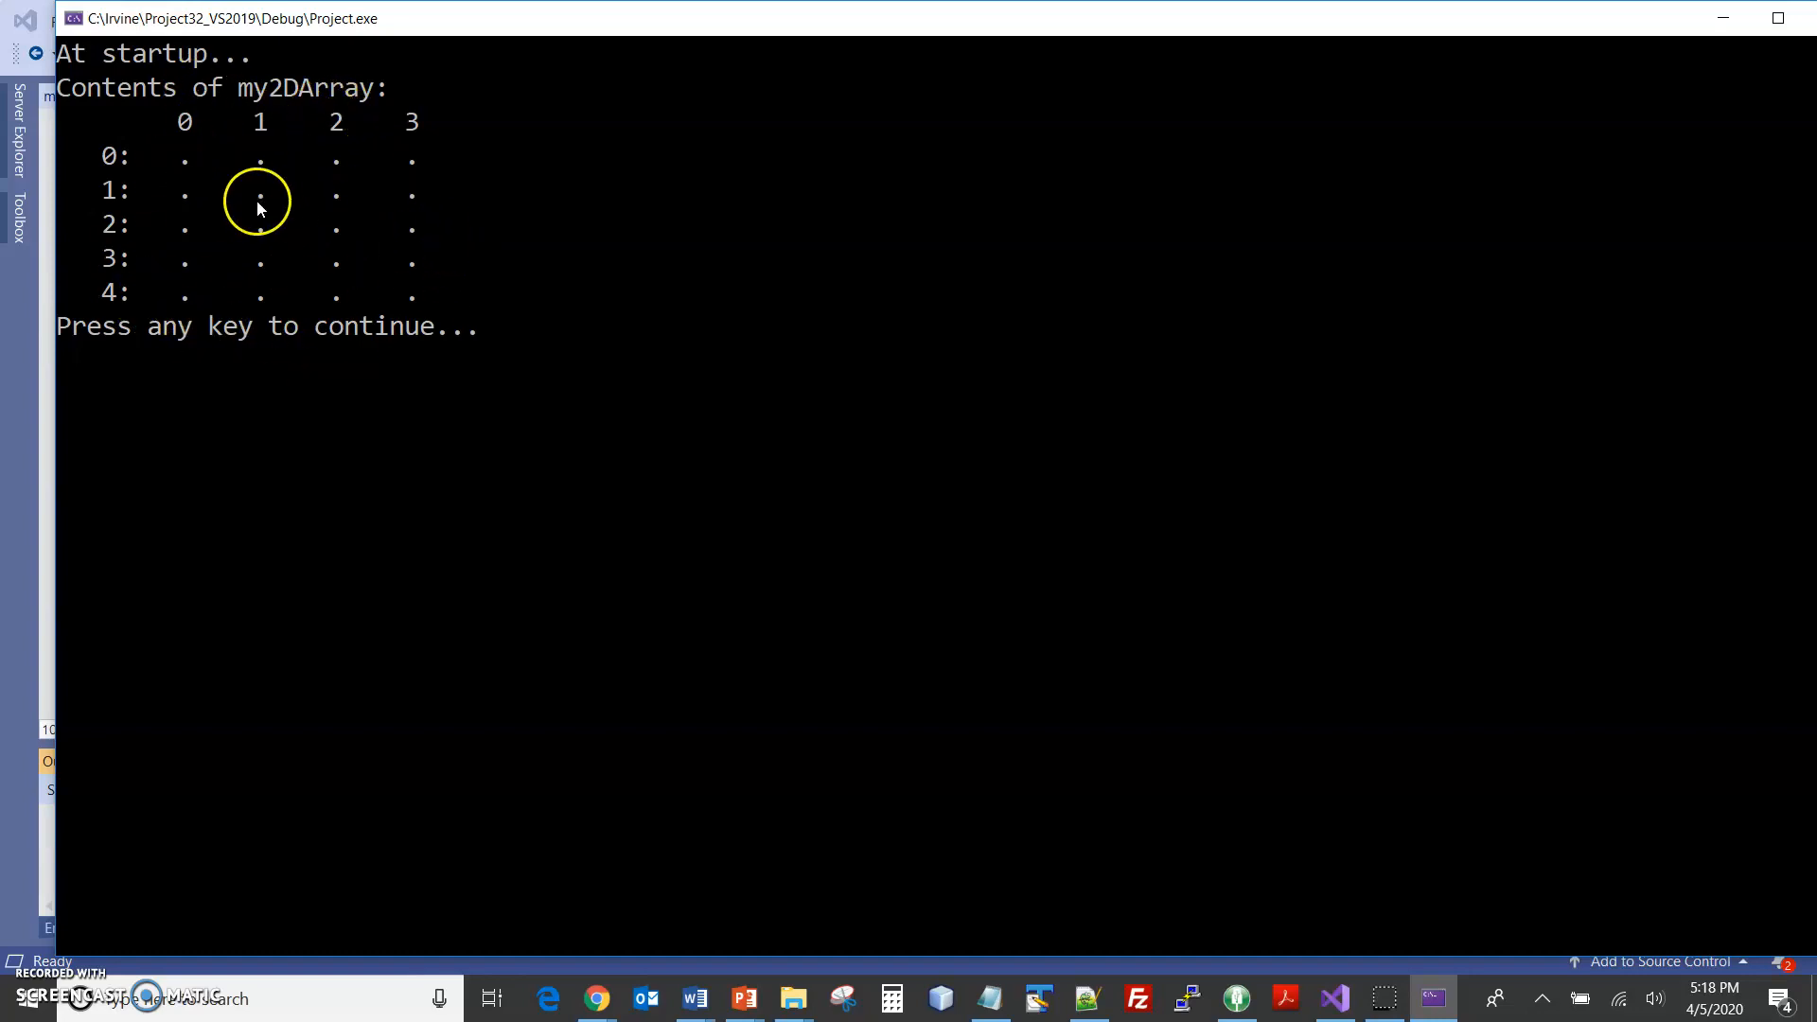
pyautogui.moveTo(371, 253)
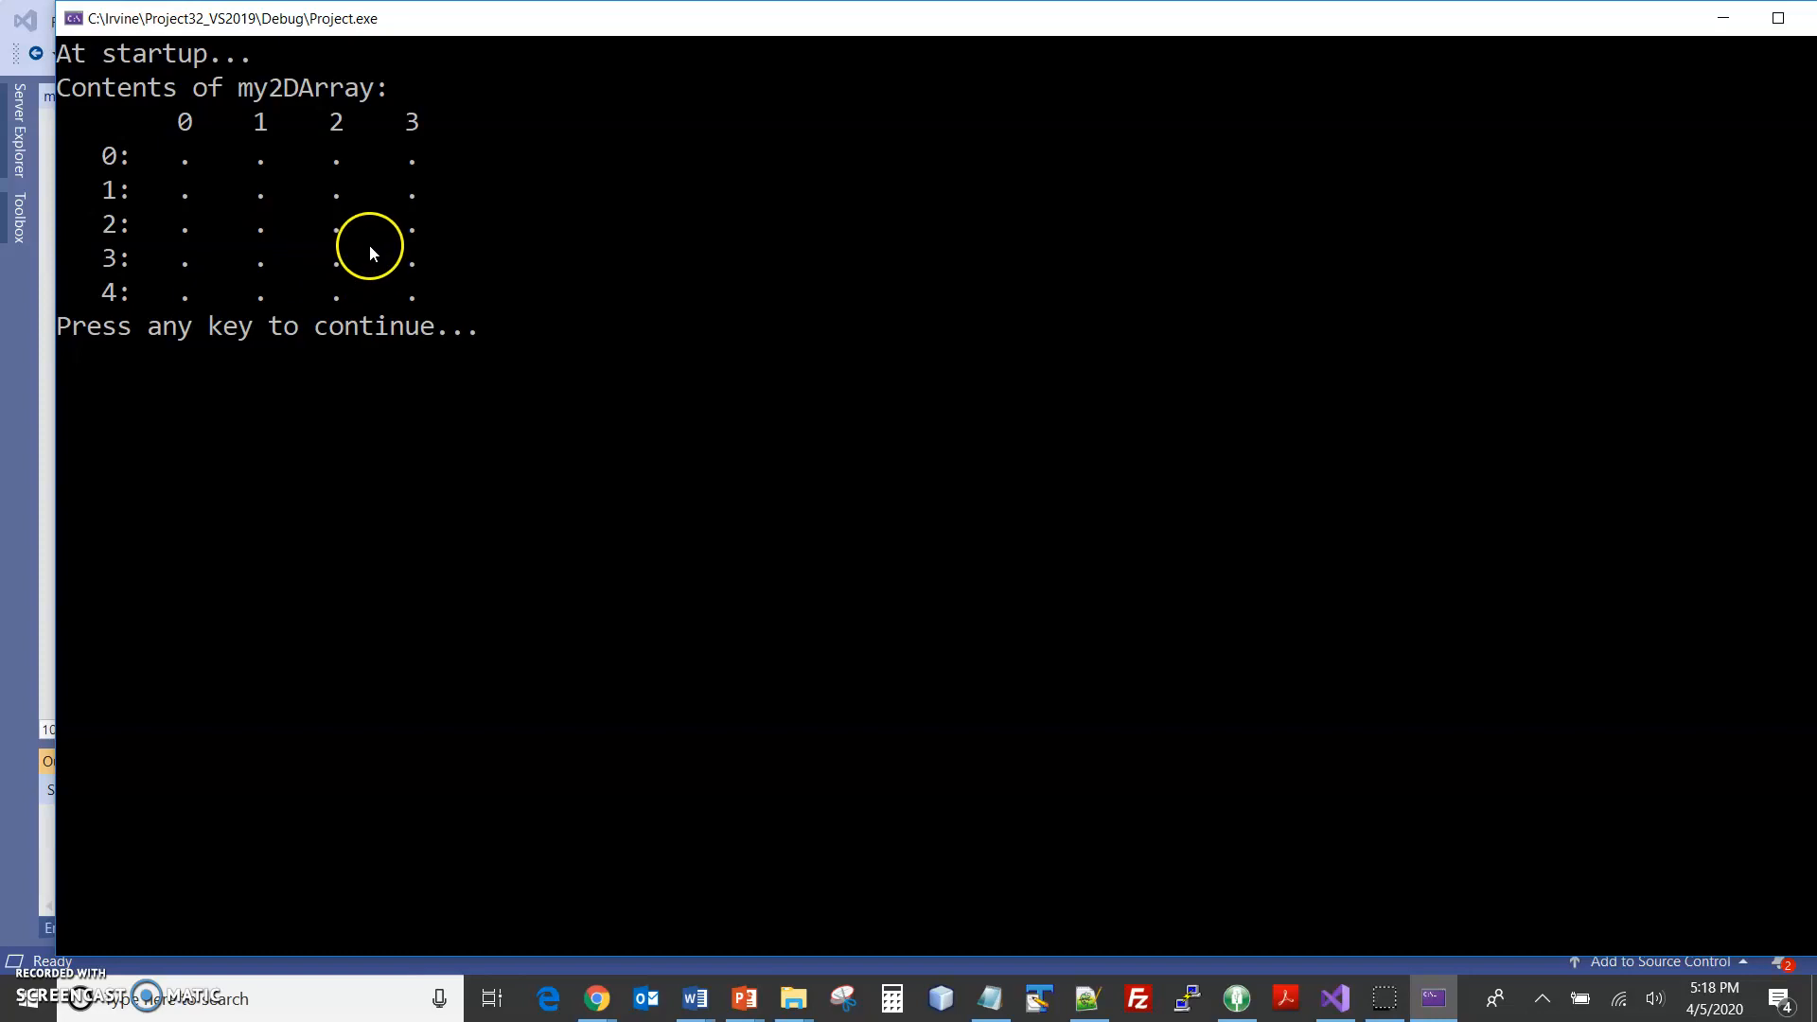
pyautogui.moveTo(371, 253)
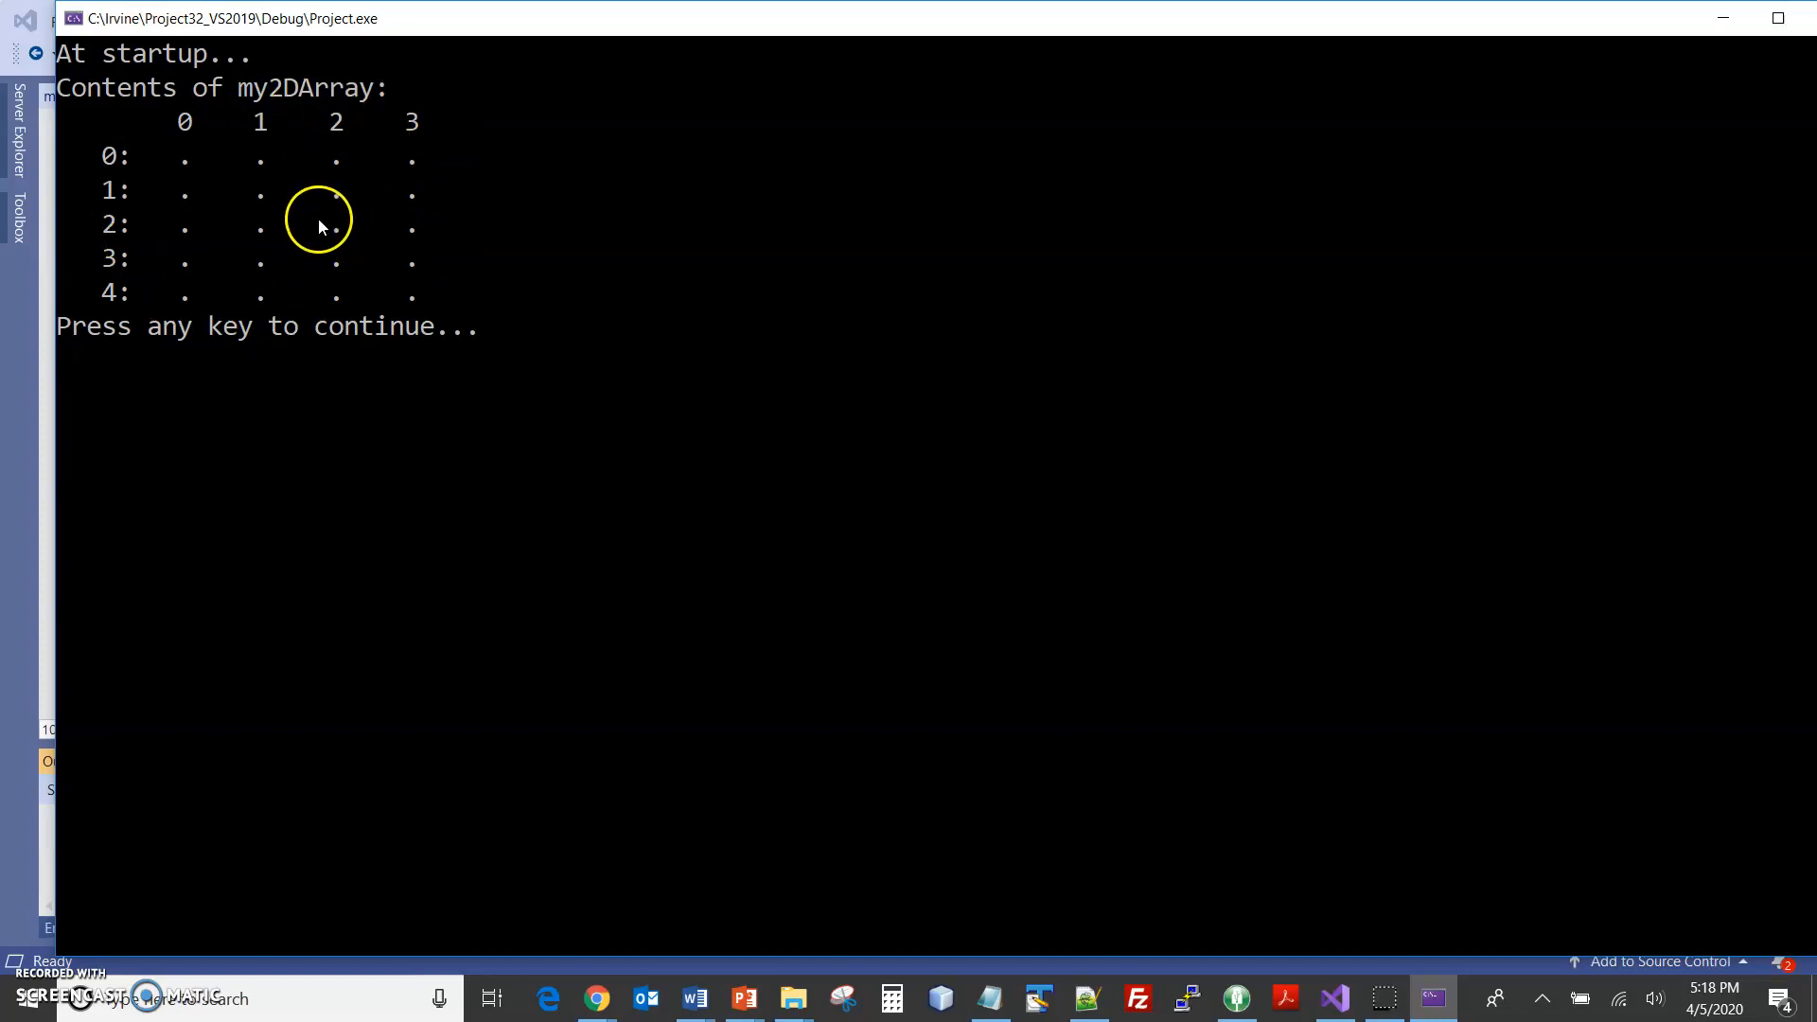
pyautogui.moveTo(346, 254)
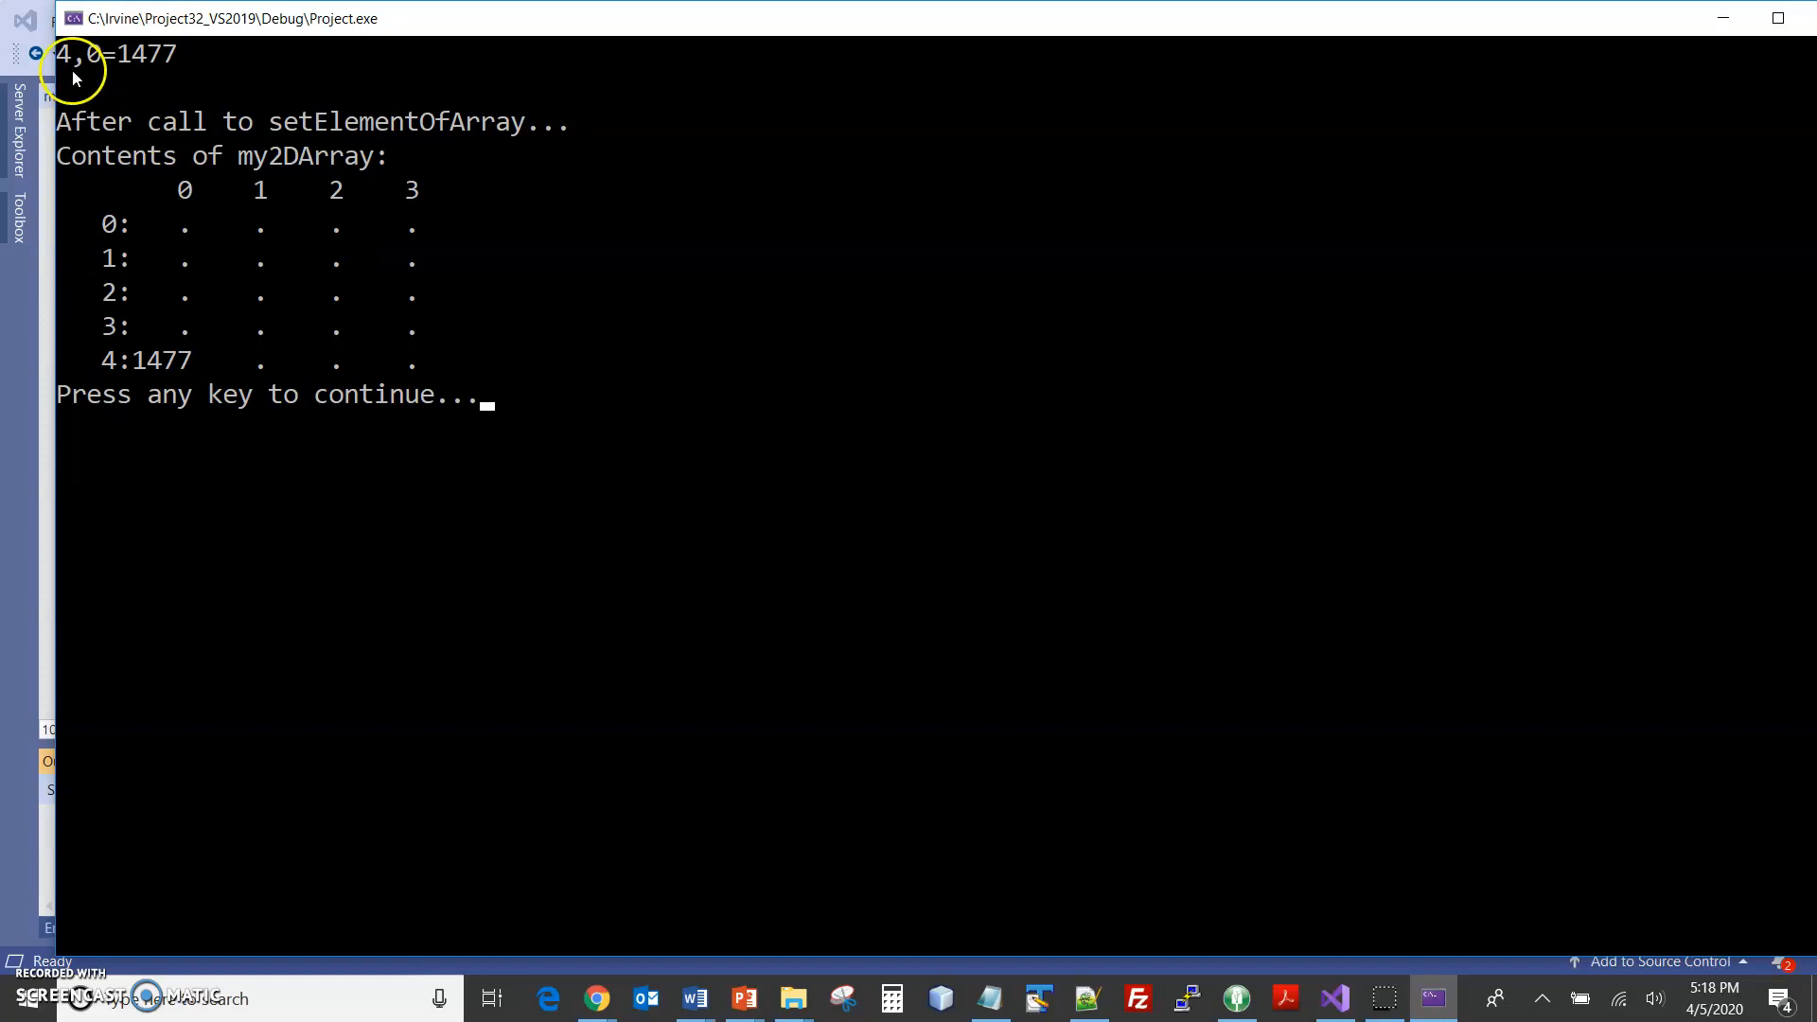
pyautogui.moveTo(102, 329)
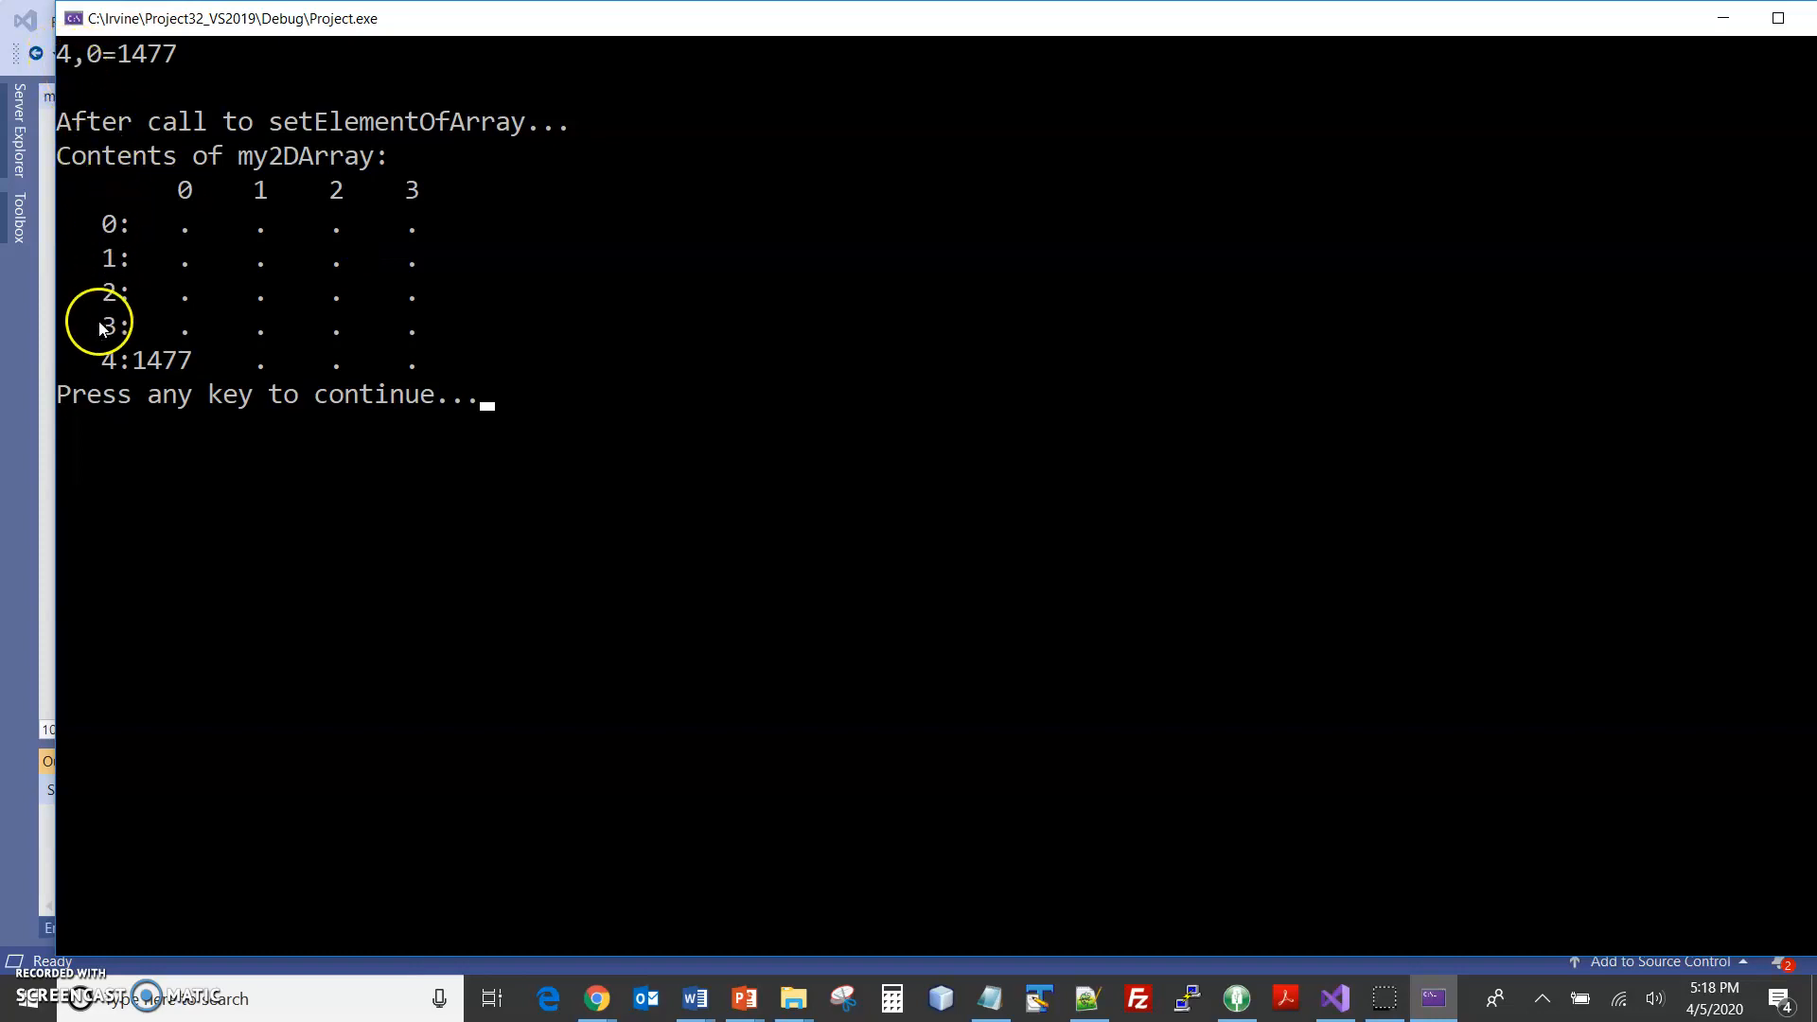
pyautogui.moveTo(141, 360)
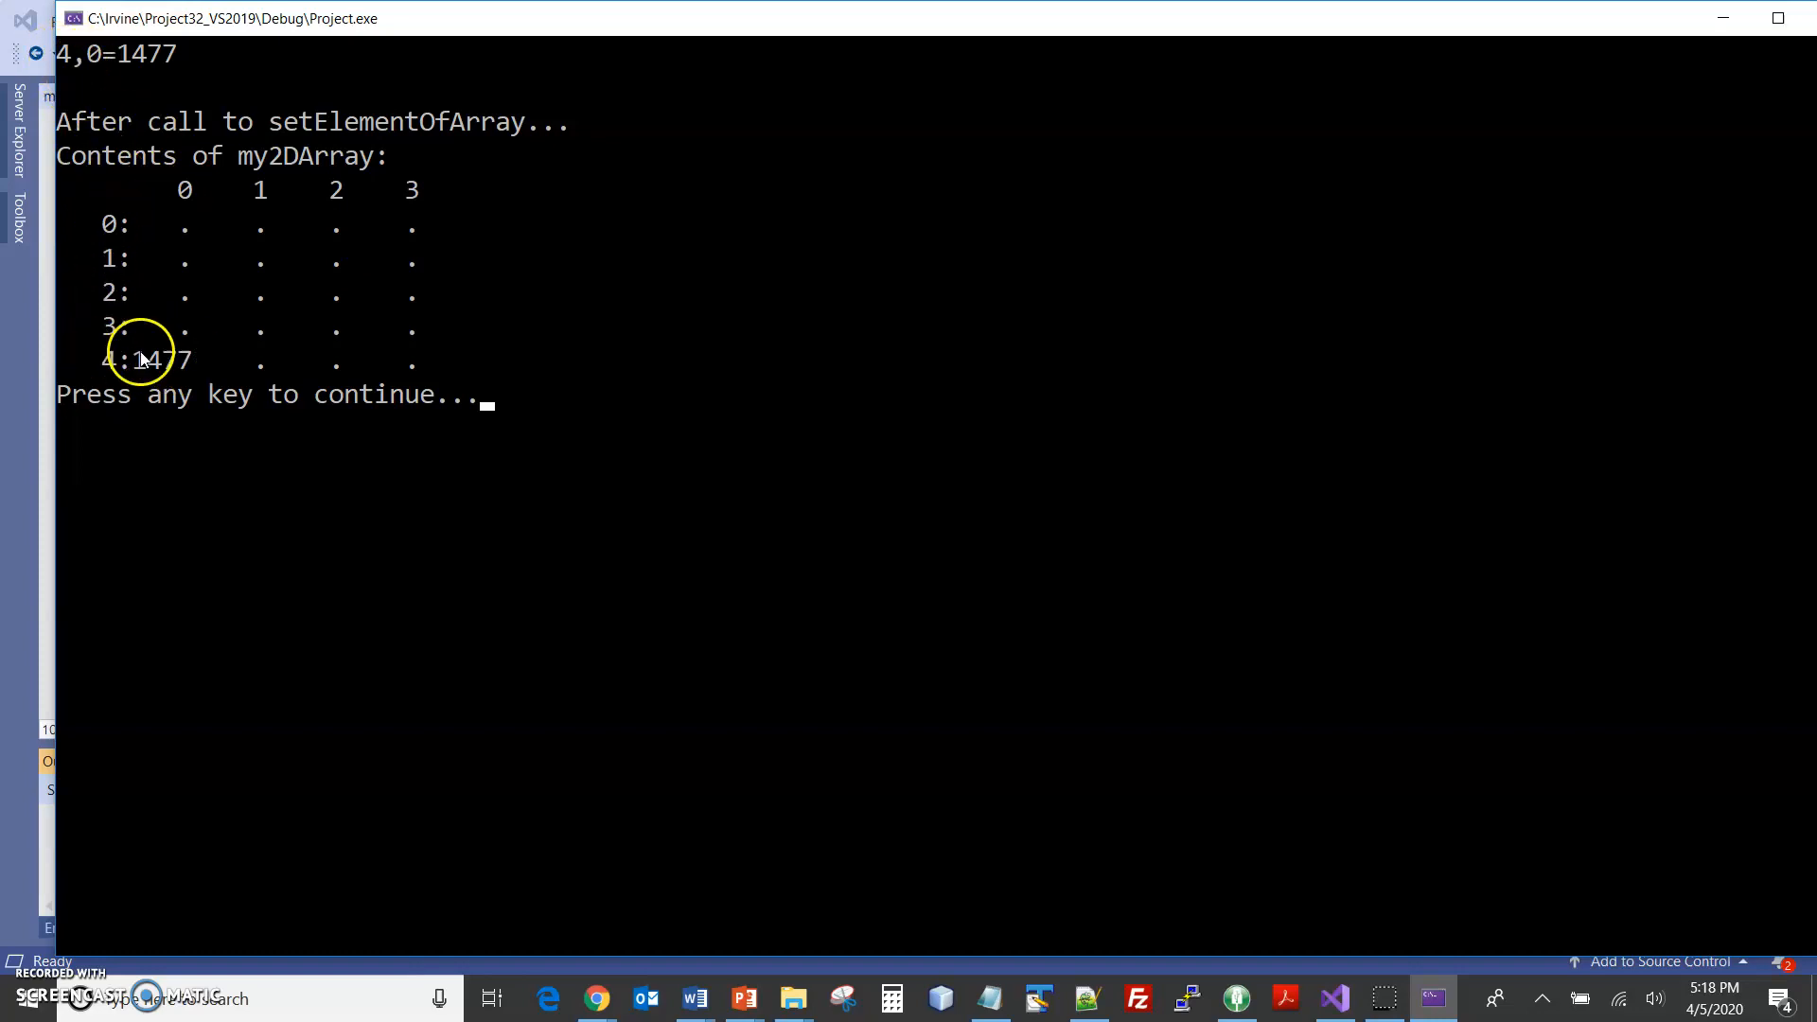
pyautogui.moveTo(162, 376)
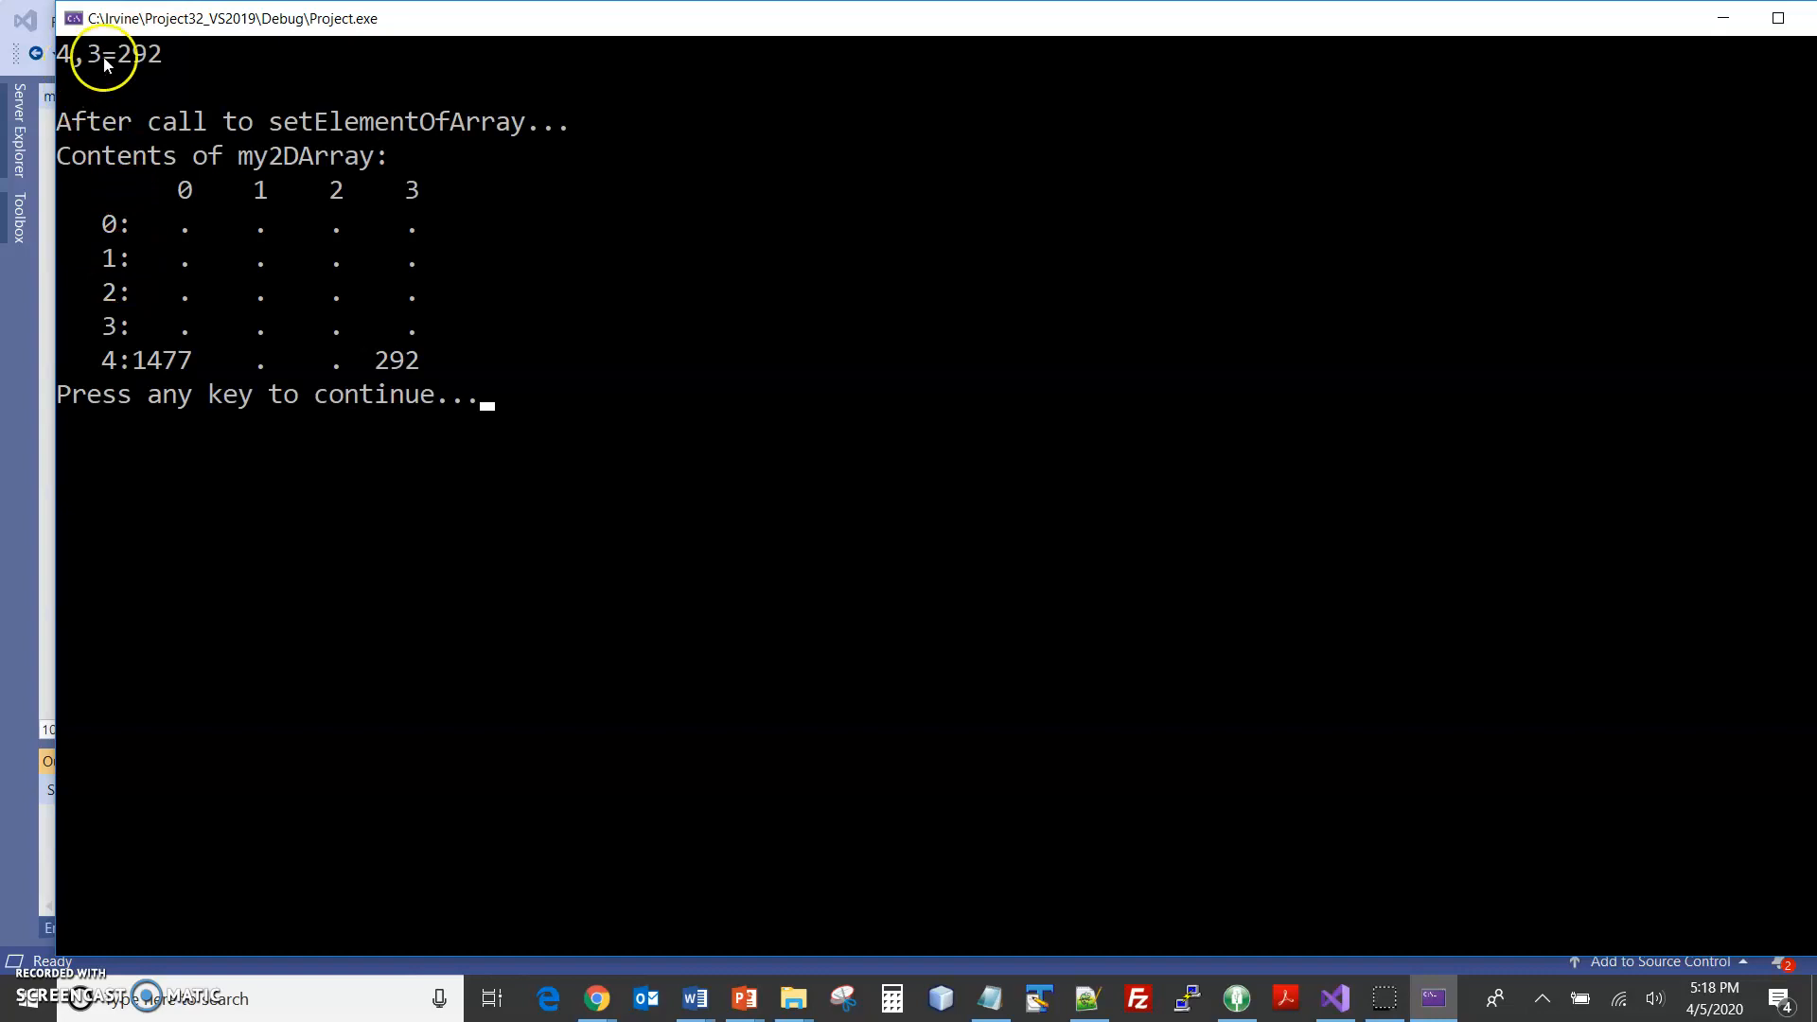
pyautogui.moveTo(411, 360)
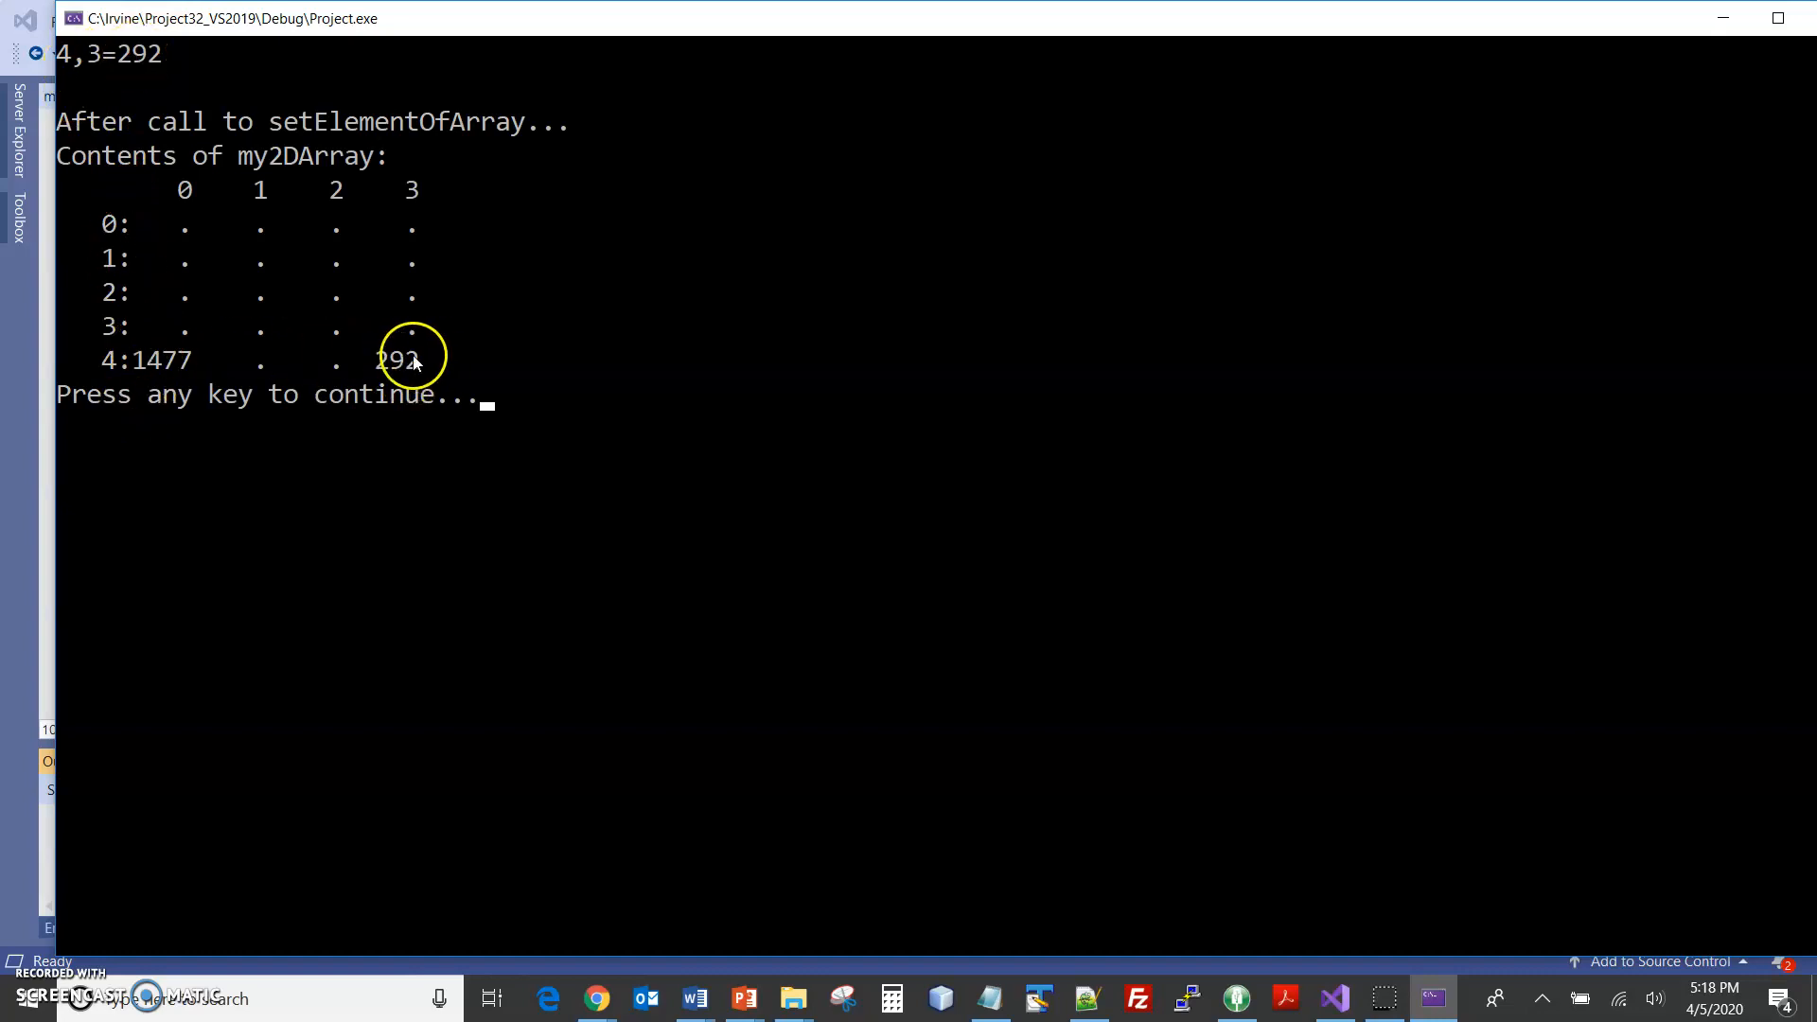
pyautogui.moveTo(403, 379)
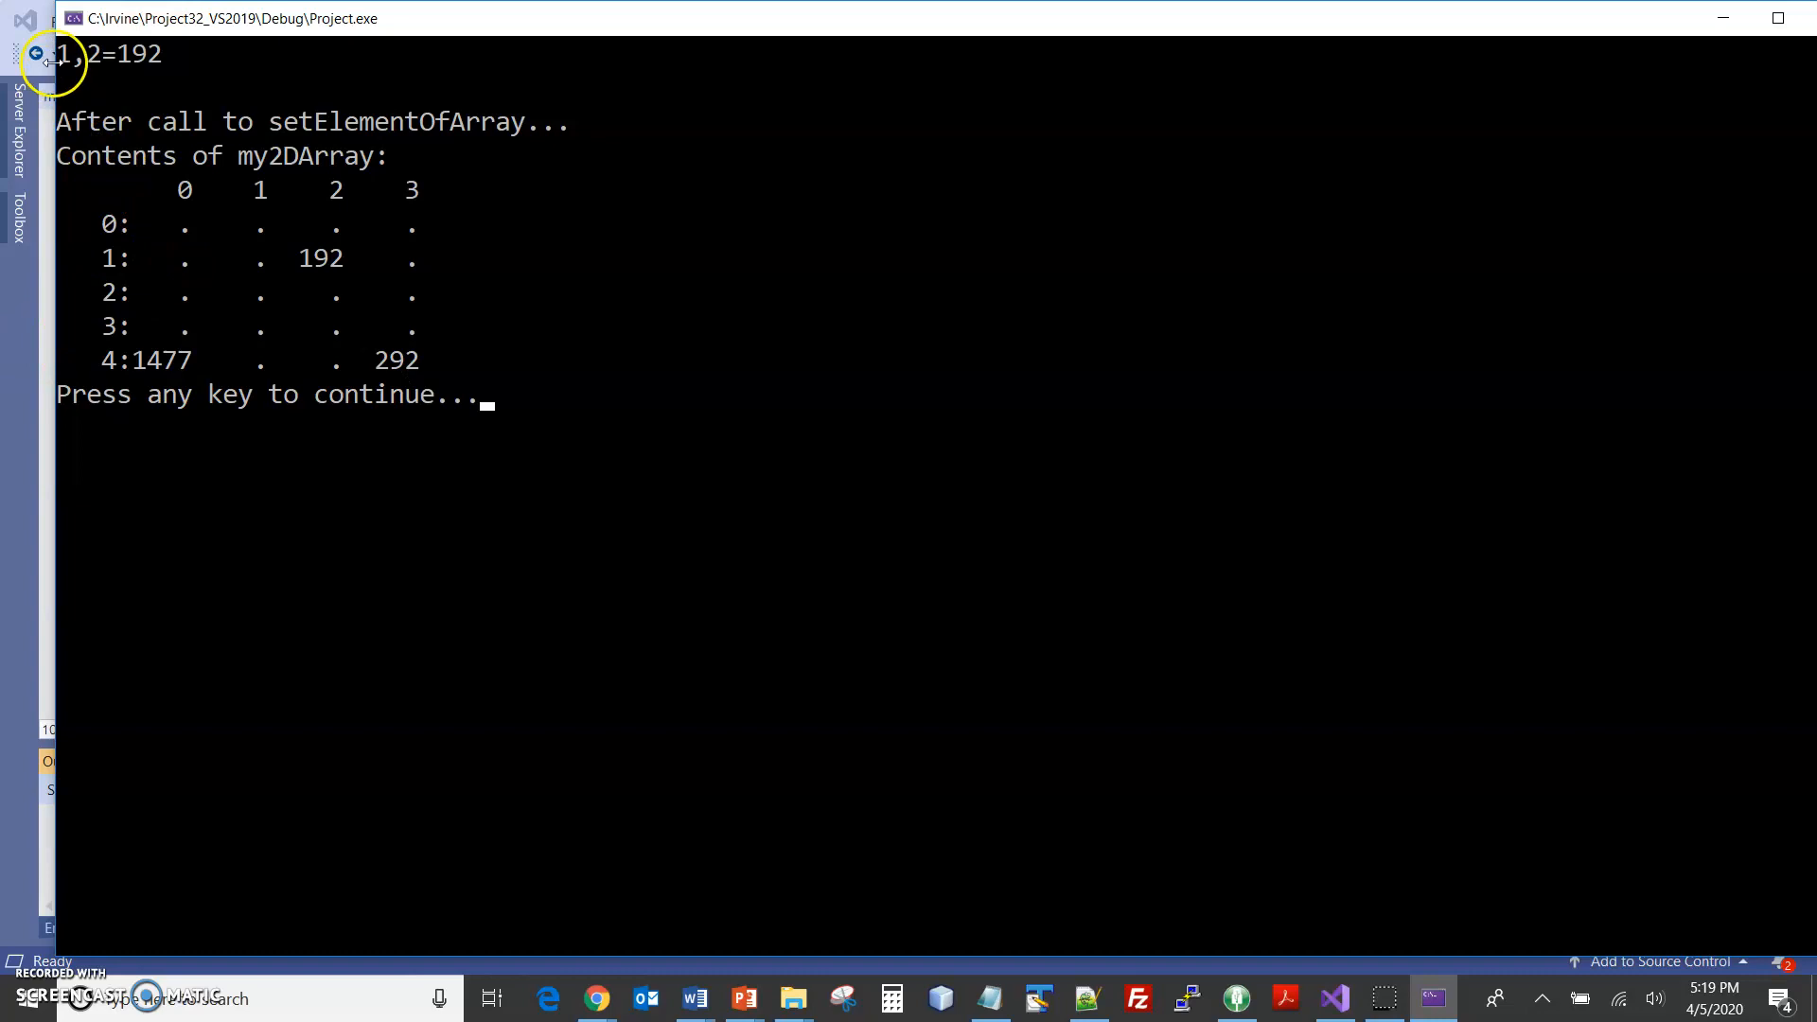
pyautogui.moveTo(197, 267)
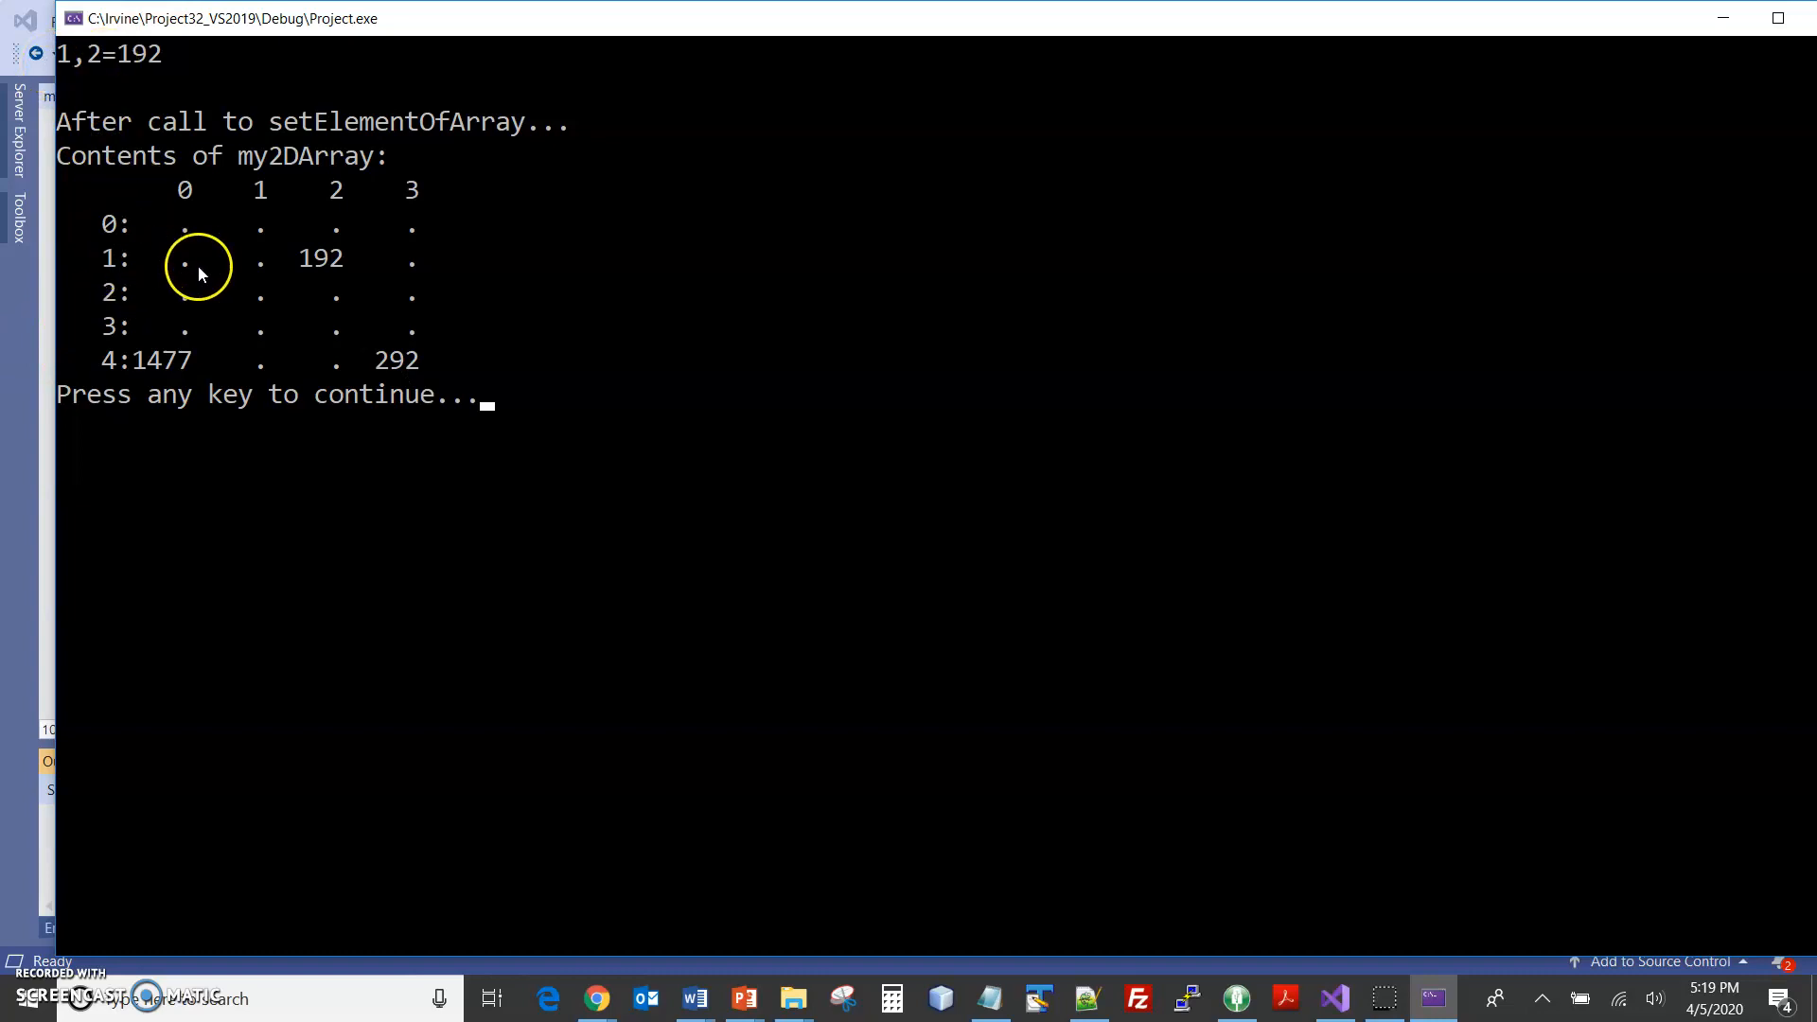
pyautogui.moveTo(331, 258)
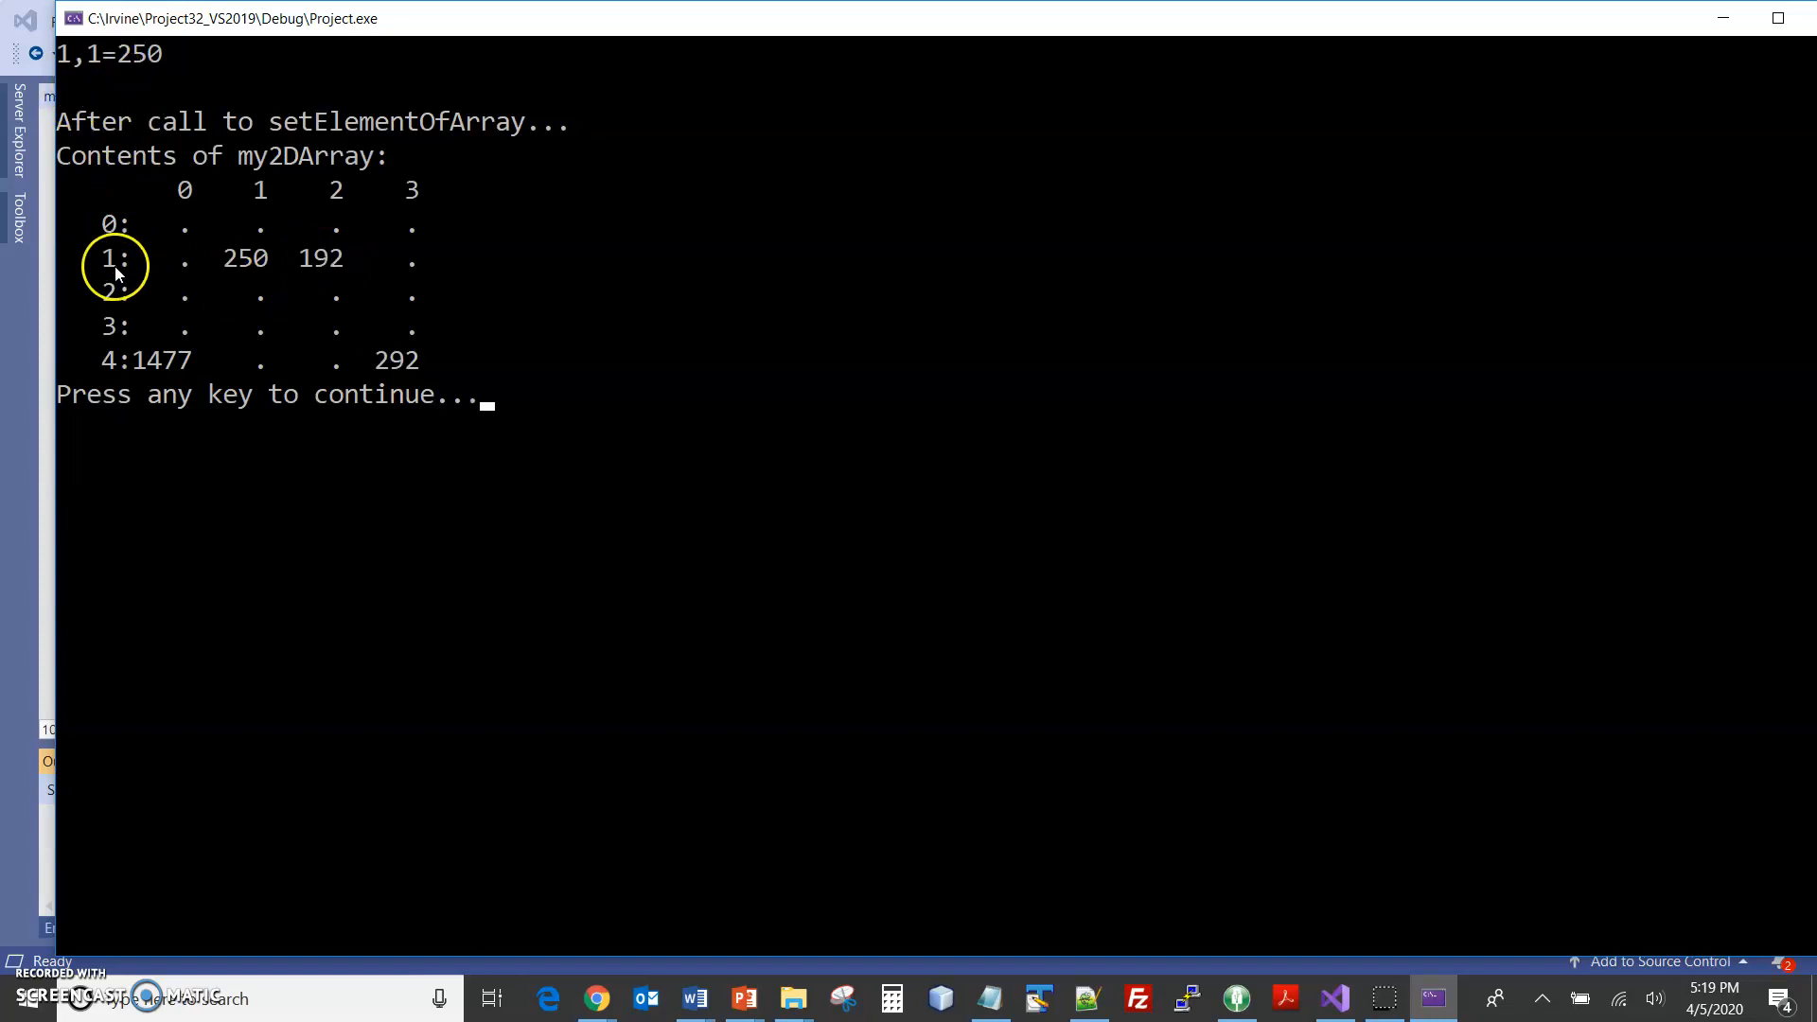
pyautogui.moveTo(273, 257)
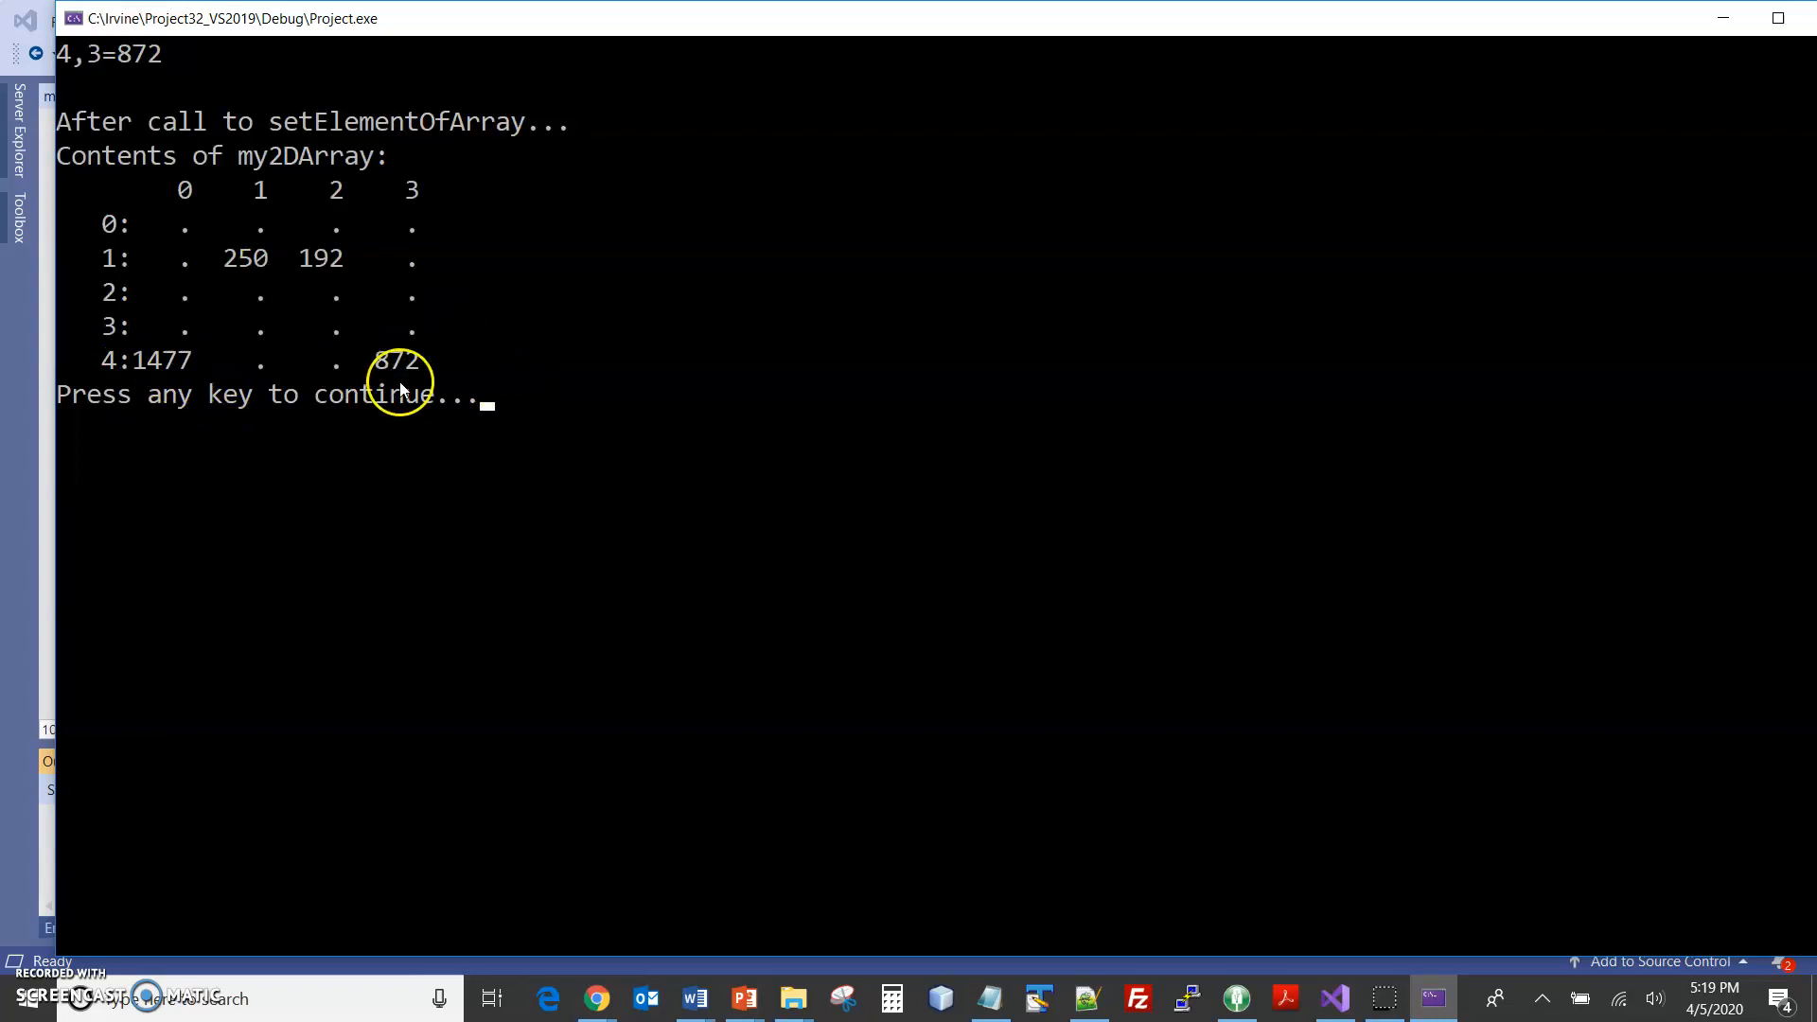
pyautogui.moveTo(375, 356)
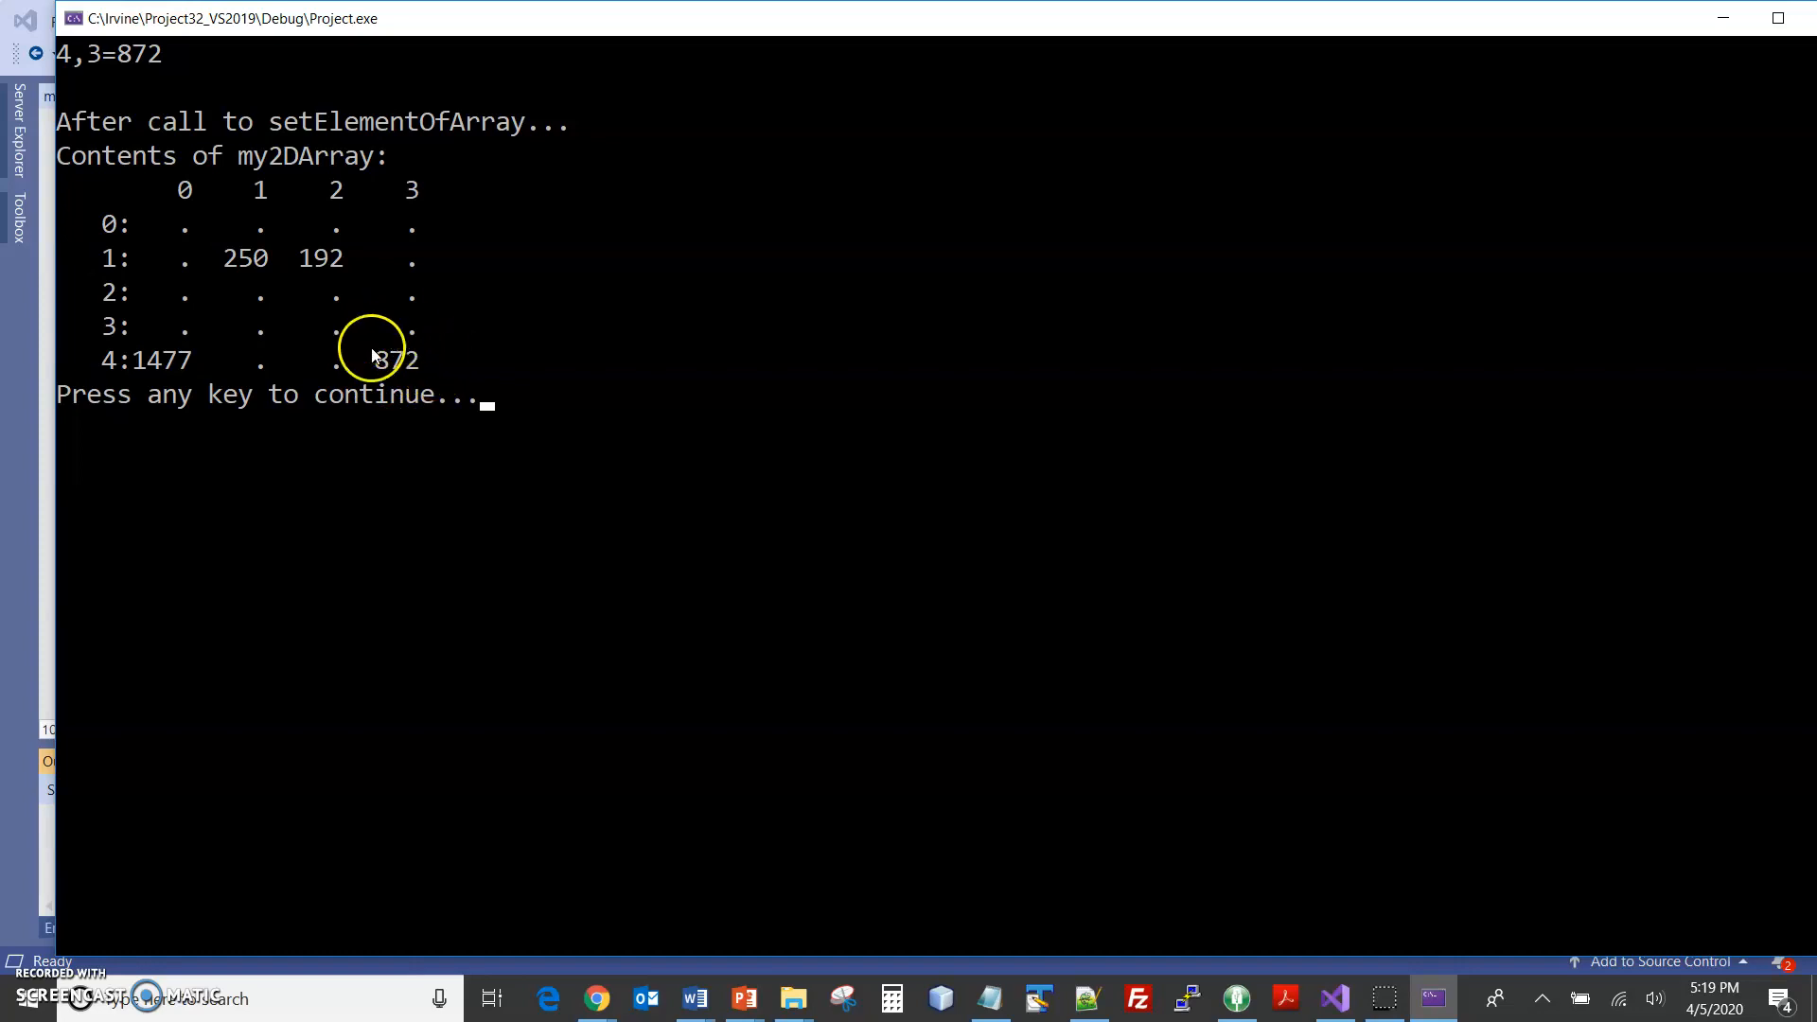
pyautogui.moveTo(382, 377)
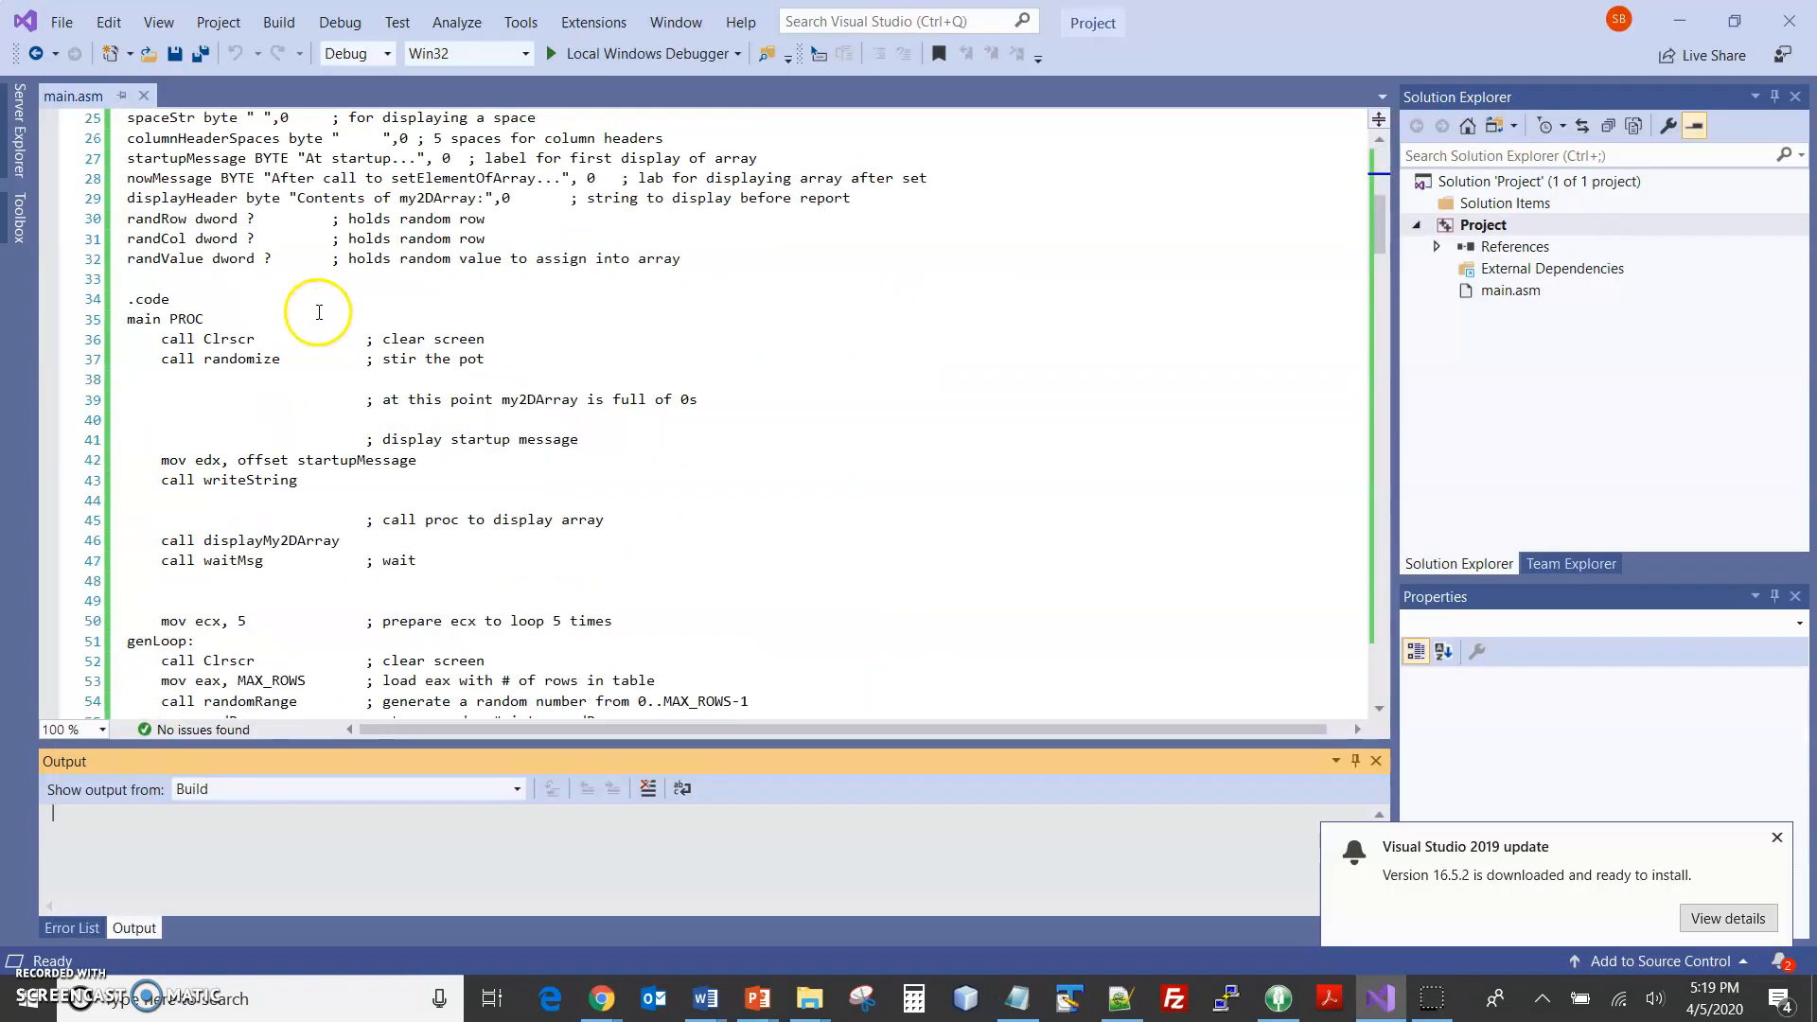
pyautogui.scroll(-3)
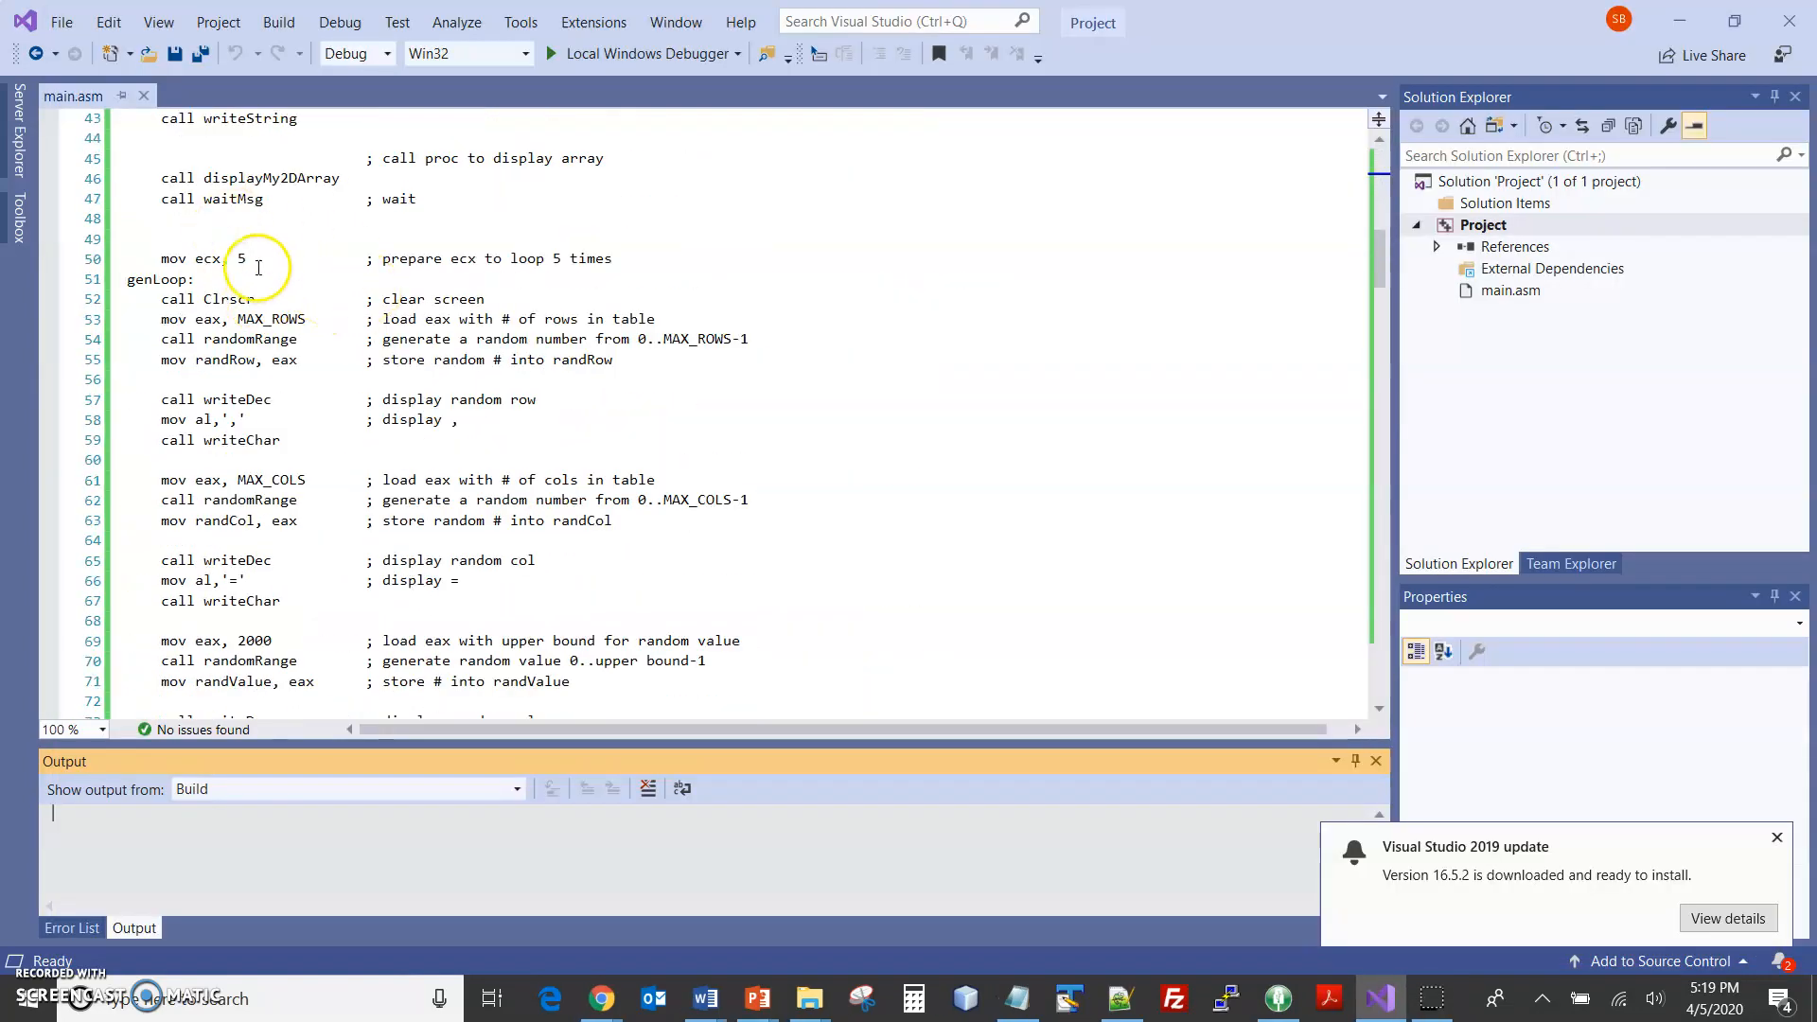
pyautogui.moveTo(161, 371)
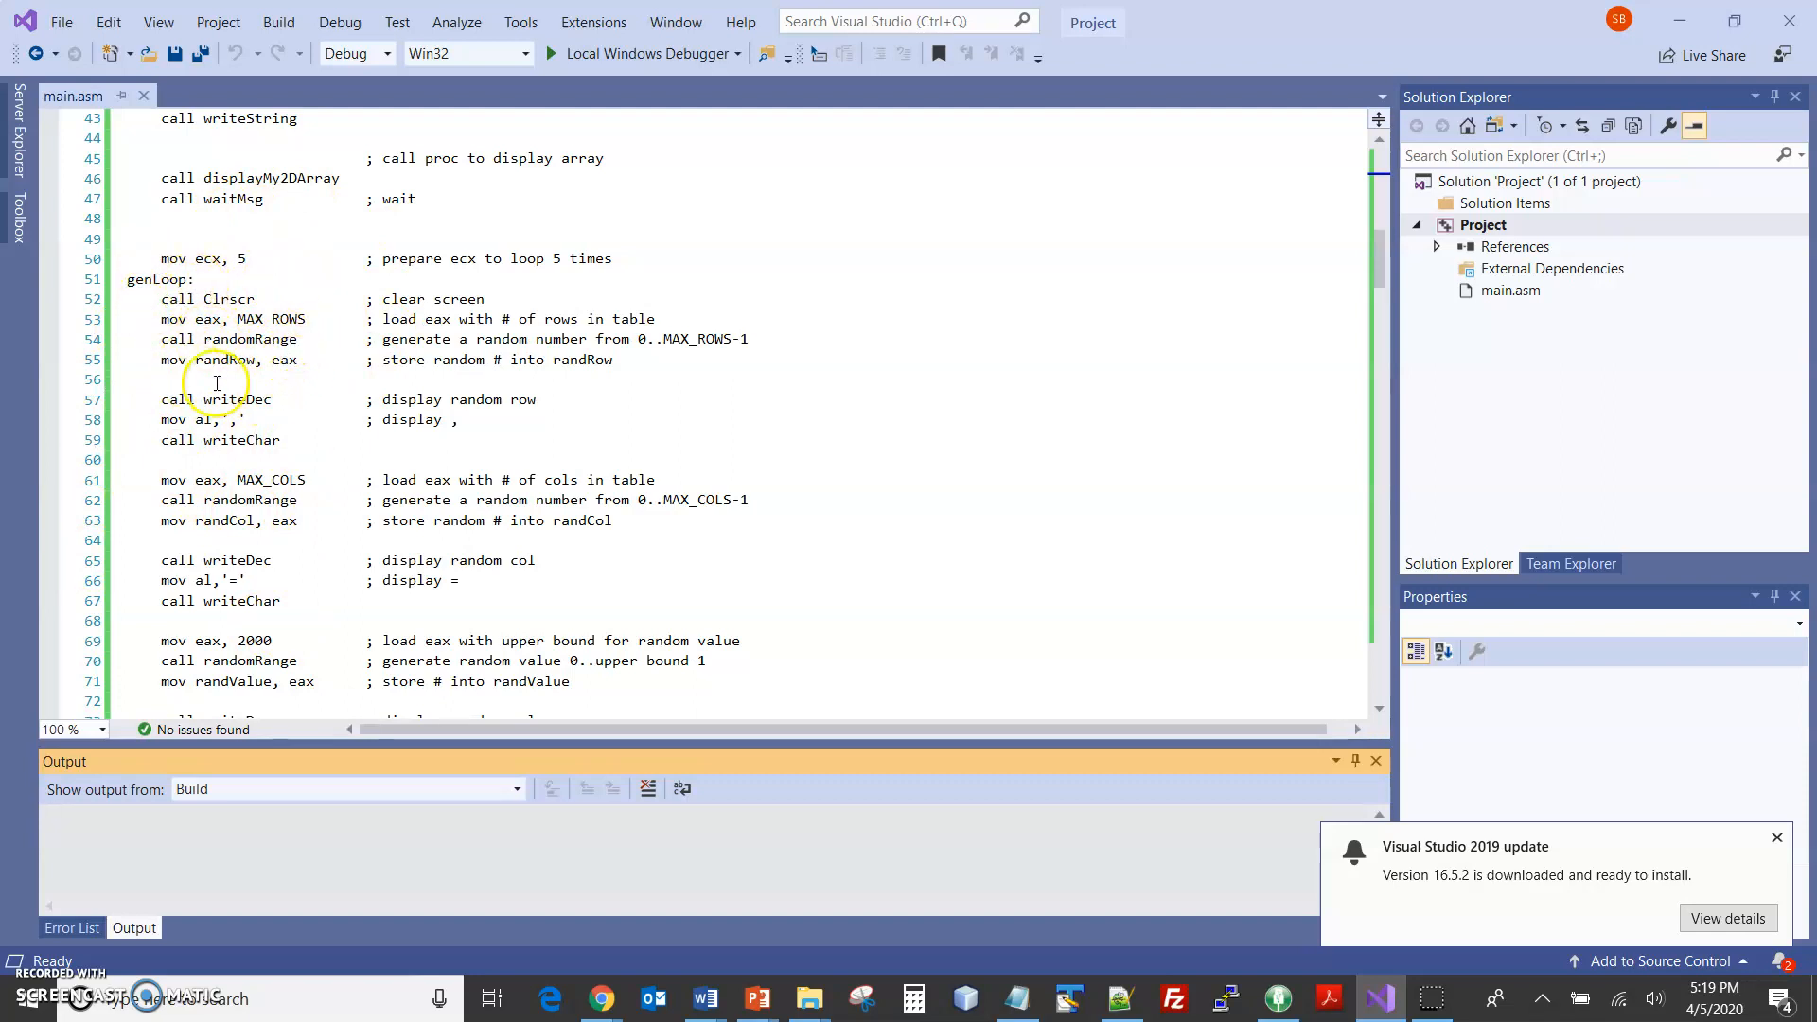
pyautogui.moveTo(255, 486)
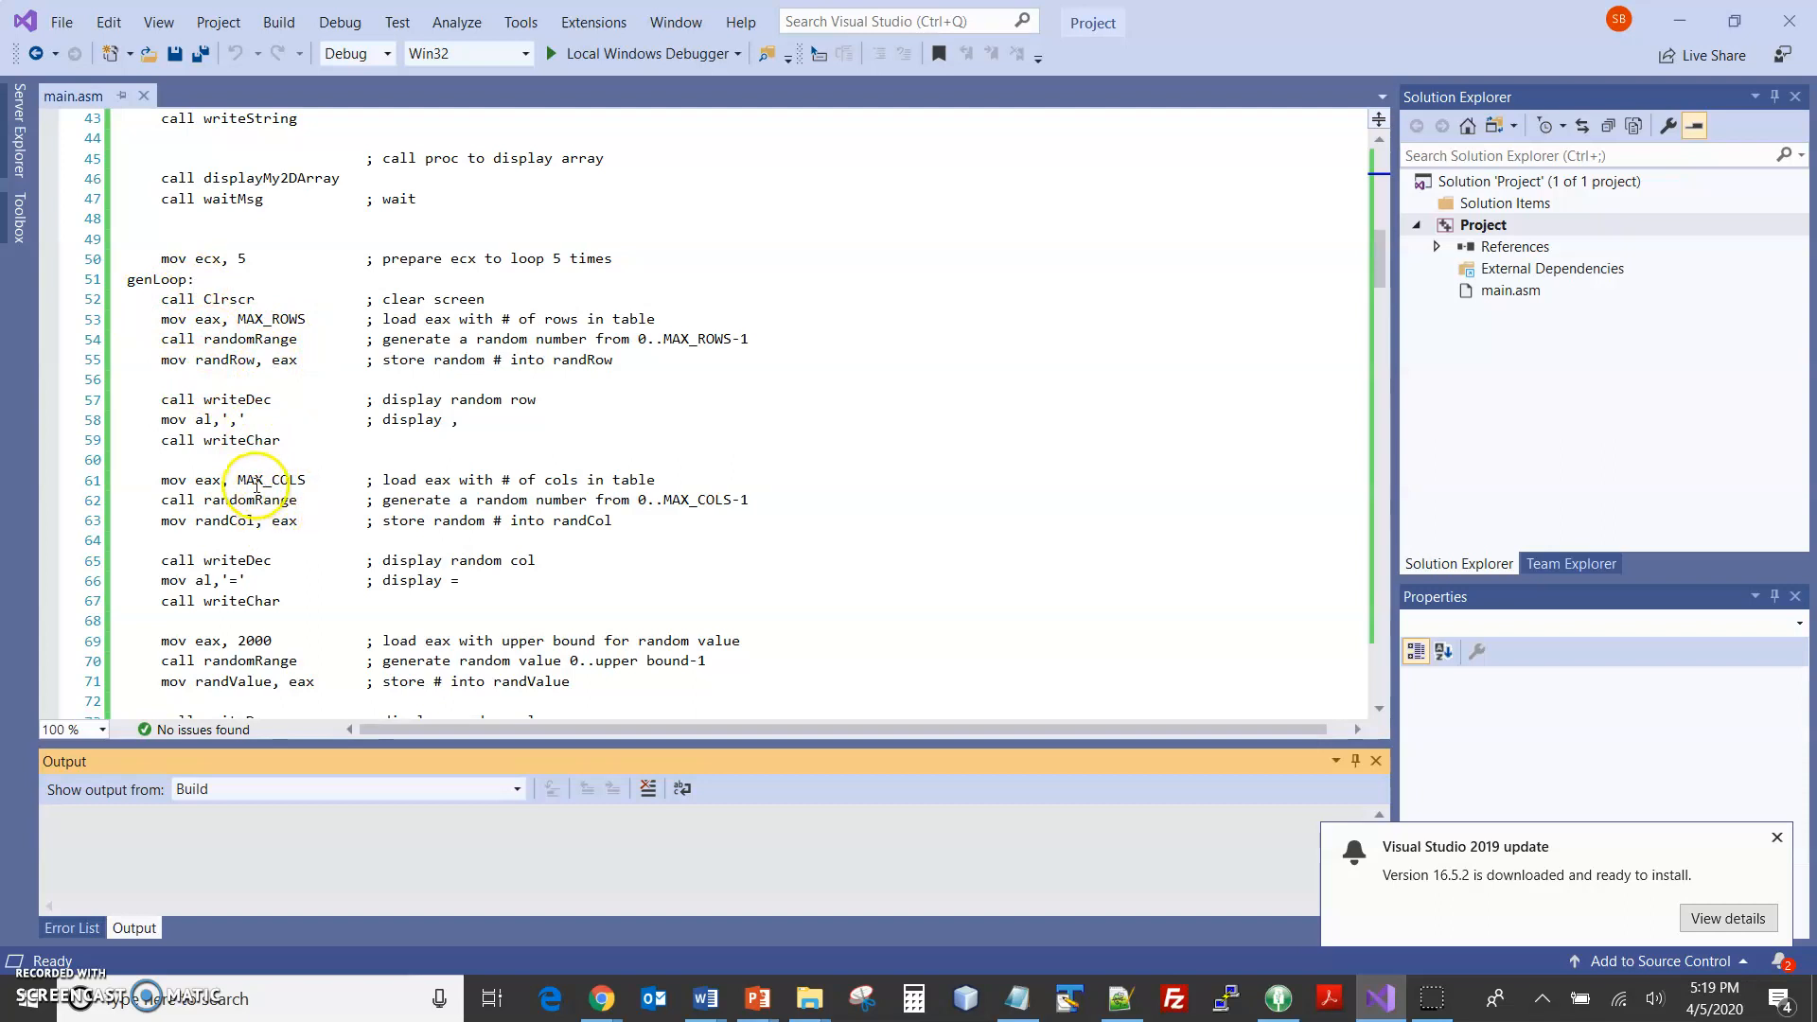
pyautogui.scroll(-3)
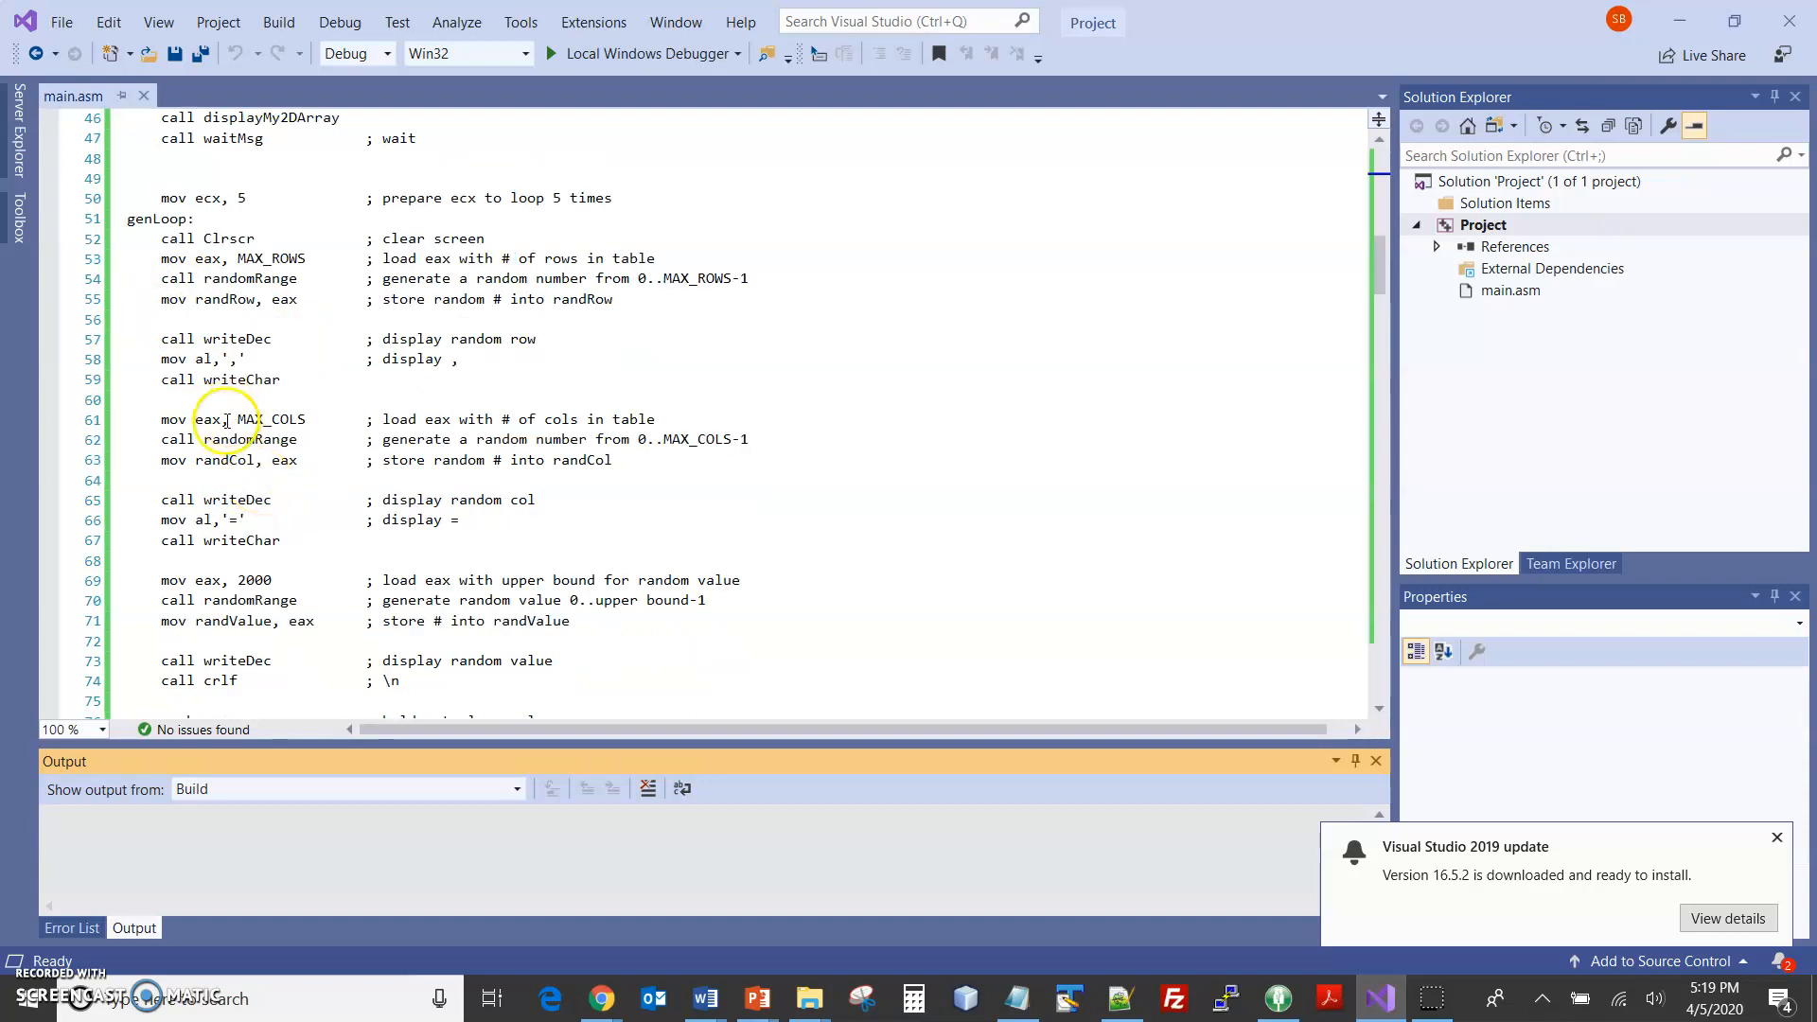
pyautogui.scroll(-3)
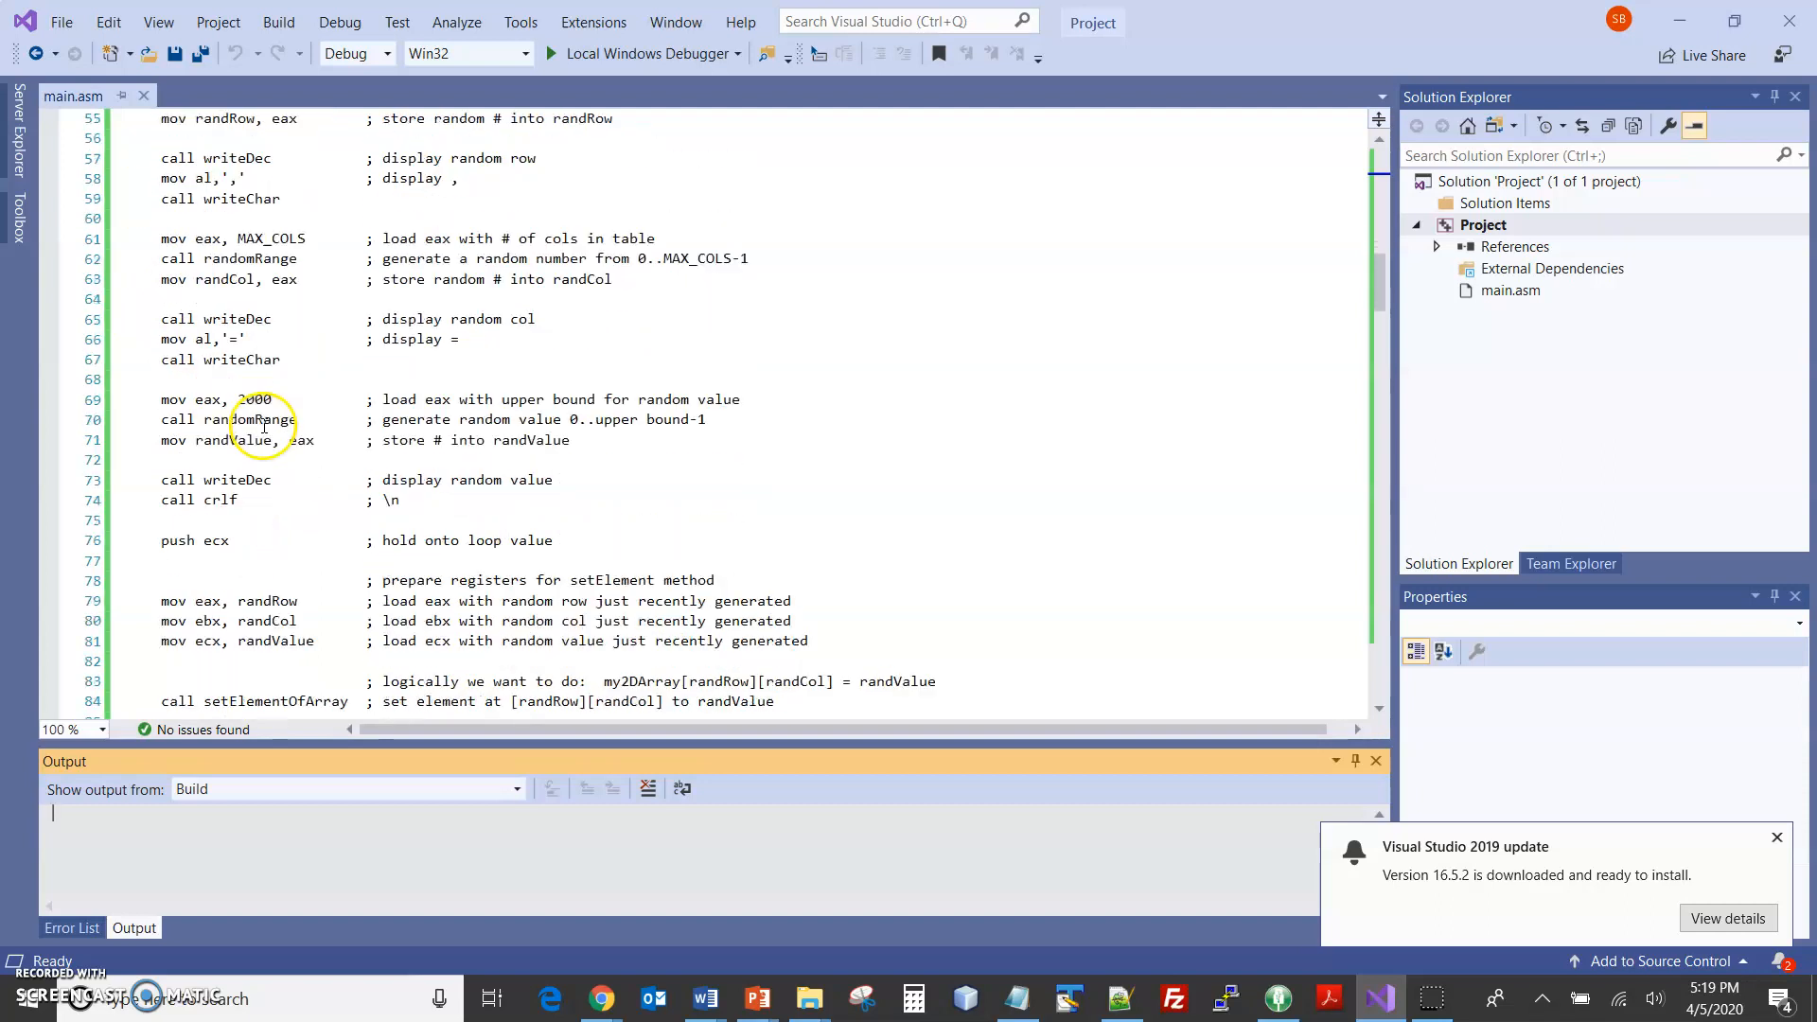
pyautogui.moveTo(248, 568)
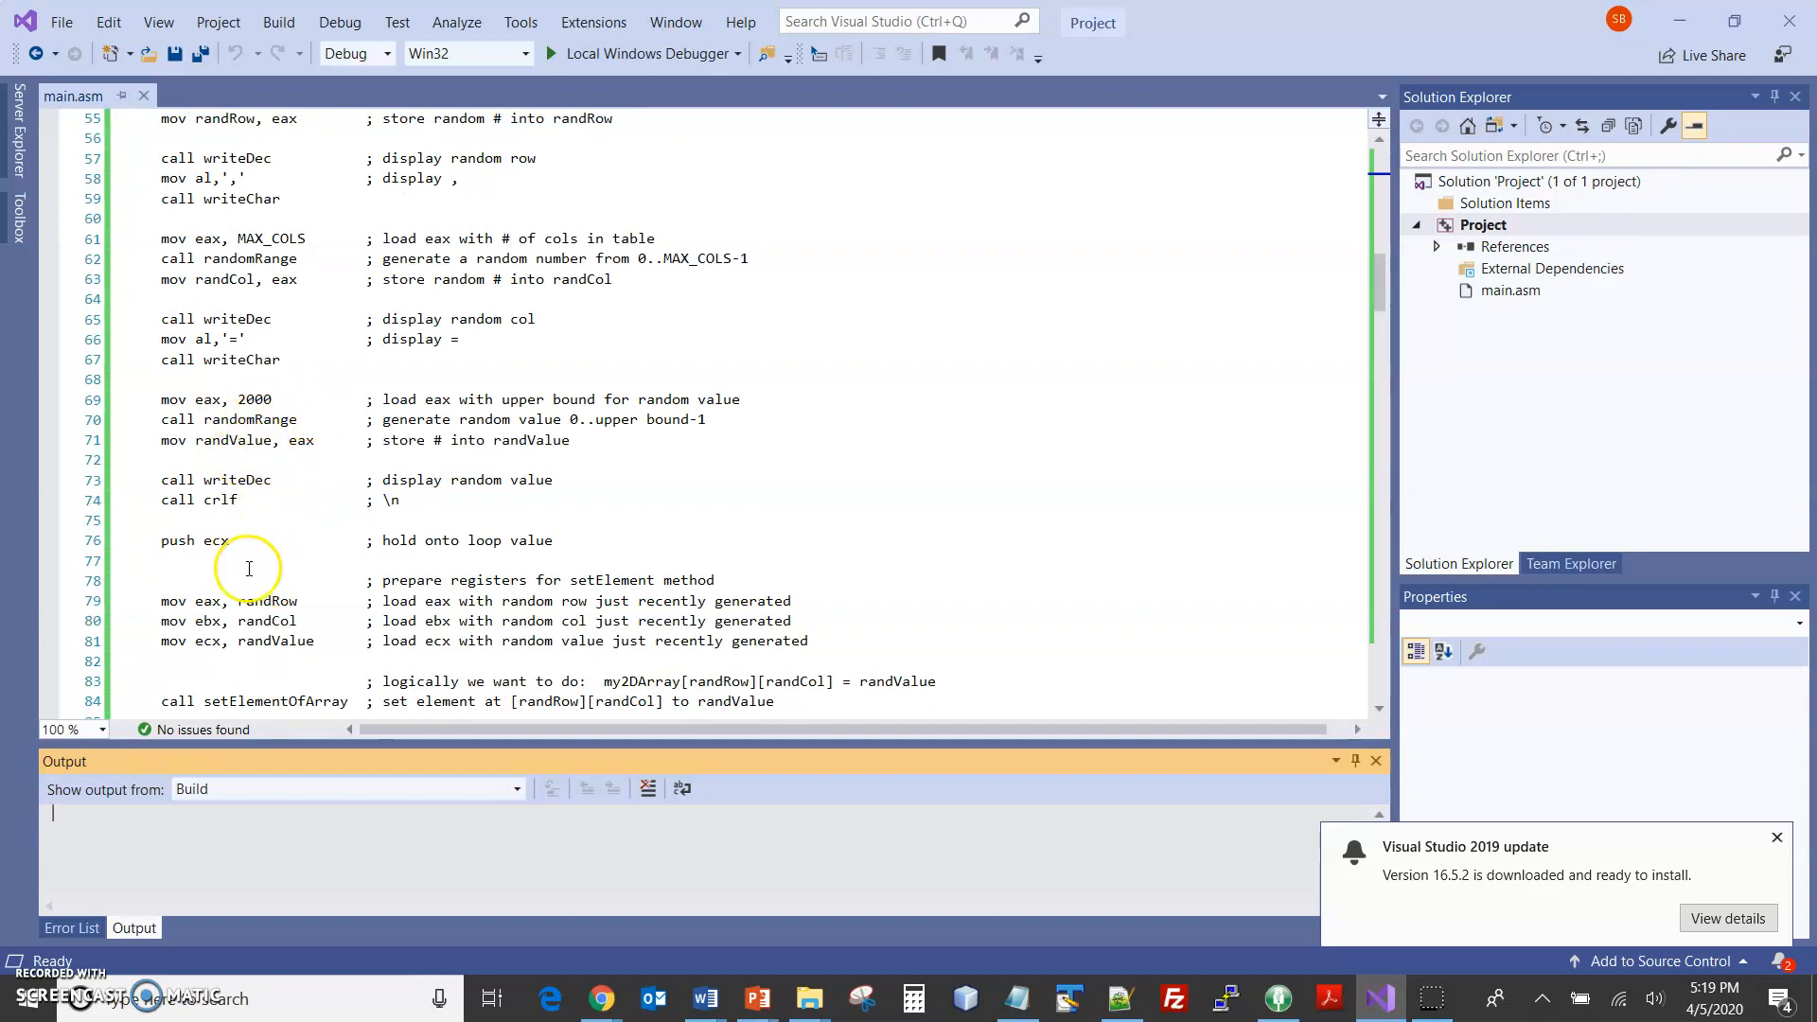
pyautogui.scroll(-3)
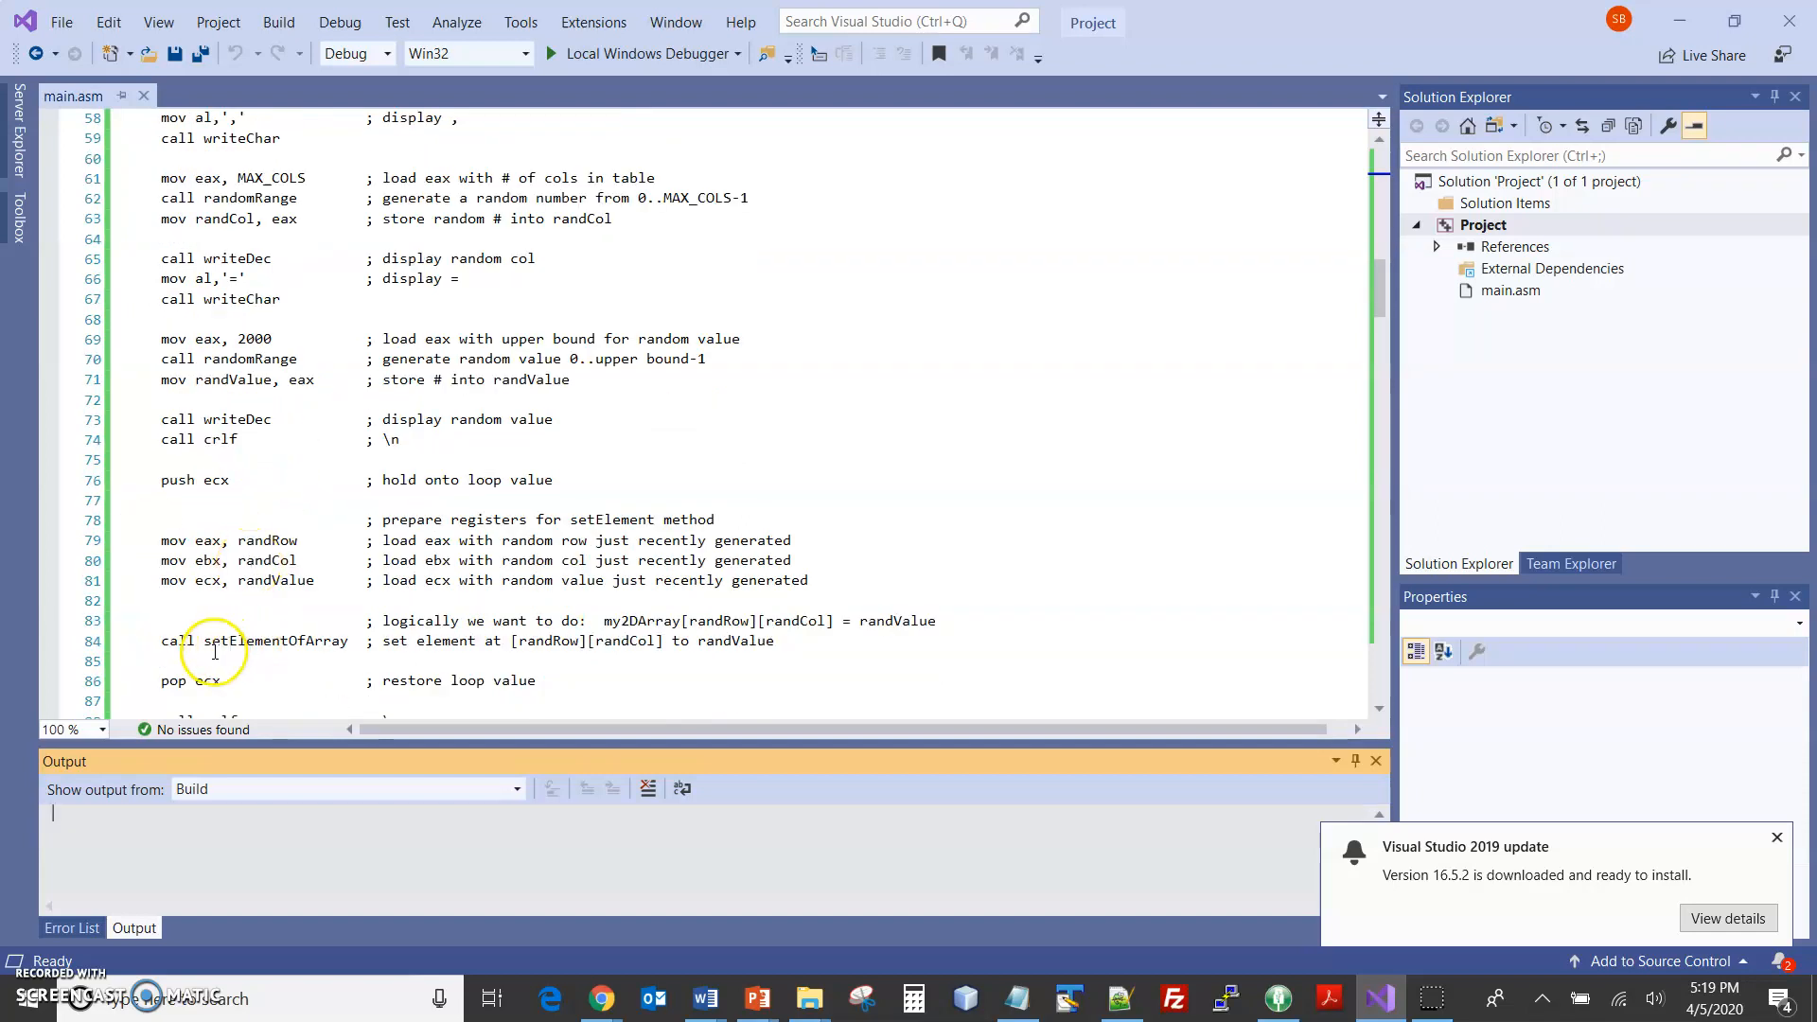
pyautogui.doubleClick(273, 640)
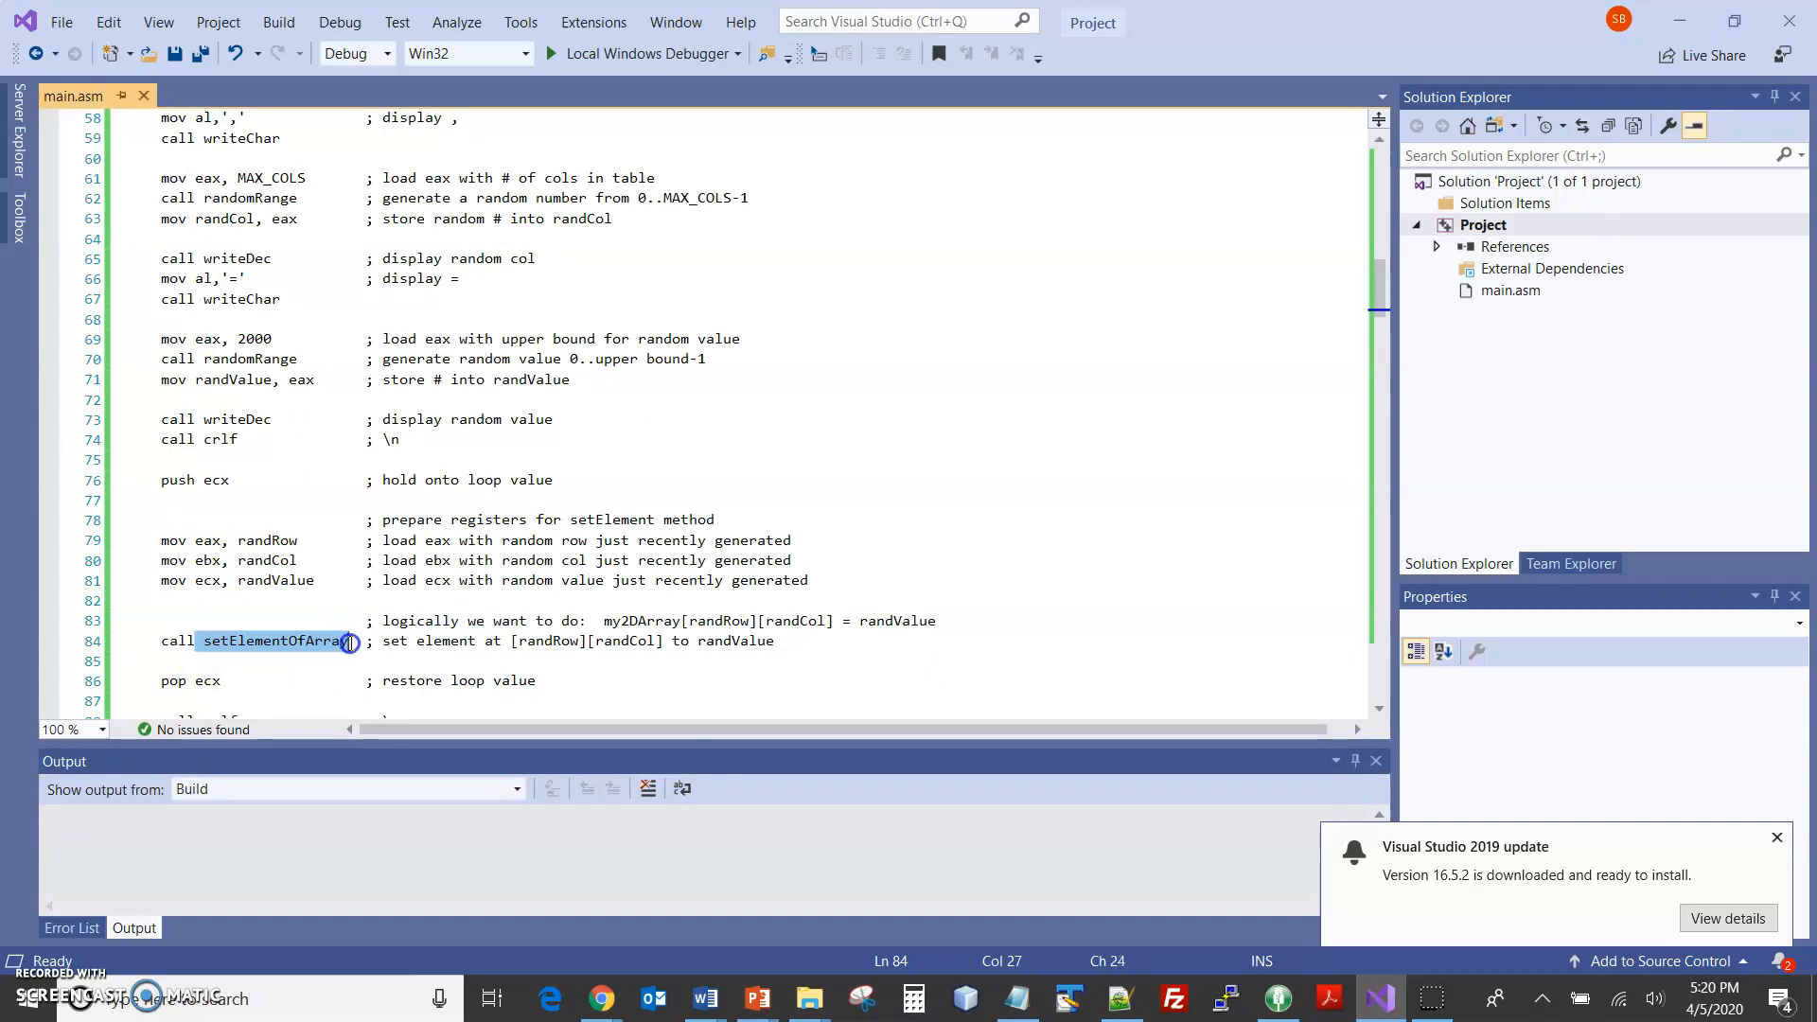
pyautogui.moveTo(203, 551)
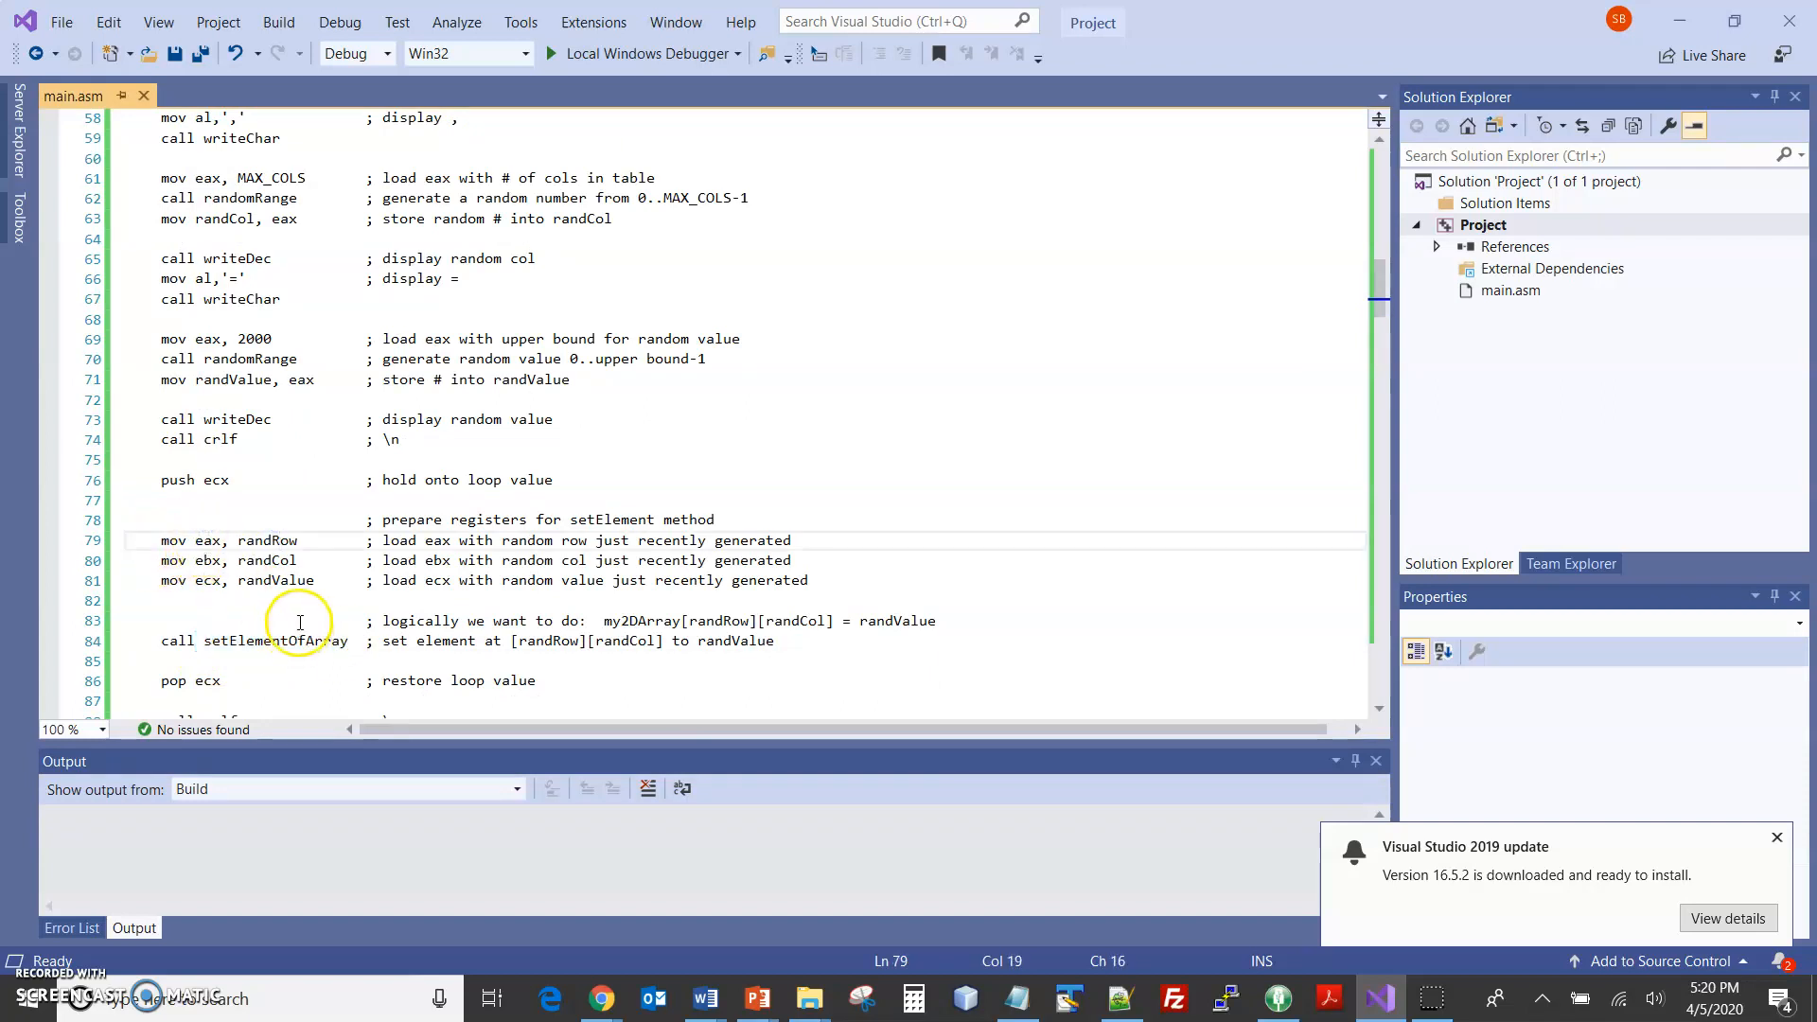
pyautogui.click(284, 559)
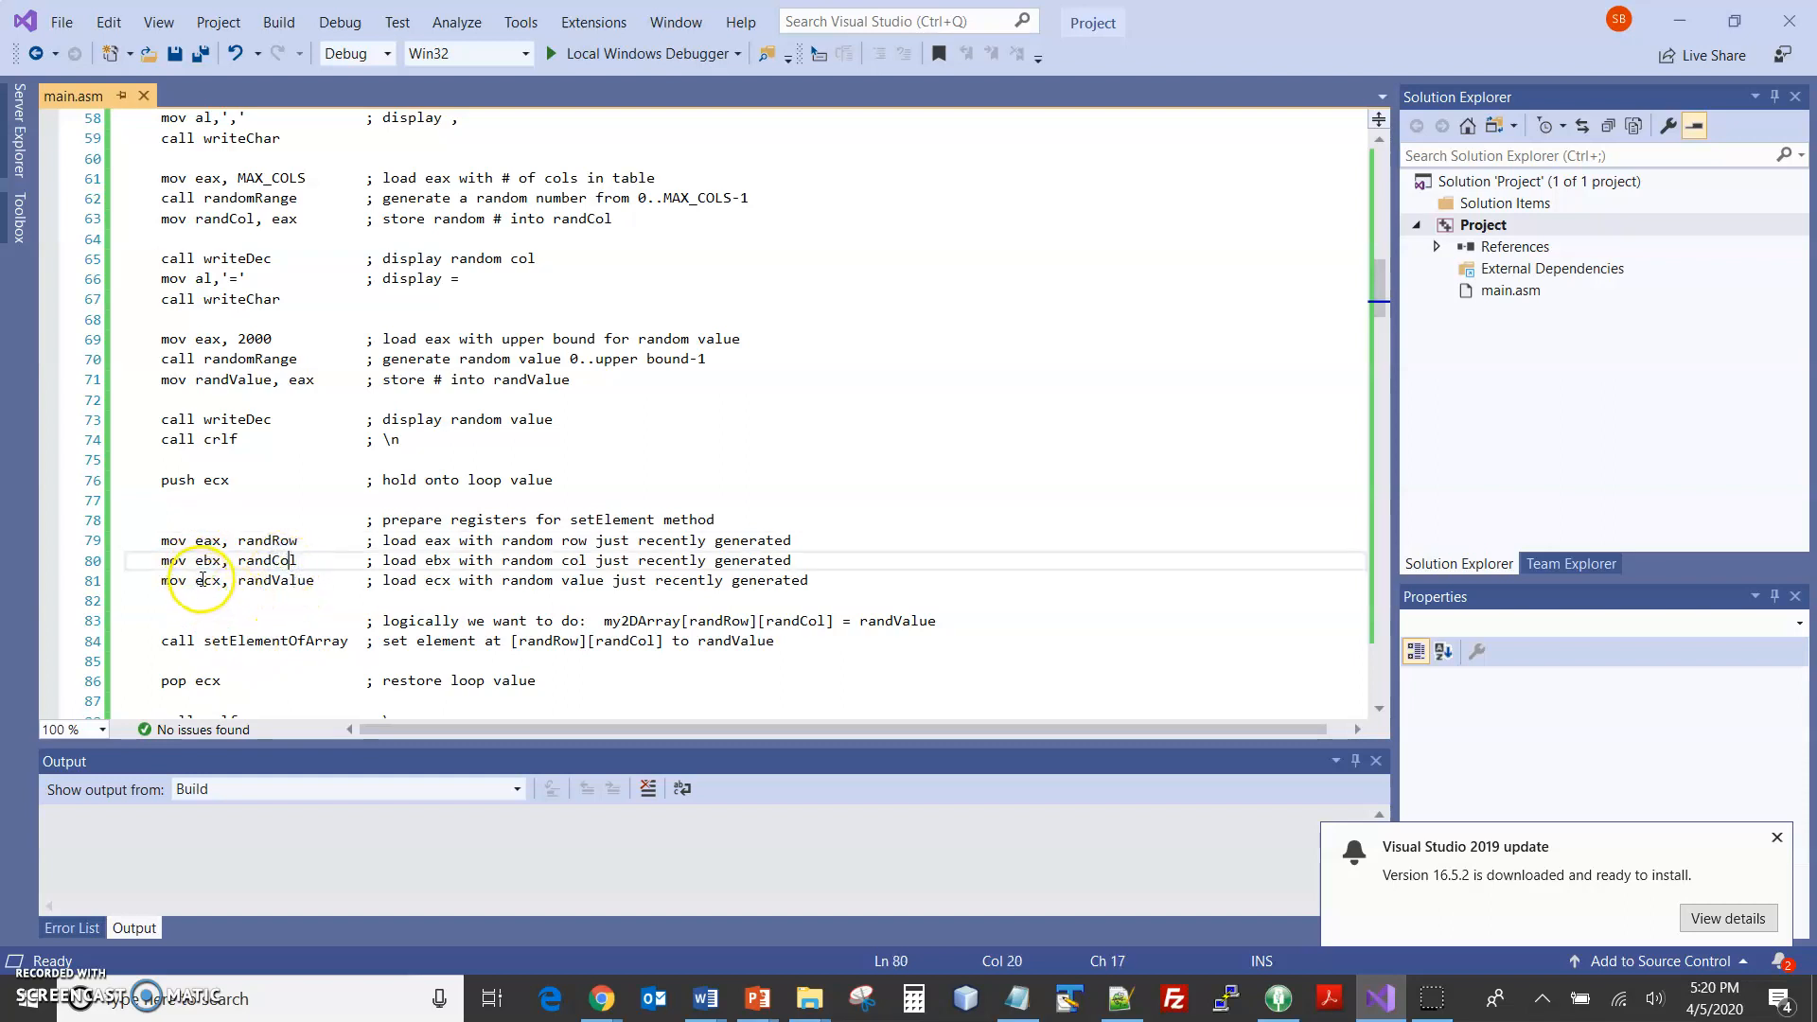
pyautogui.click(298, 580)
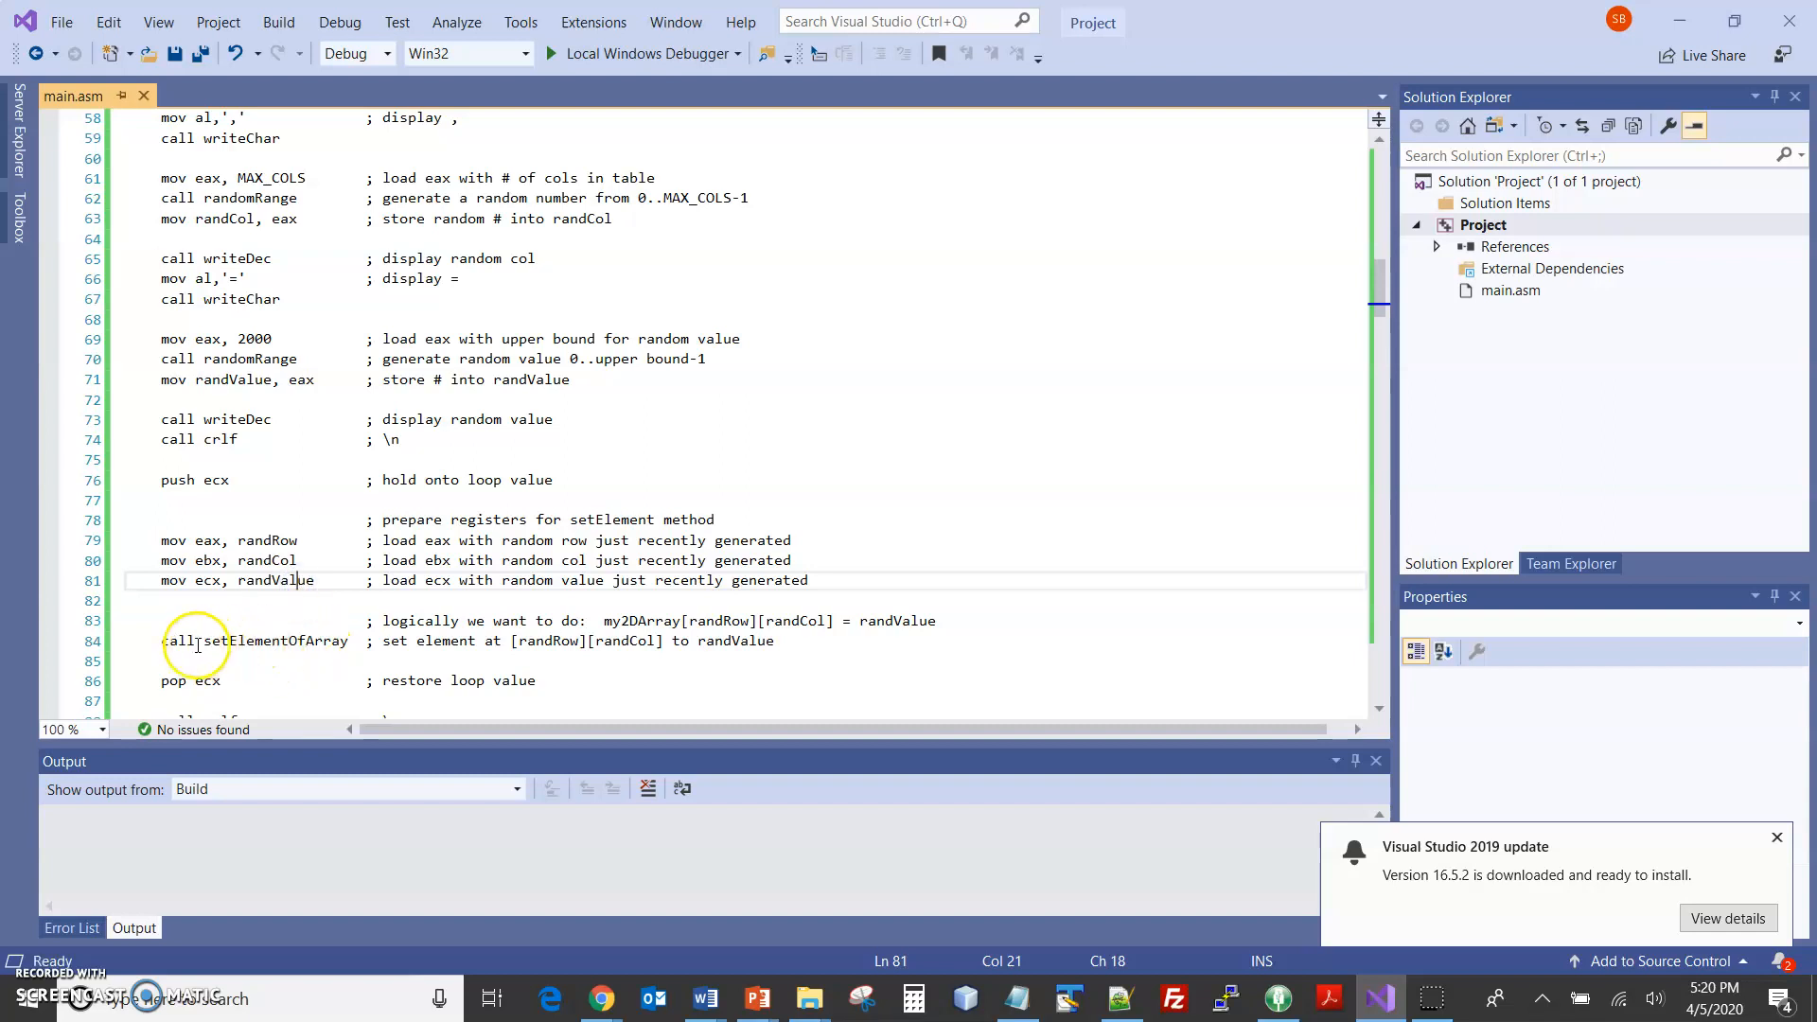
pyautogui.click(160, 539)
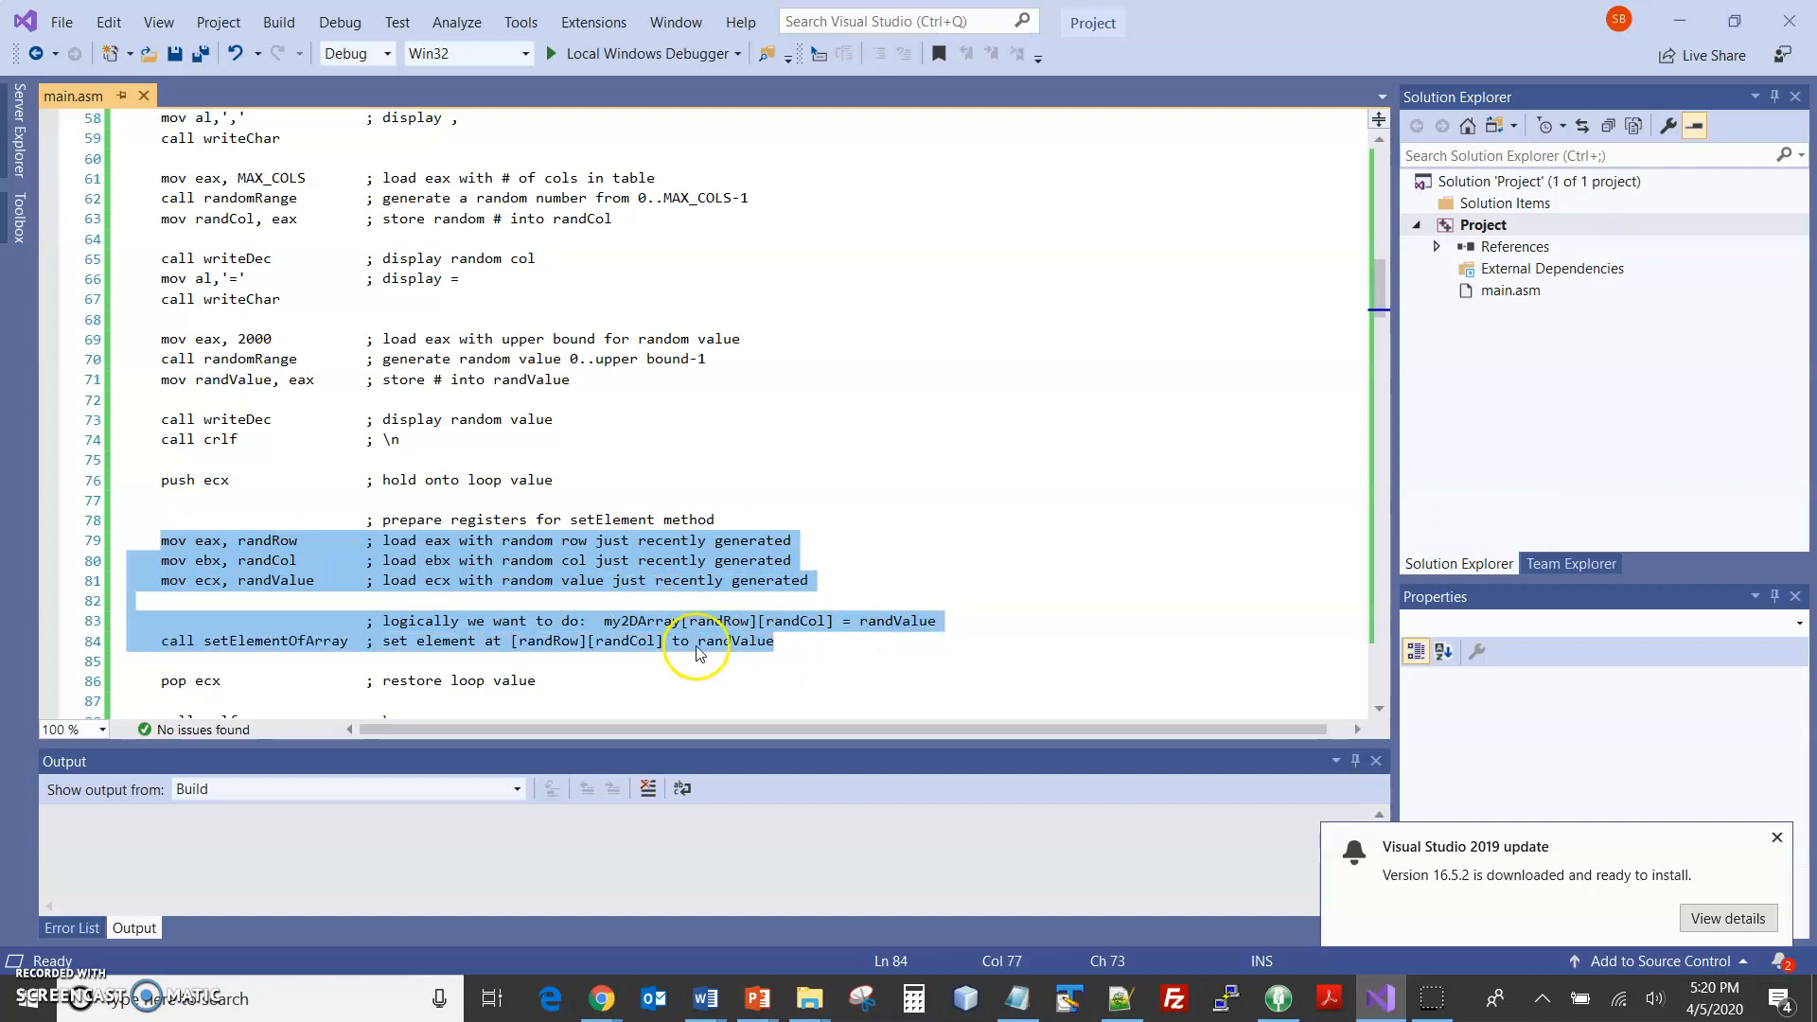
pyautogui.click(602, 620)
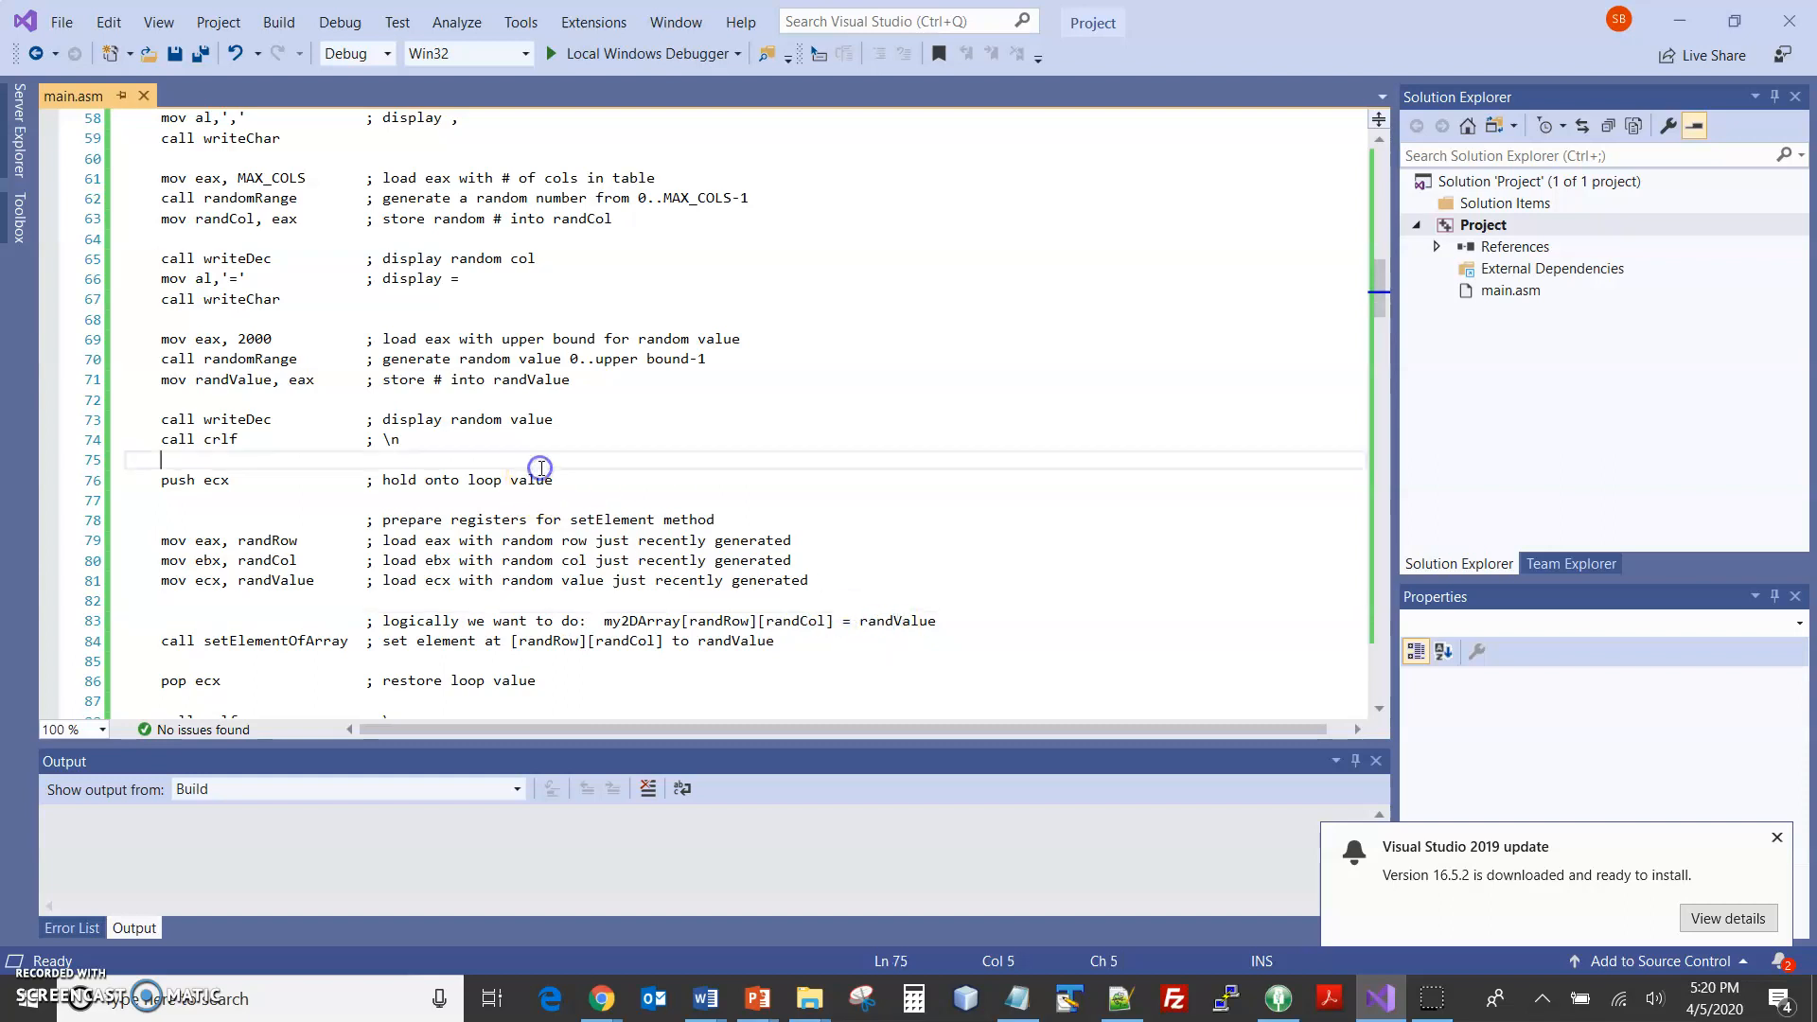
# - Scroll down main.asm to the setElementOfArray PROC definition
pyautogui.scroll(-3)
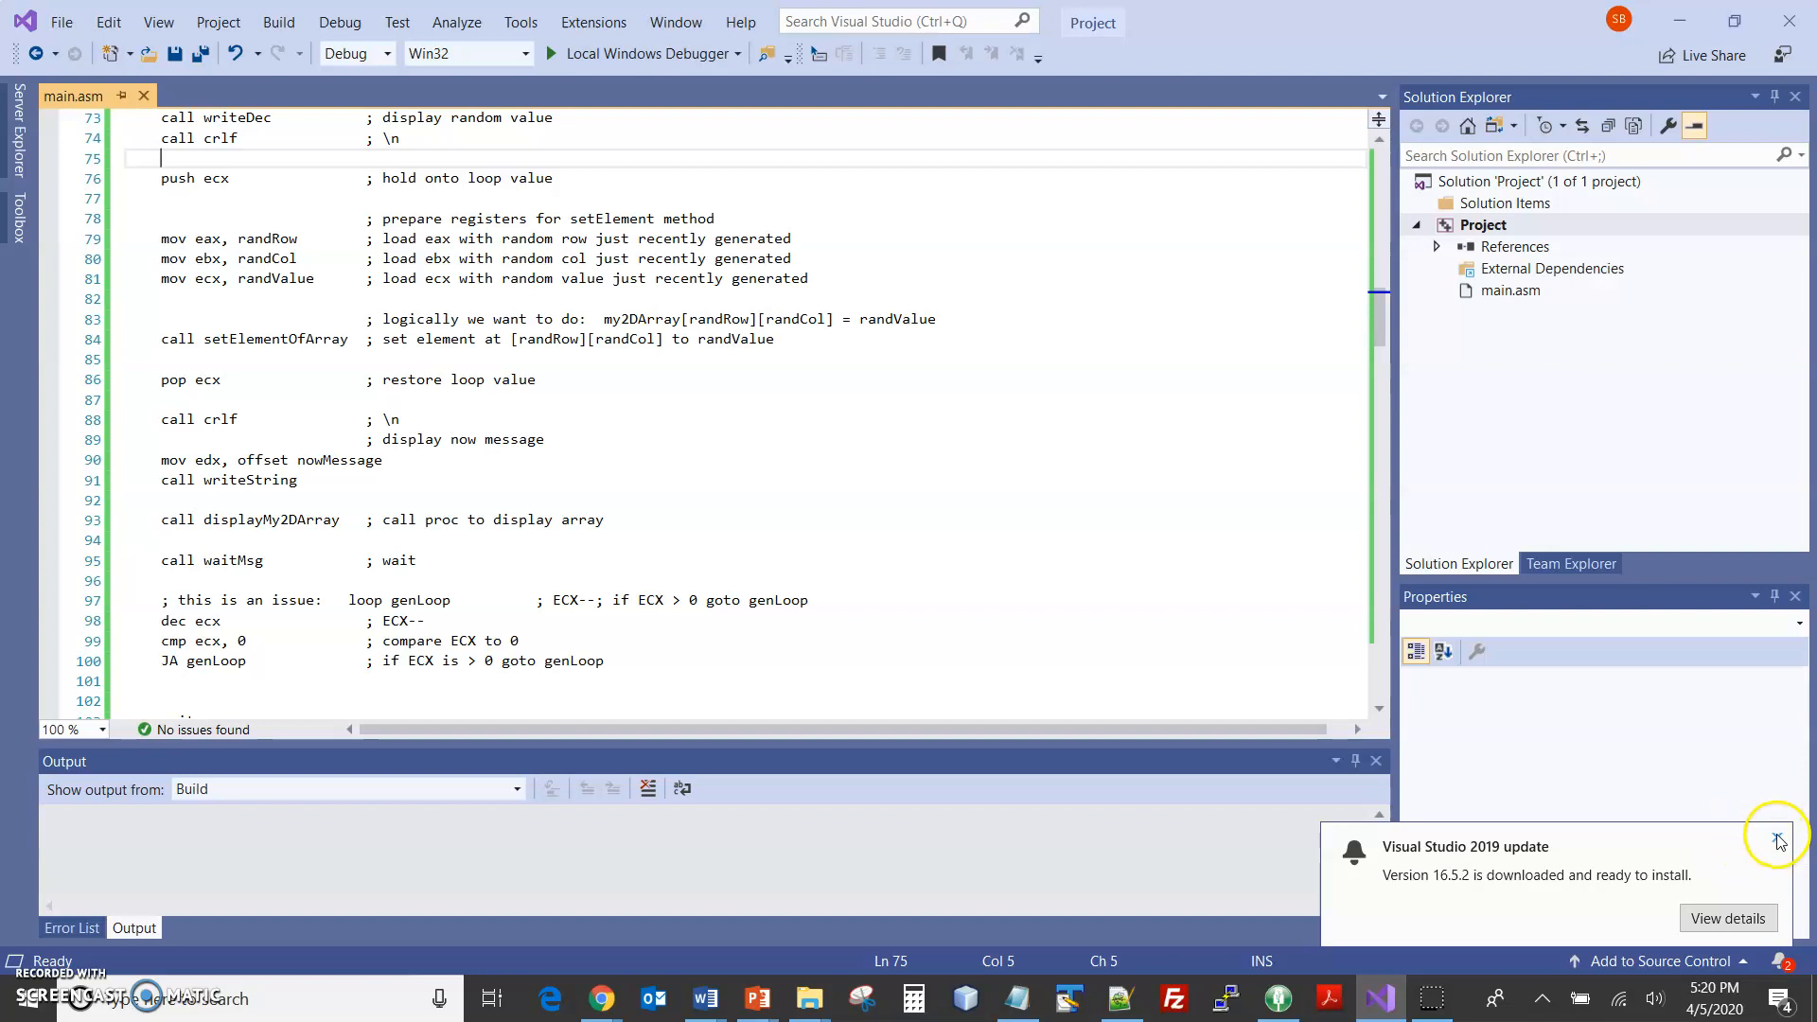
pyautogui.scroll(-3)
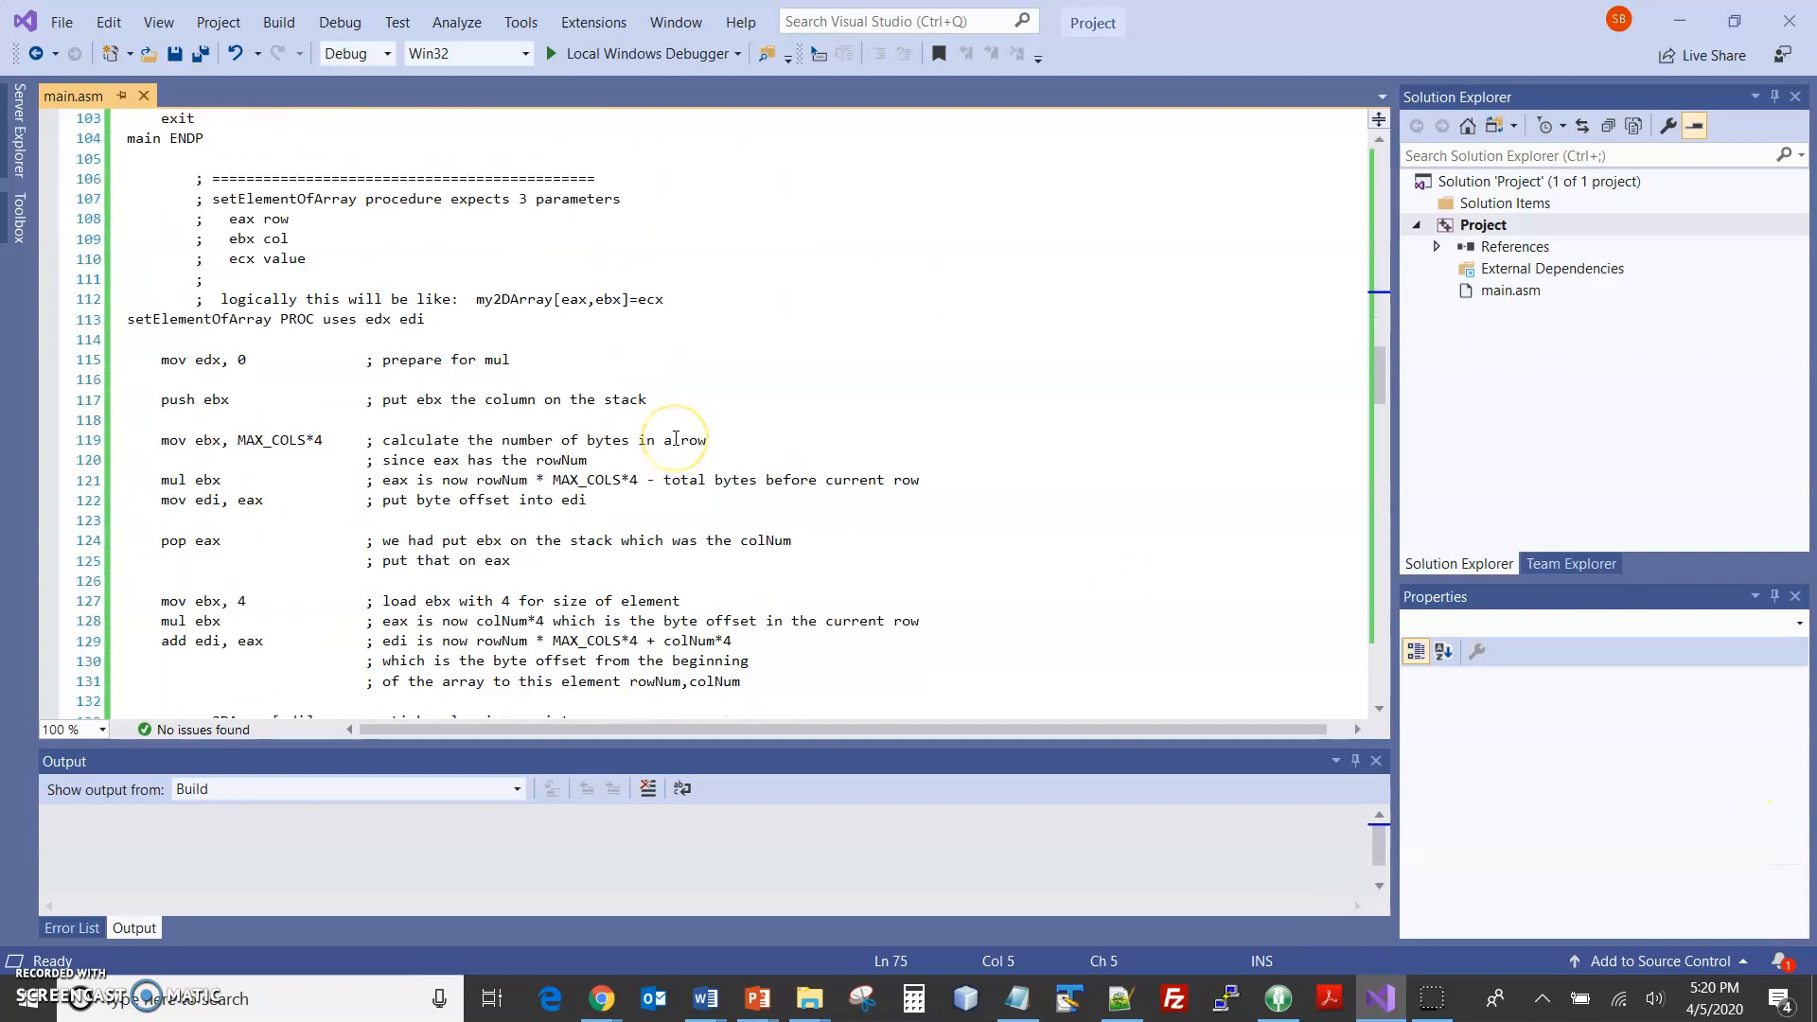
pyautogui.scroll(-3)
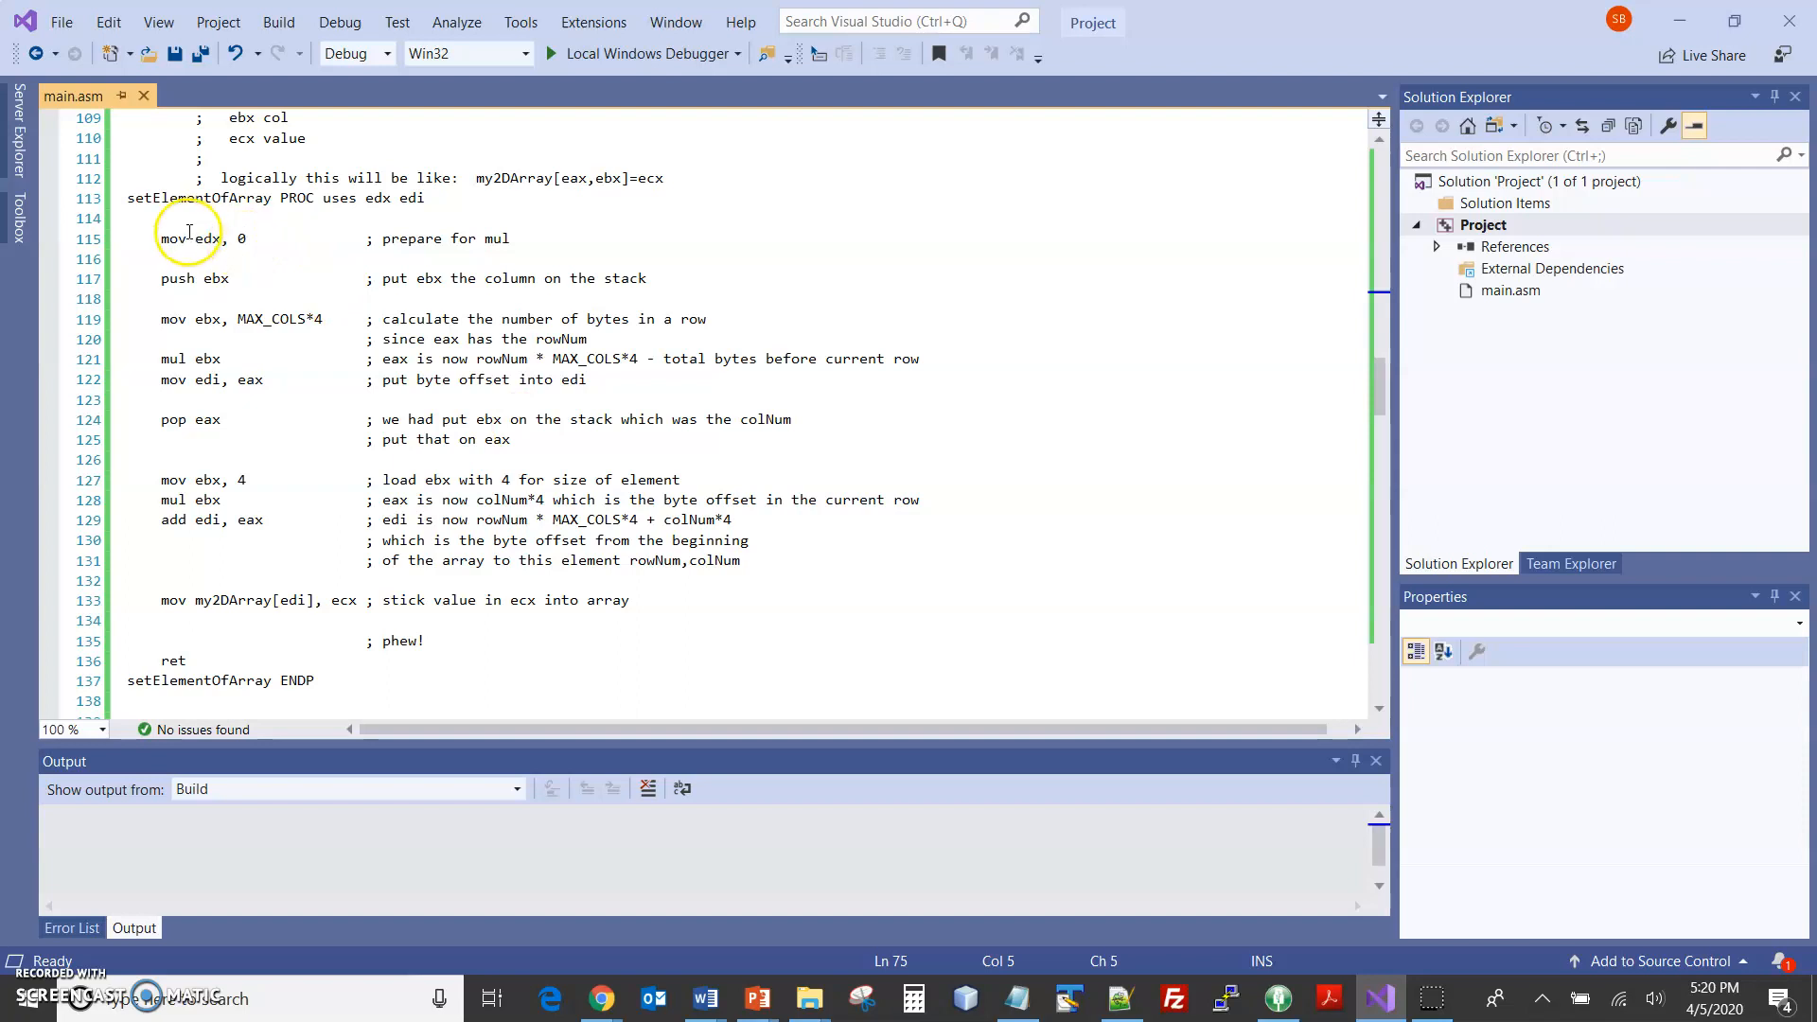
pyautogui.moveTo(226, 318)
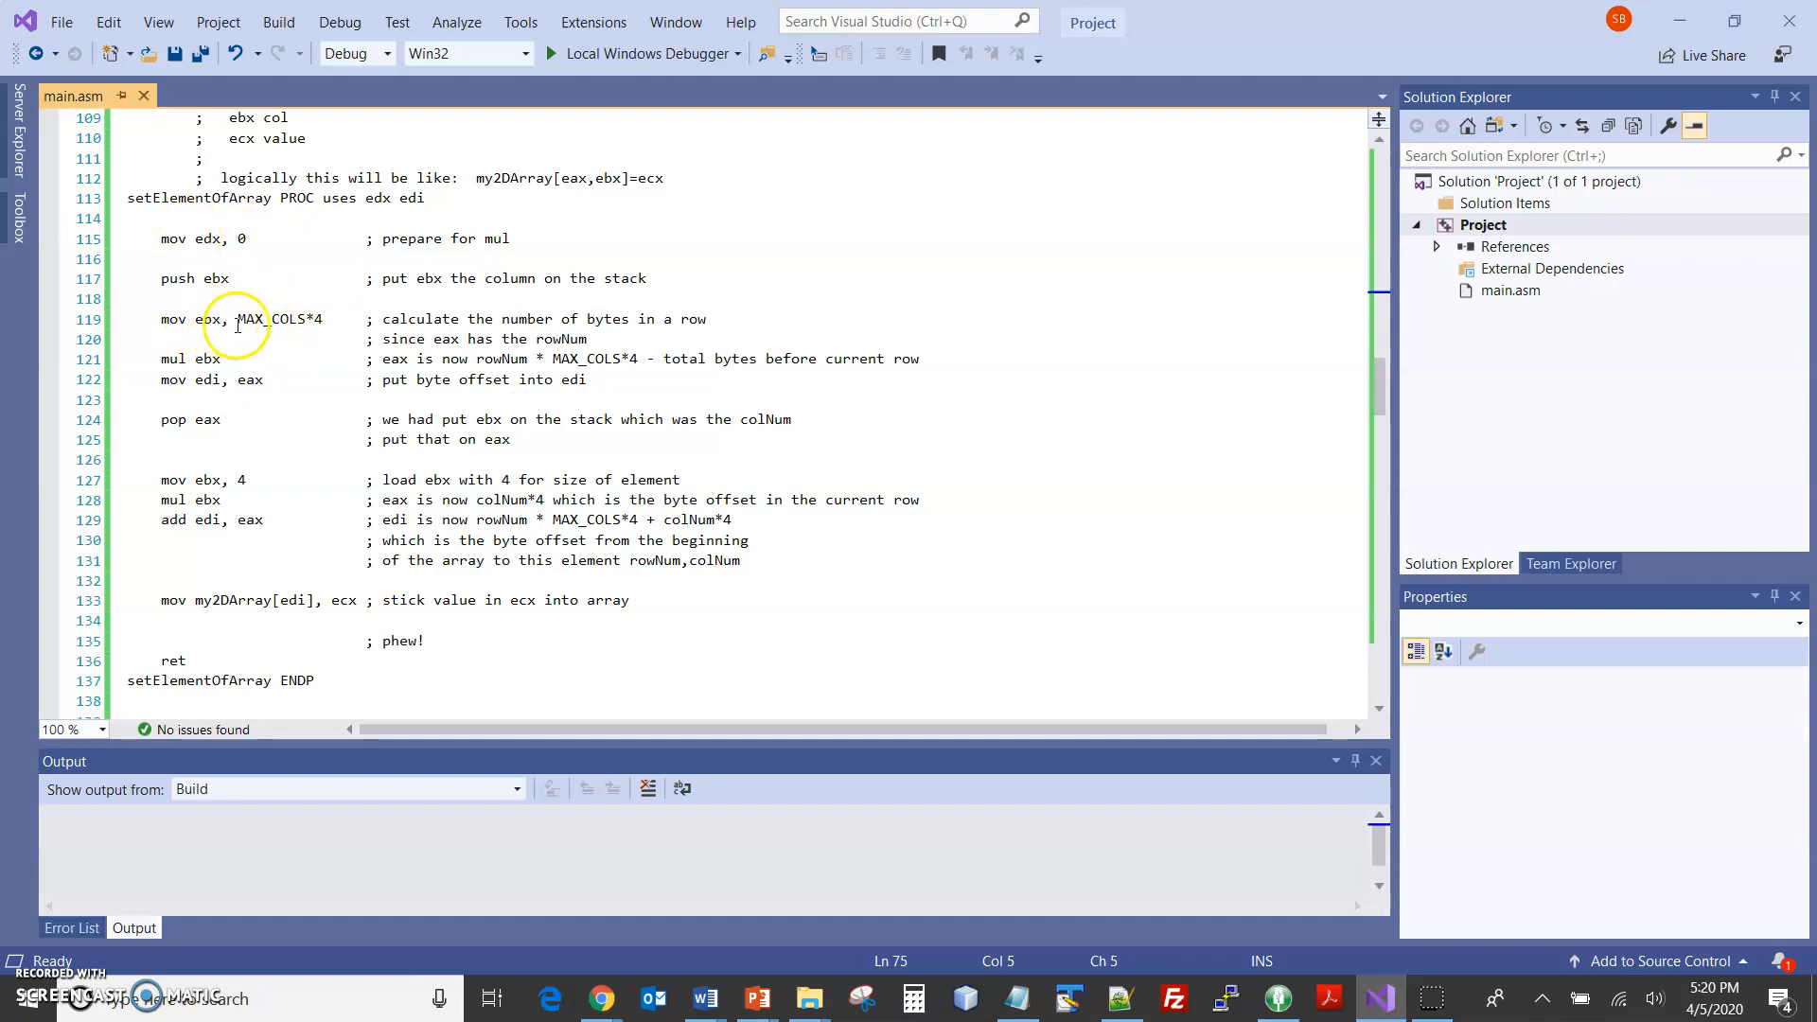
pyautogui.moveTo(212, 239)
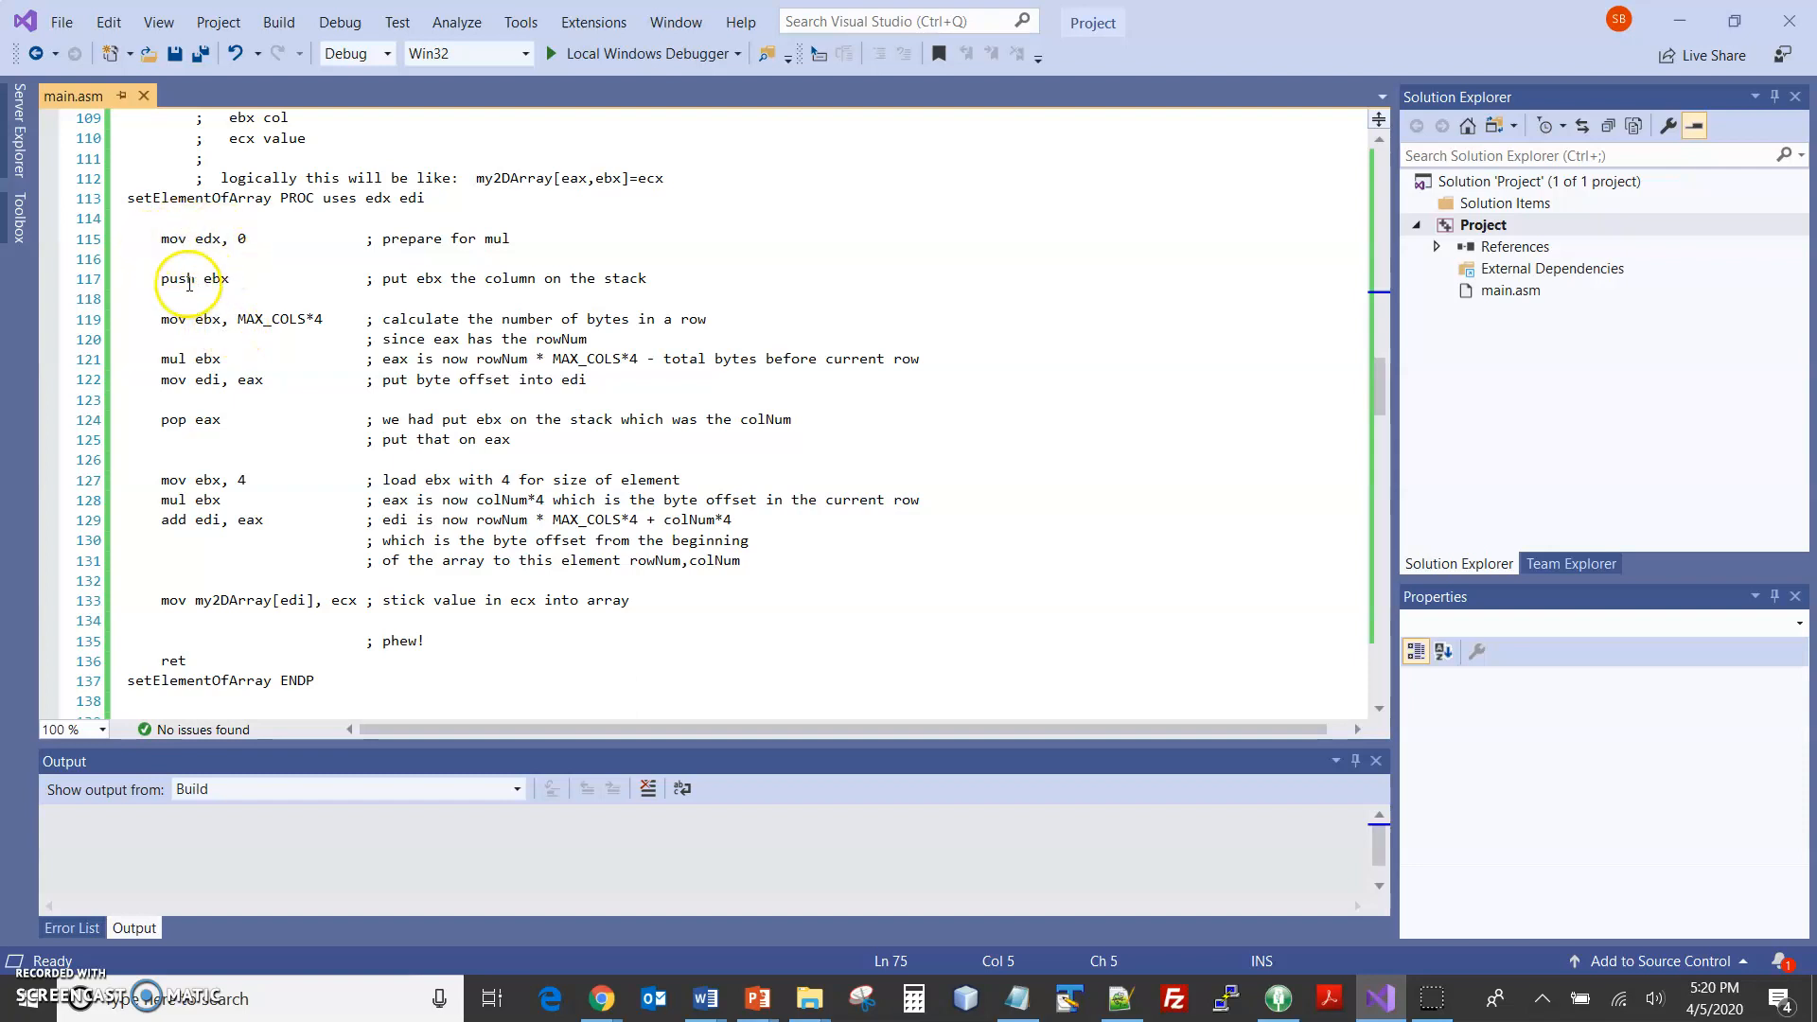
pyautogui.scroll(3)
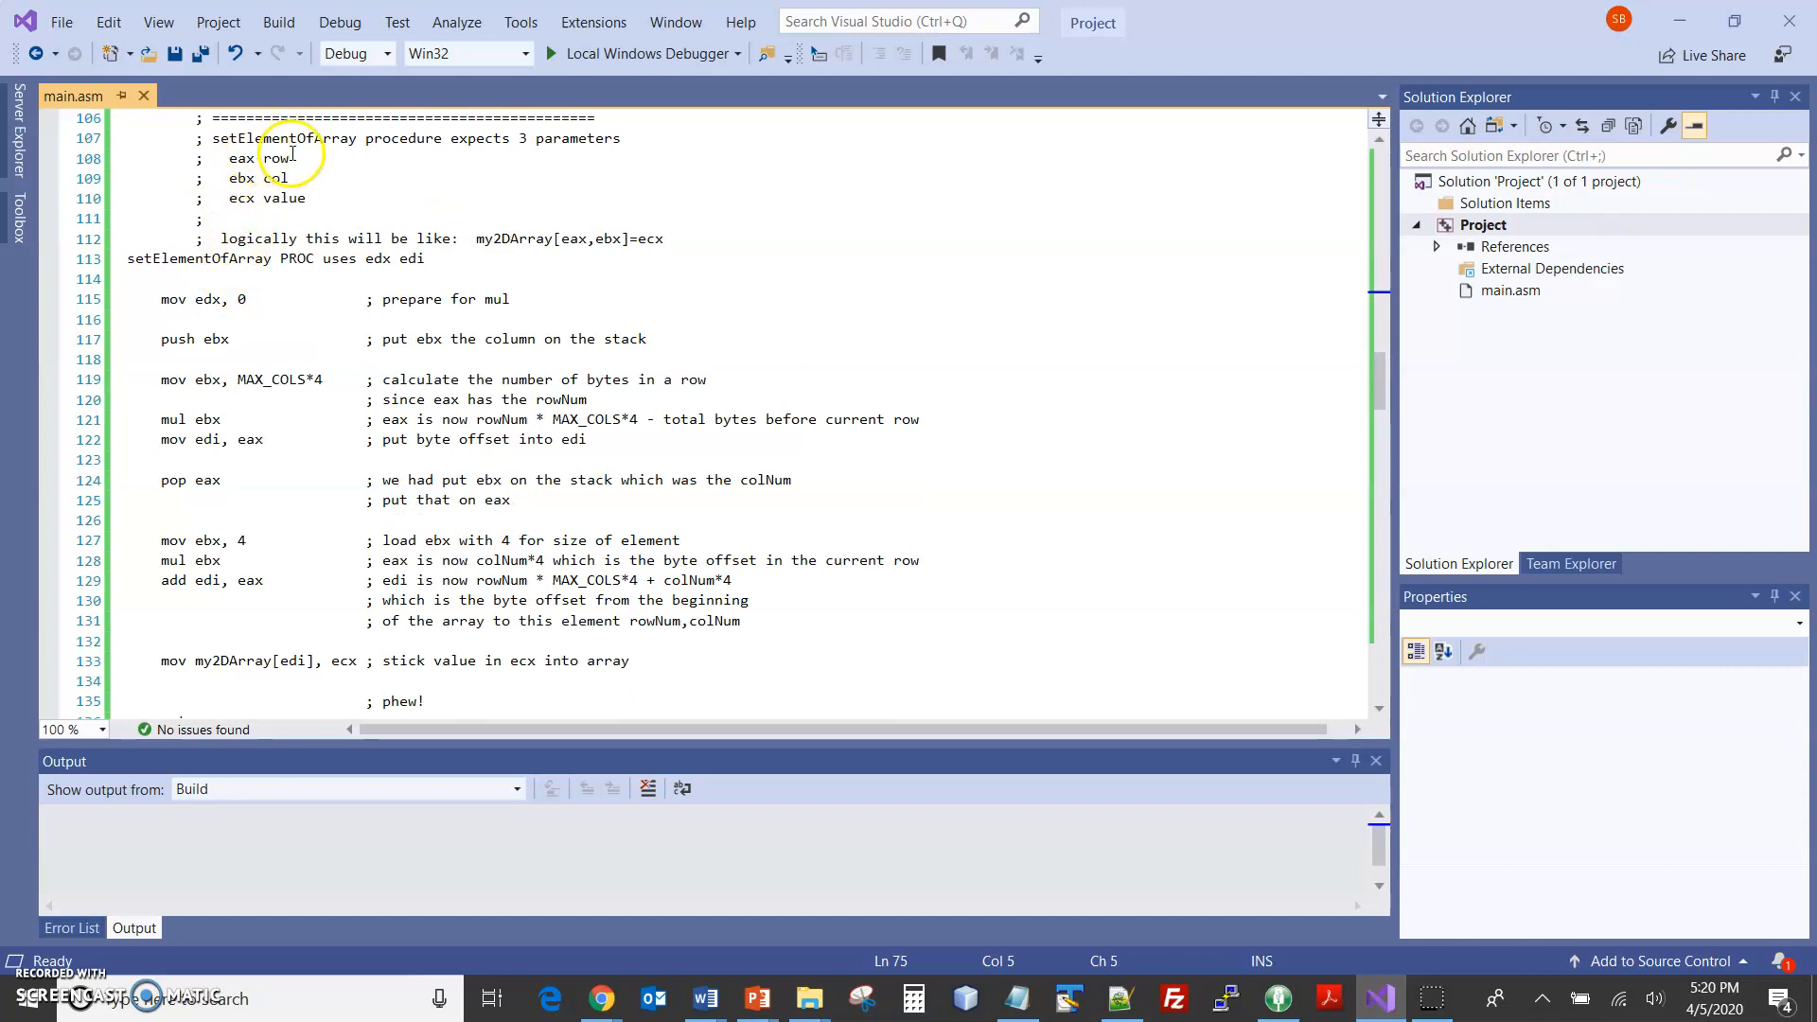
pyautogui.moveTo(239, 341)
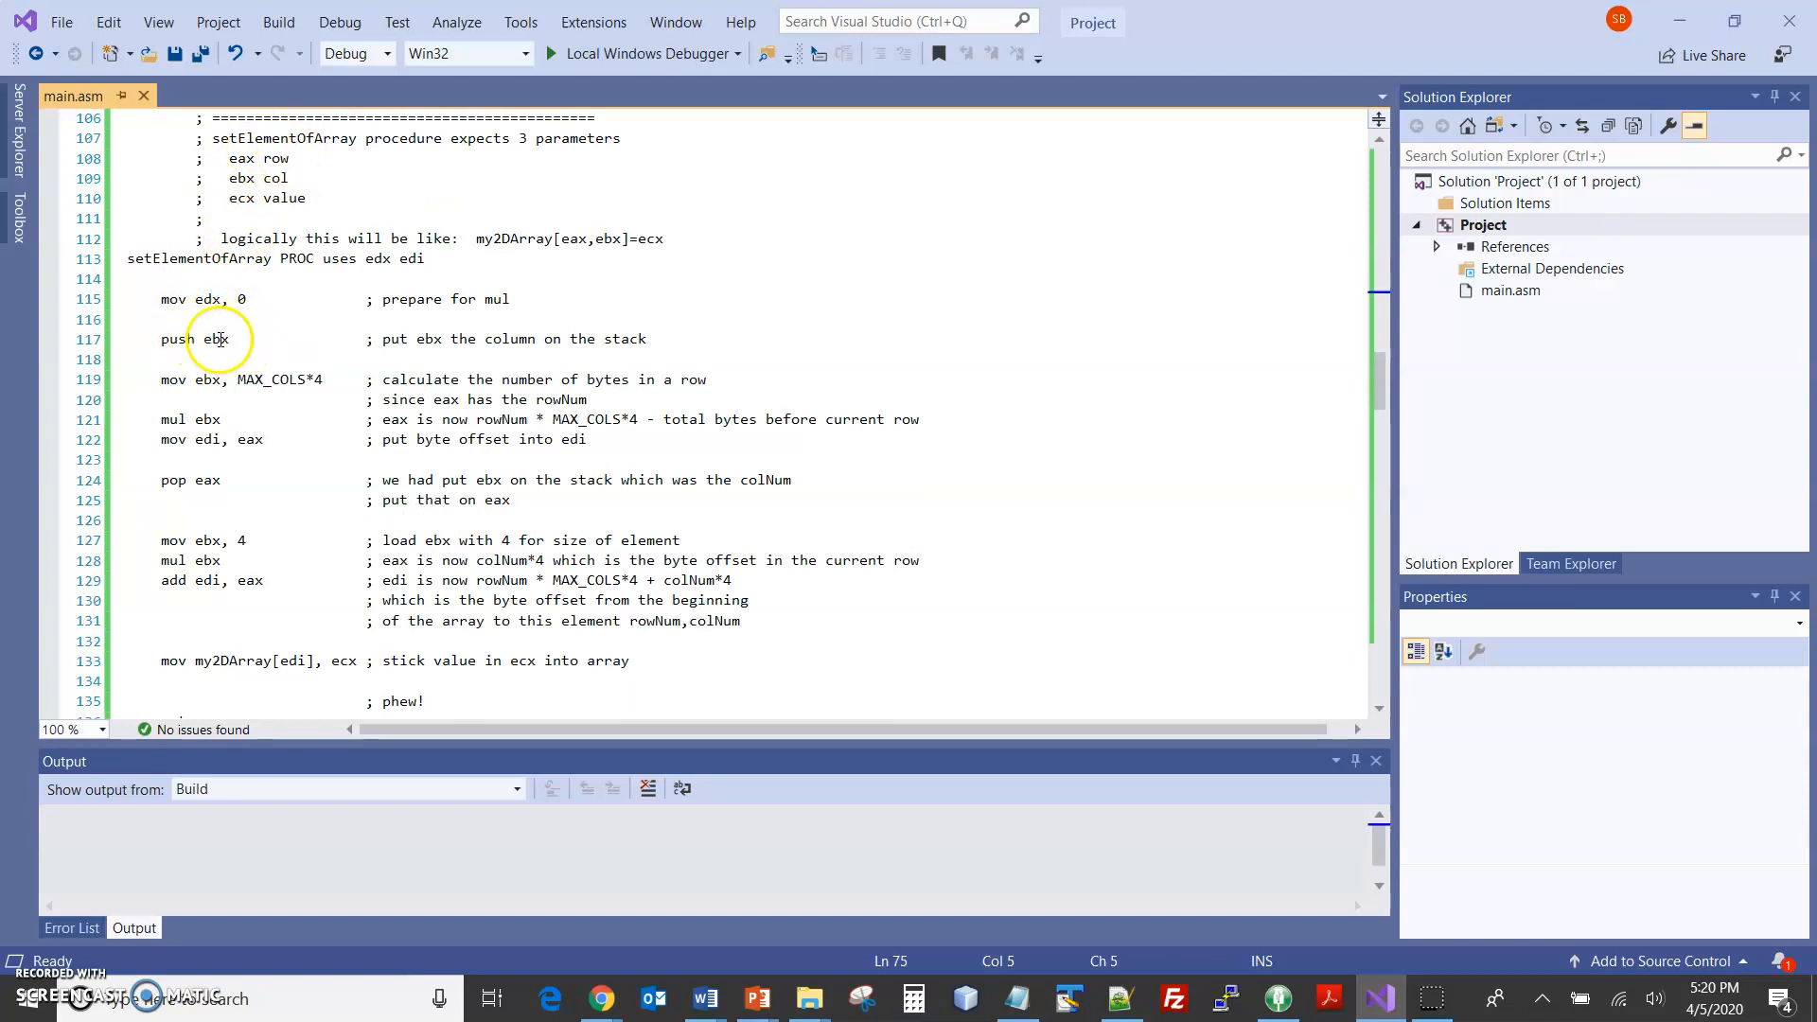
pyautogui.moveTo(307, 379)
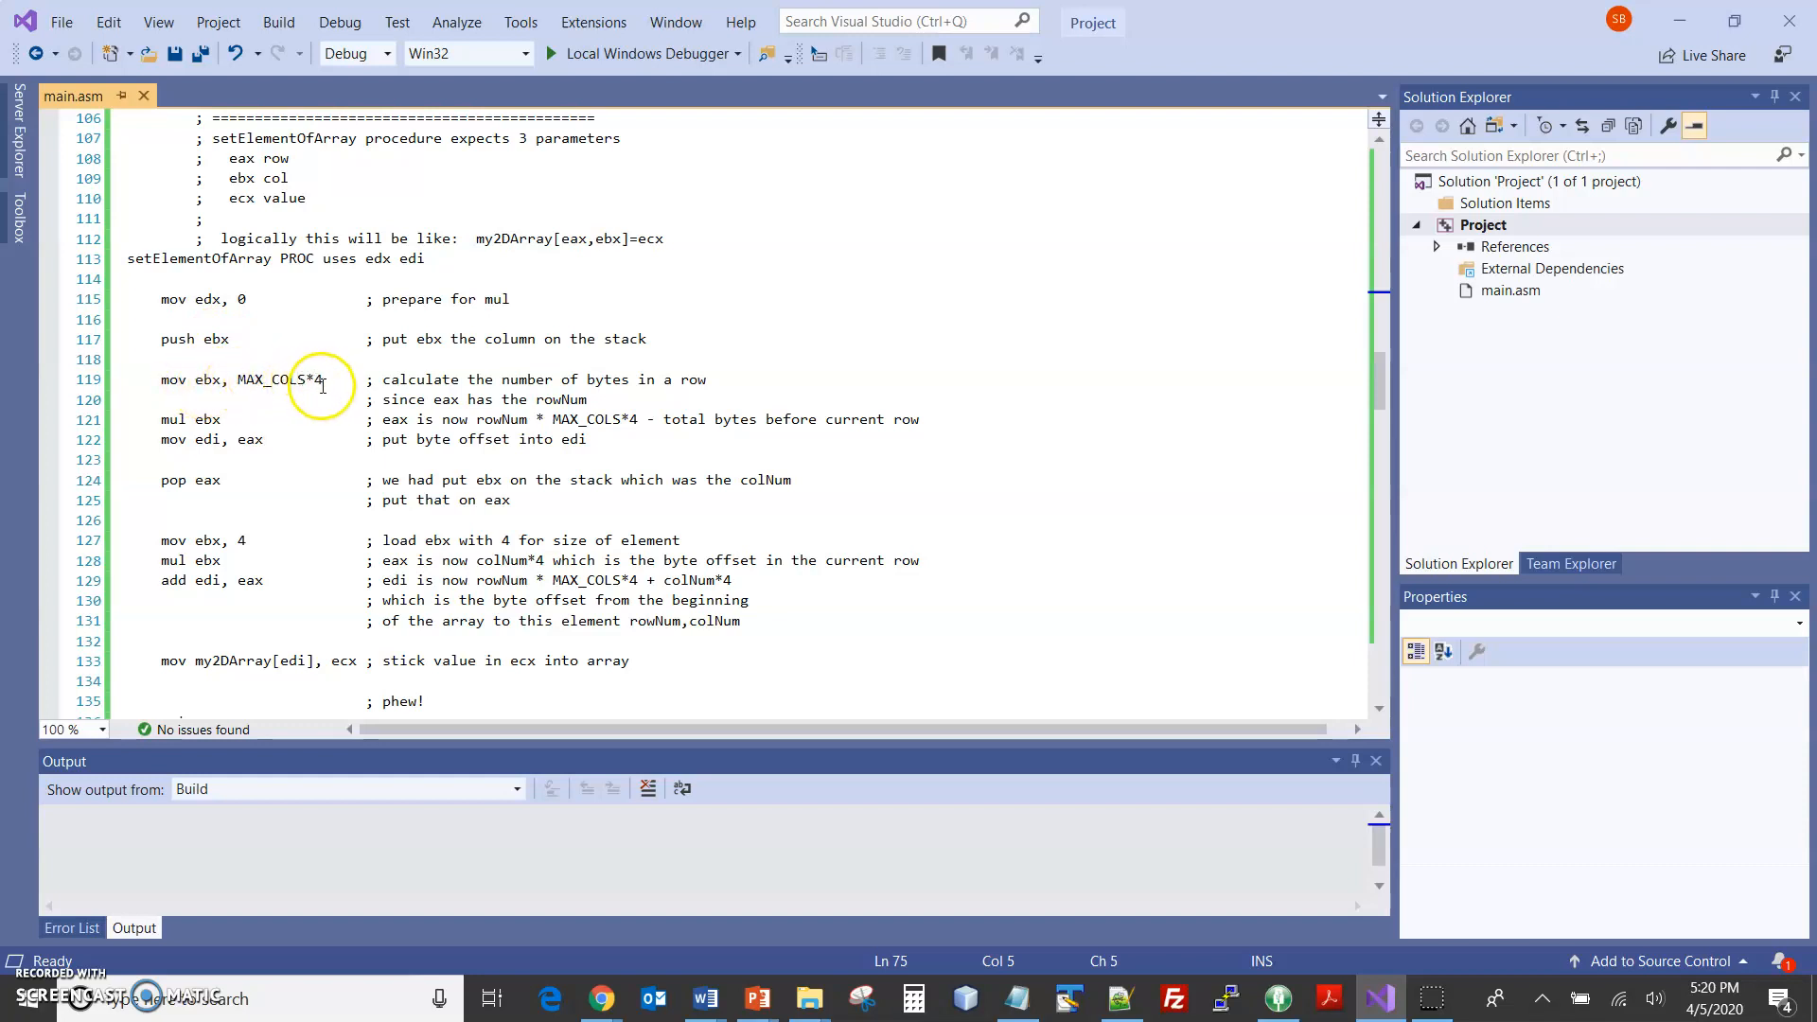
pyautogui.moveTo(321, 386)
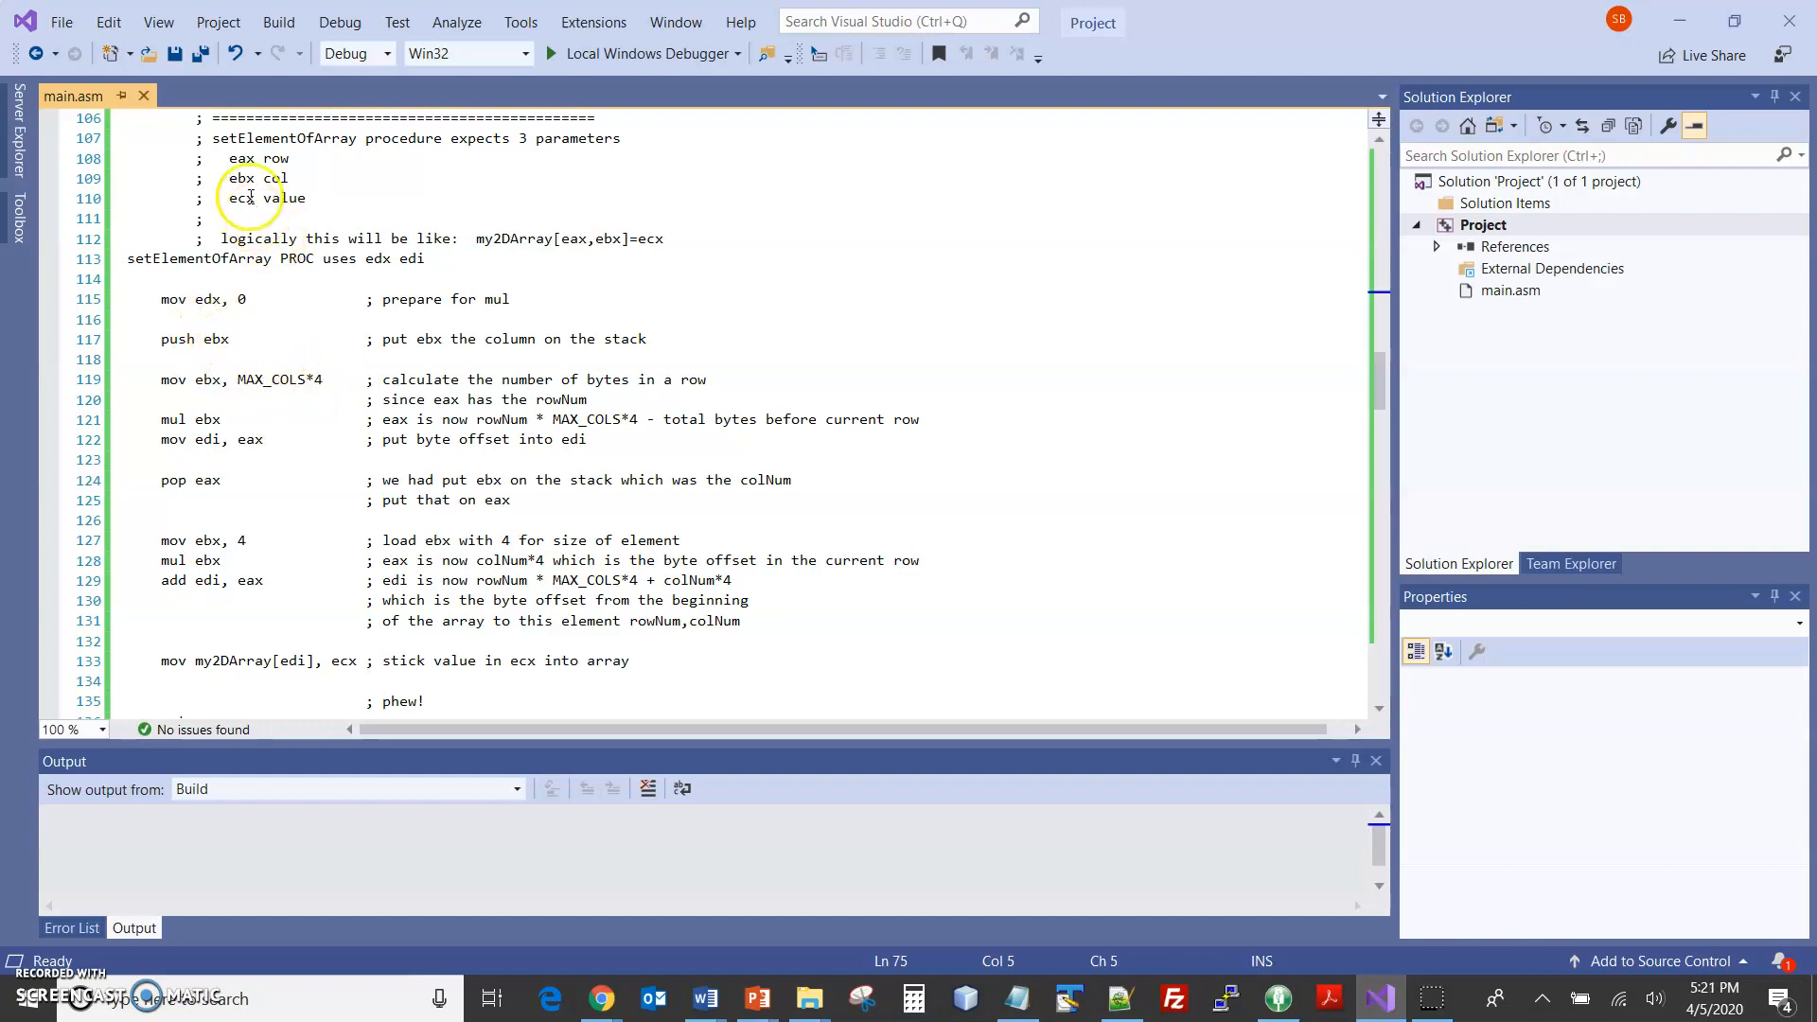
pyautogui.moveTo(305, 373)
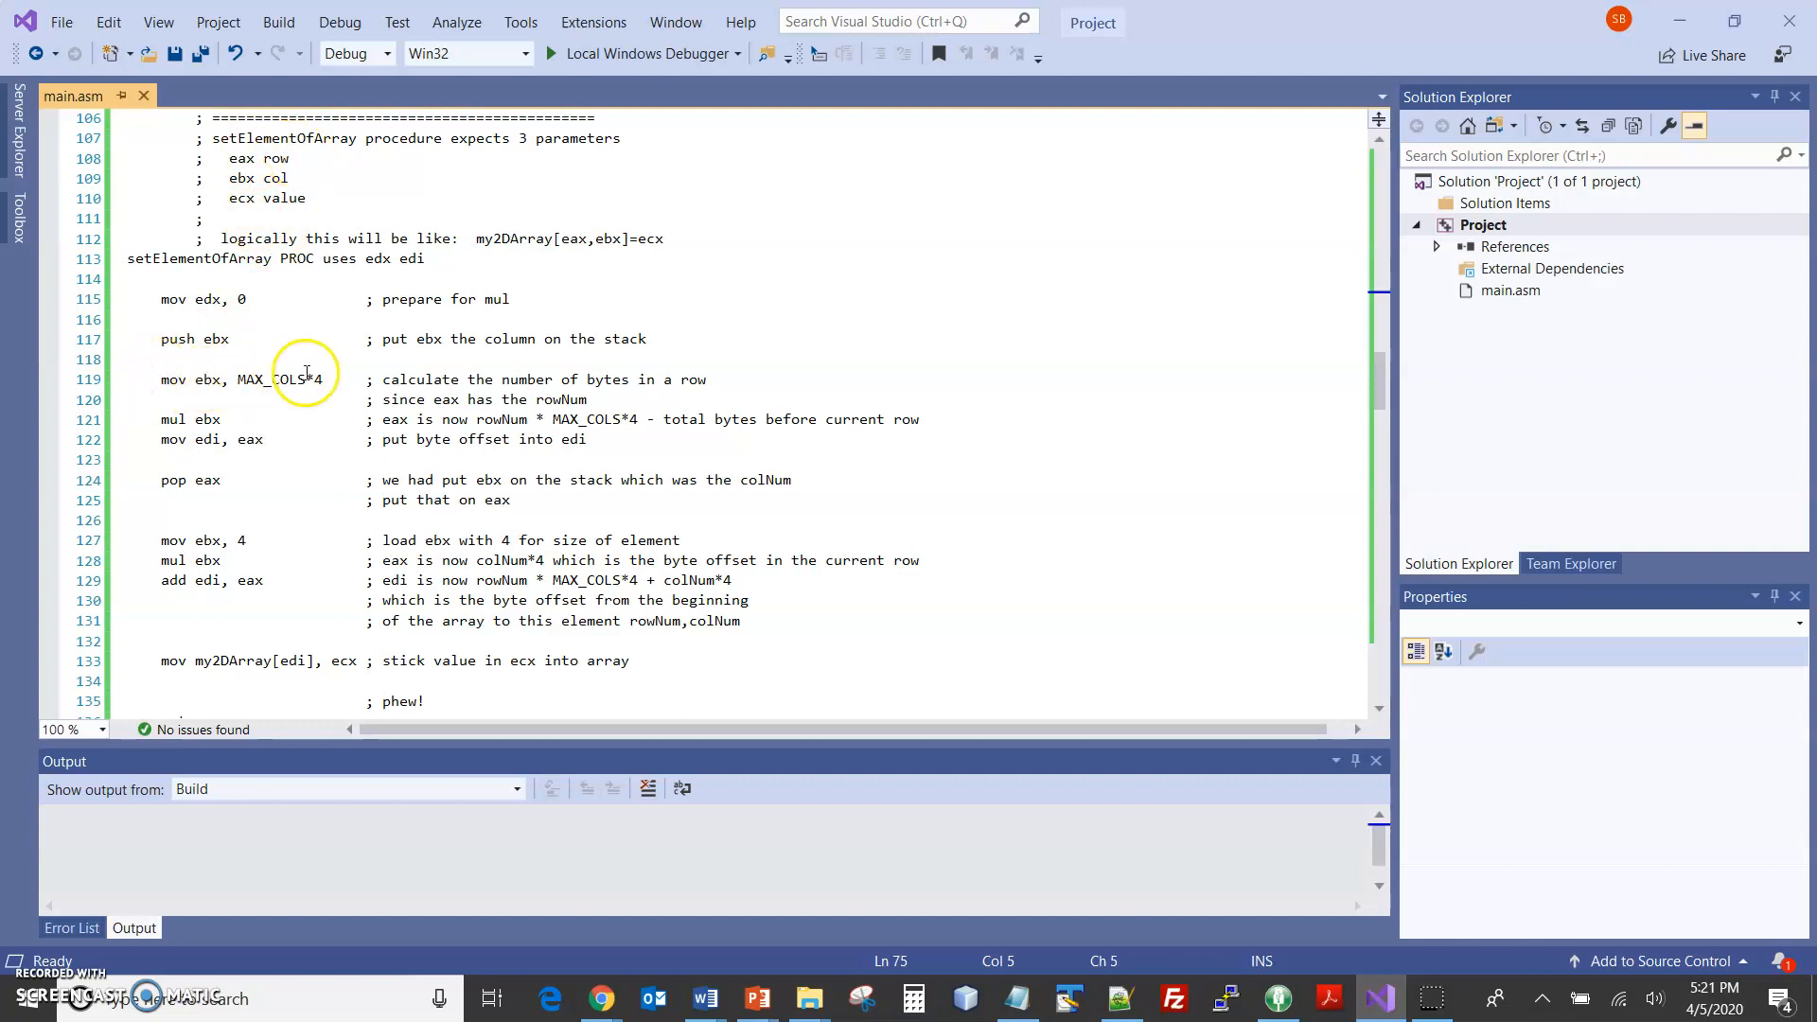
pyautogui.moveTo(316, 386)
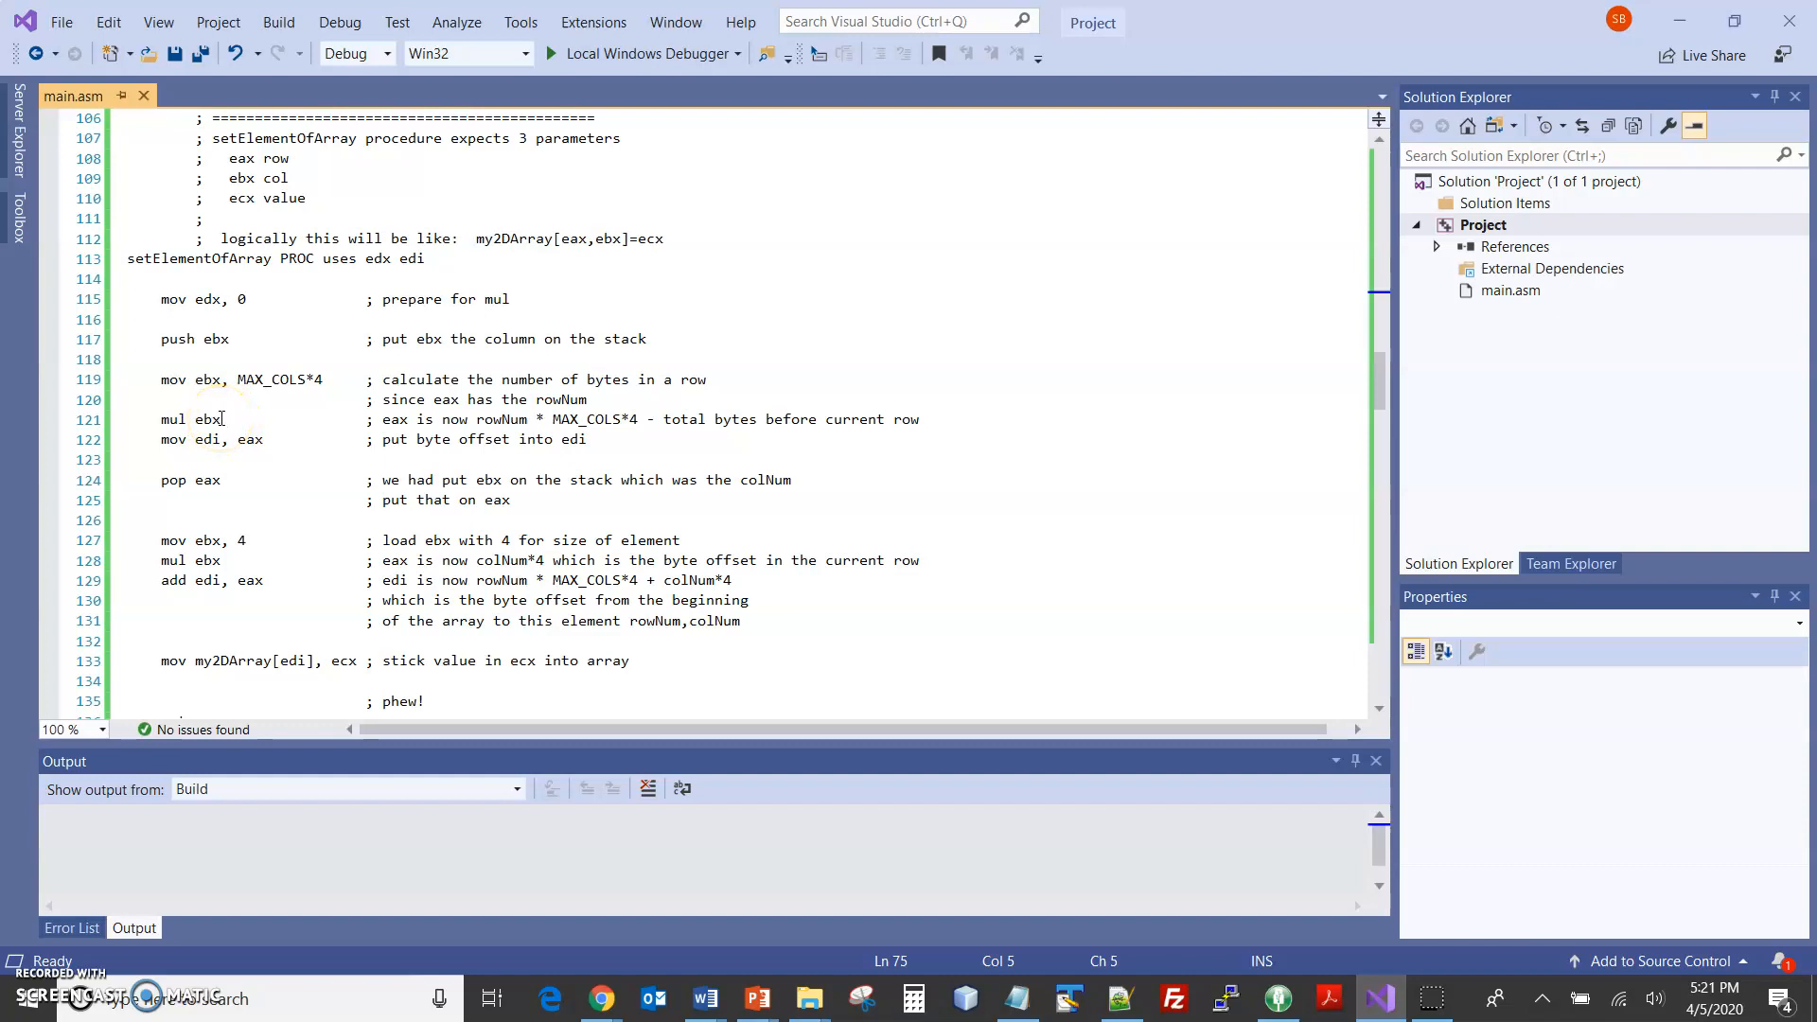
pyautogui.moveTo(262, 428)
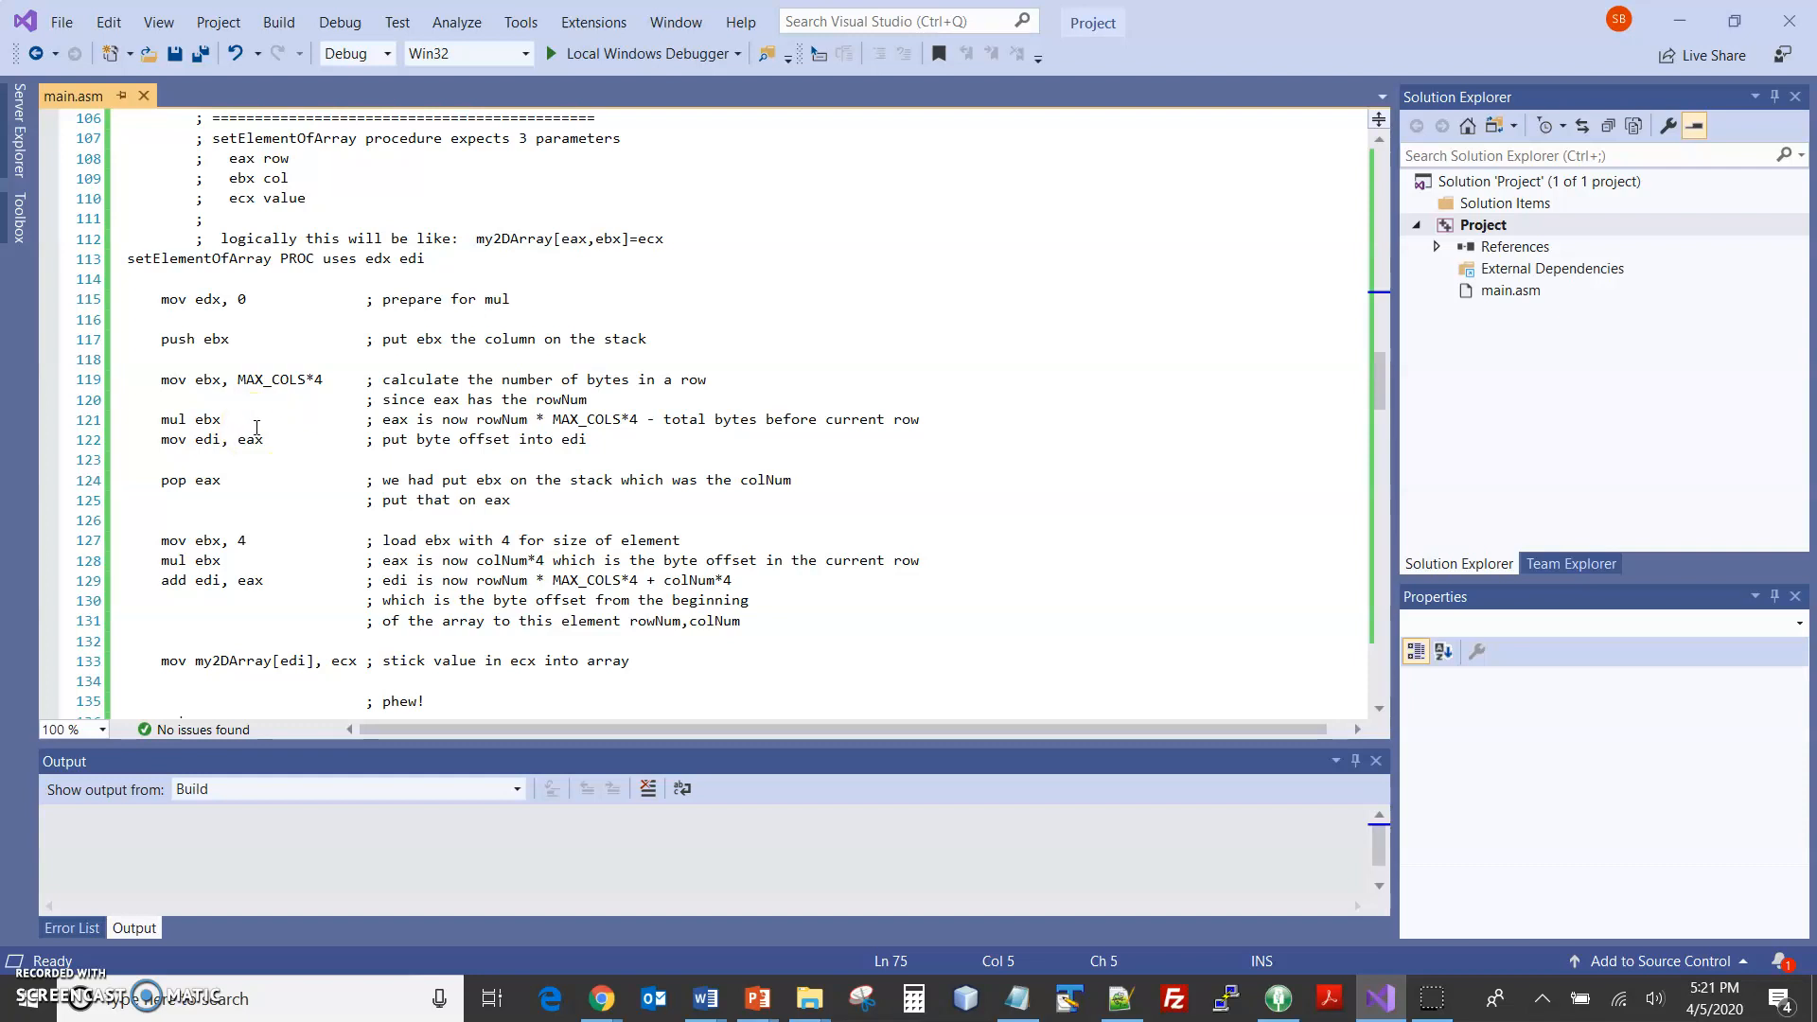
pyautogui.moveTo(248, 429)
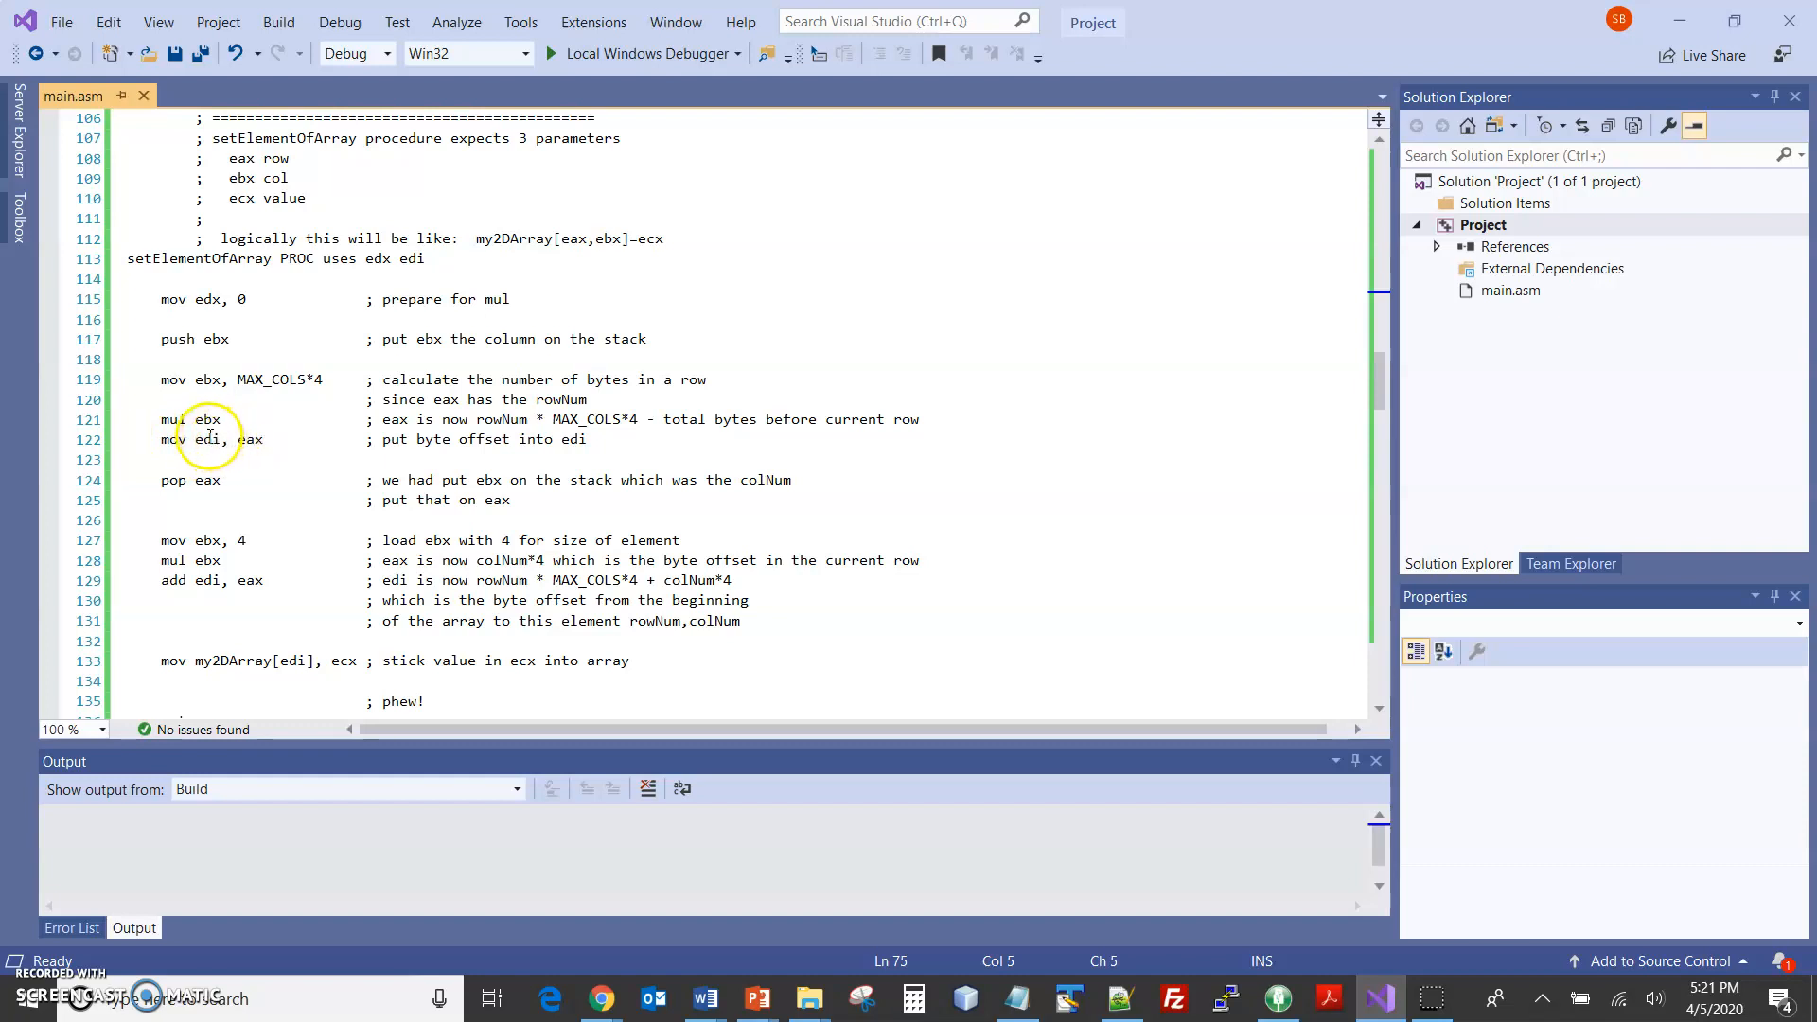
pyautogui.moveTo(216, 475)
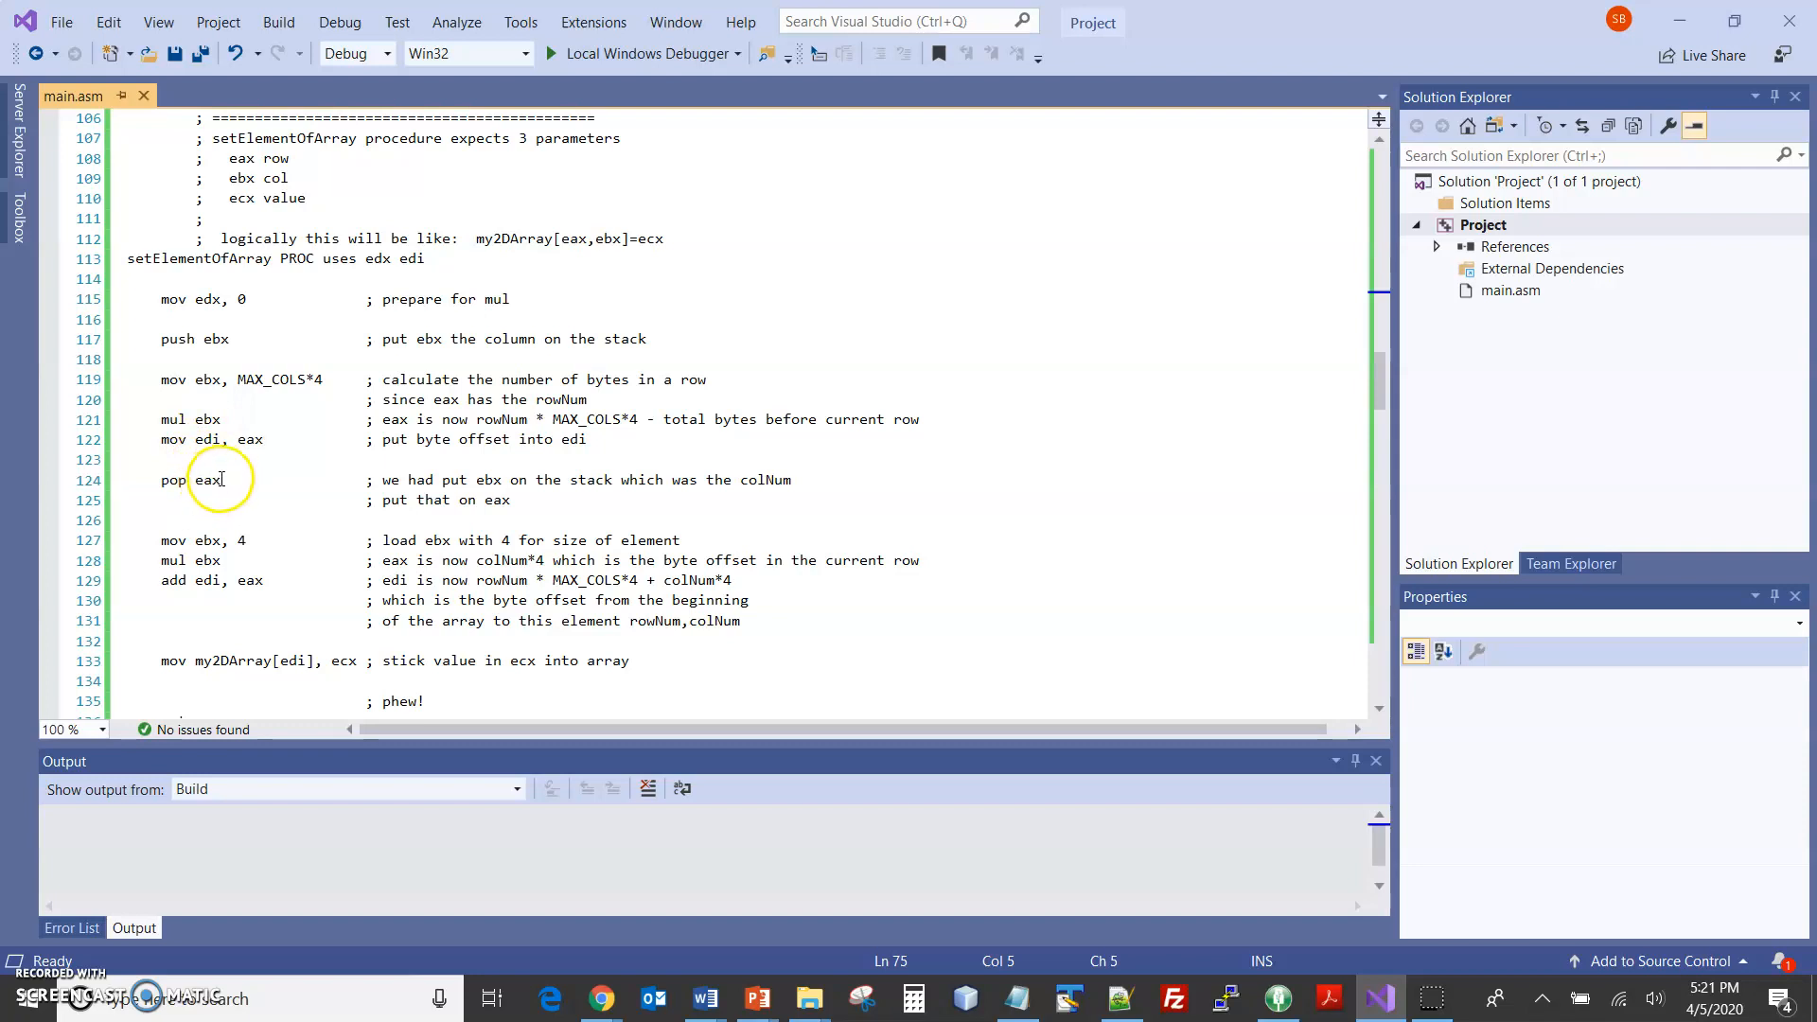
pyautogui.moveTo(222, 362)
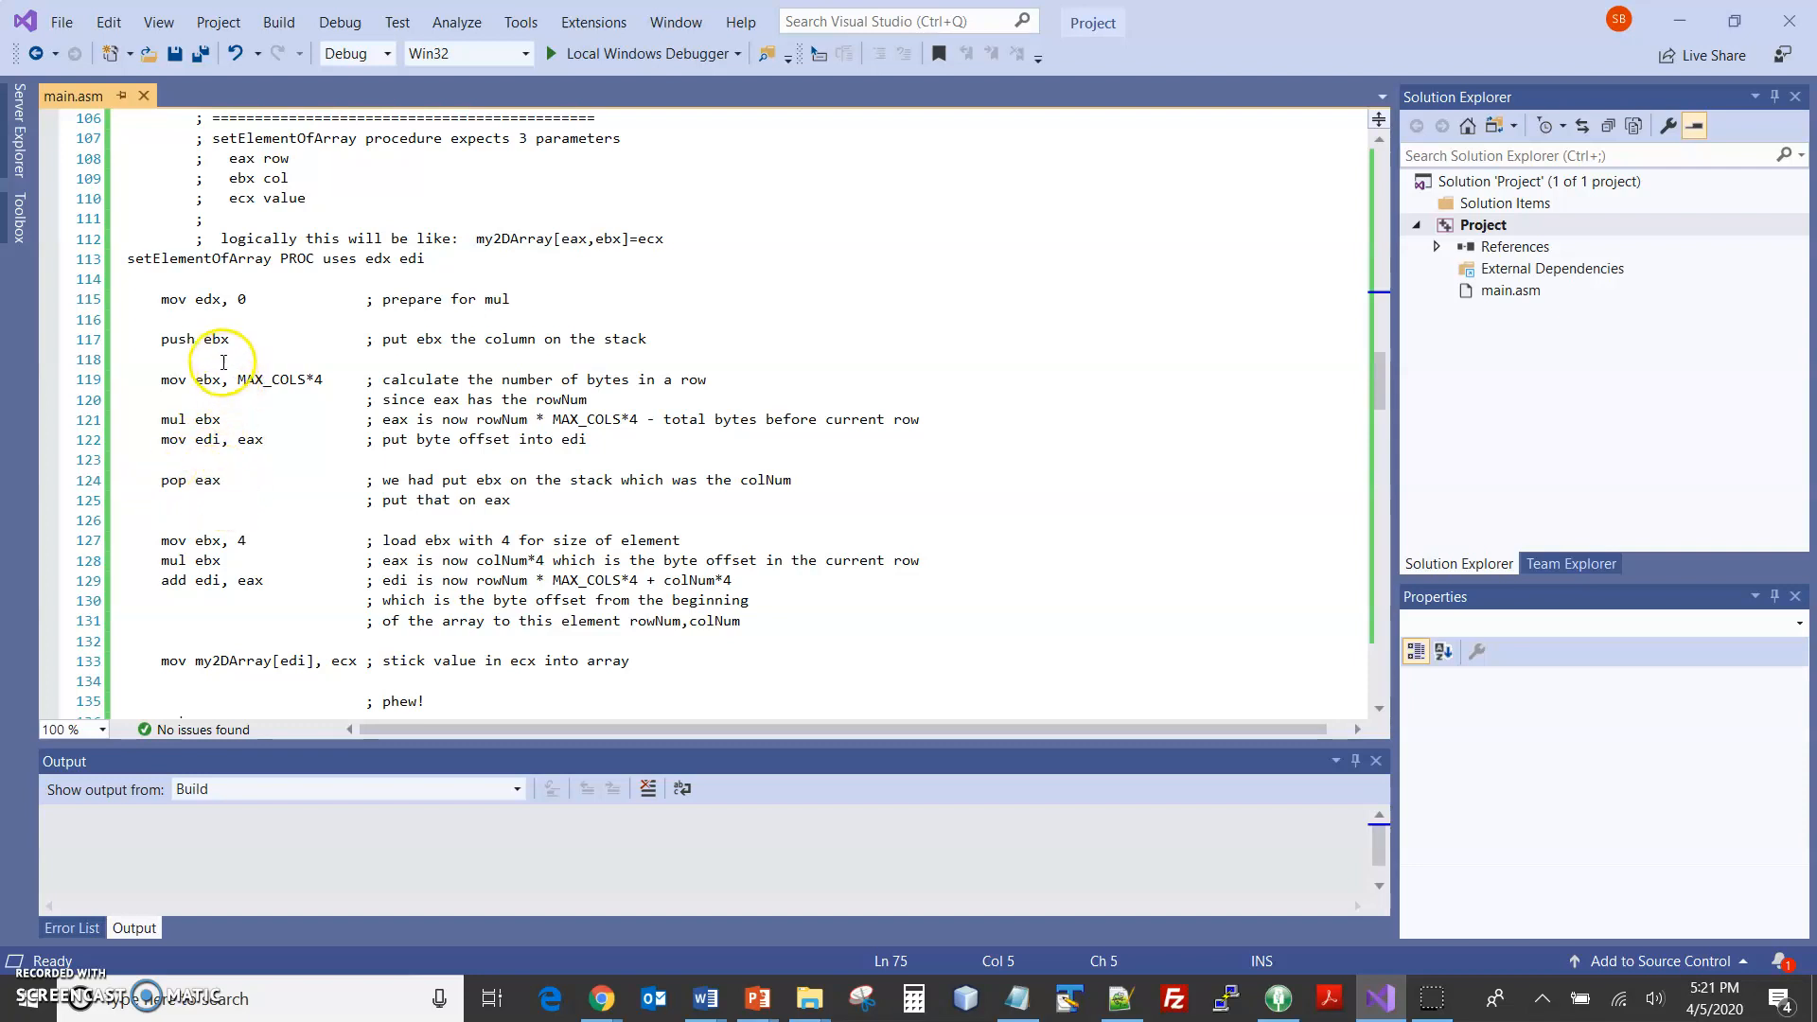
pyautogui.moveTo(289, 207)
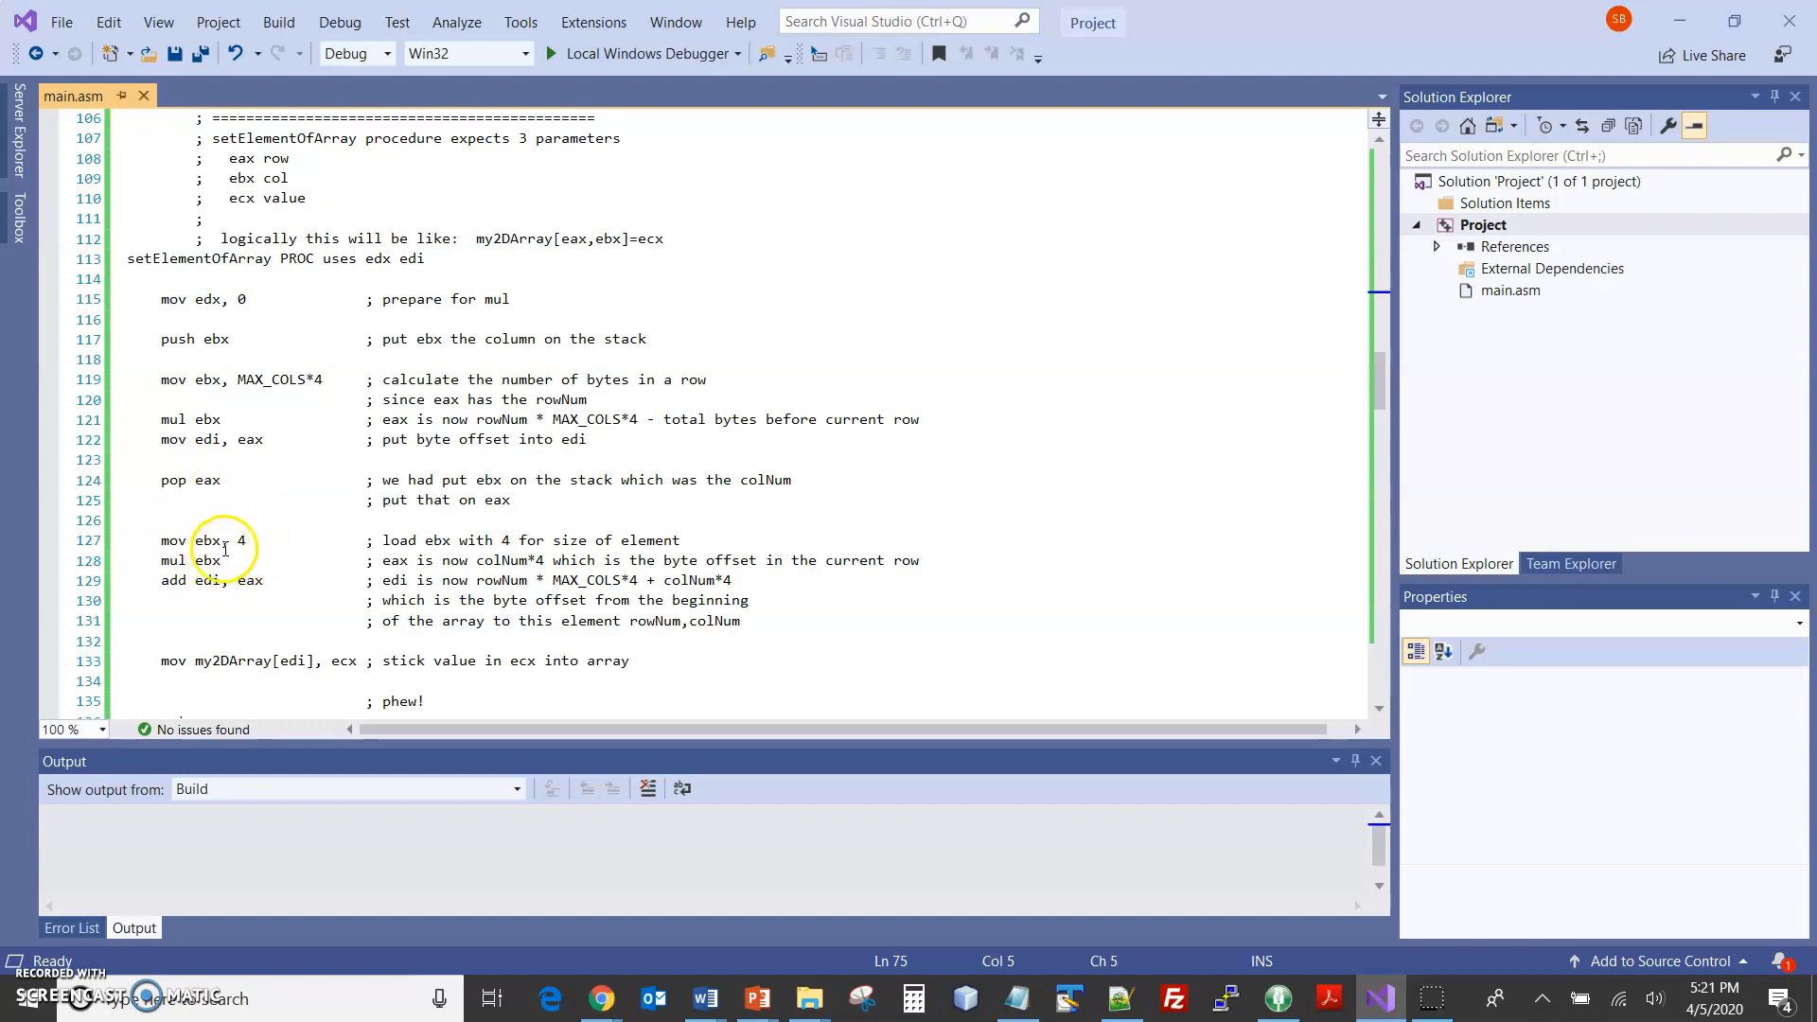
pyautogui.moveTo(275, 553)
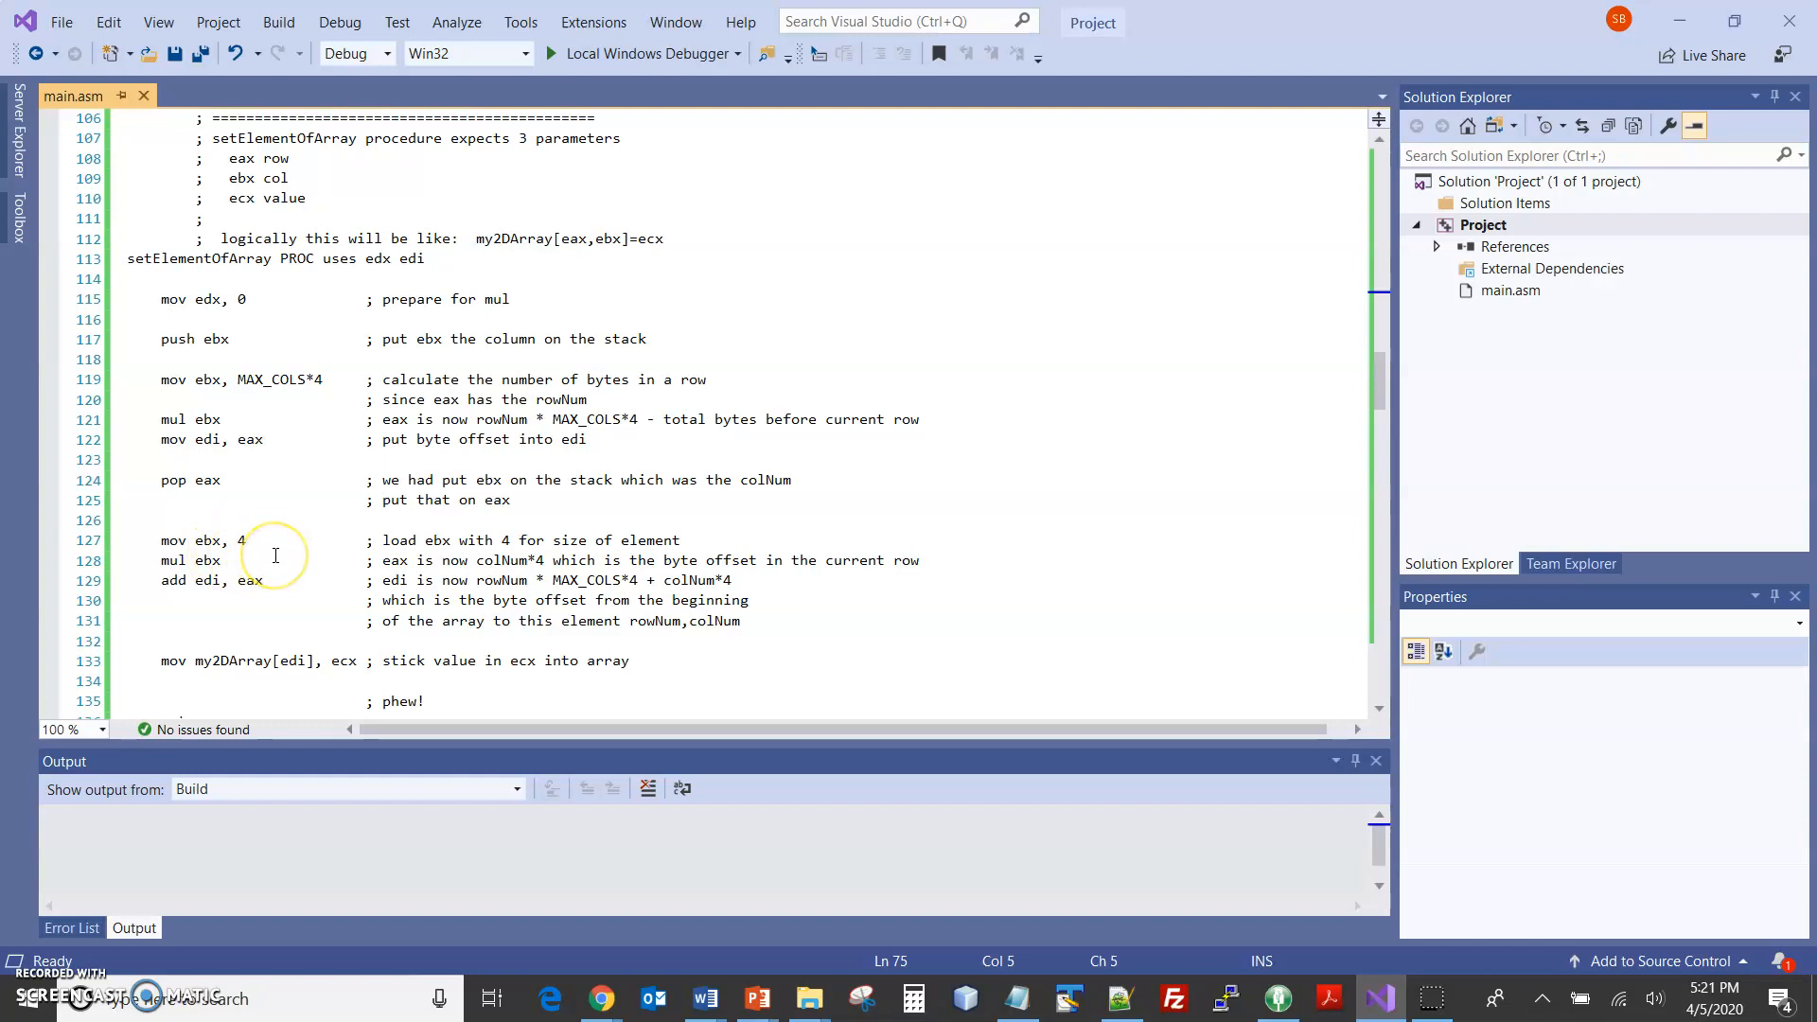
pyautogui.moveTo(252, 587)
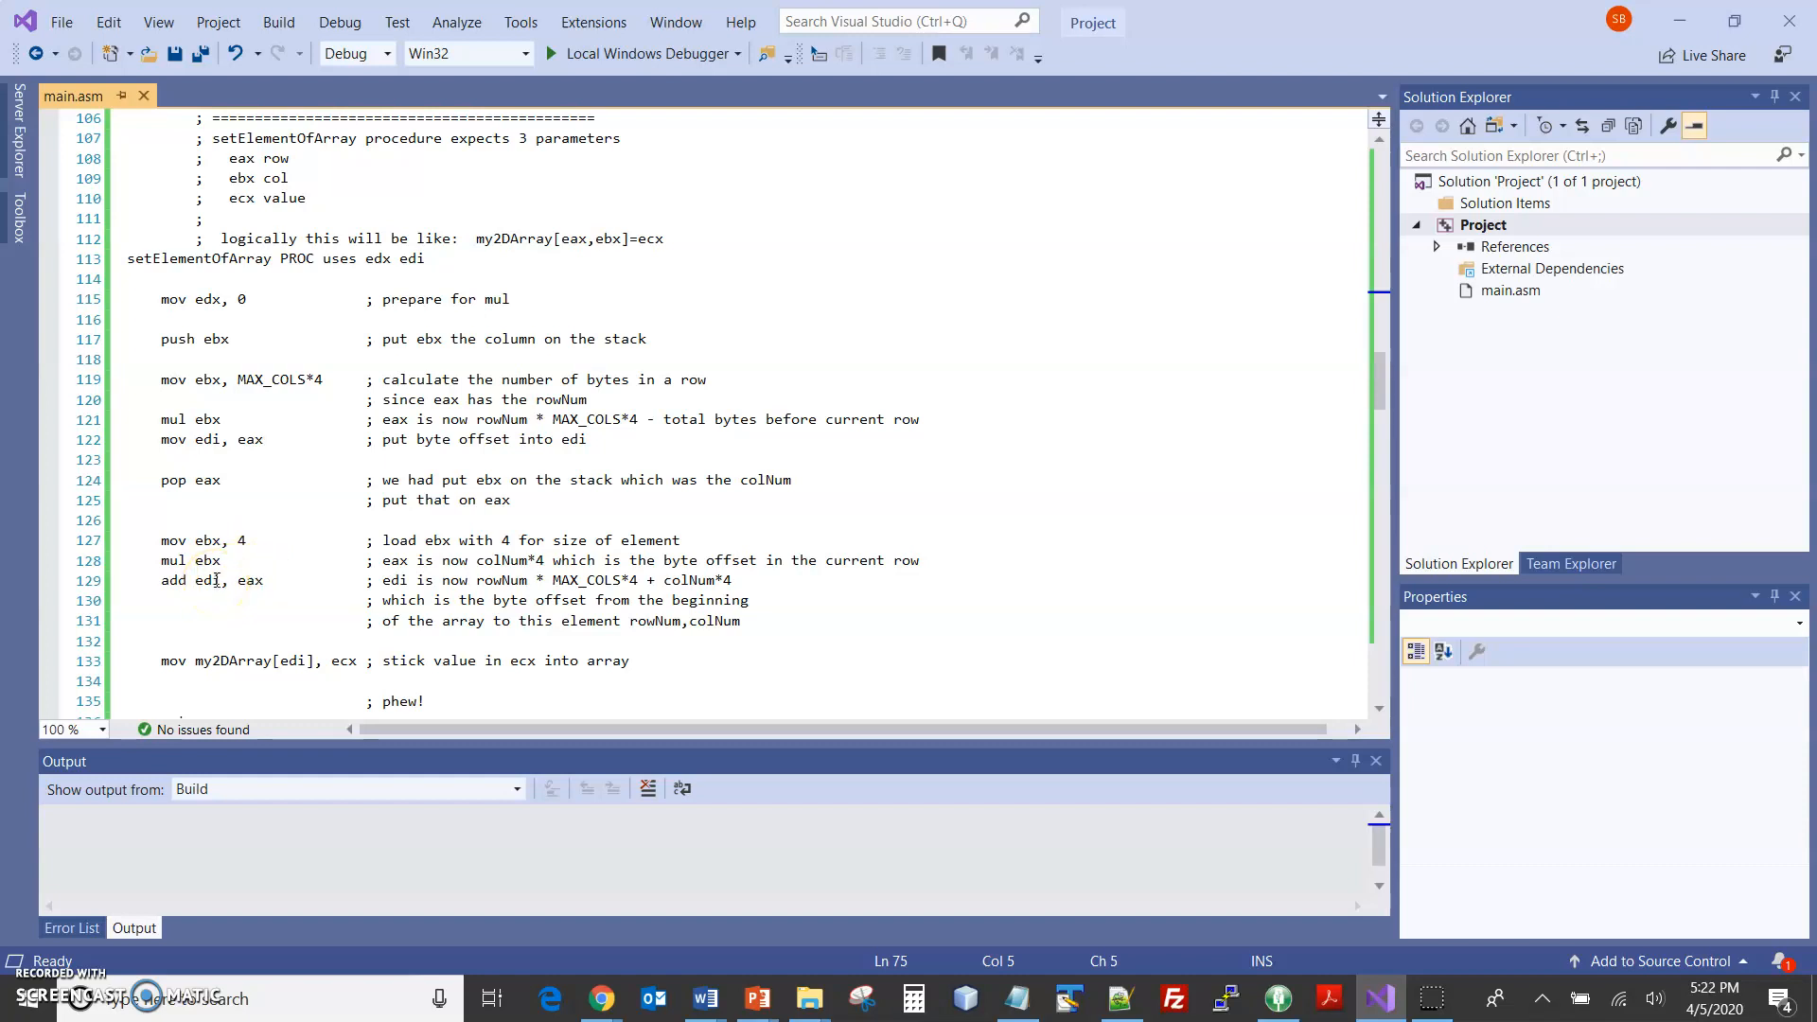
pyautogui.moveTo(131, 589)
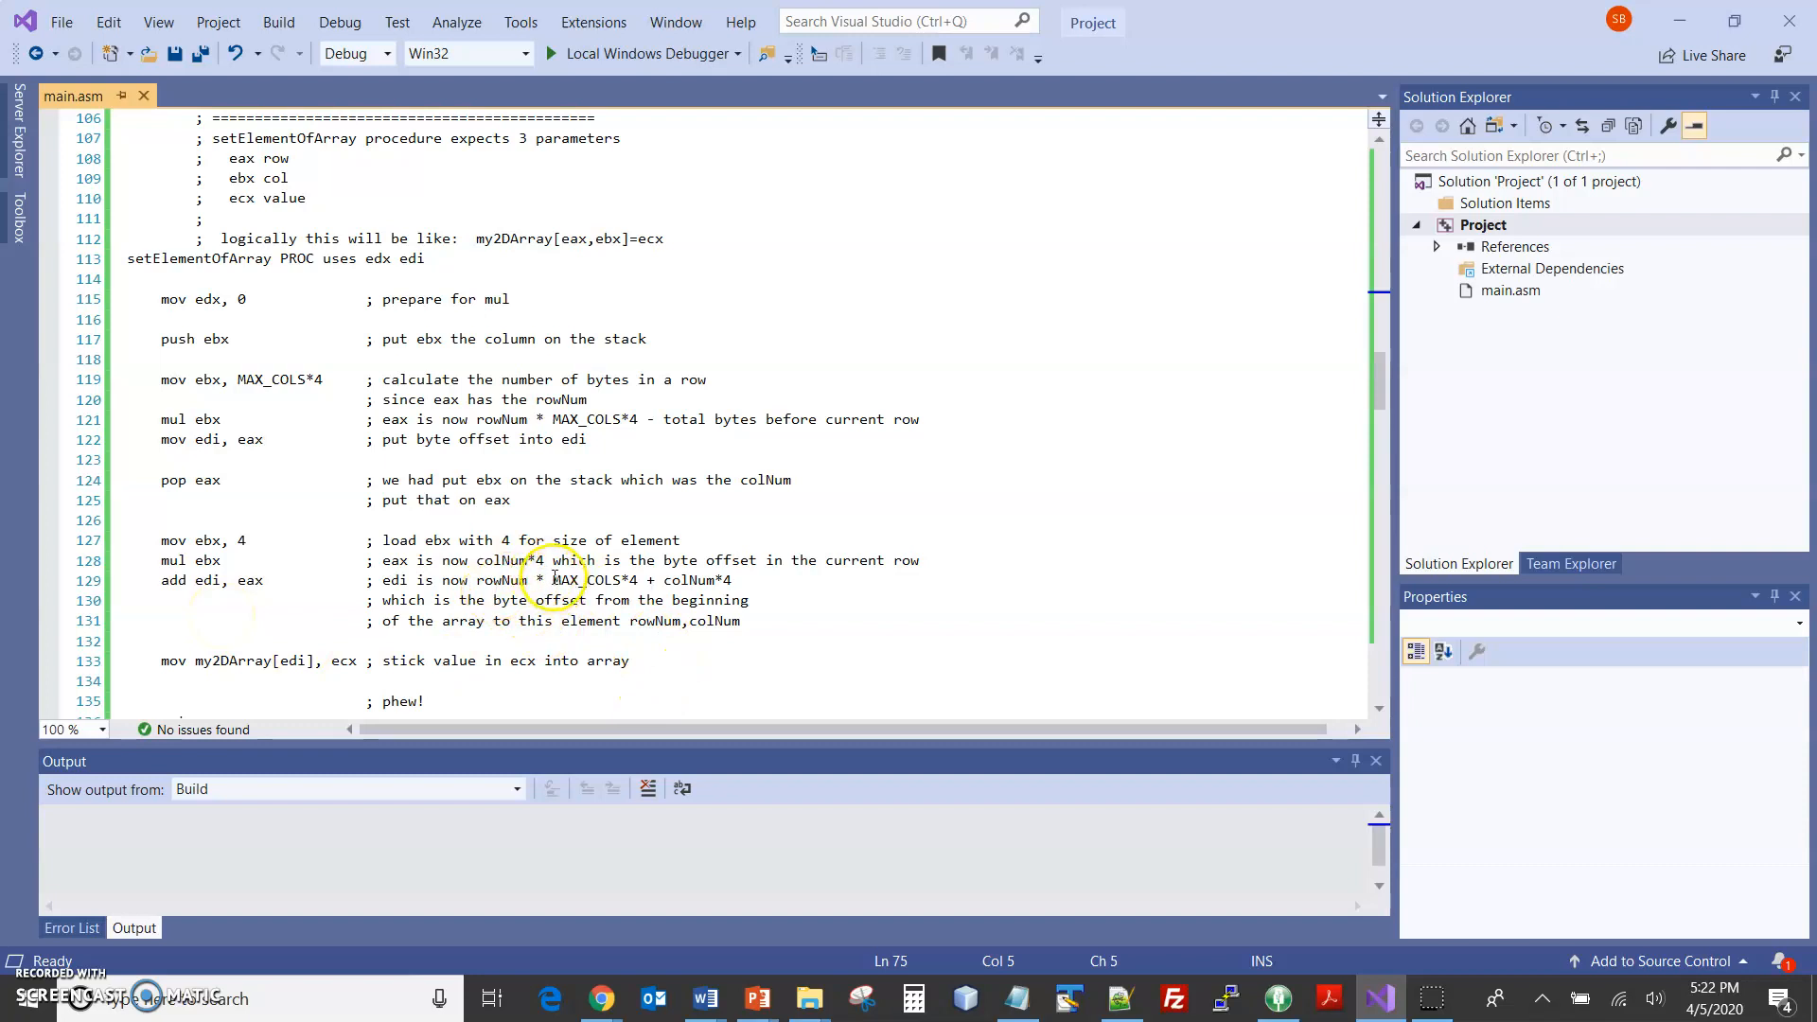
pyautogui.moveTo(649, 579)
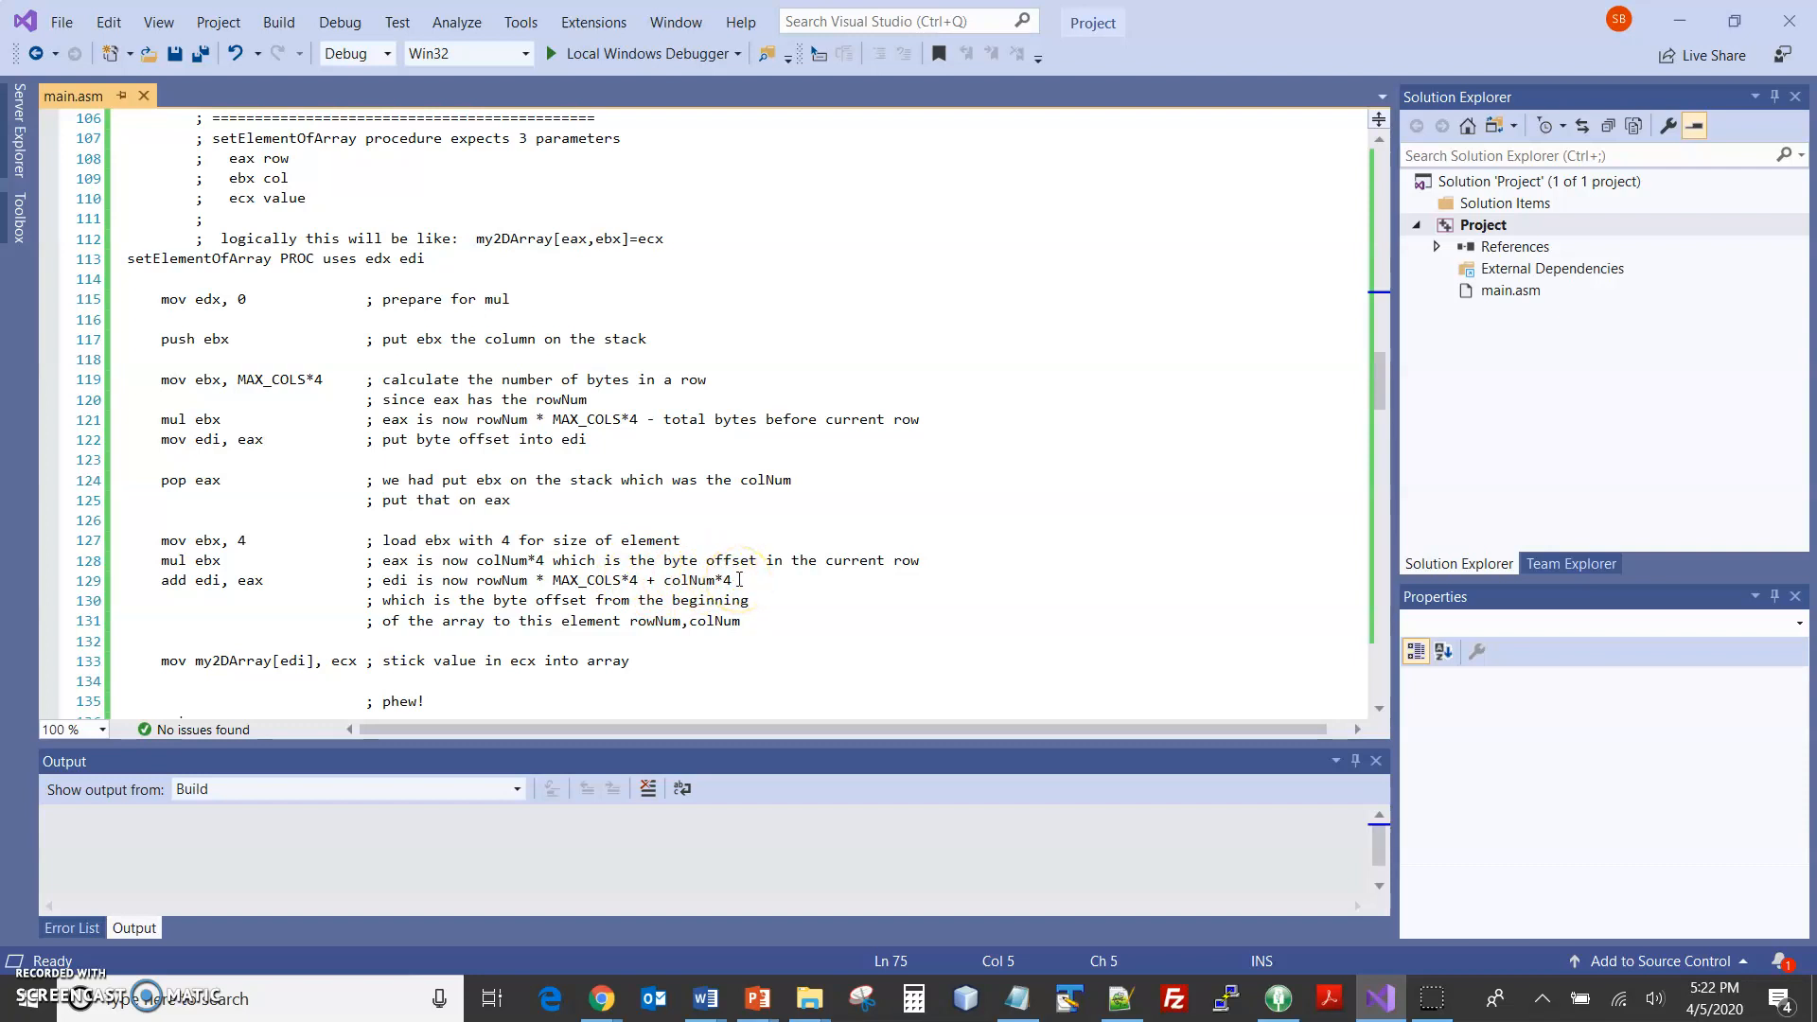
pyautogui.moveTo(191, 640)
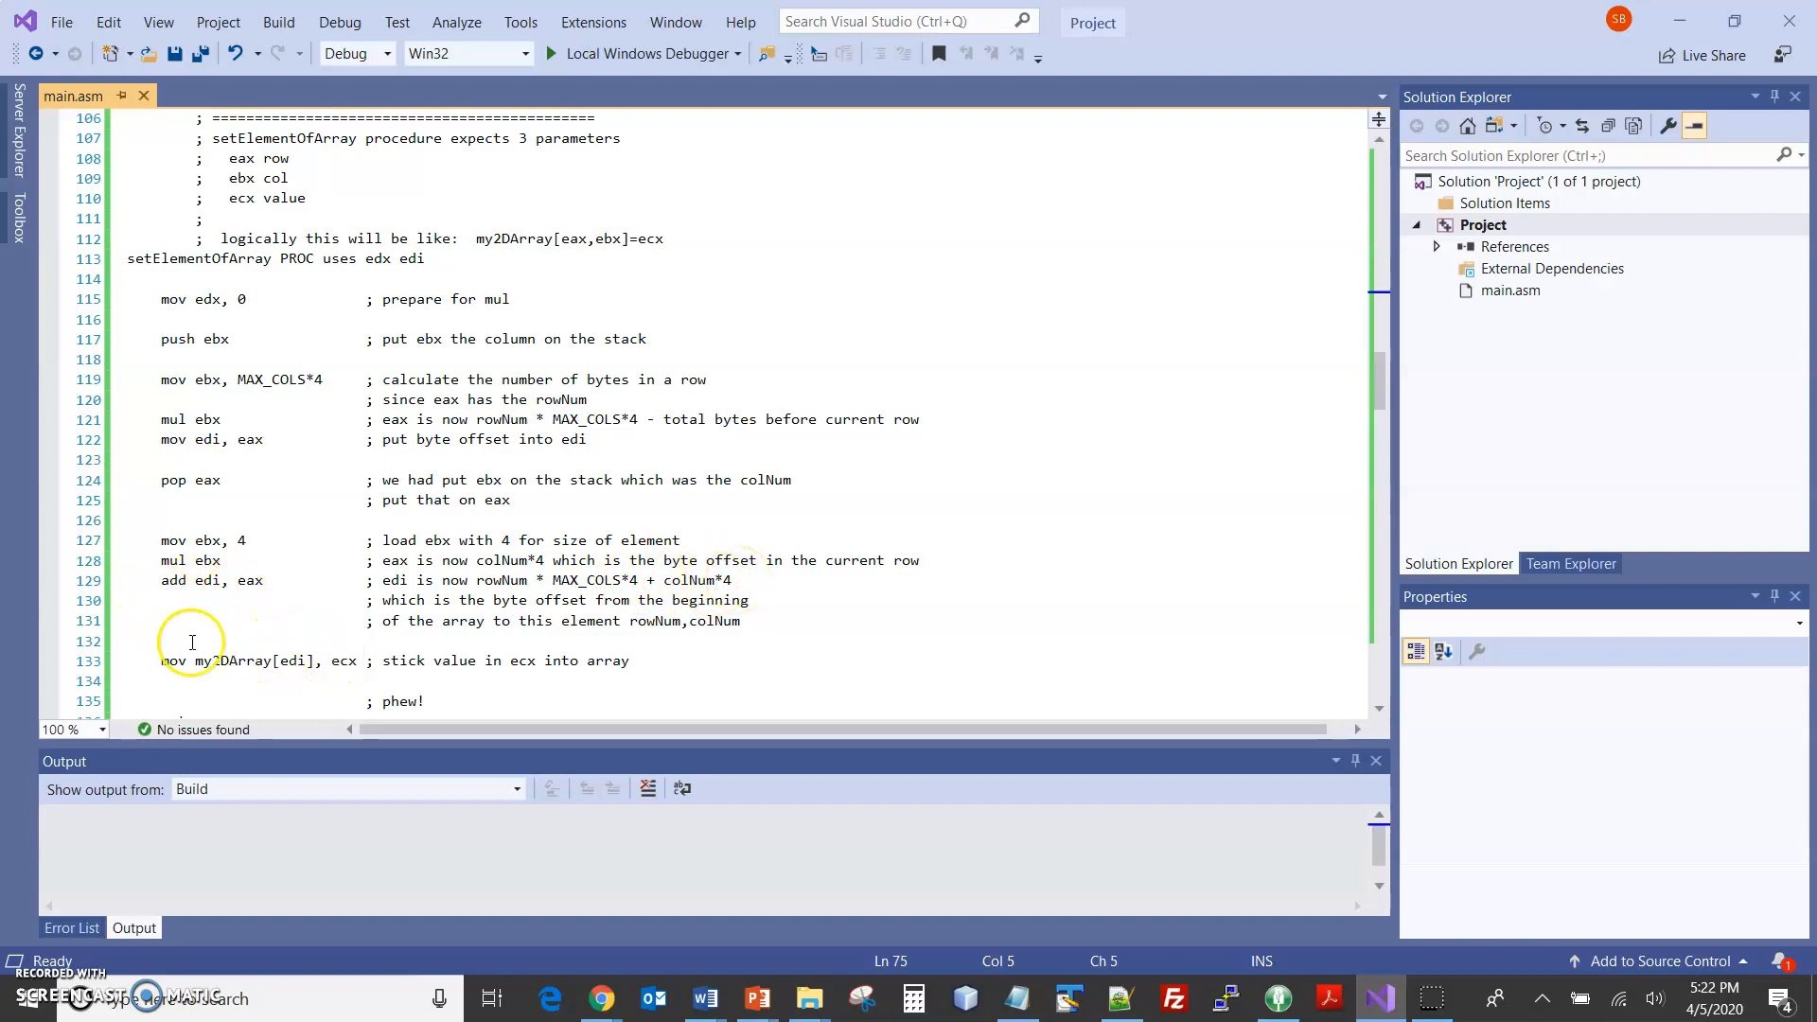
pyautogui.moveTo(212, 615)
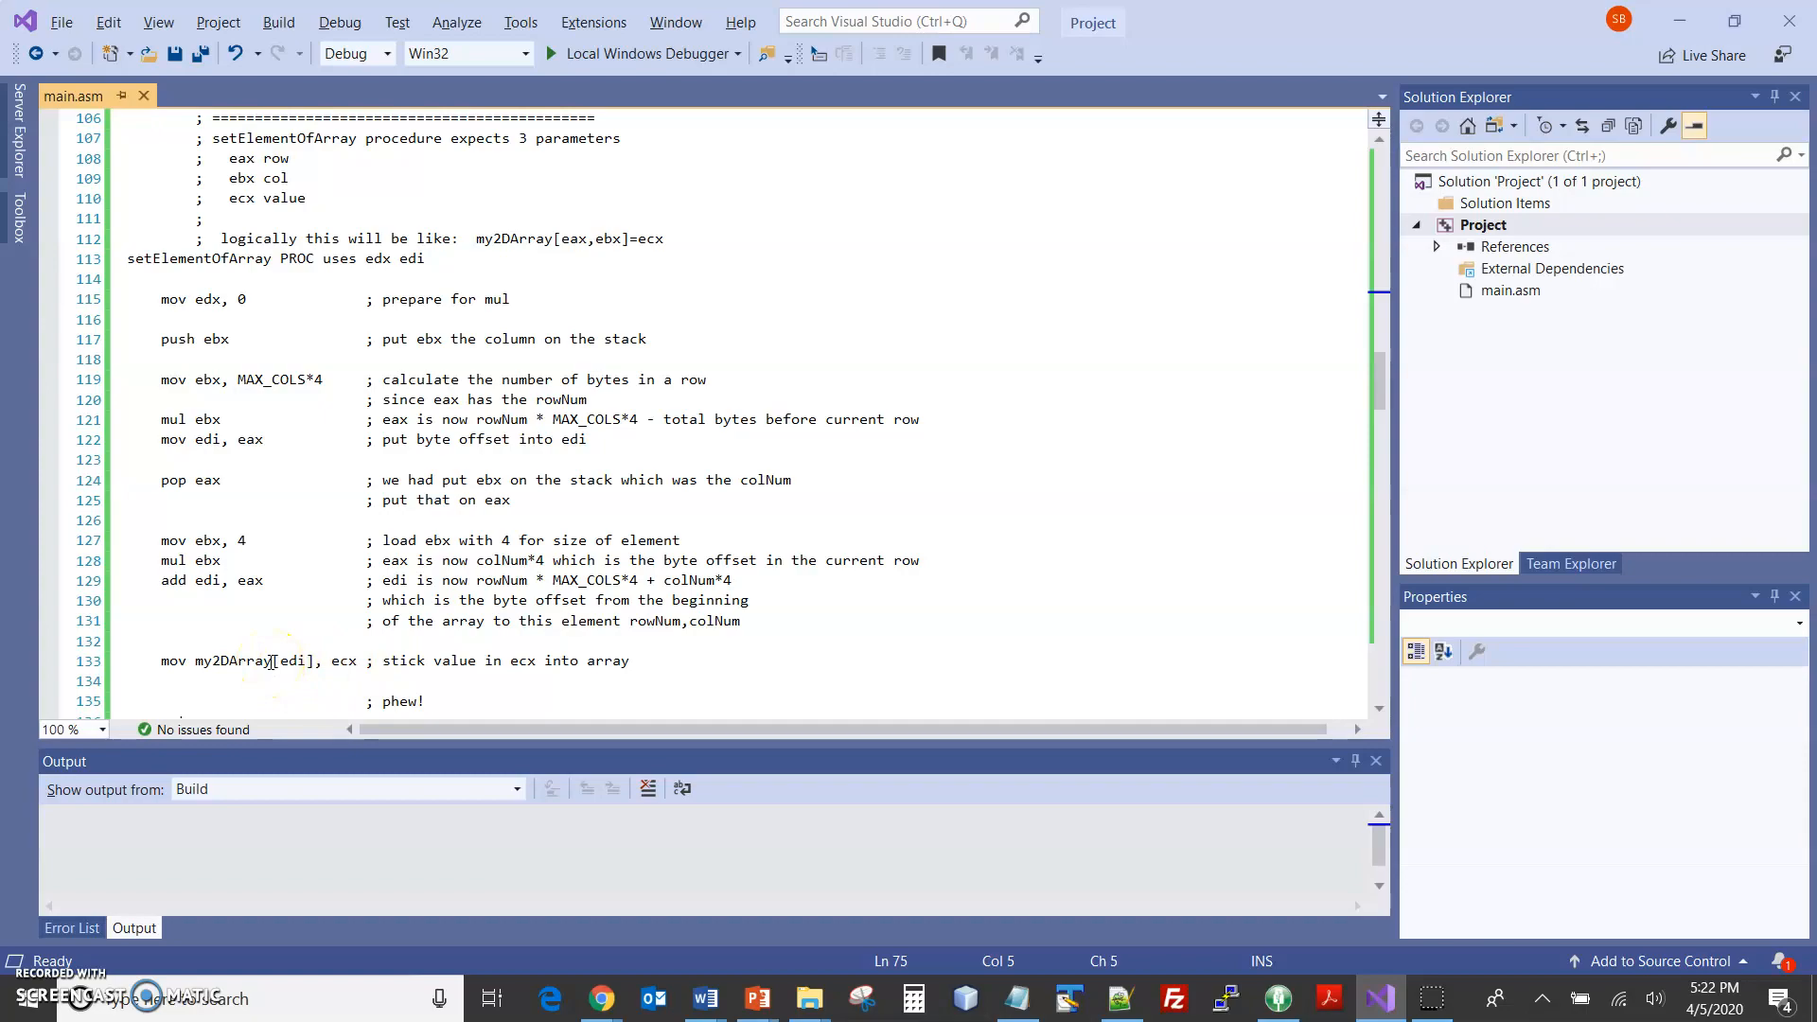
pyautogui.press('alt+tab')
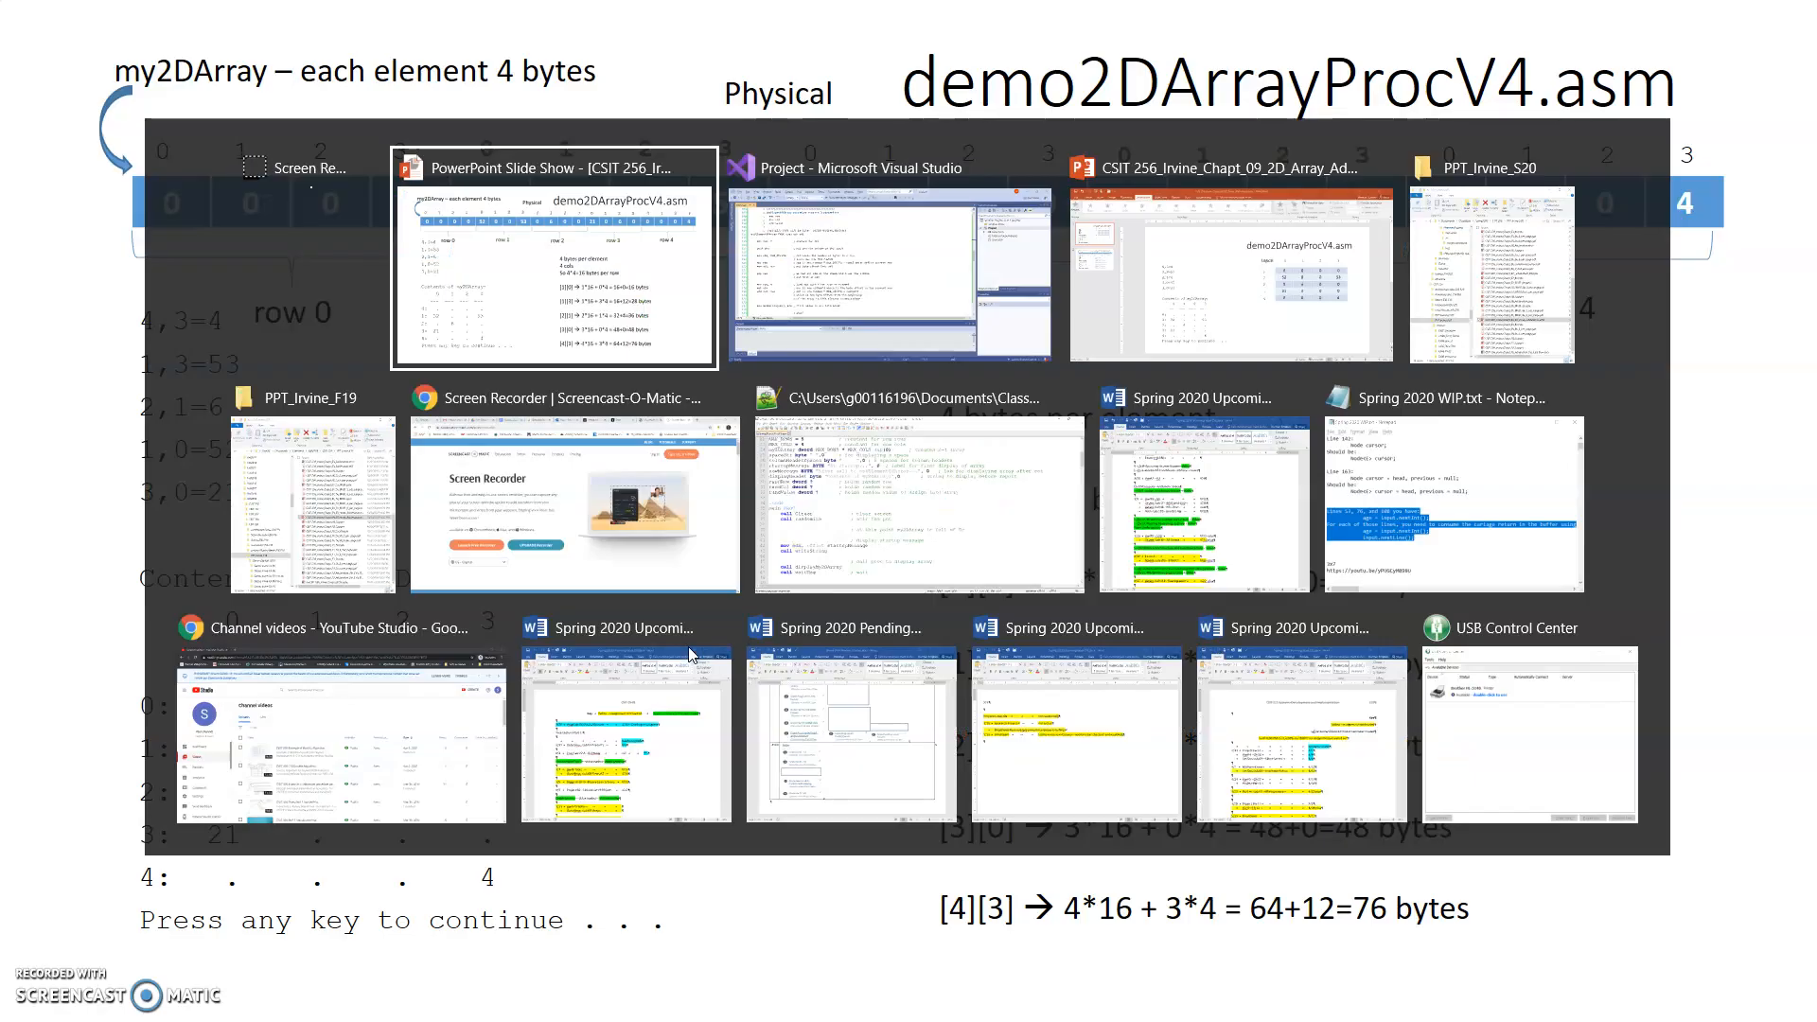
pyautogui.click(888, 275)
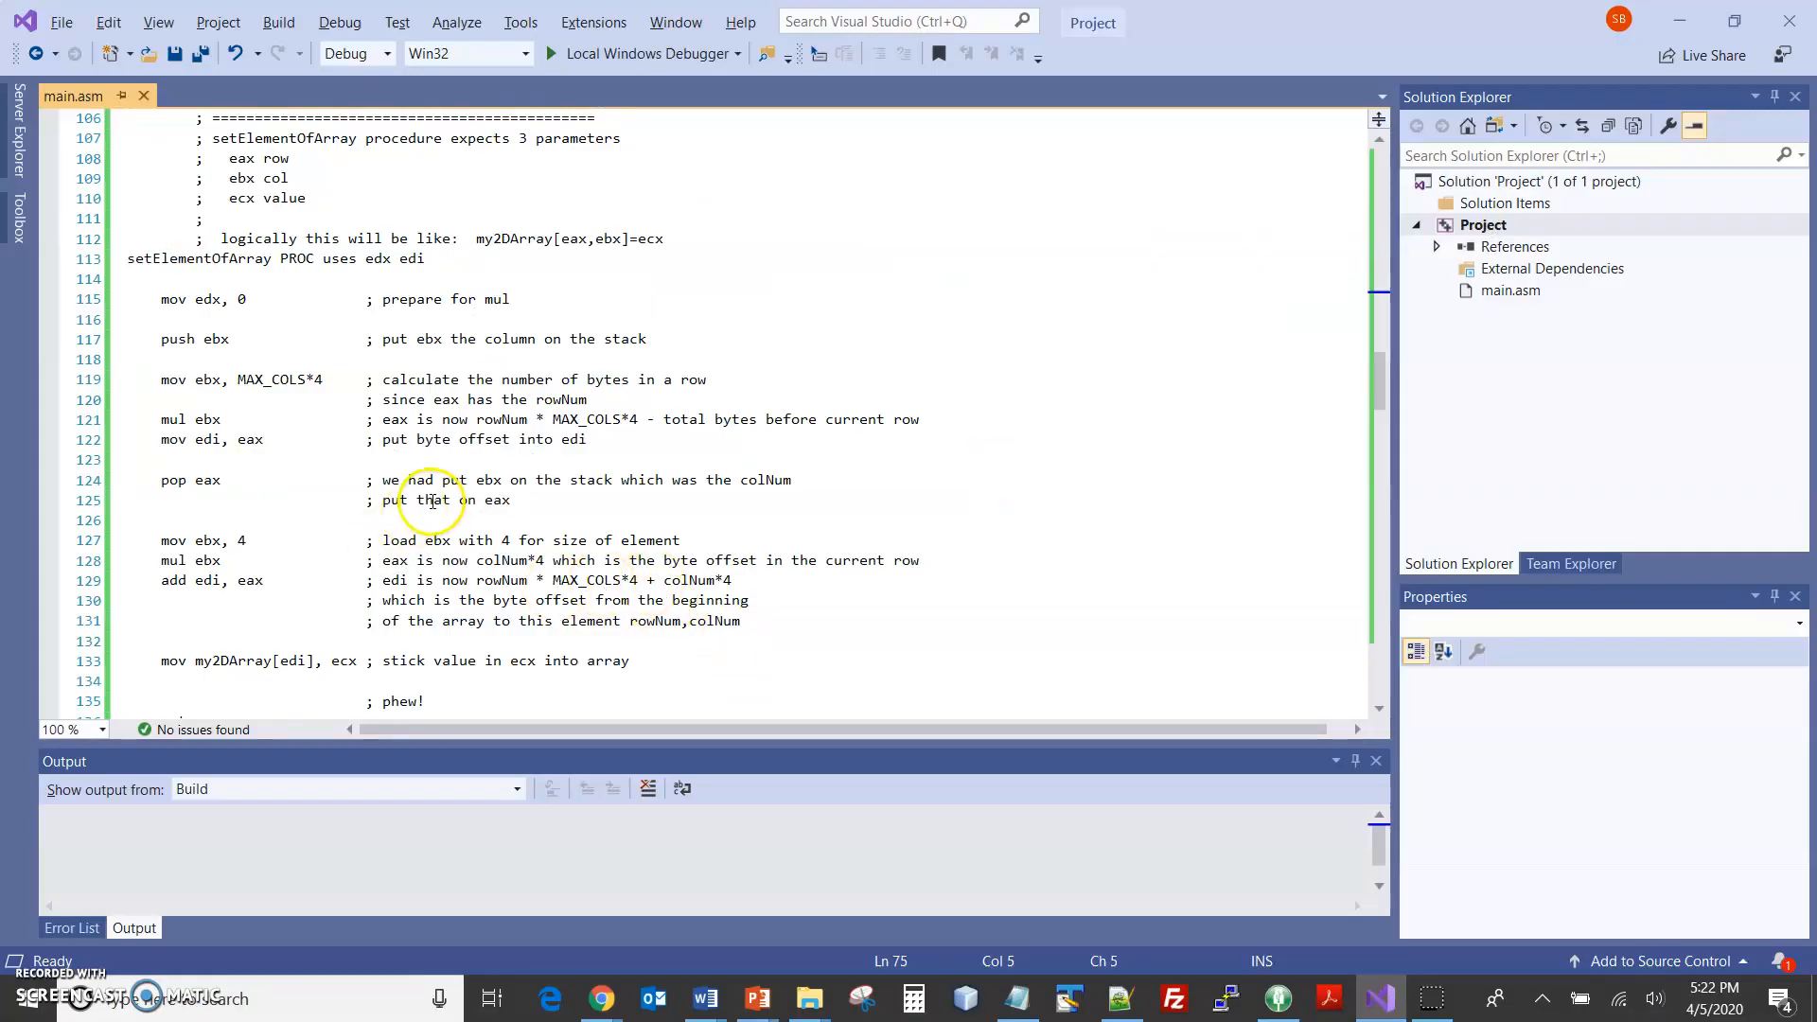
pyautogui.scroll(-3)
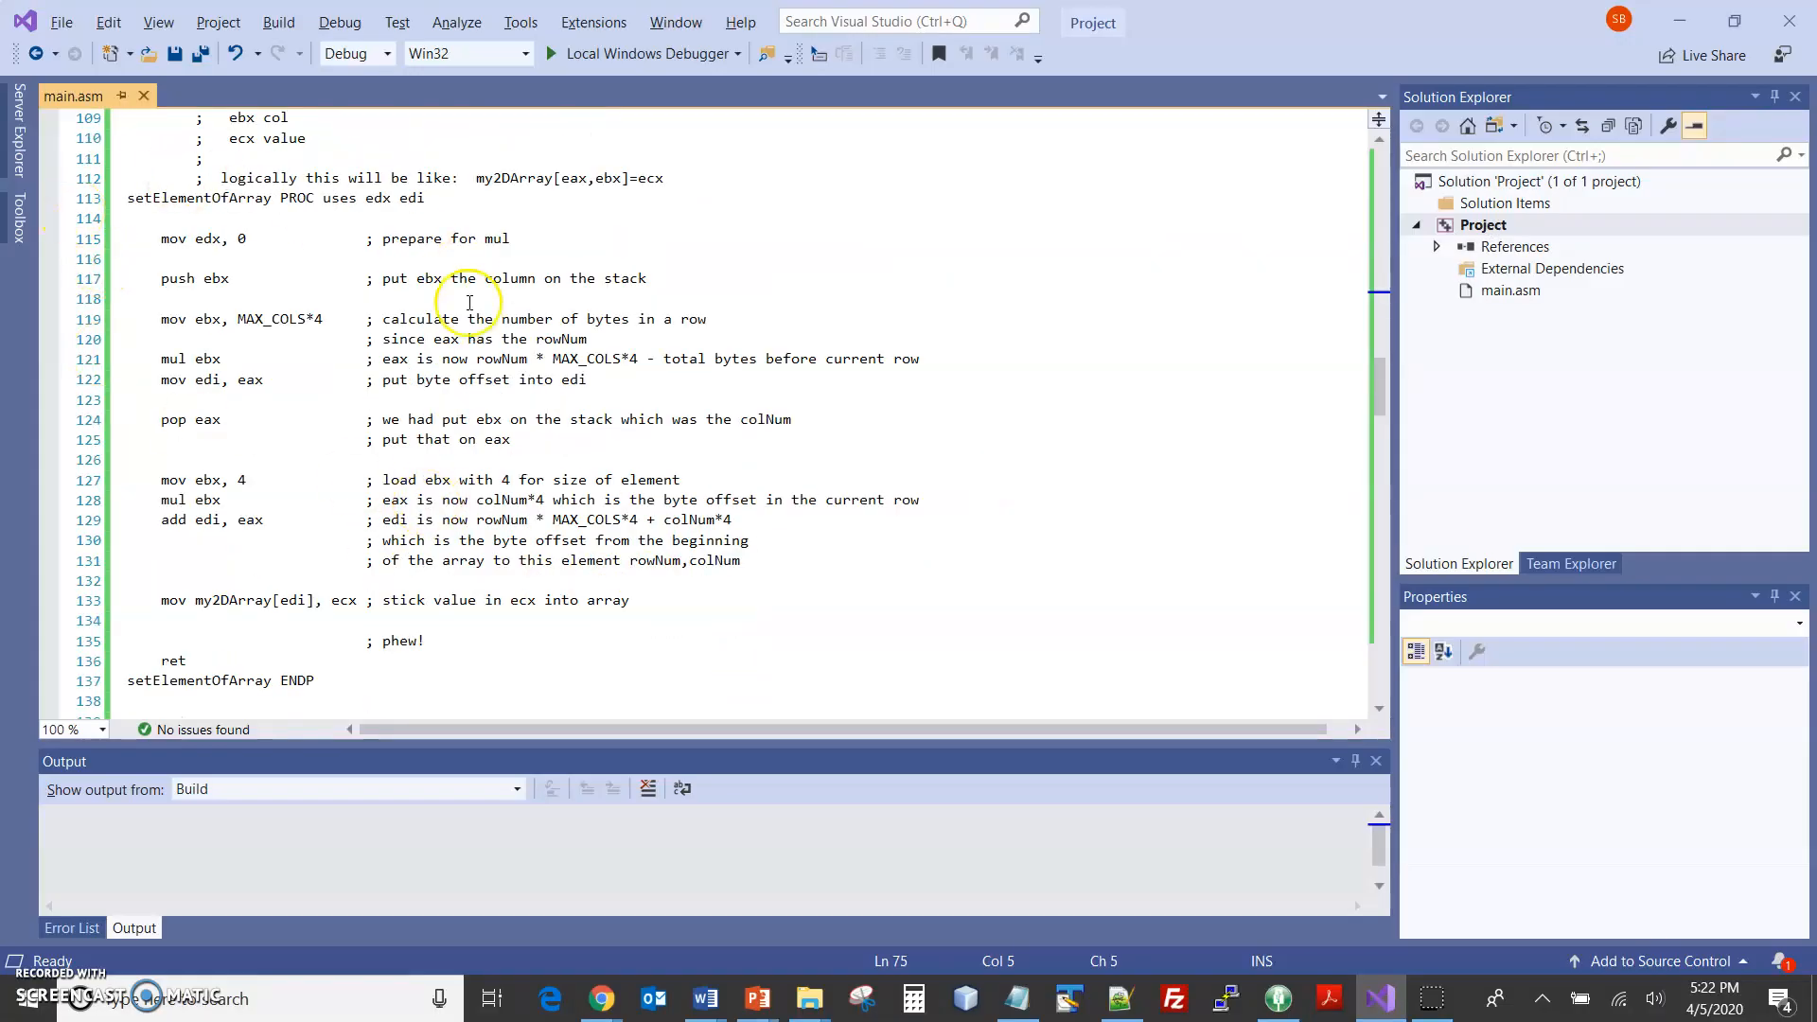
pyautogui.moveTo(418, 623)
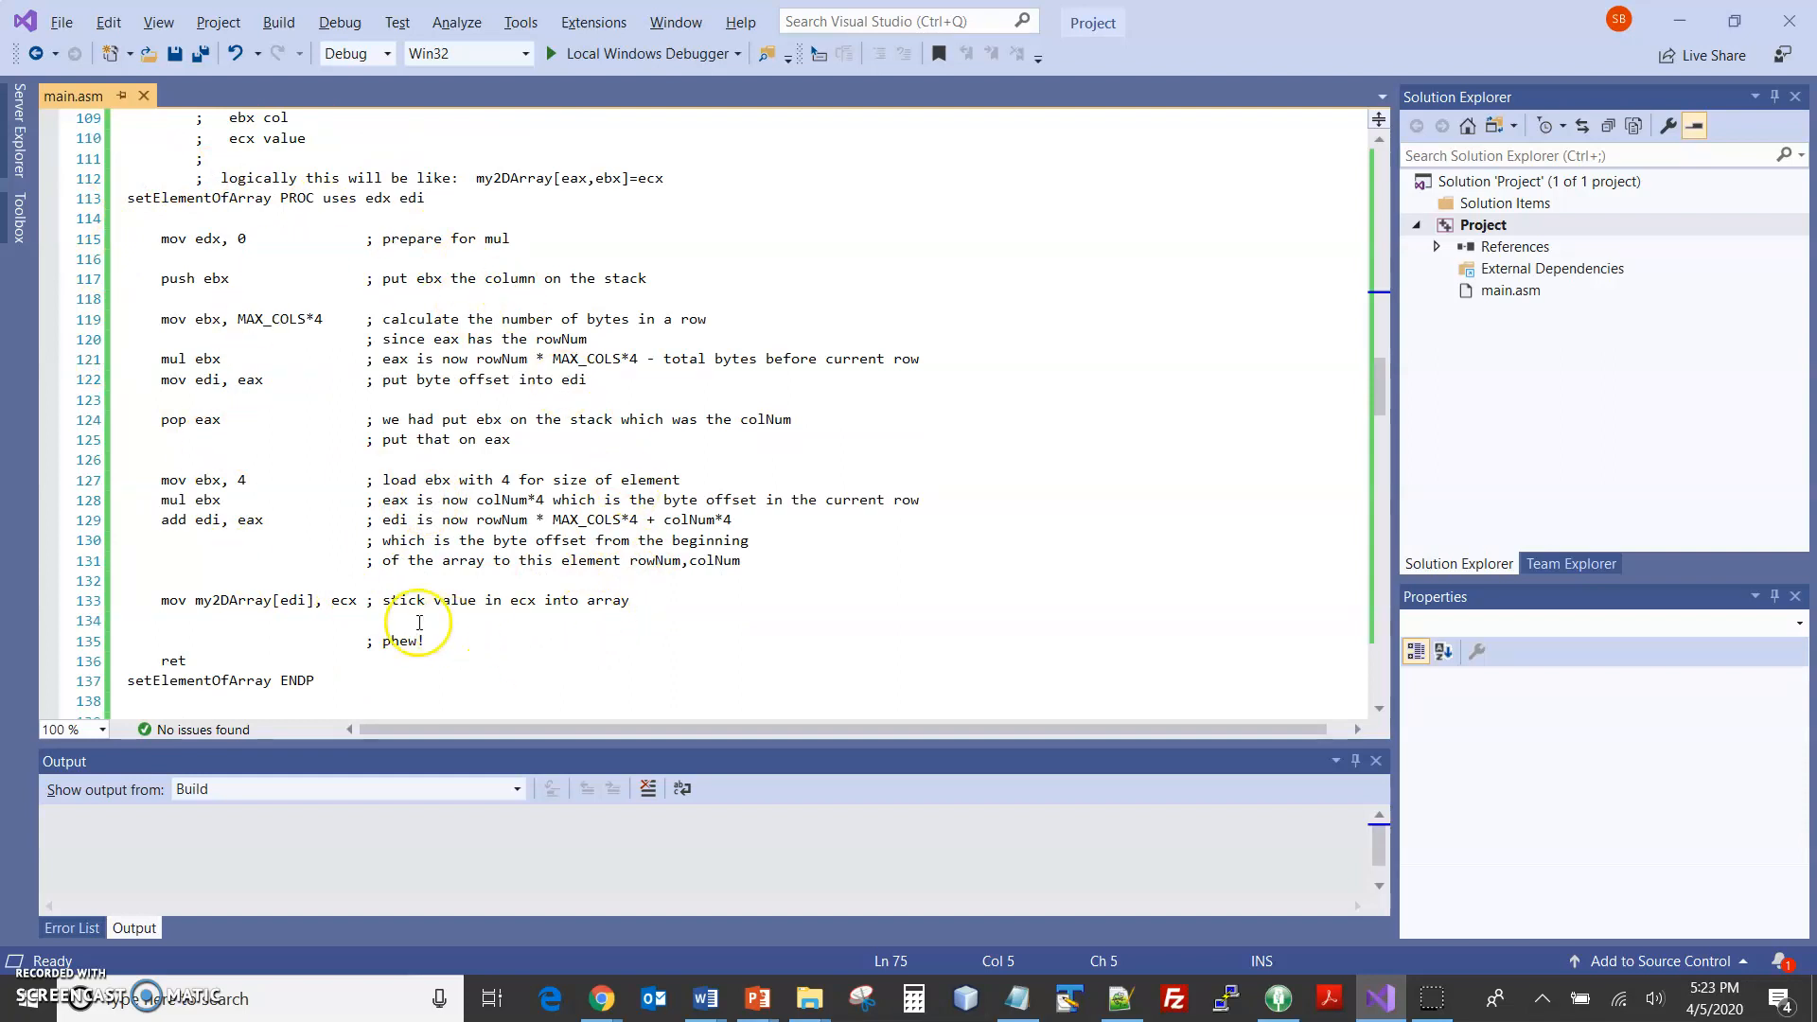
pyautogui.moveTo(234, 269)
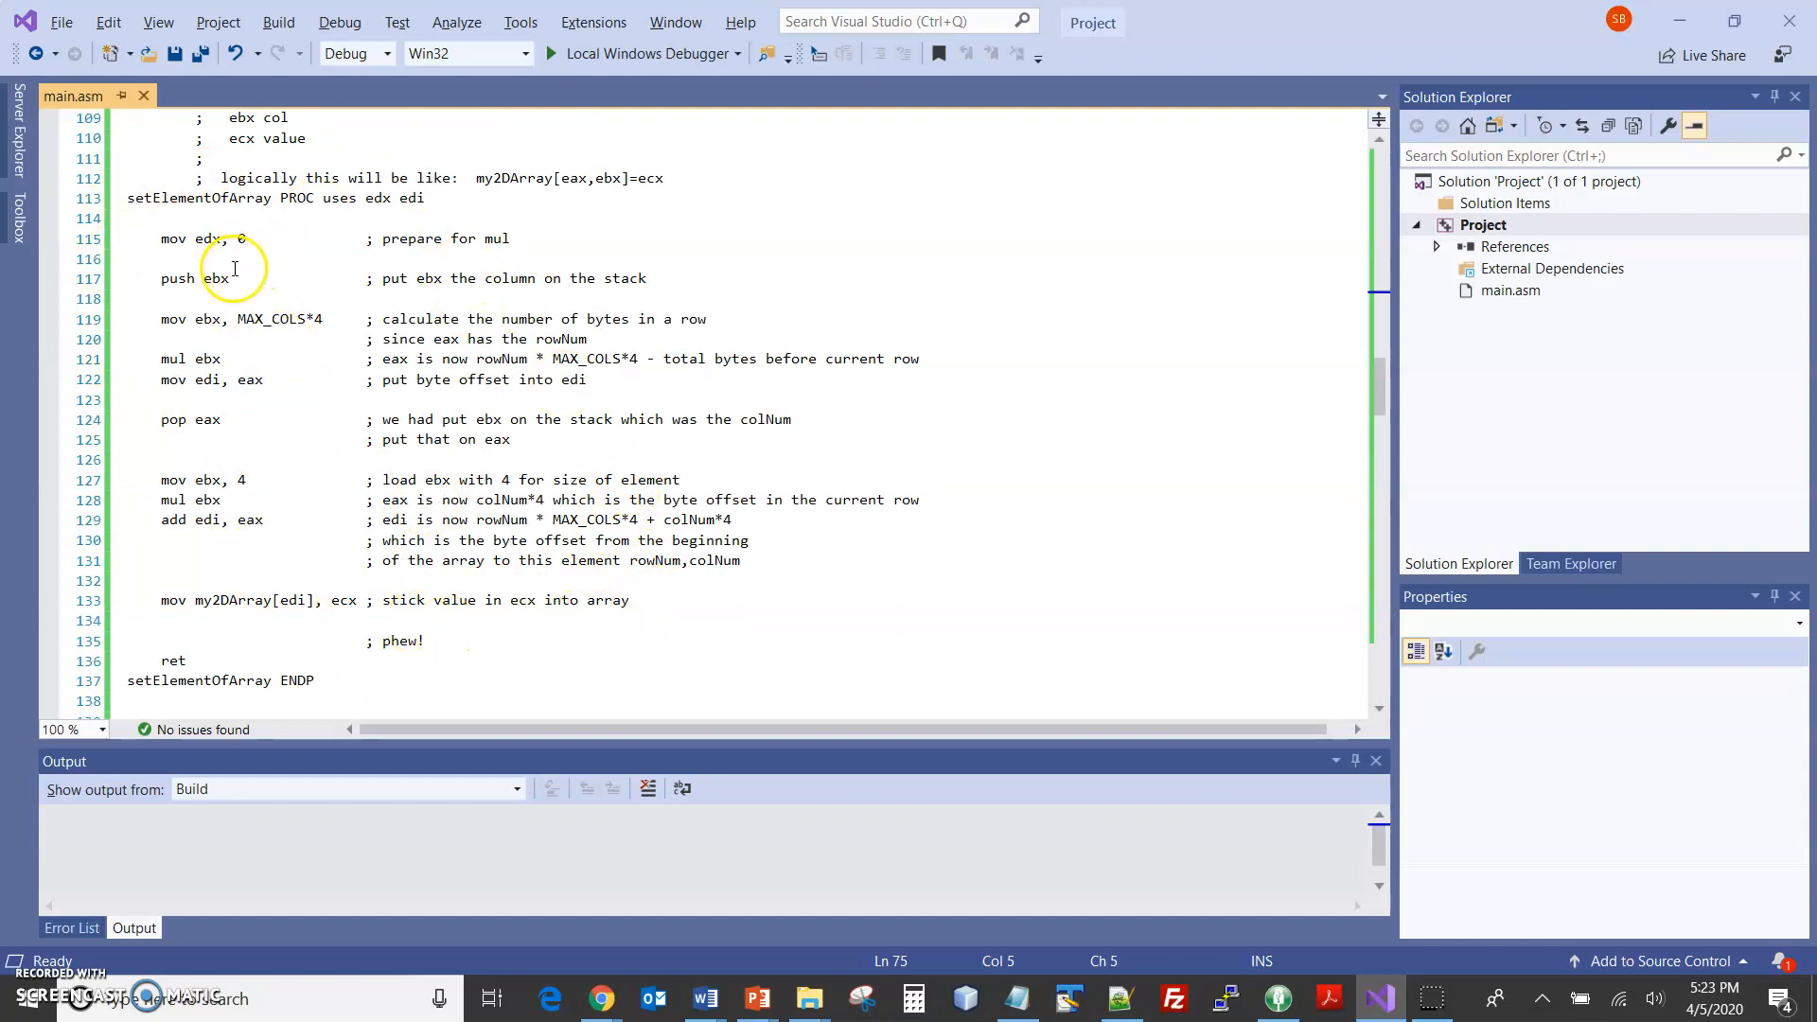
pyautogui.click(228, 279)
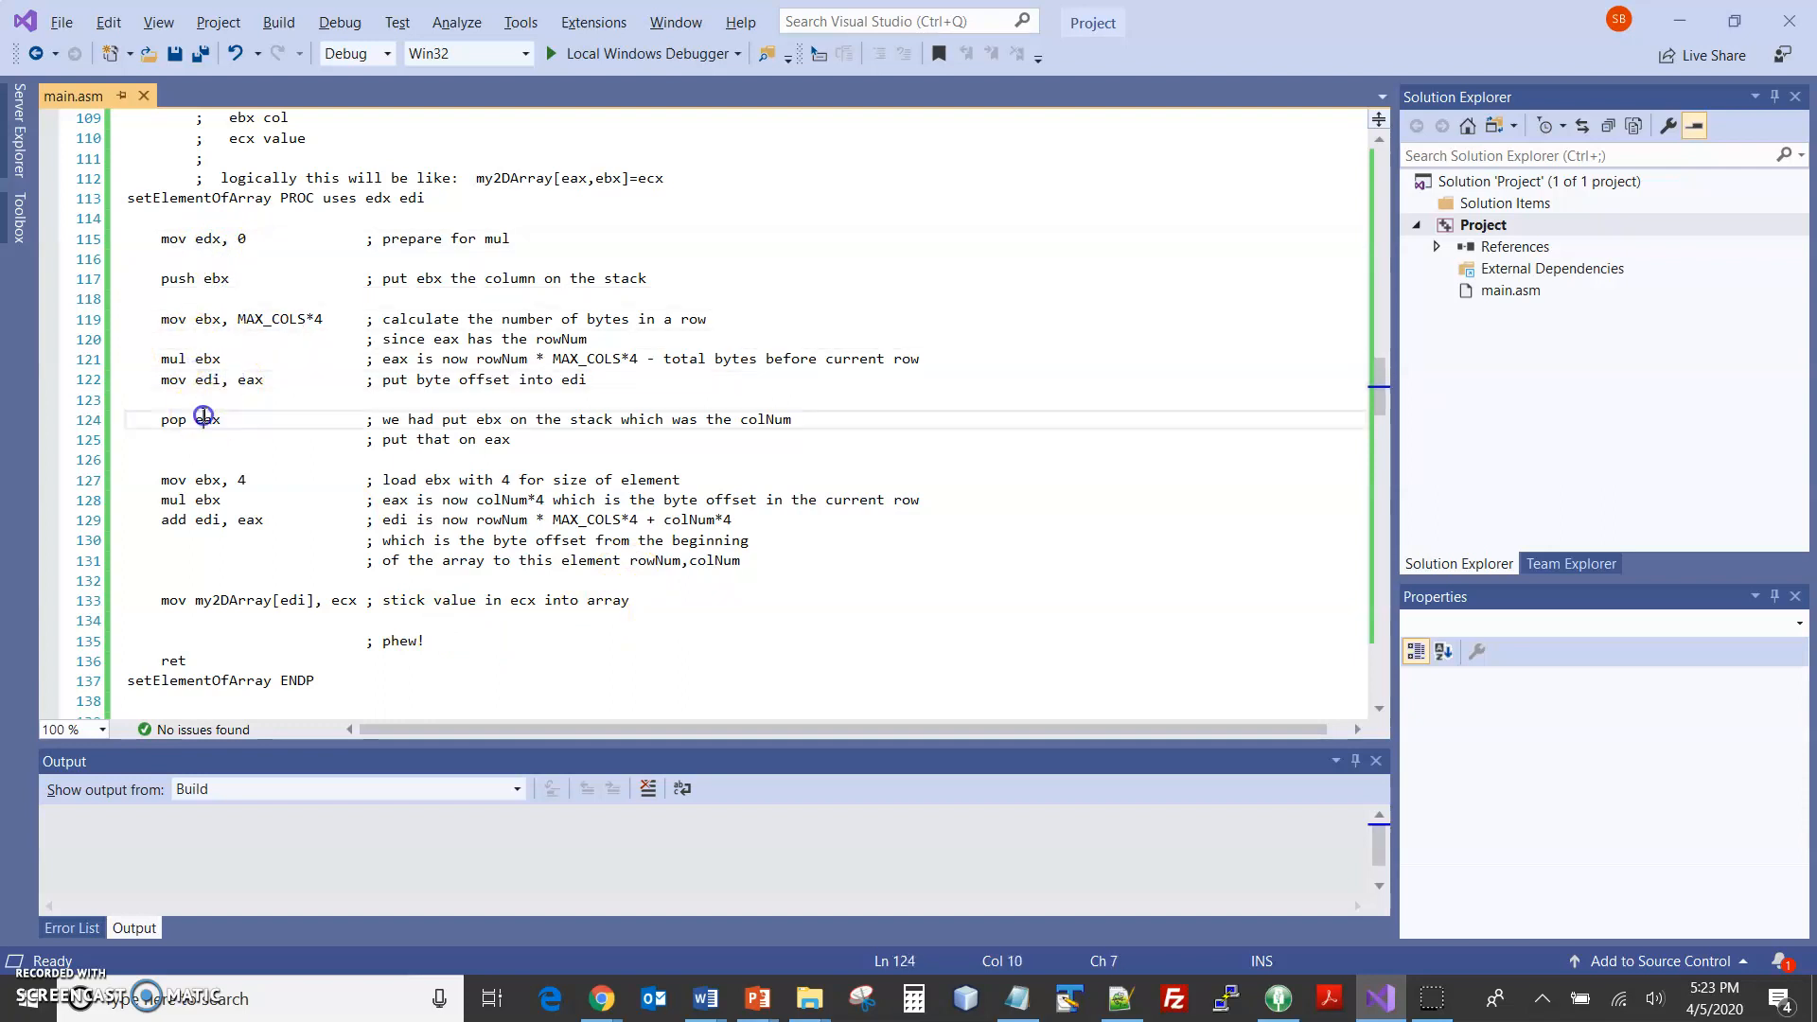
pyautogui.click(222, 519)
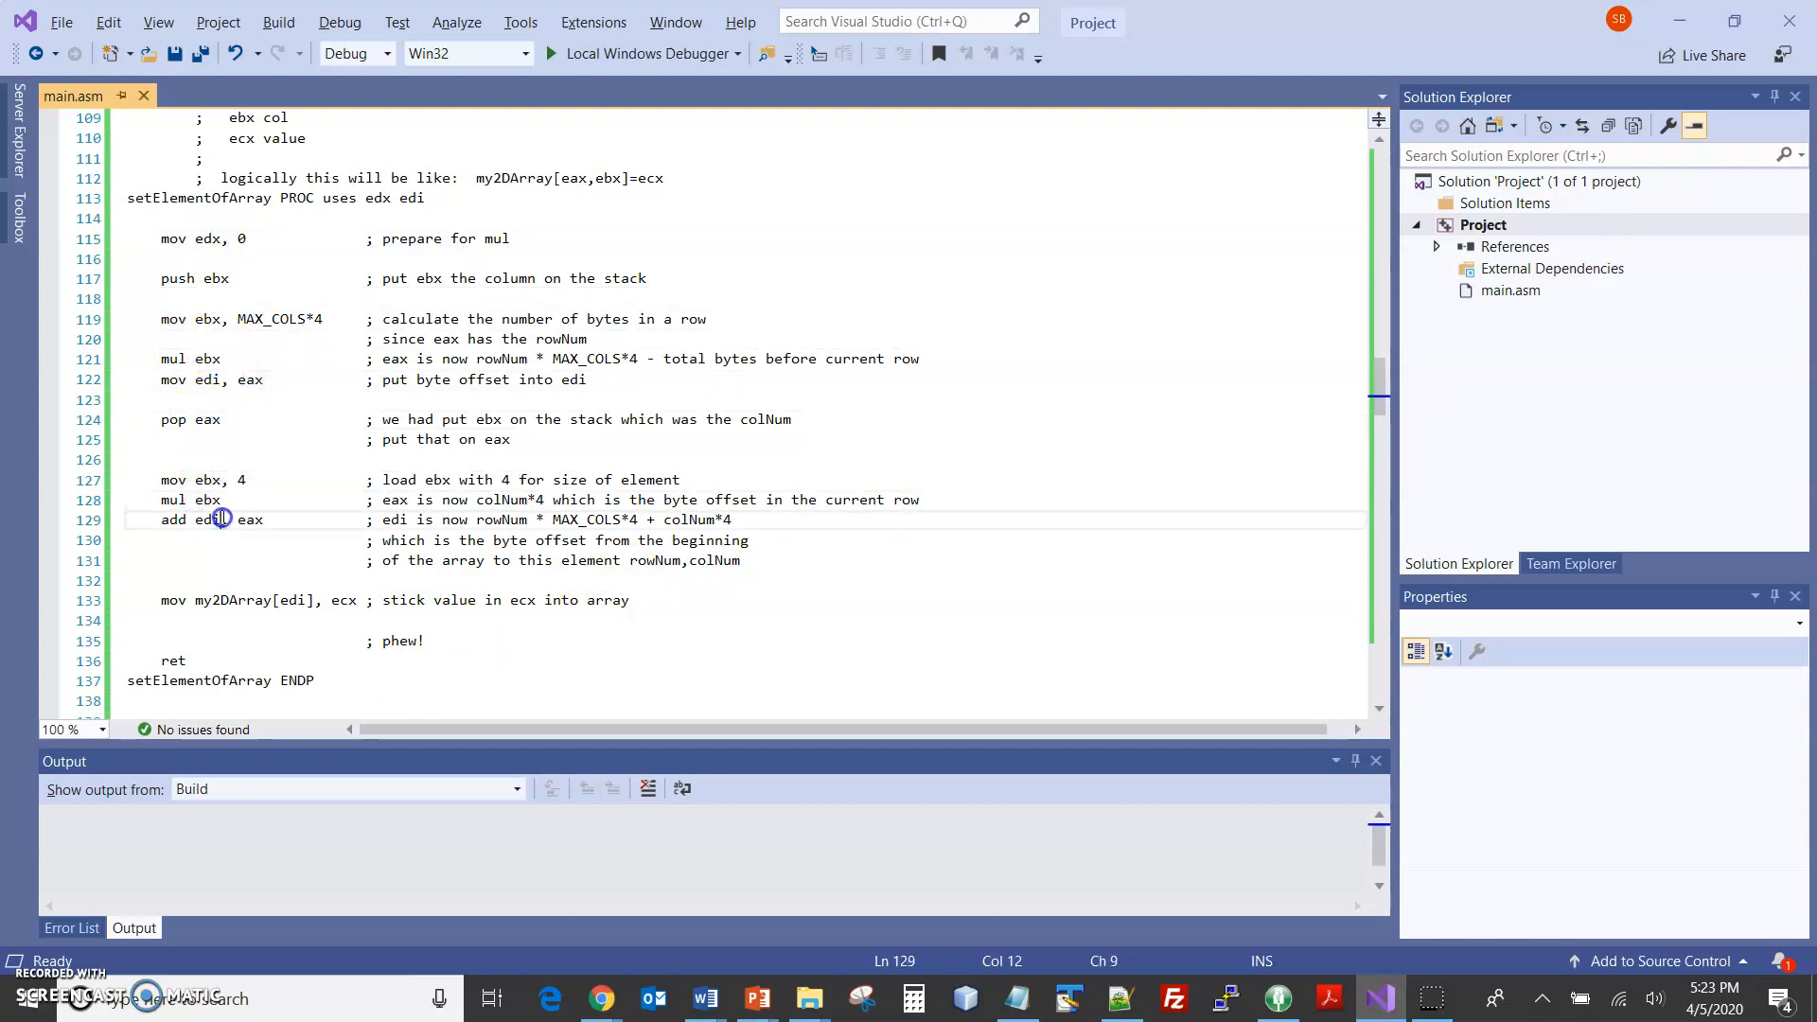
pyautogui.click(284, 600)
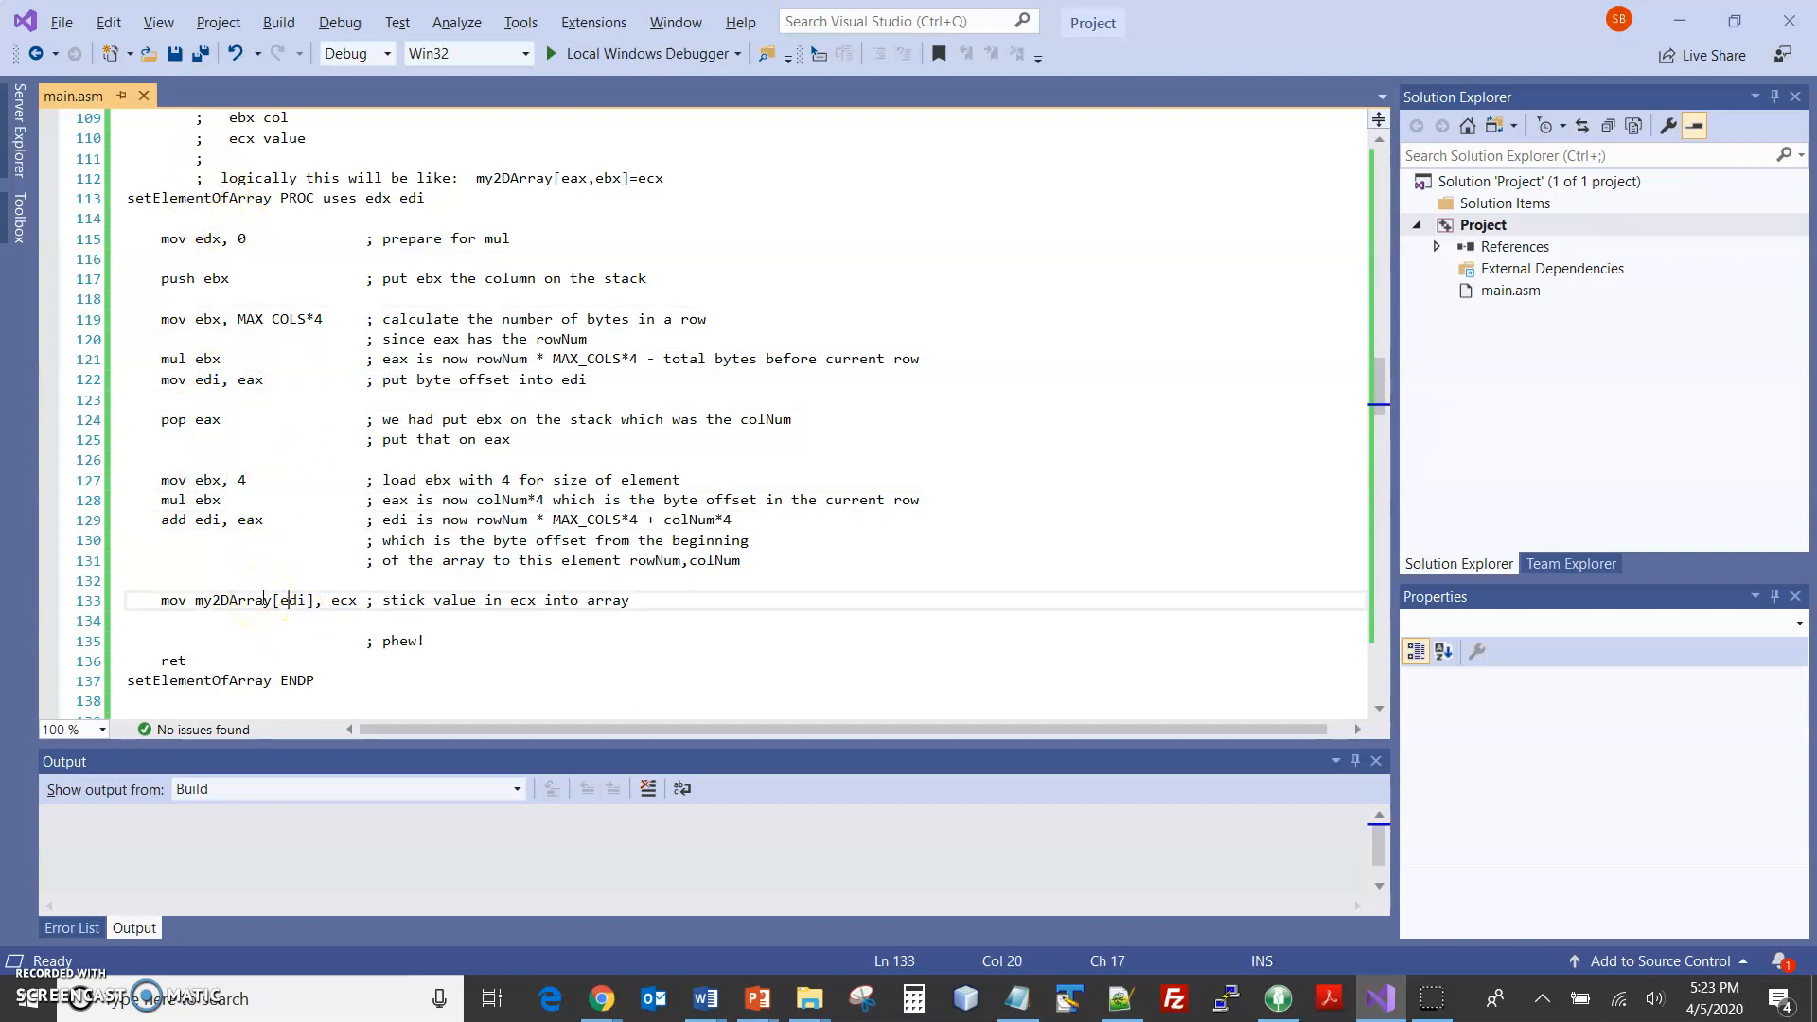
pyautogui.moveTo(213, 590)
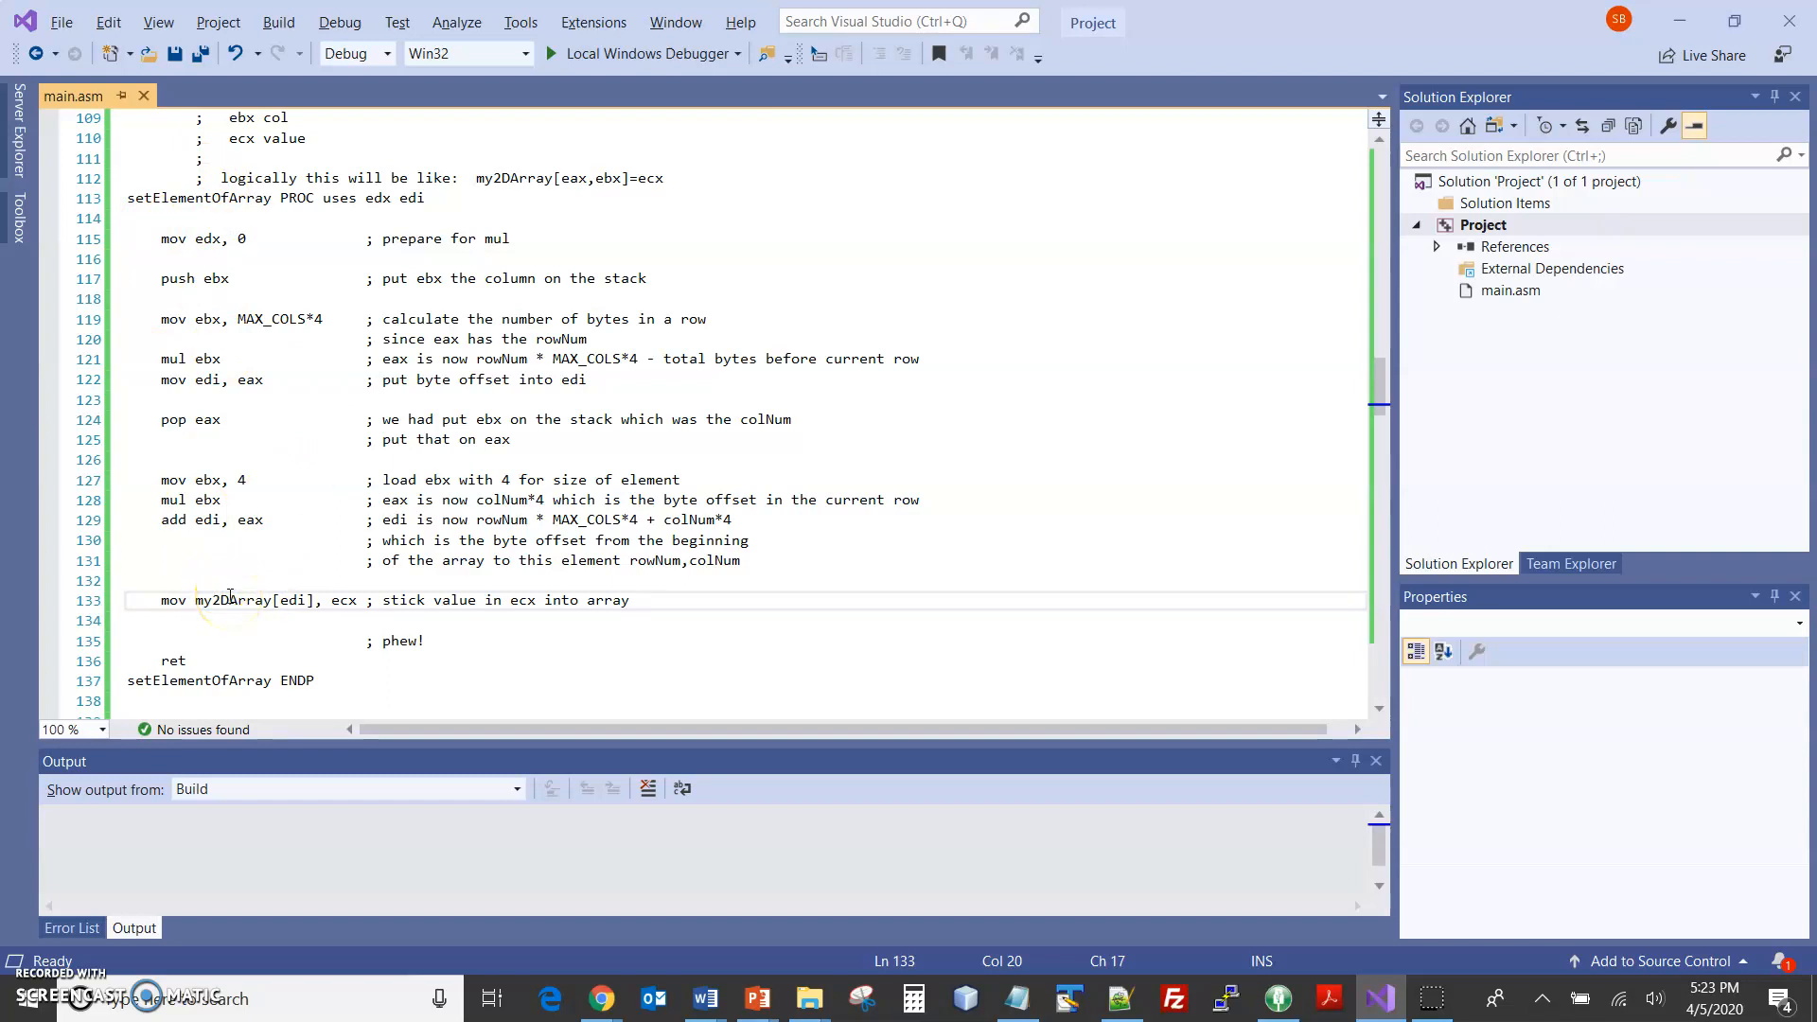
pyautogui.moveTo(239, 592)
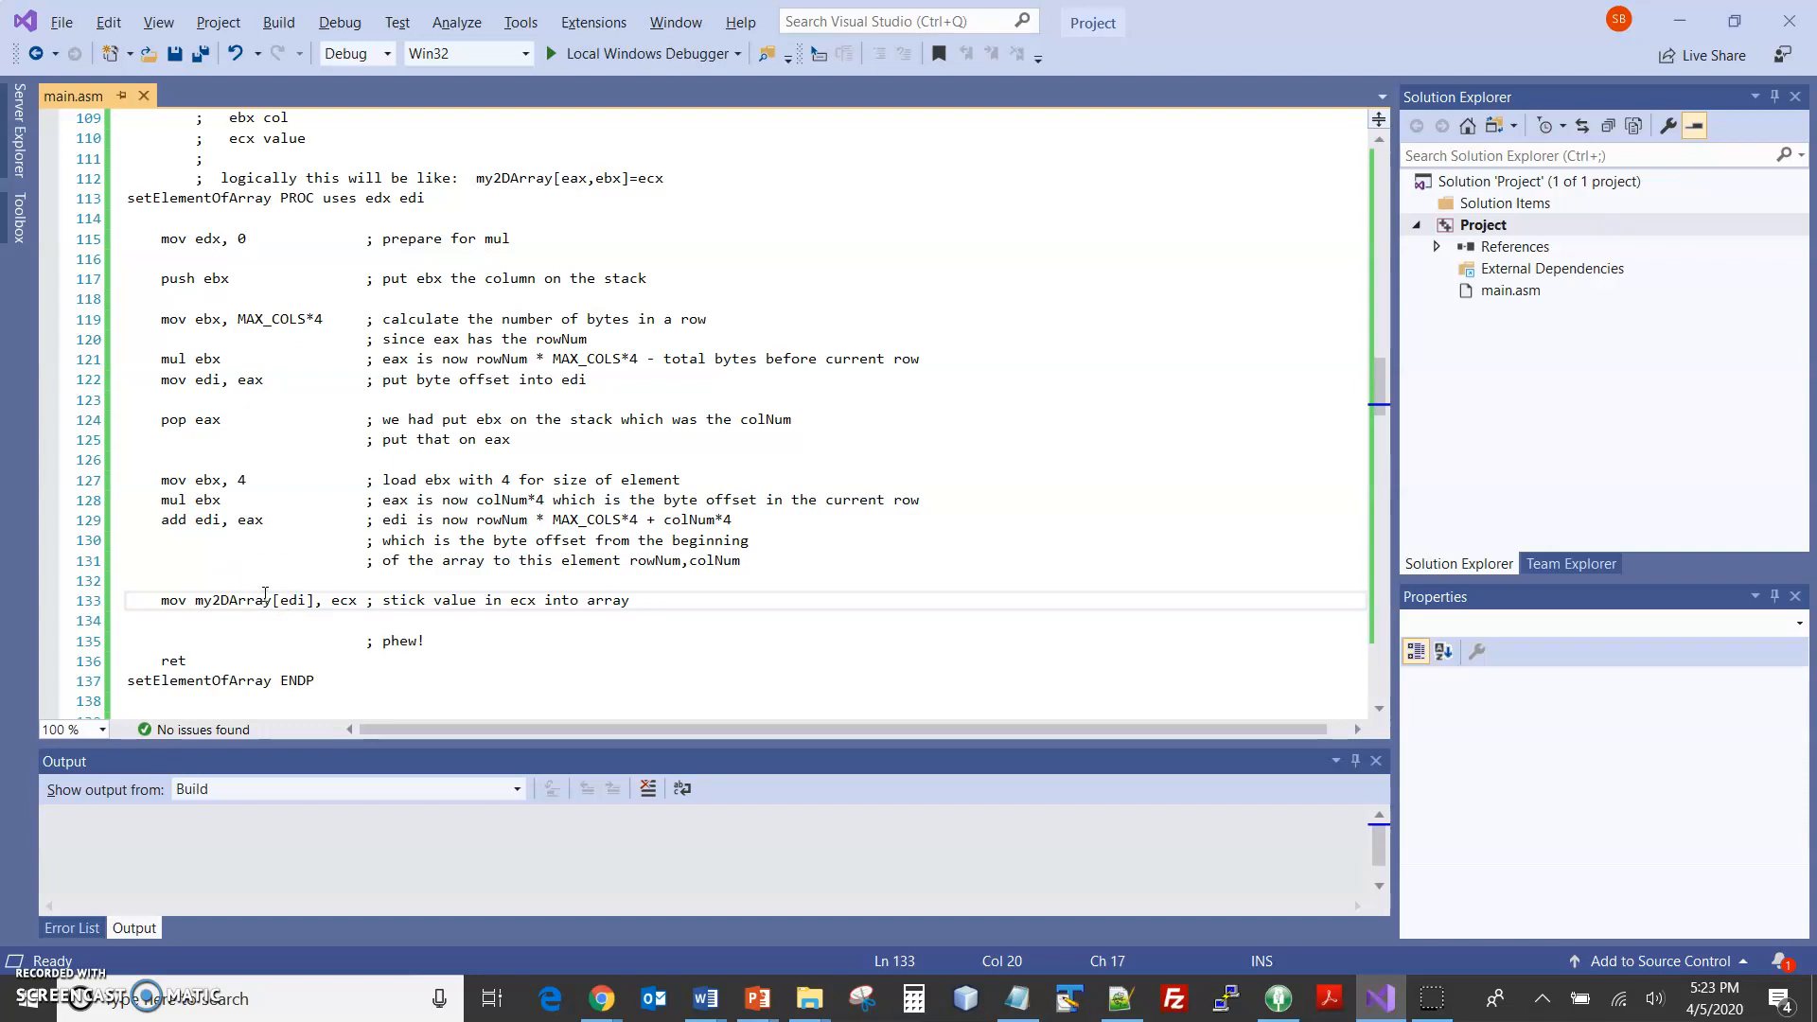
pyautogui.scroll(3)
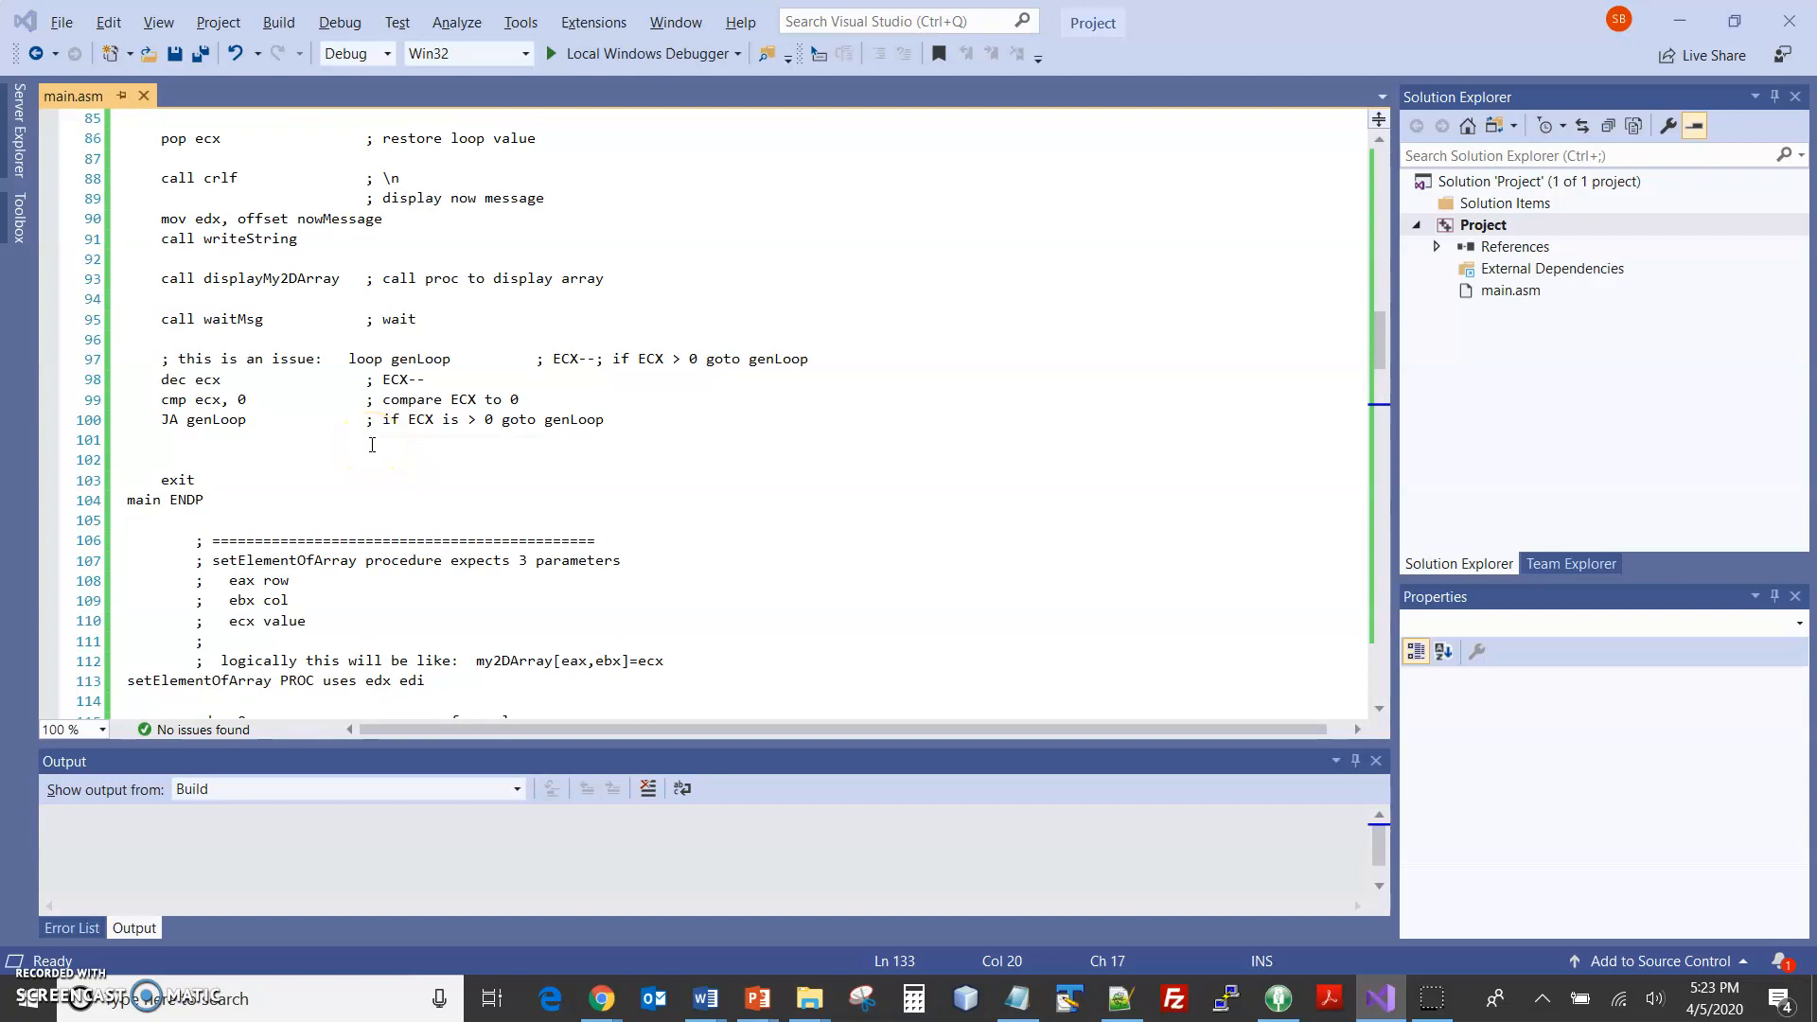
pyautogui.moveTo(1444, 877)
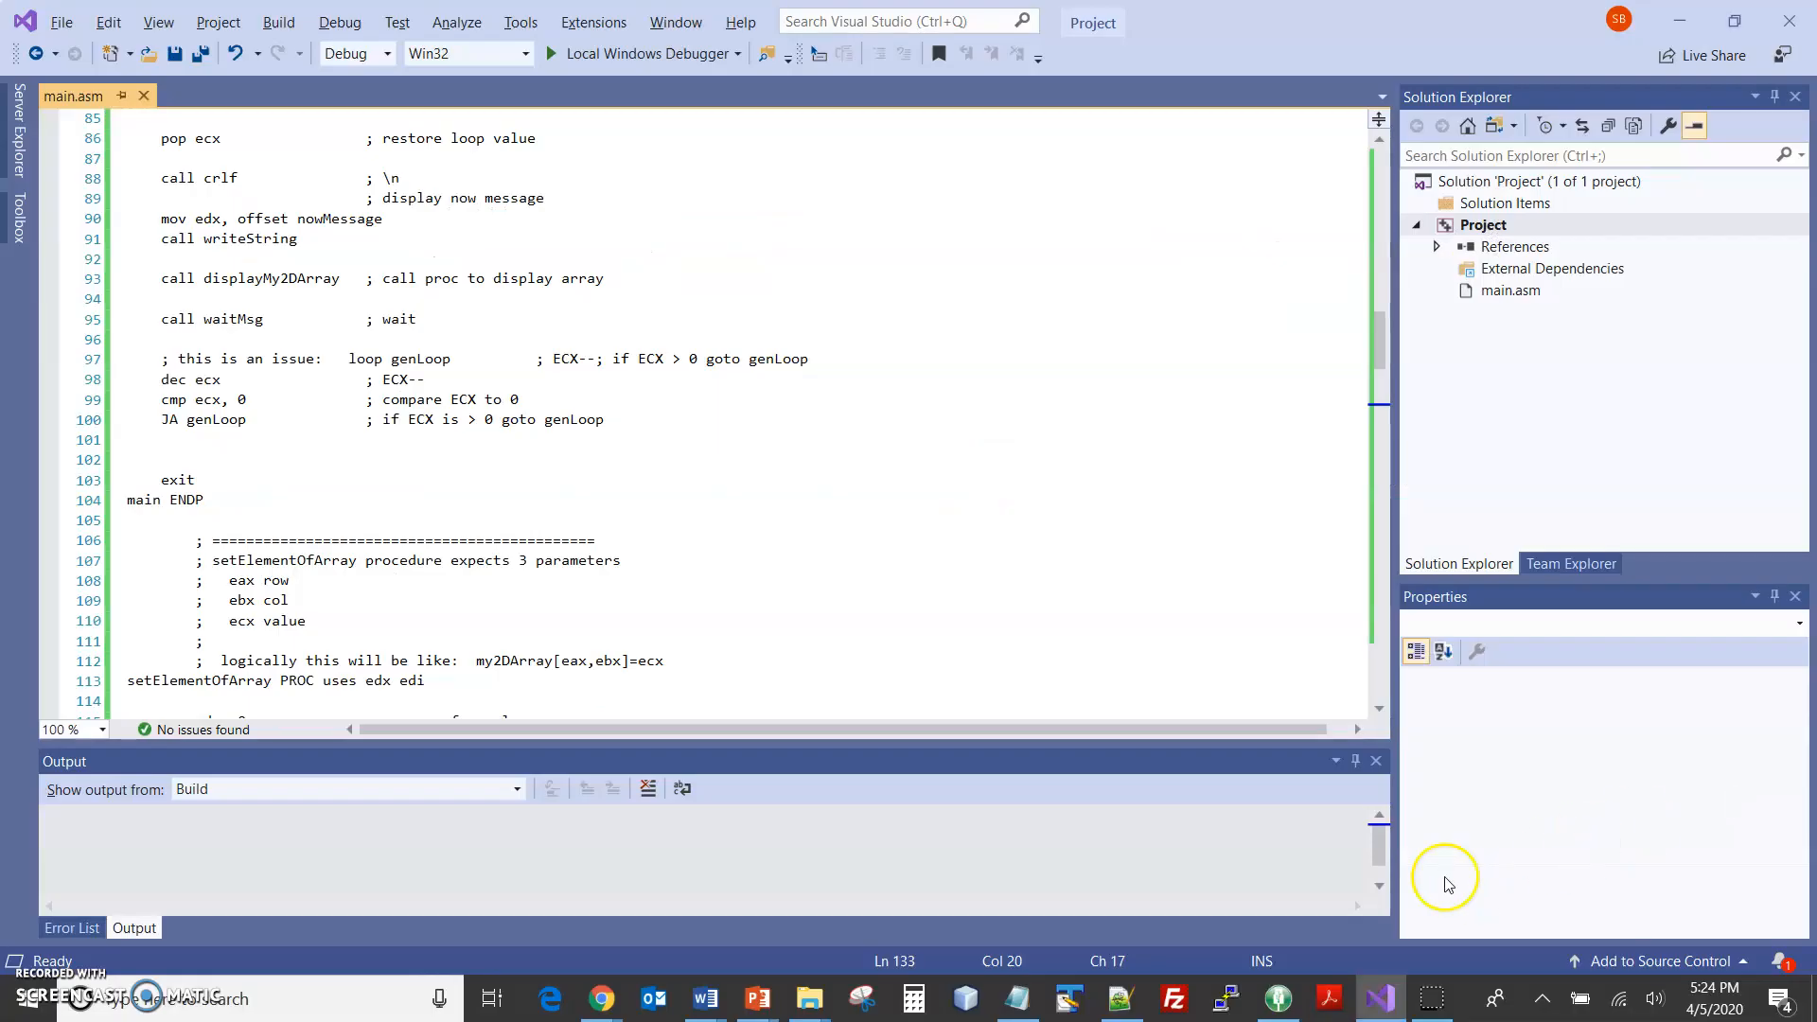
pyautogui.moveTo(72, 379)
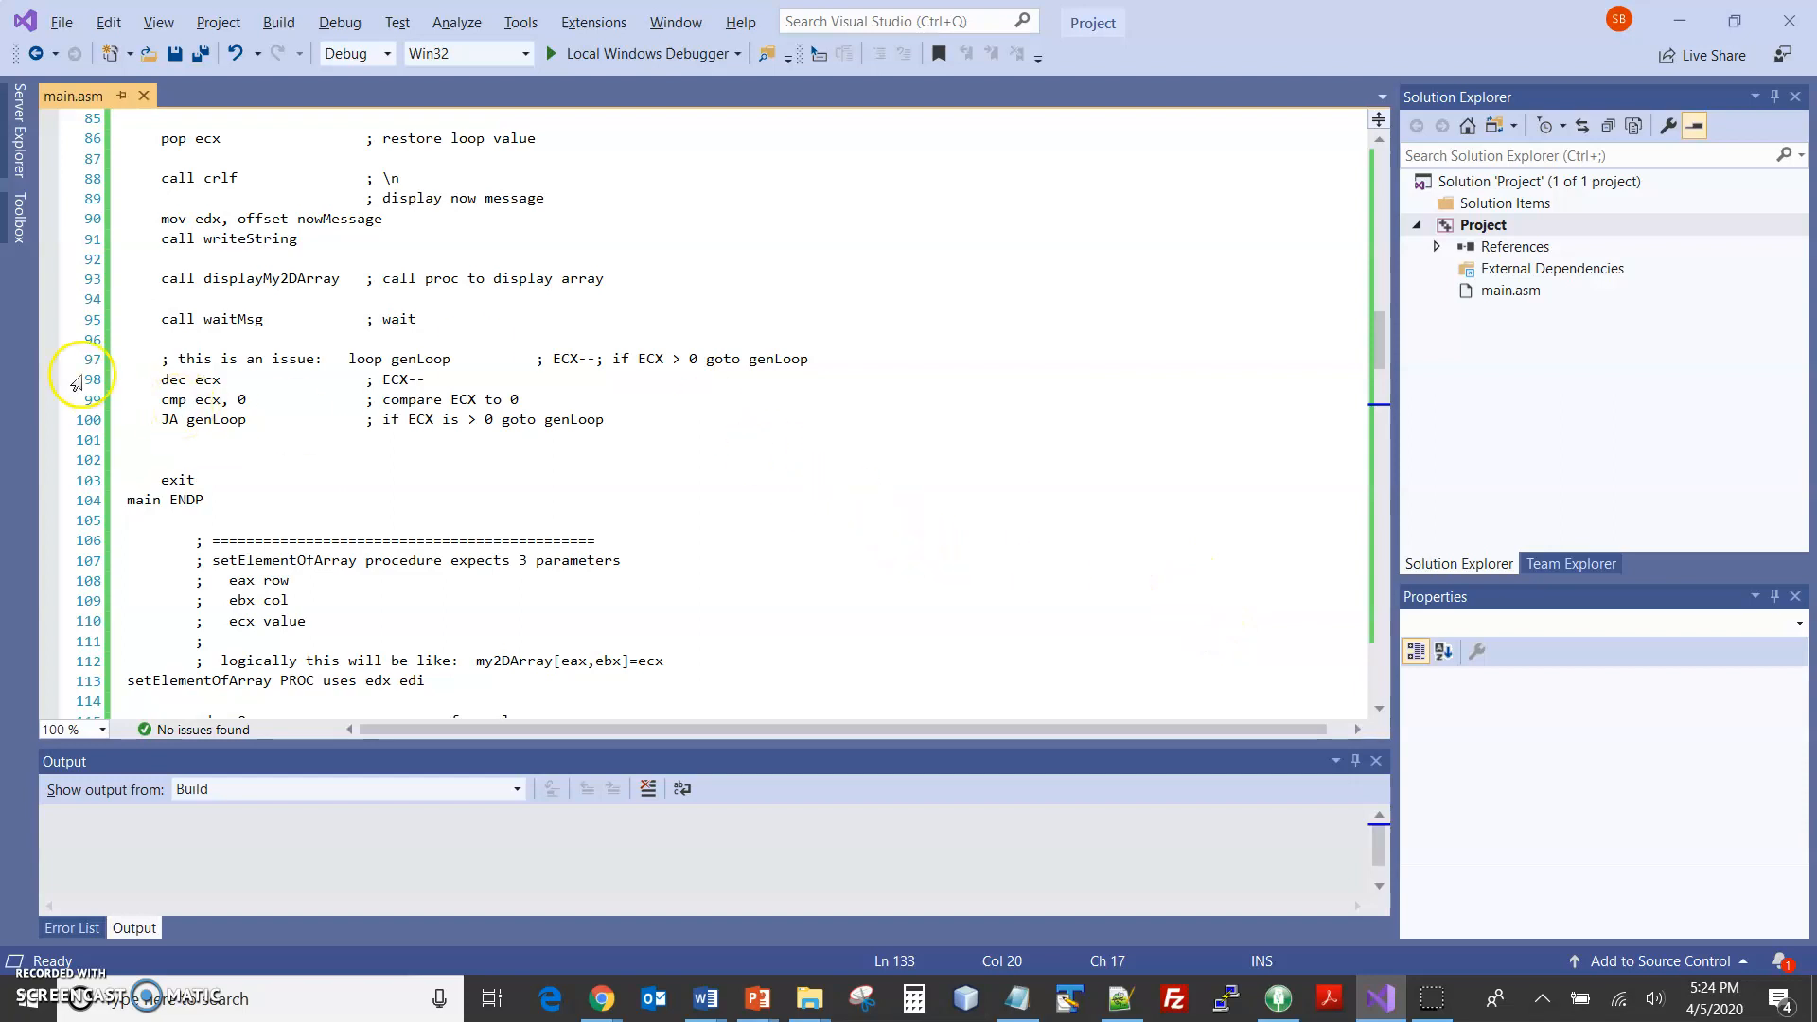
# - Uncomment loop genLoop on line 98, comment out dec/cmp/JA, and check the genLoop label
pyautogui.click(347, 357)
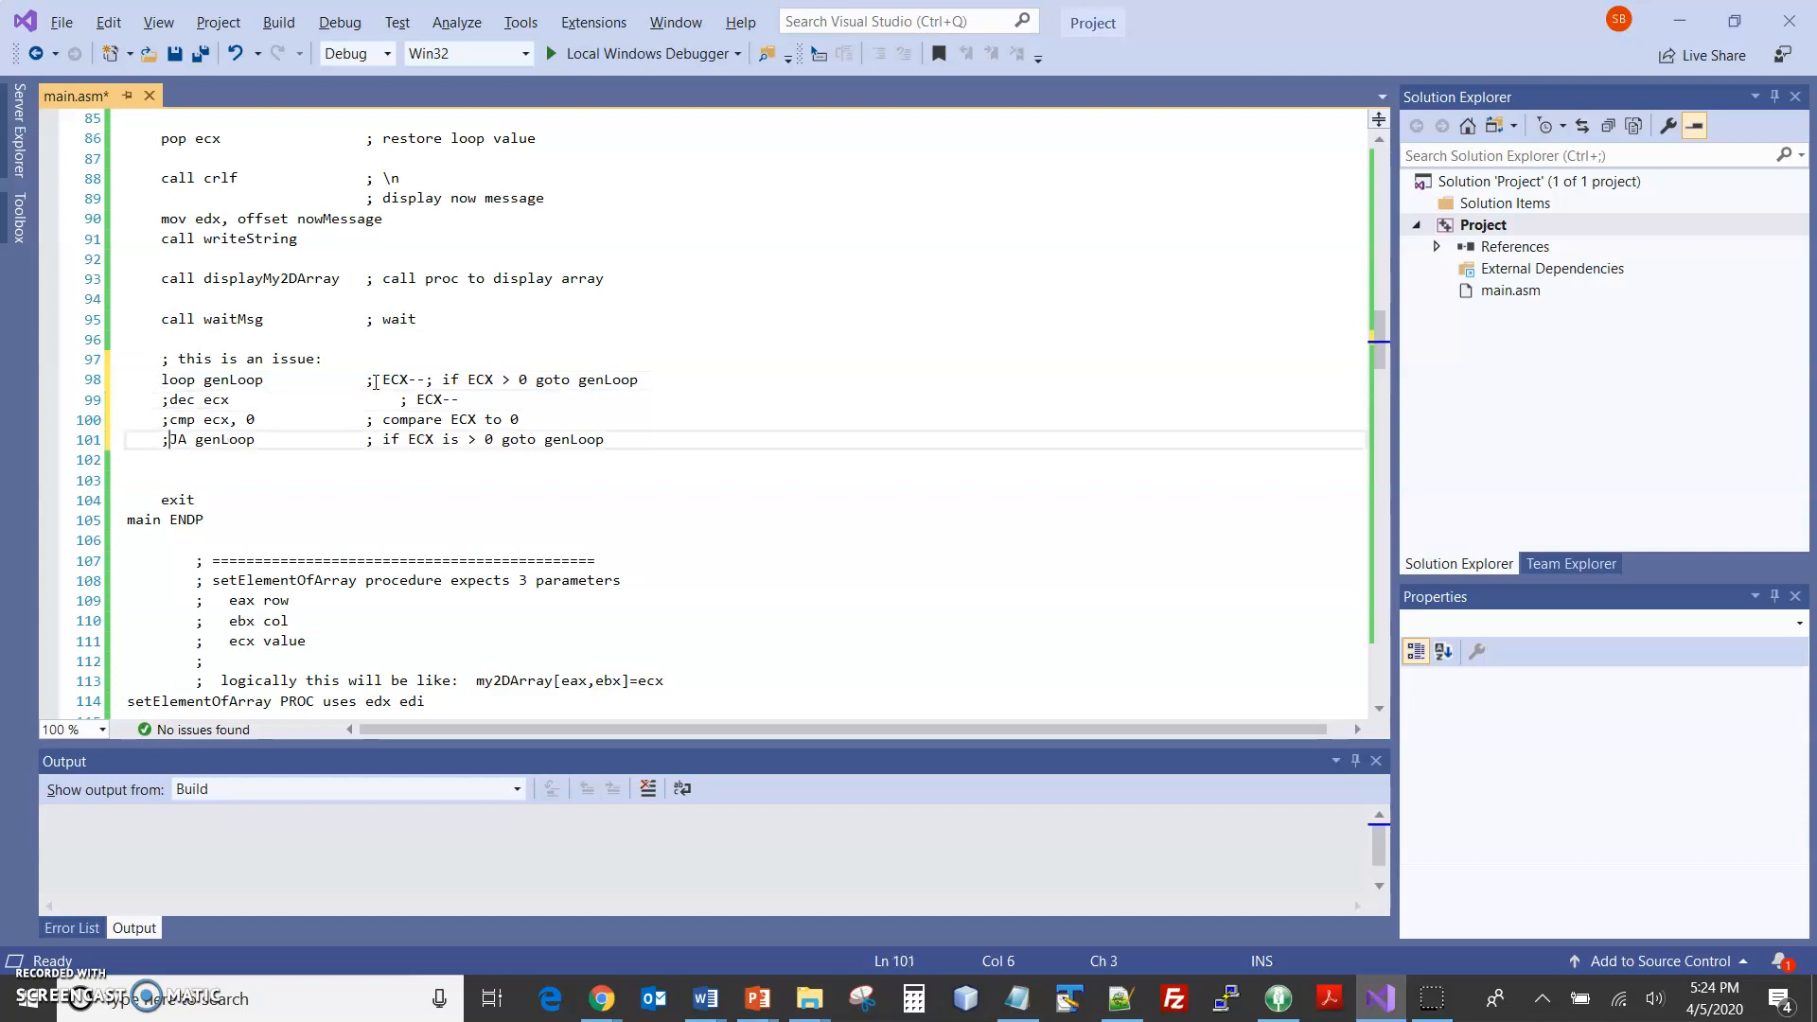
pyautogui.click(161, 357)
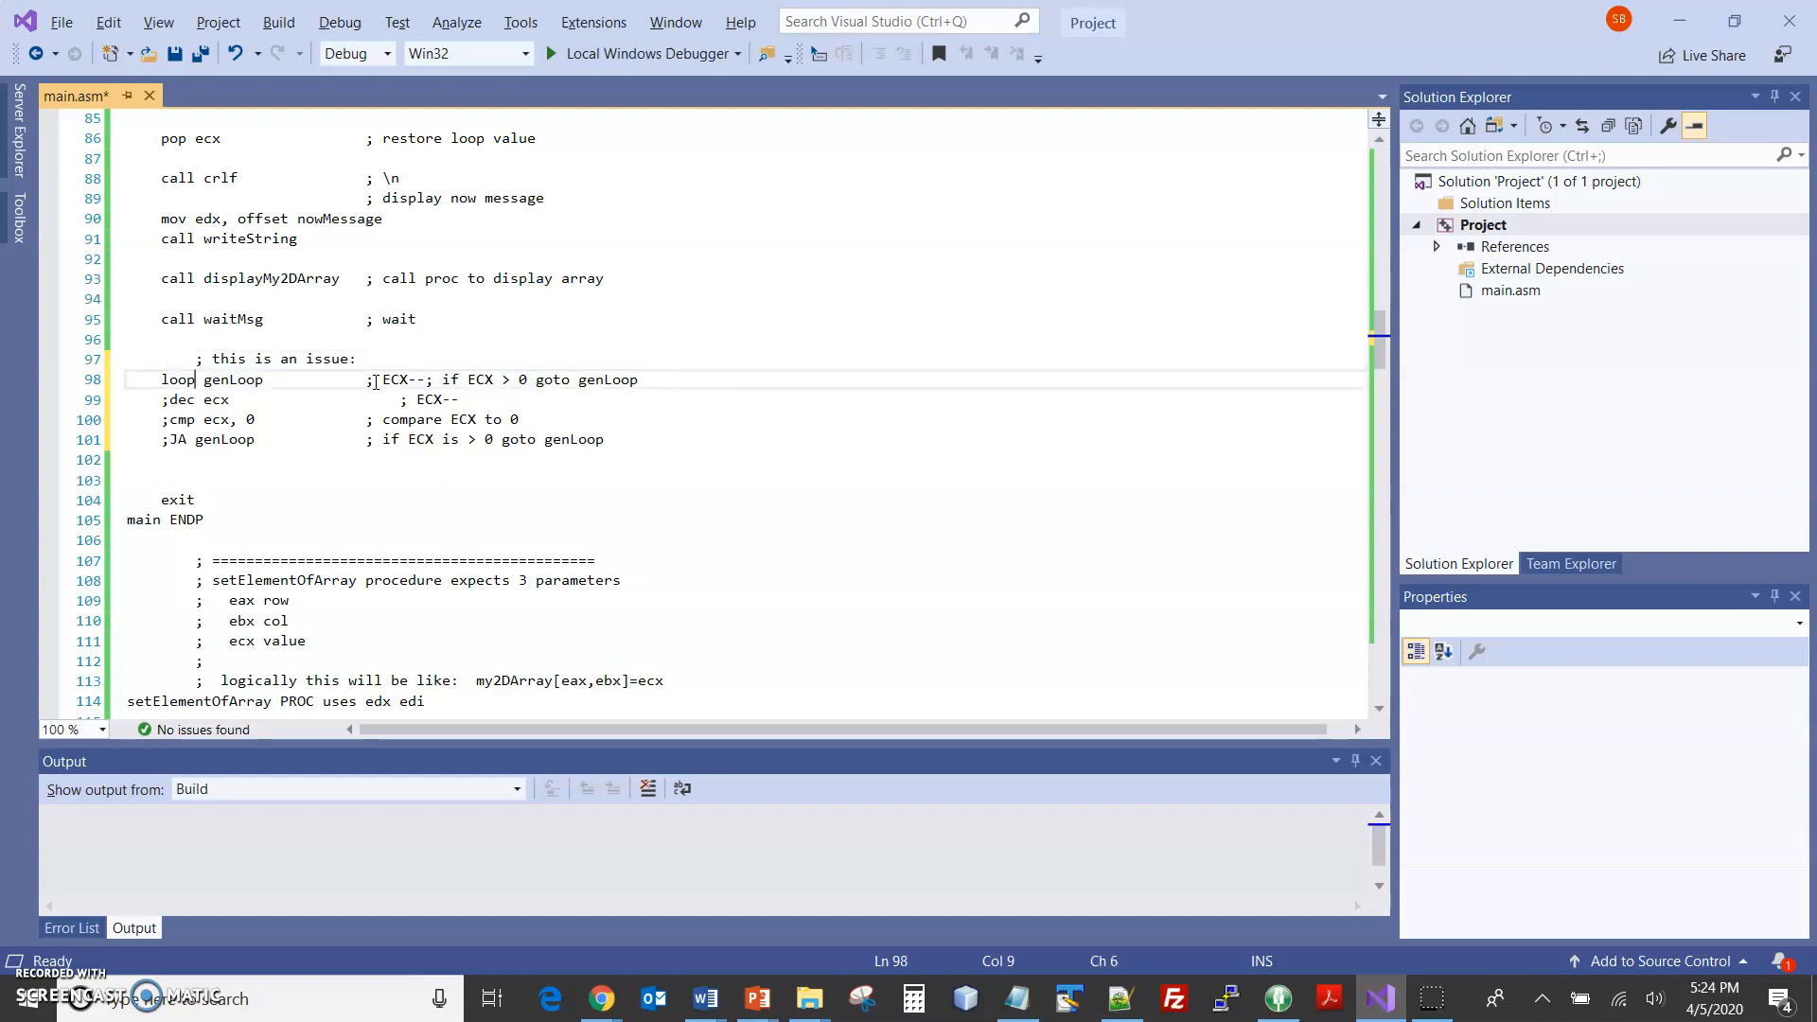
pyautogui.scroll(3)
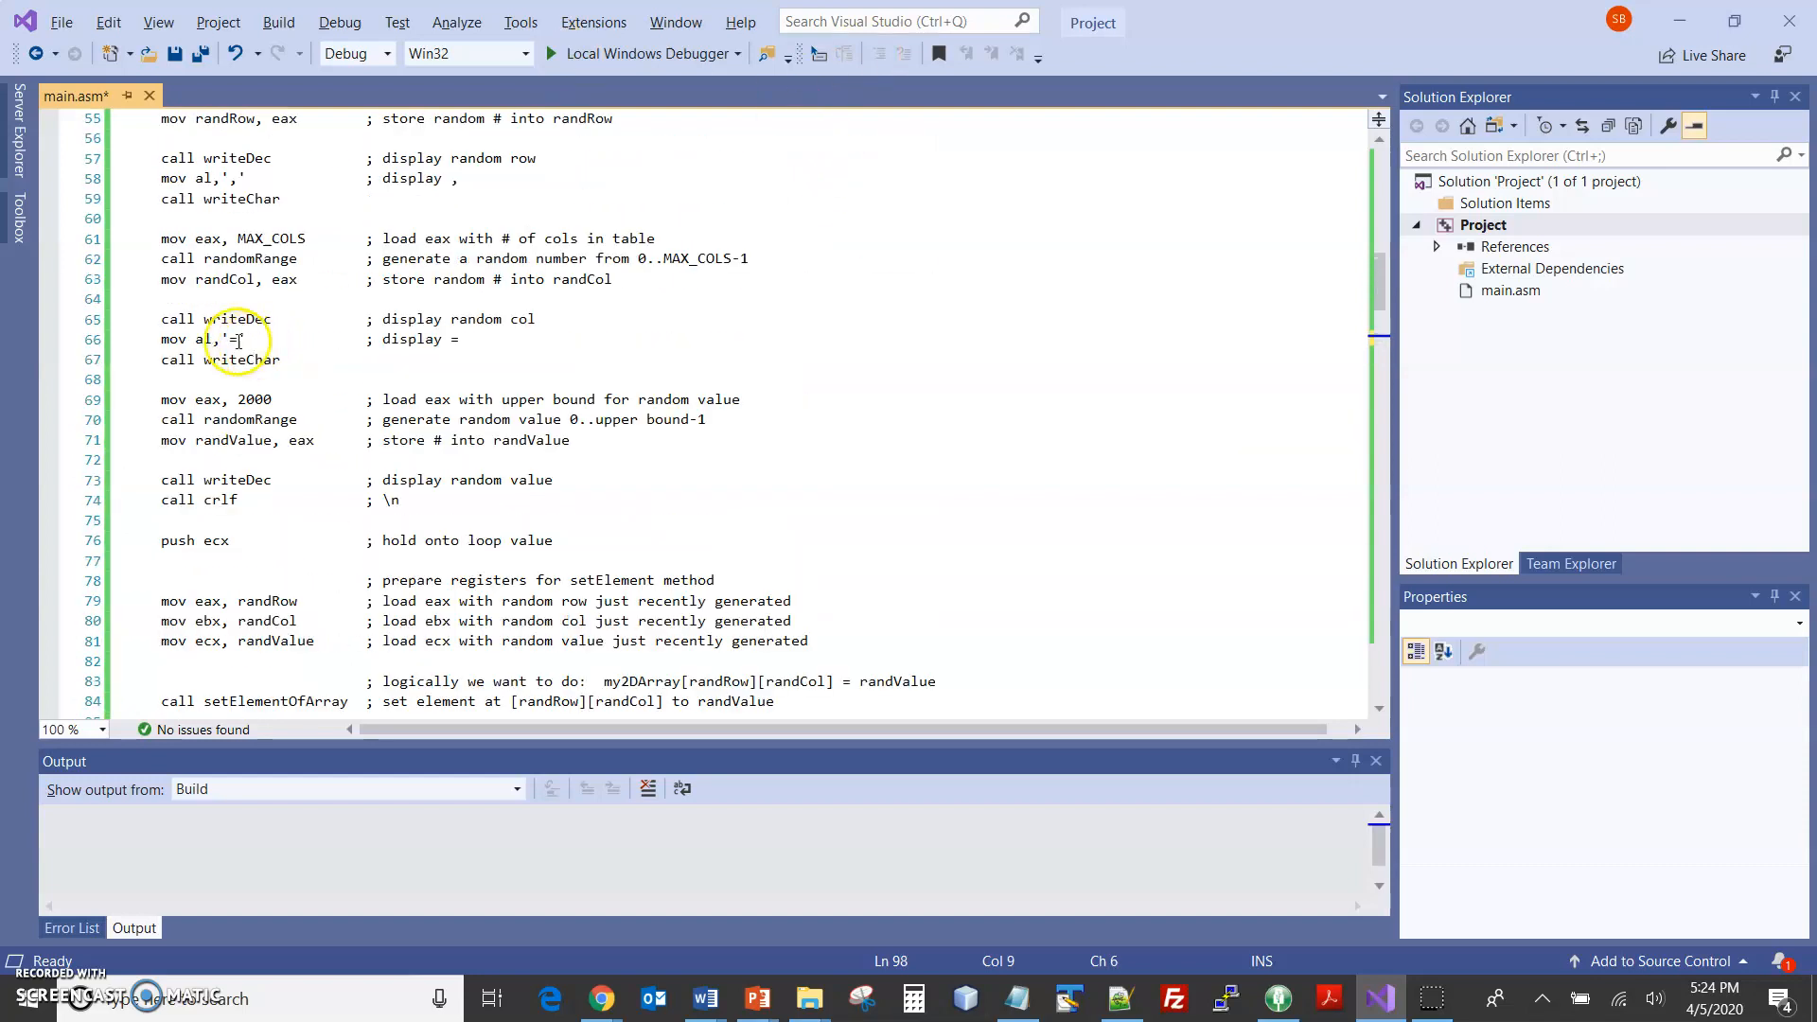
pyautogui.scroll(3)
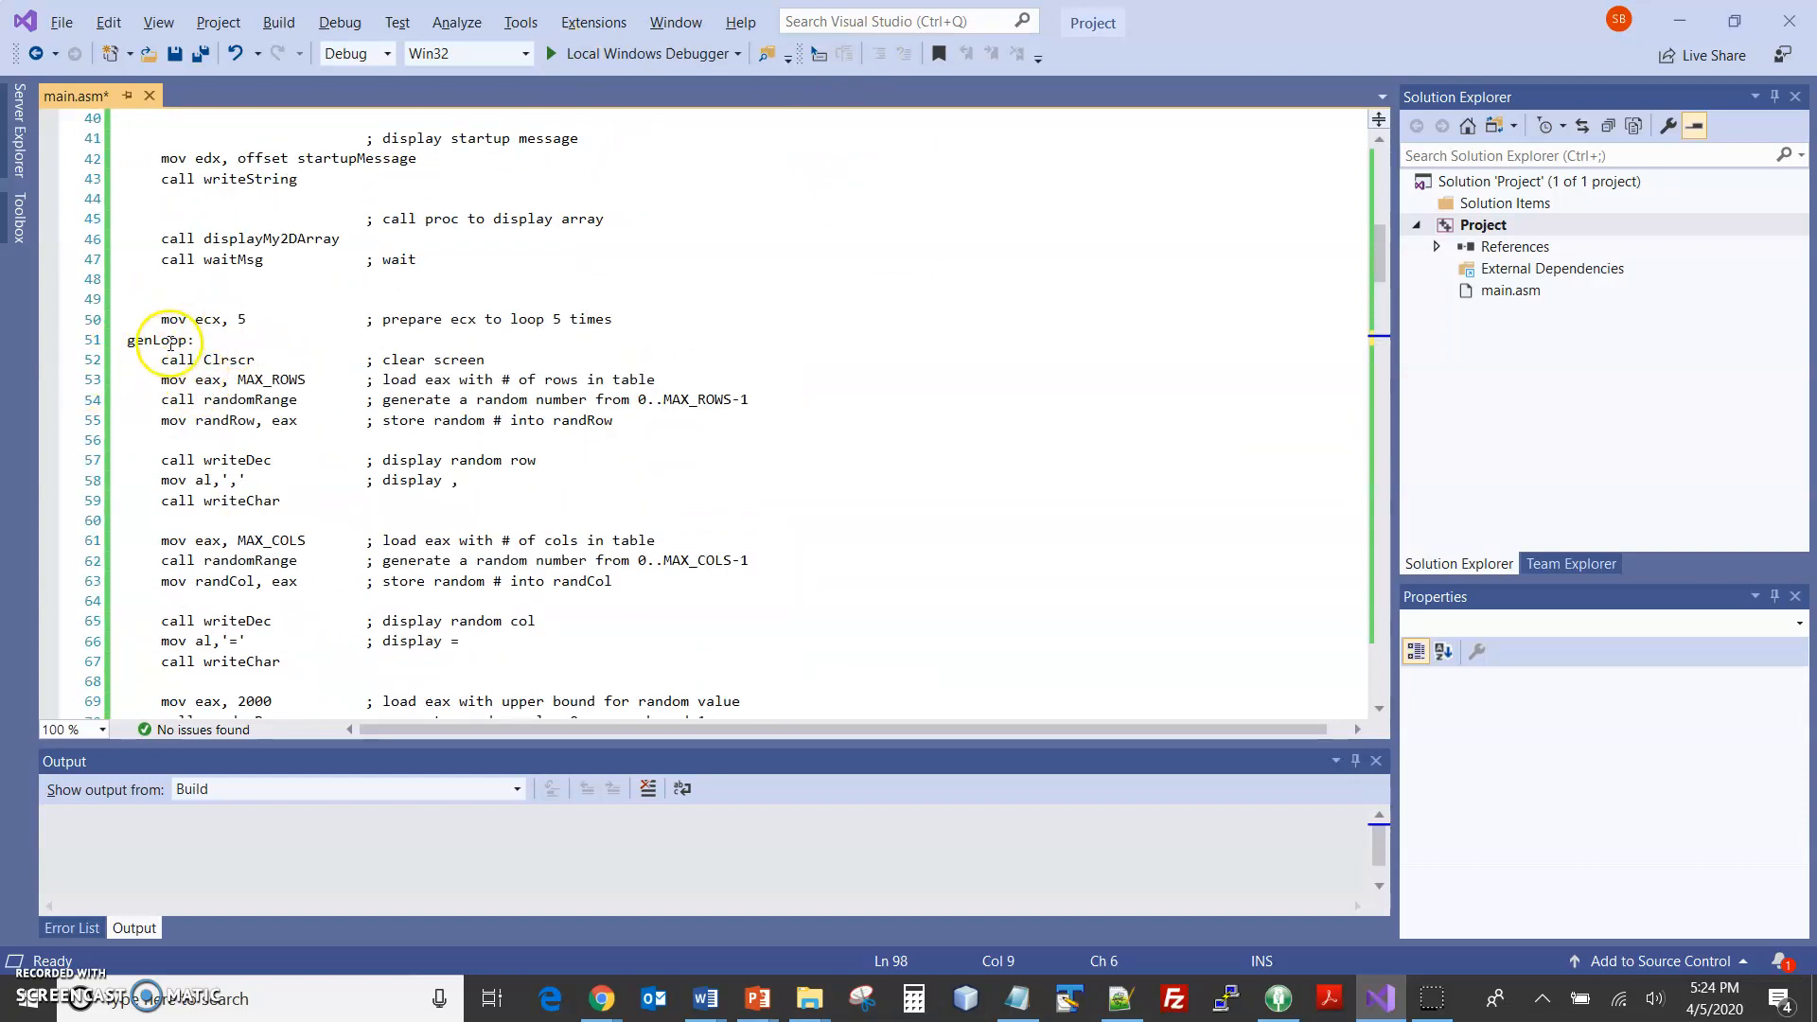
pyautogui.scroll(-3)
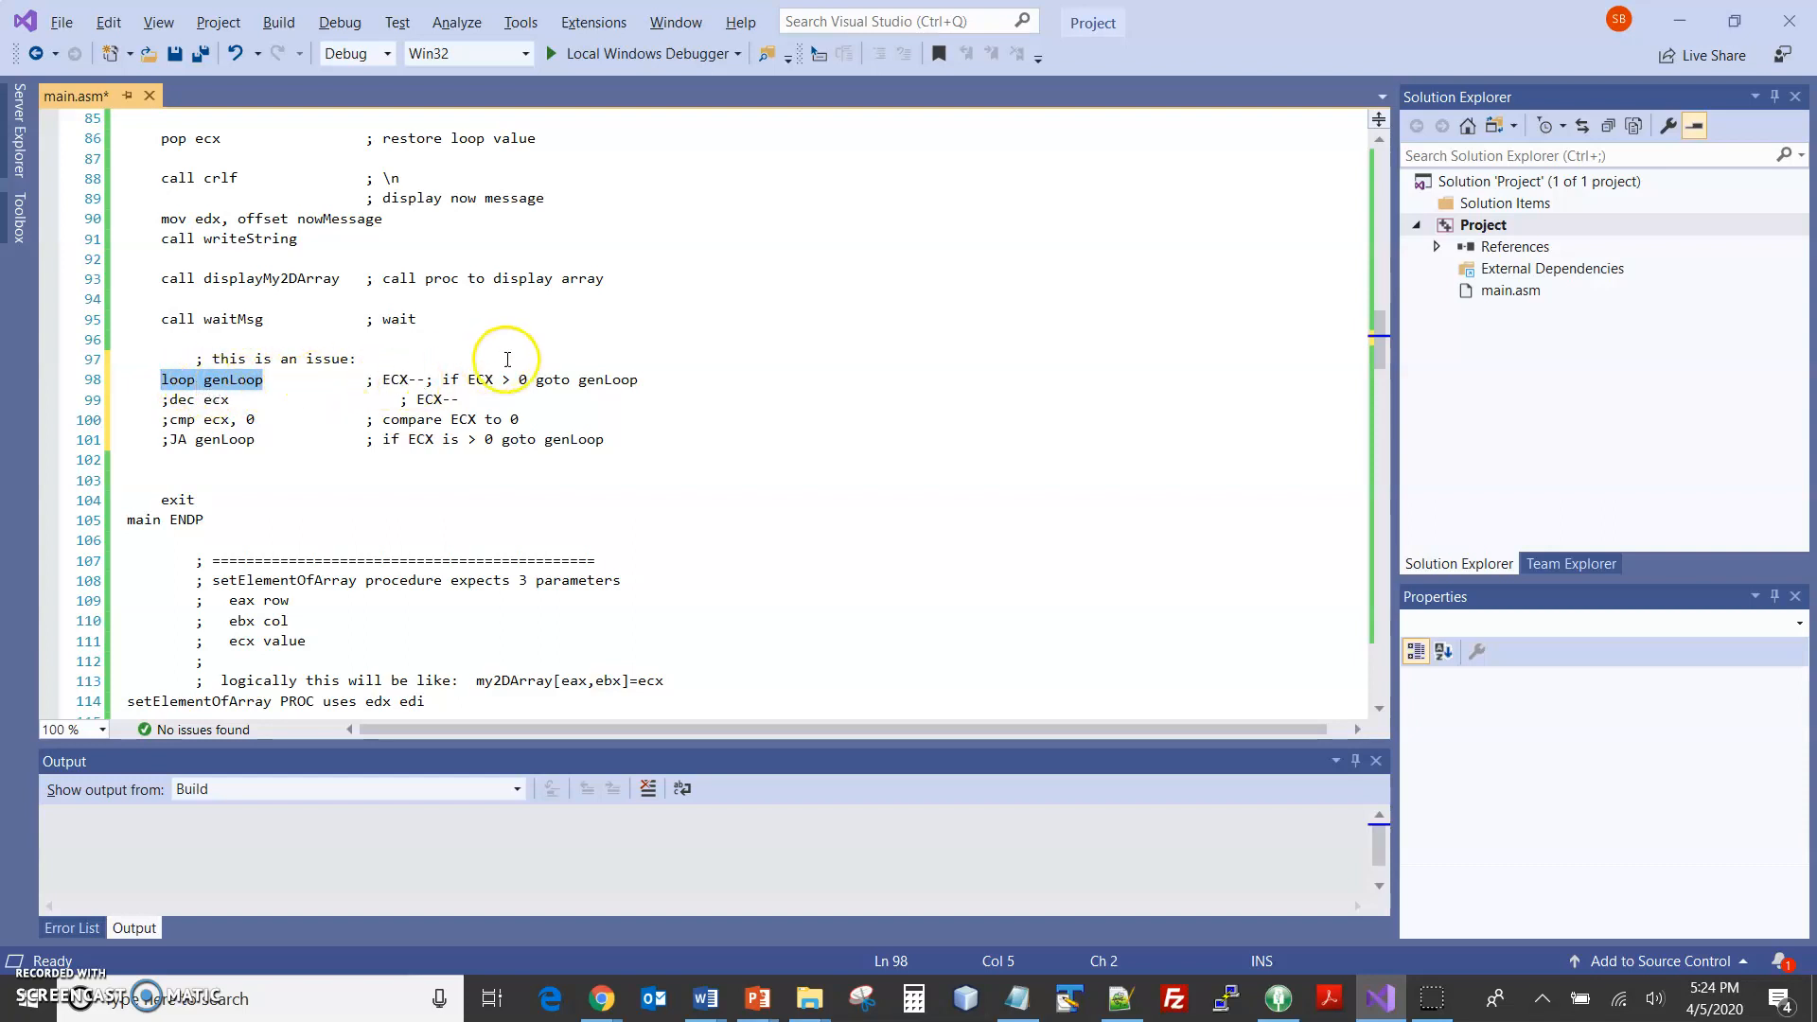
# - Build the solution and show error A2075, jump destination too far, on line 98
pyautogui.click(263, 379)
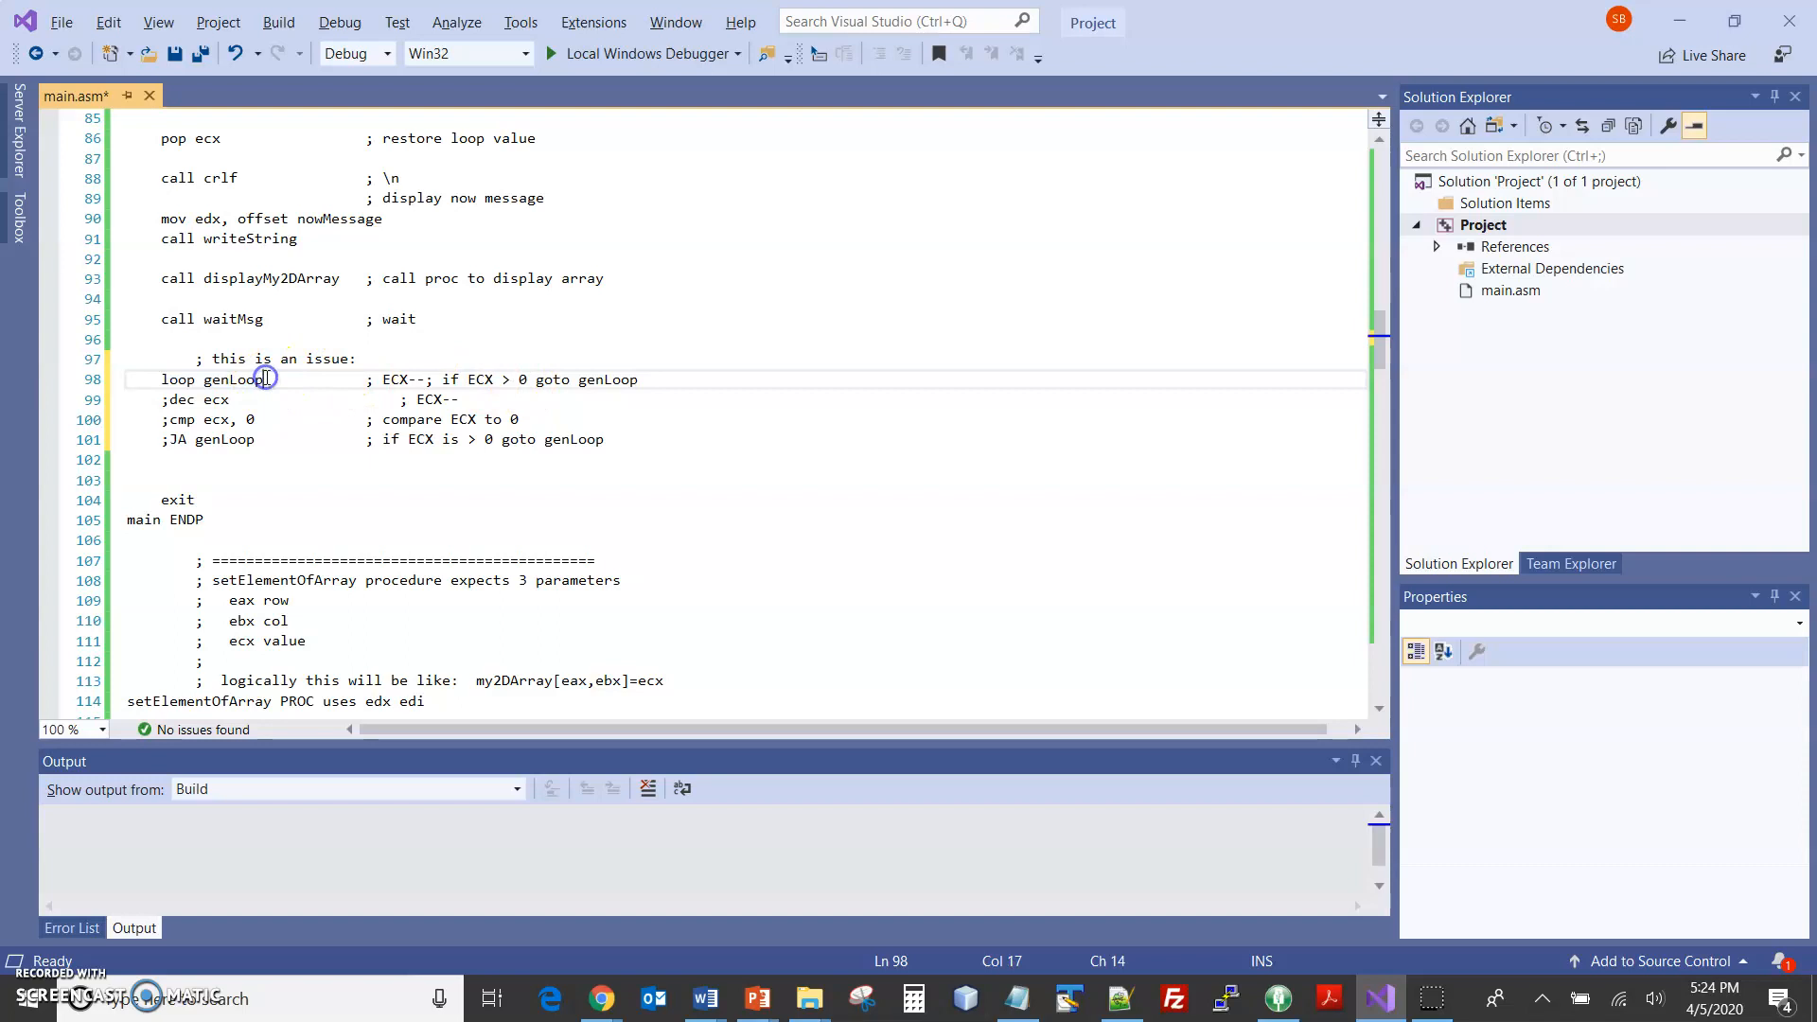
pyautogui.click(232, 379)
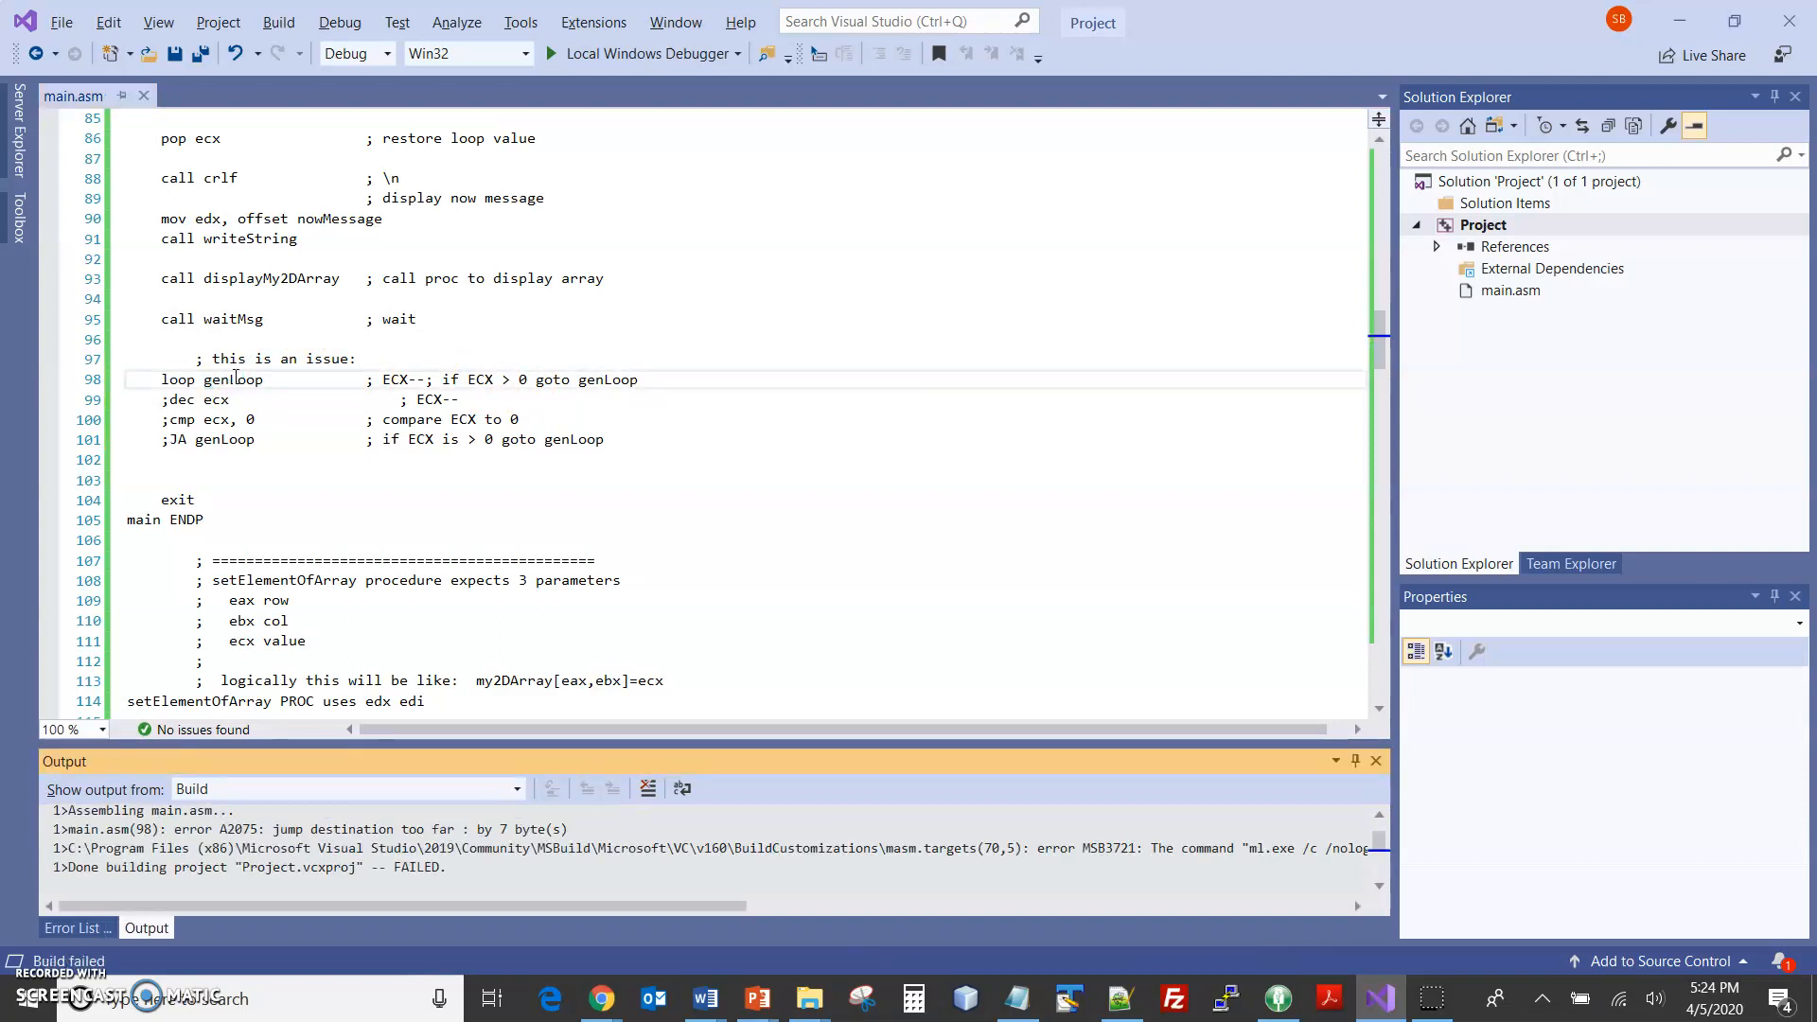
pyautogui.click(71, 927)
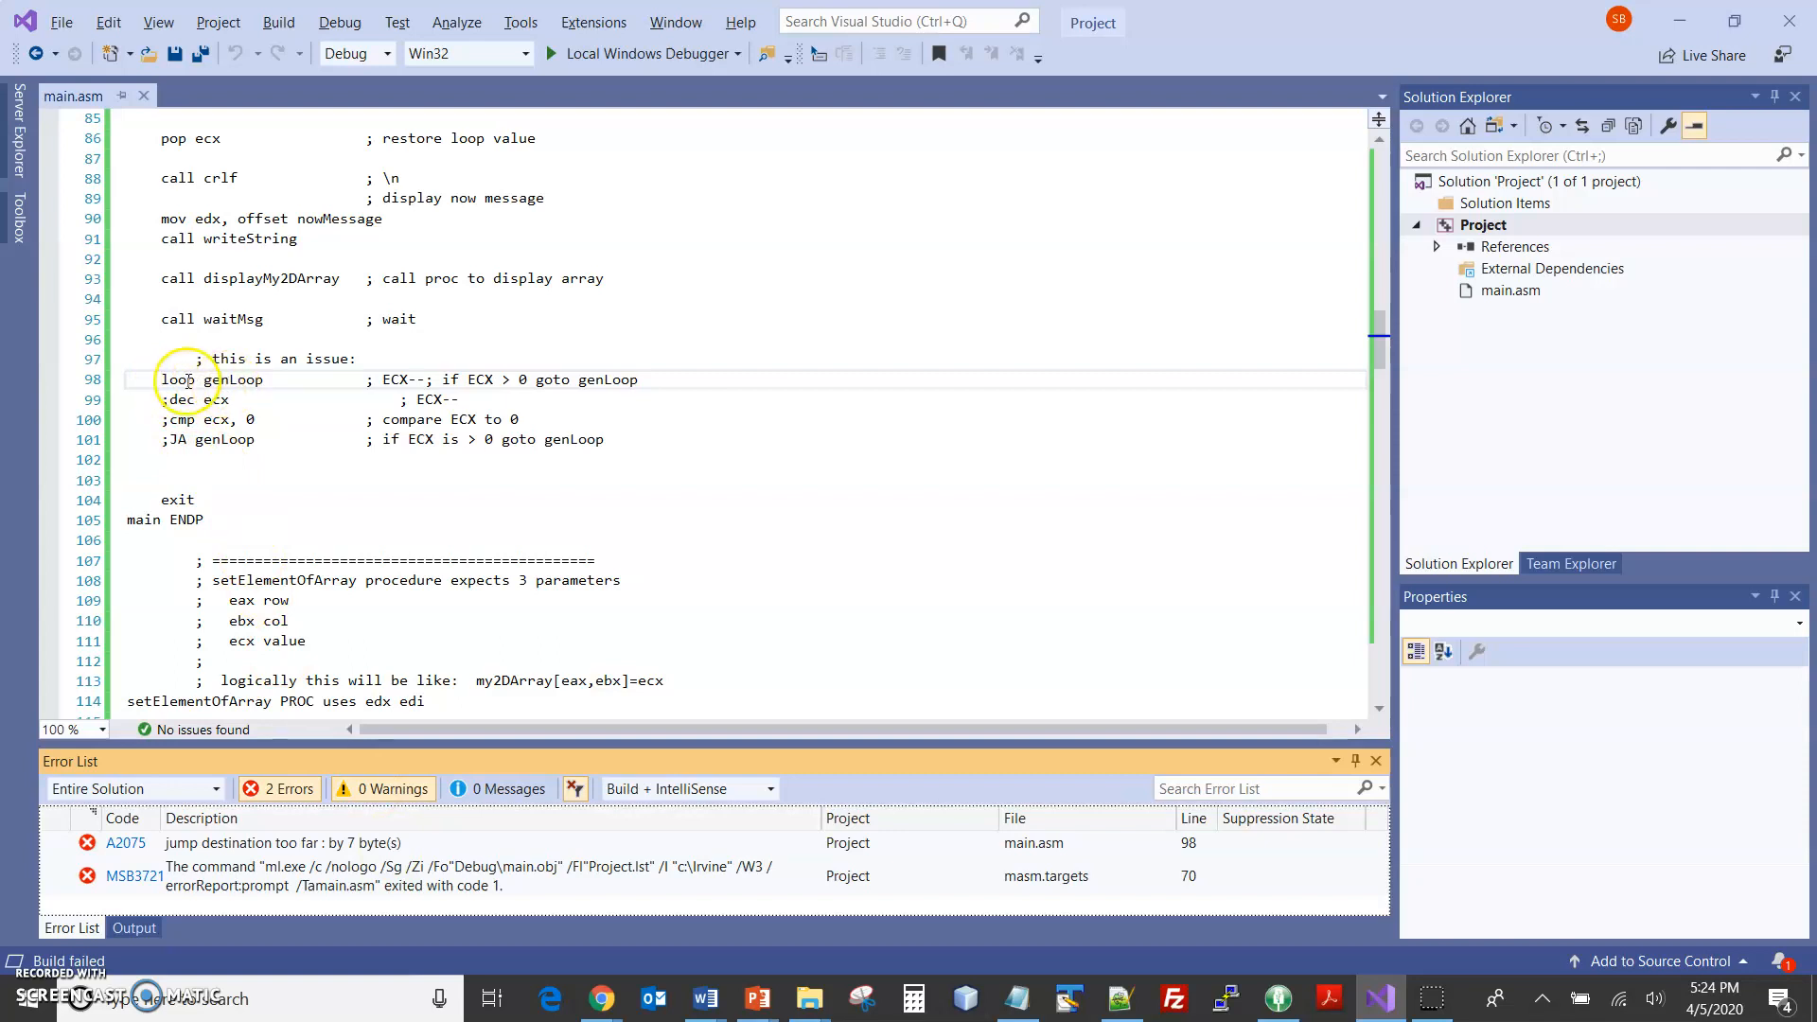
pyautogui.moveTo(197, 400)
pyautogui.write('; ')
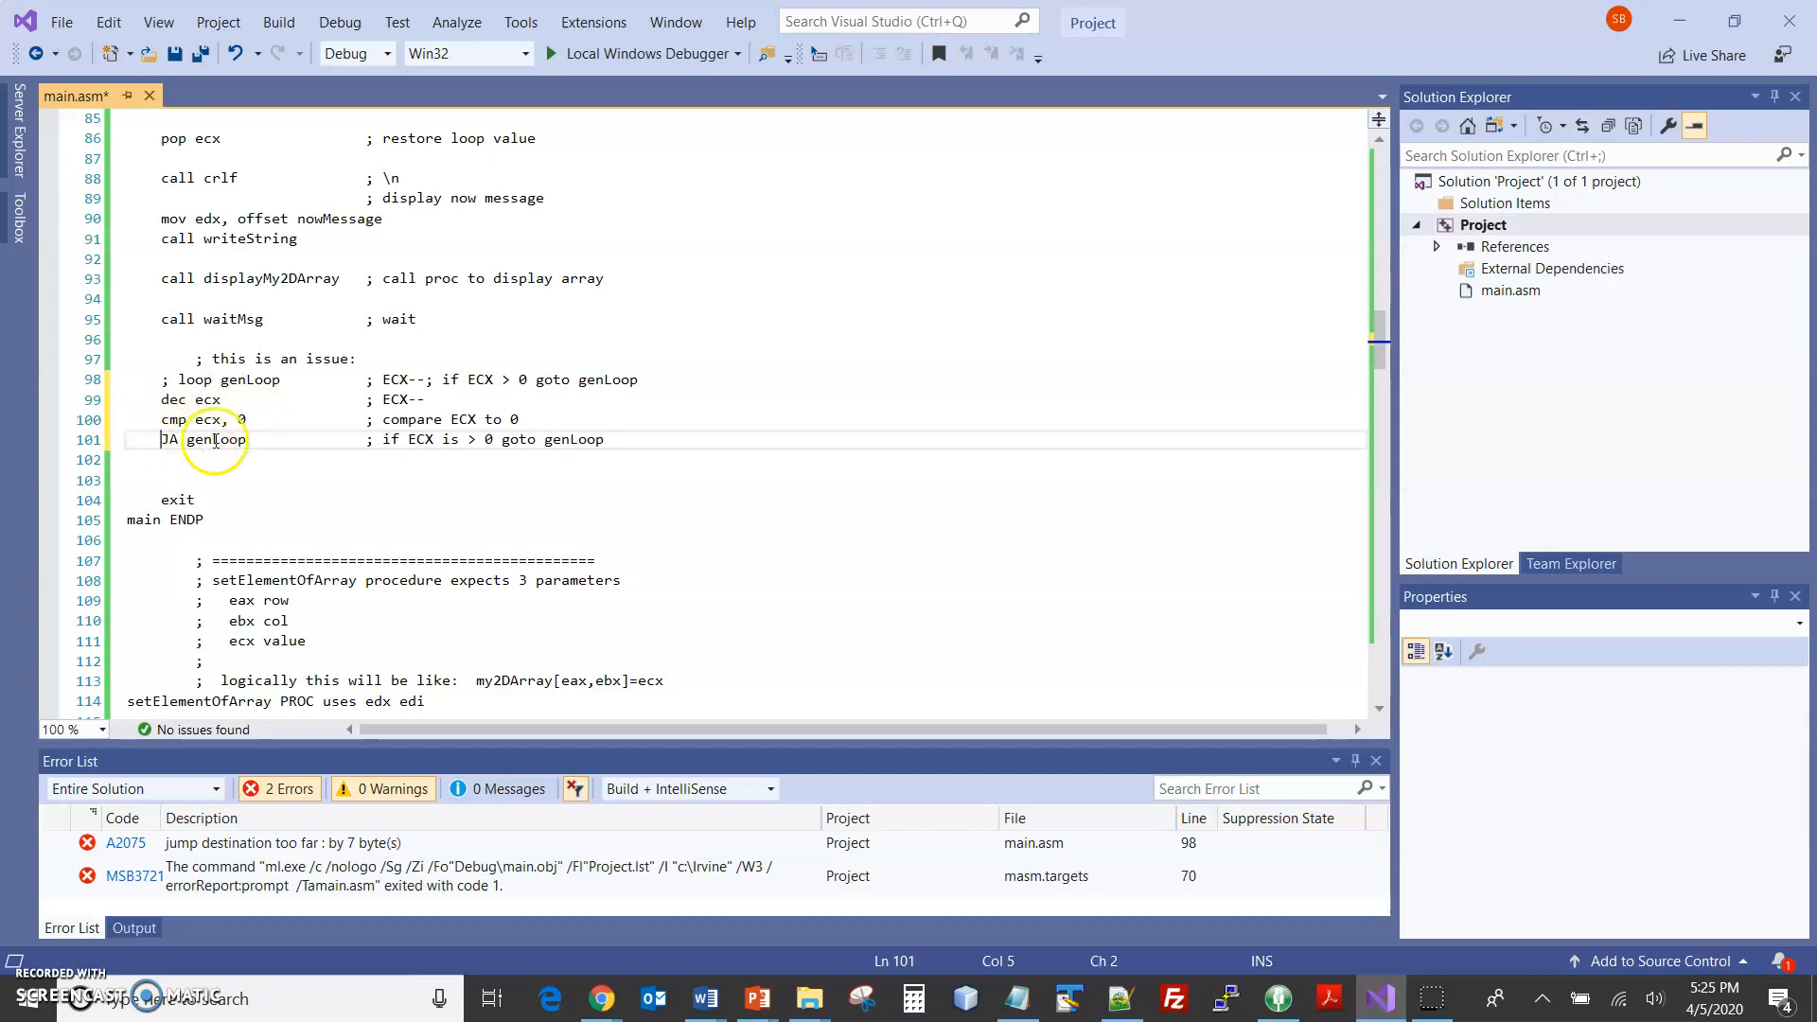
# - Rebuild with the dec/cmp/JA loop for 1 succeeded, then Alt+Tab toward PowerPoint
pyautogui.click(215, 439)
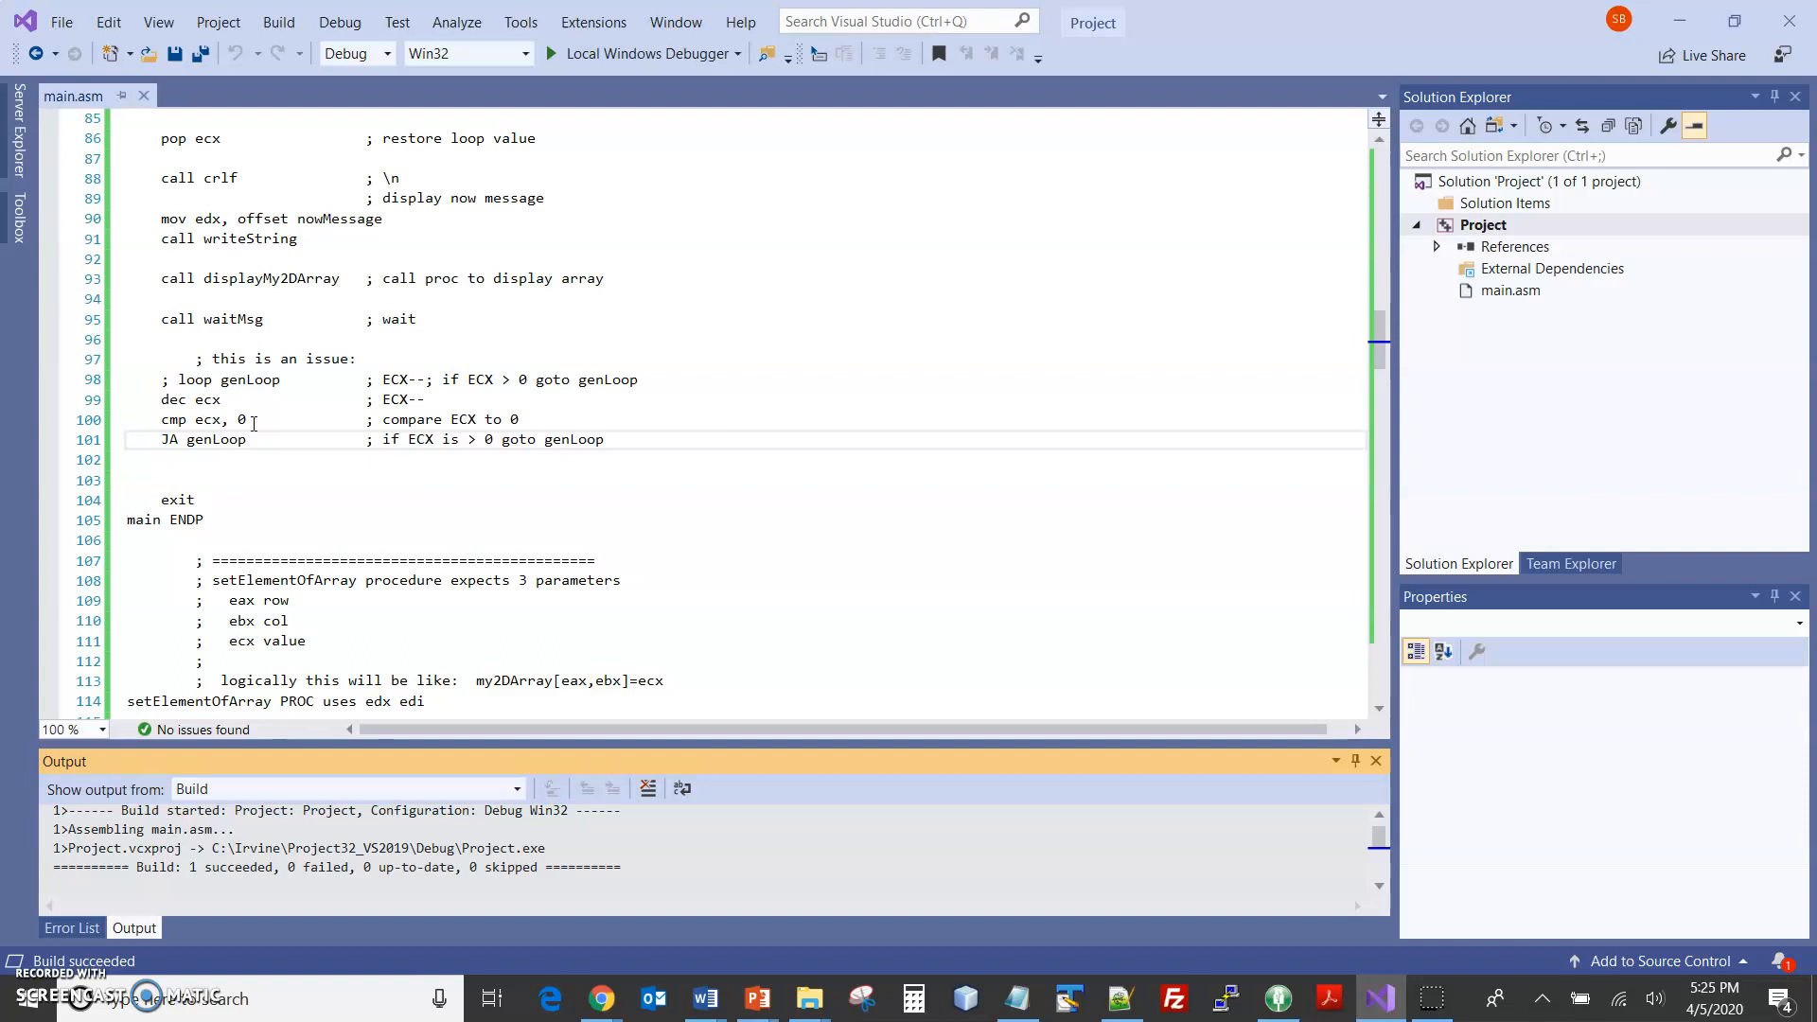
pyautogui.press('alt+tab')
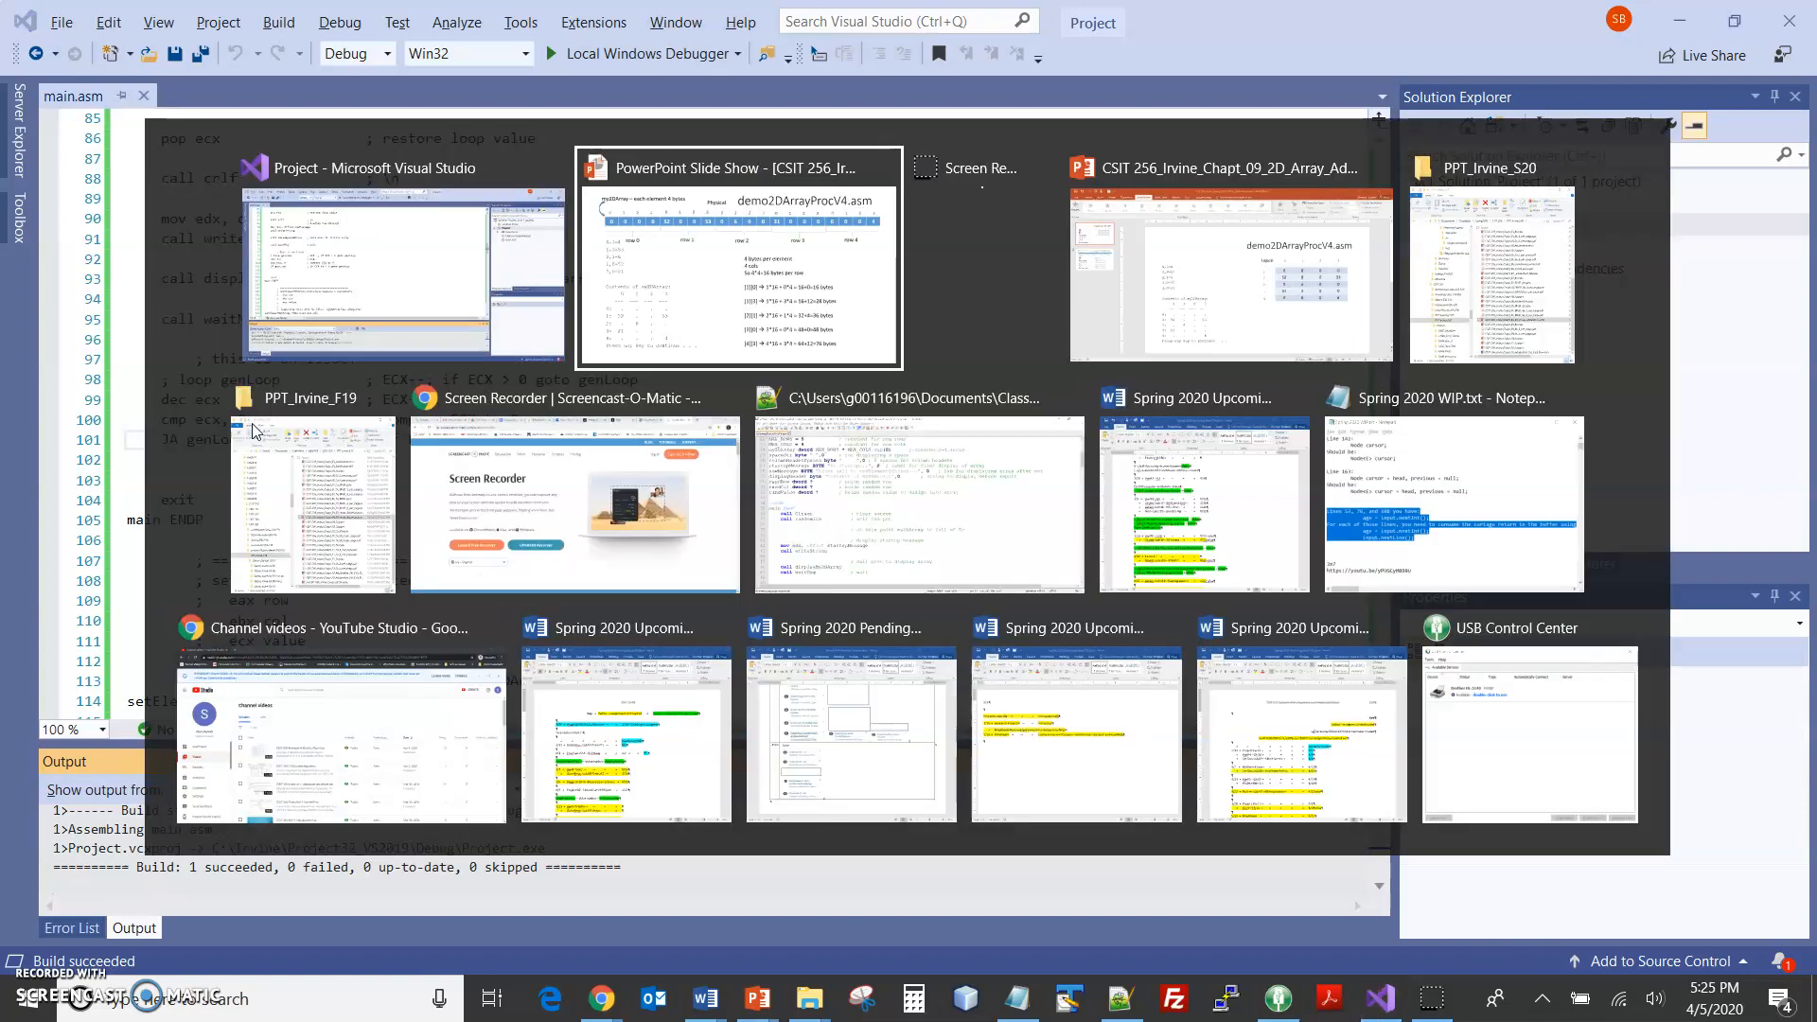